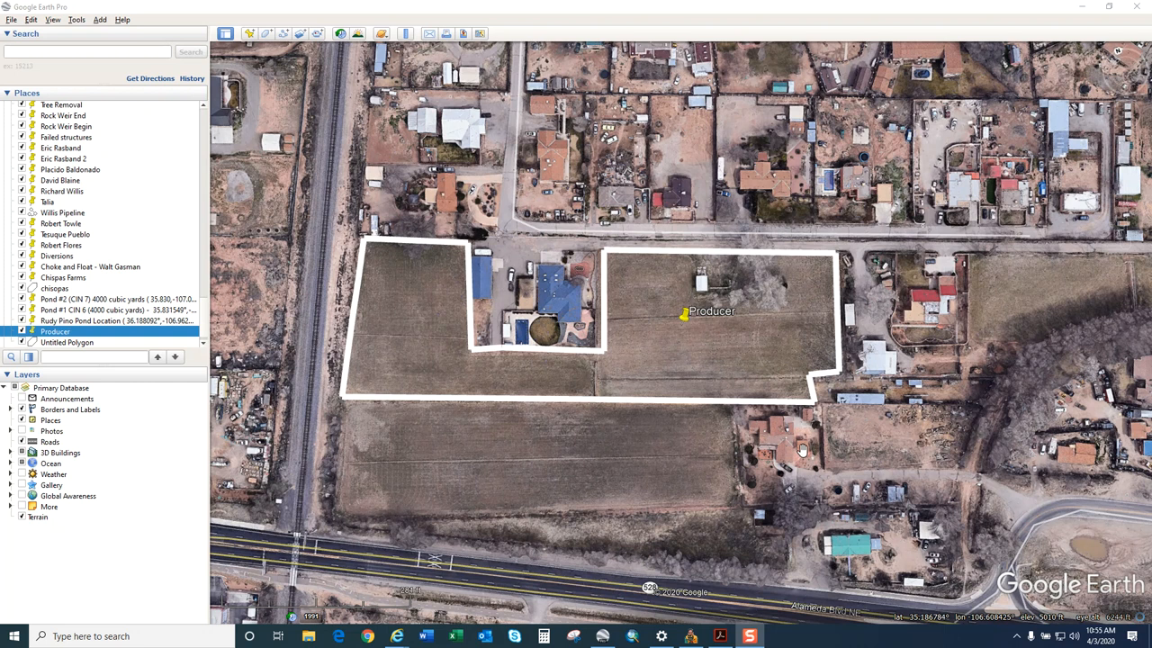
pyautogui.moveTo(661, 405)
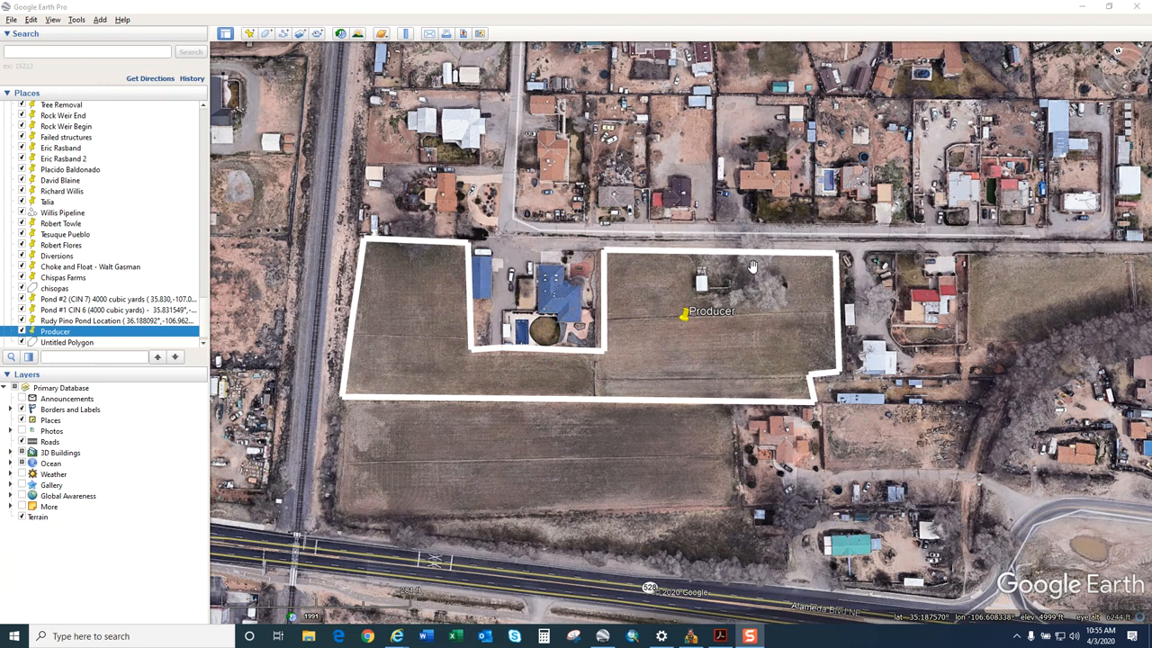
pyautogui.moveTo(809, 299)
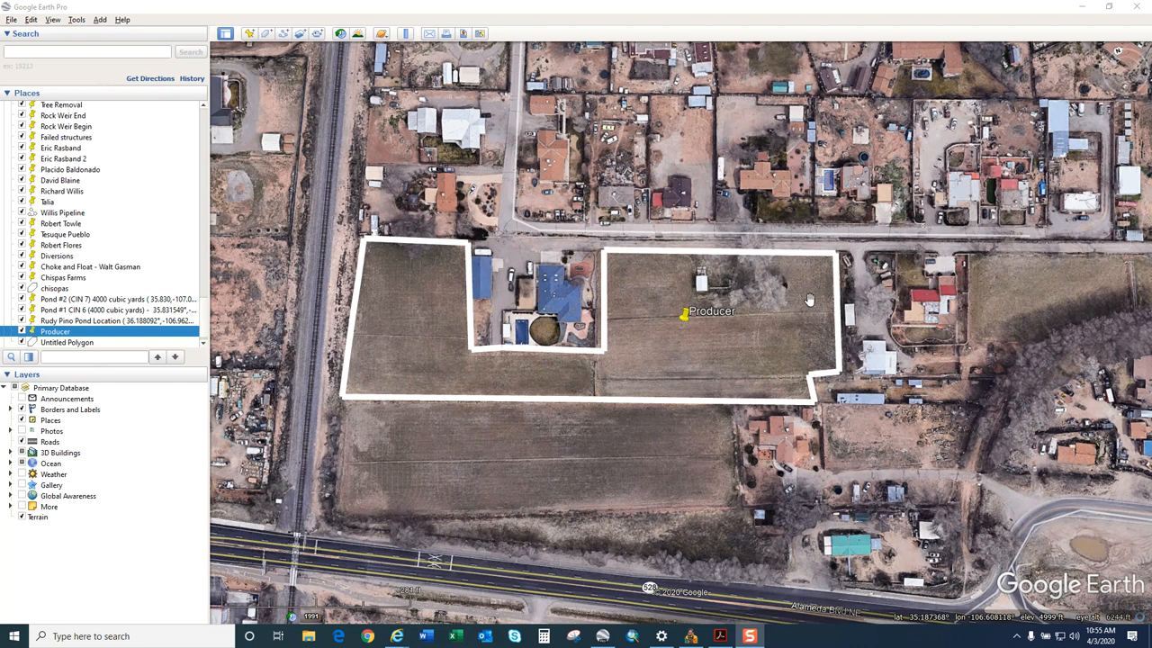
pyautogui.moveTo(369, 250)
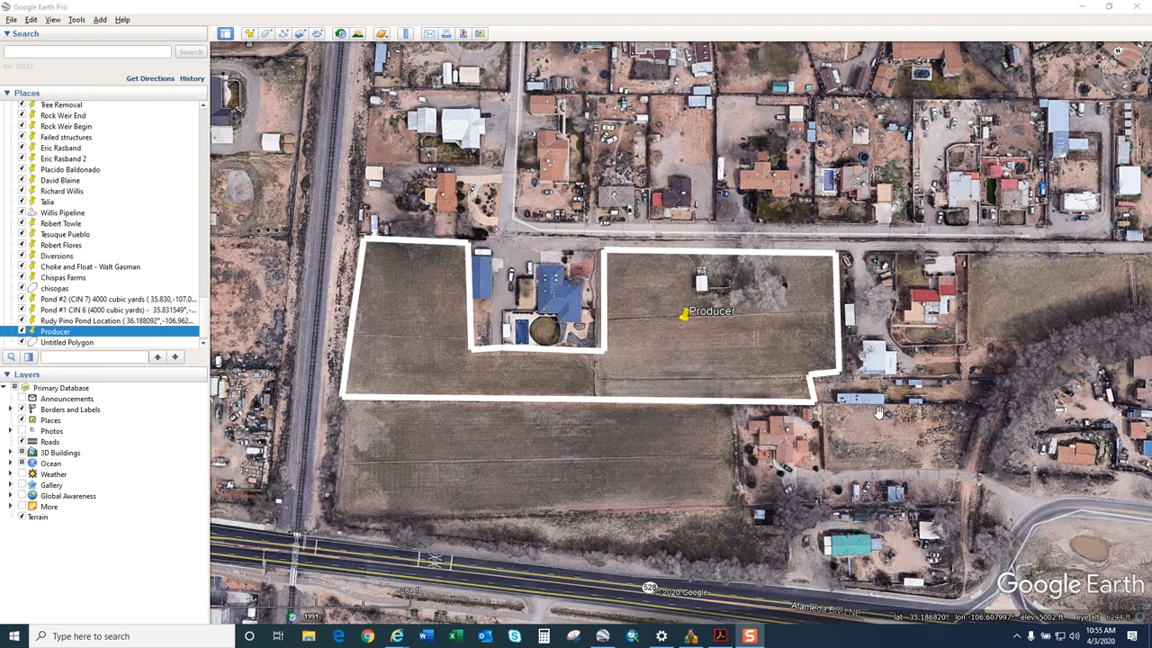
pyautogui.moveTo(871, 405)
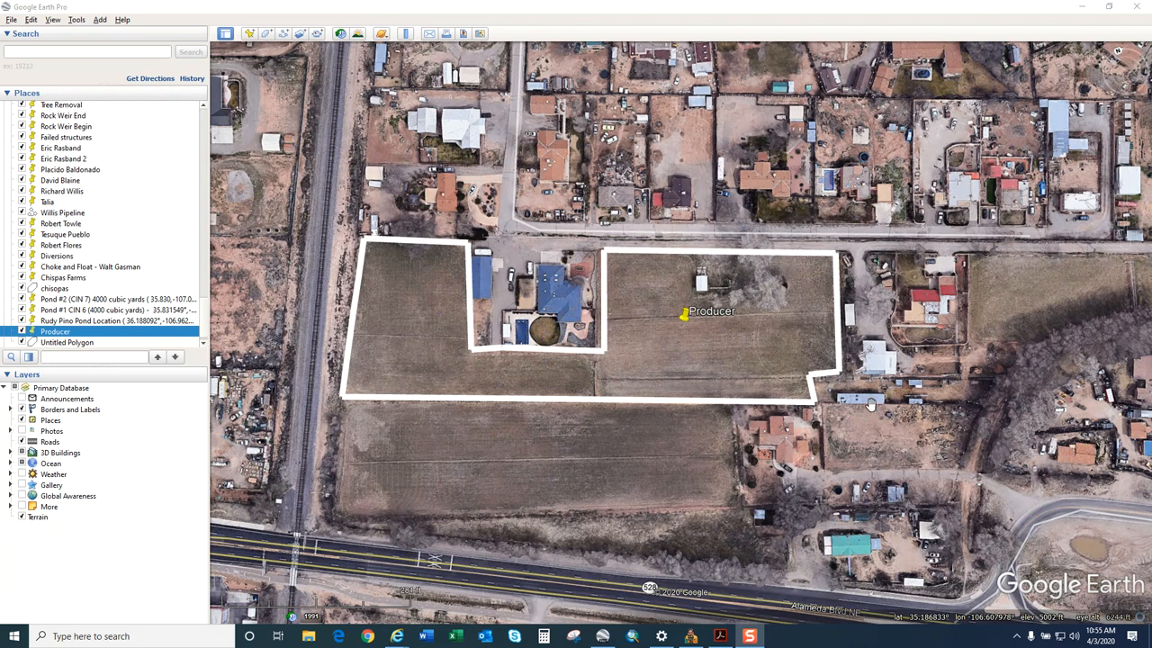
pyautogui.moveTo(592, 531)
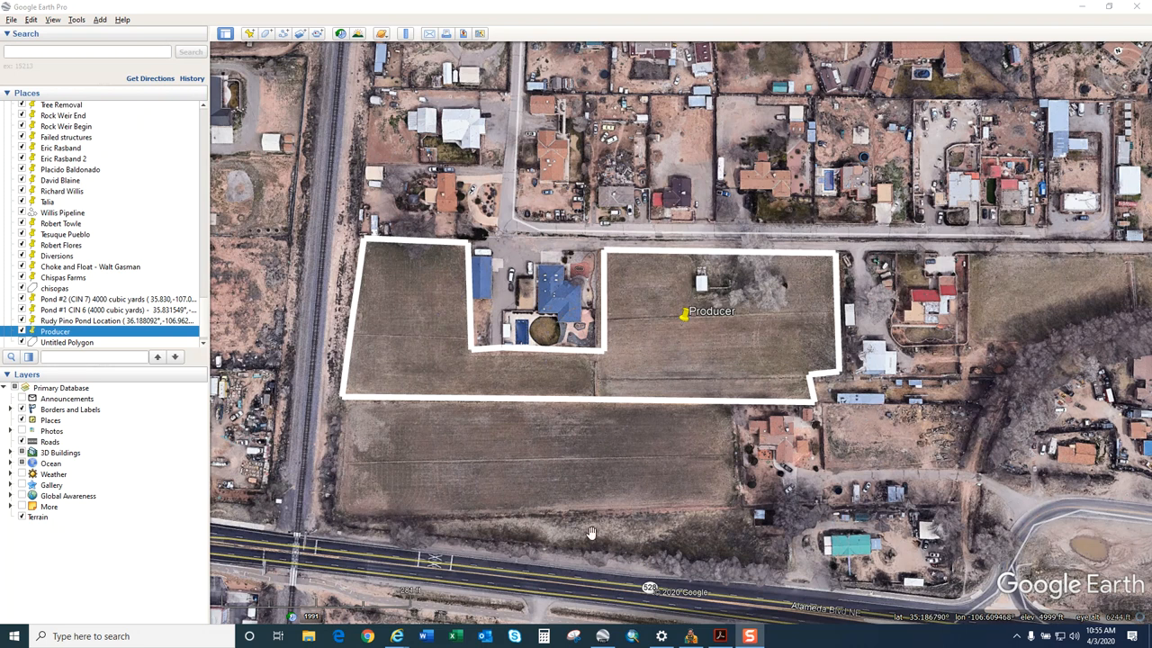
pyautogui.moveTo(367, 636)
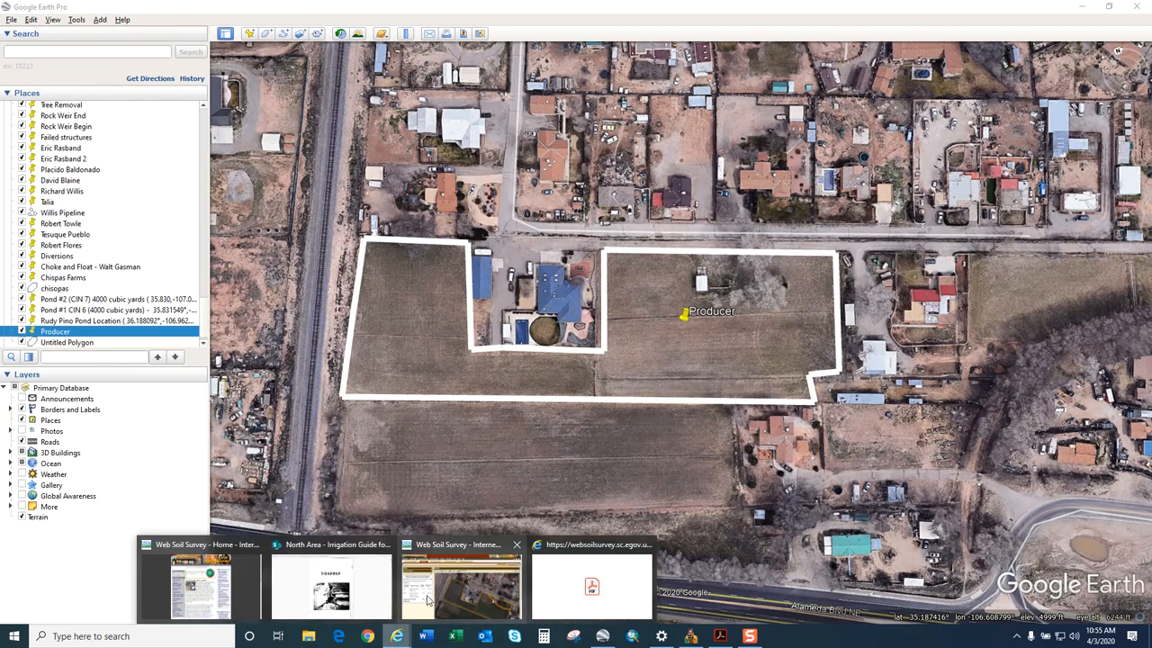
# Check the area of interest in Web Soil Survey, then view its soil map legend (89.7% Vinton sandy loam).
pyautogui.click(461, 589)
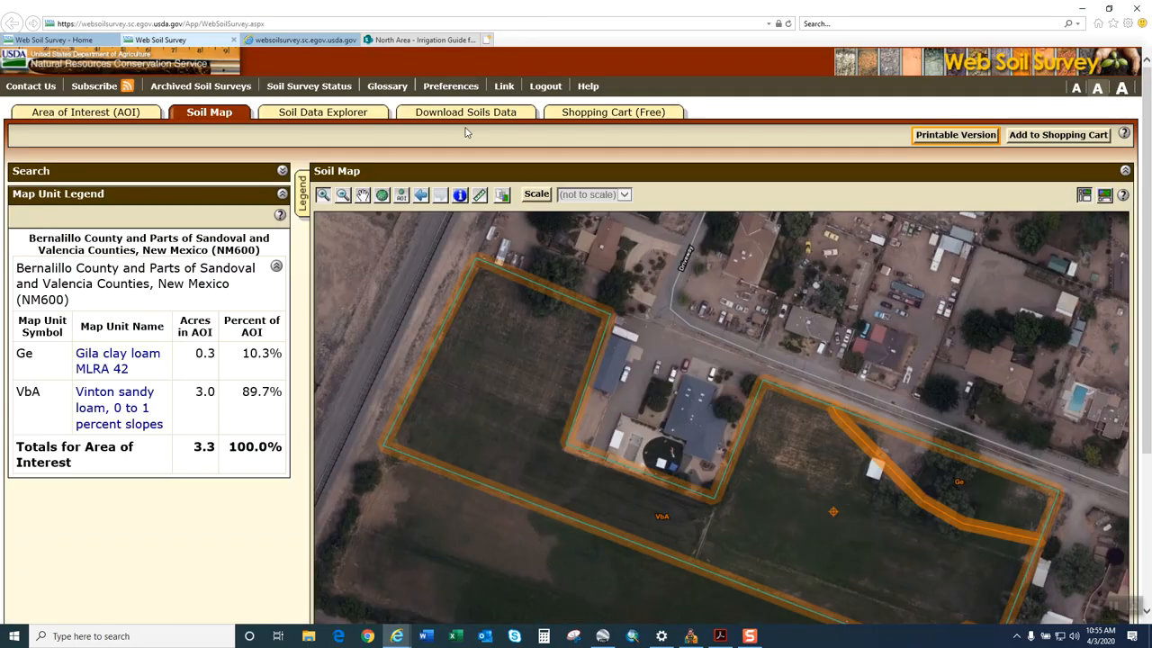
pyautogui.click(86, 112)
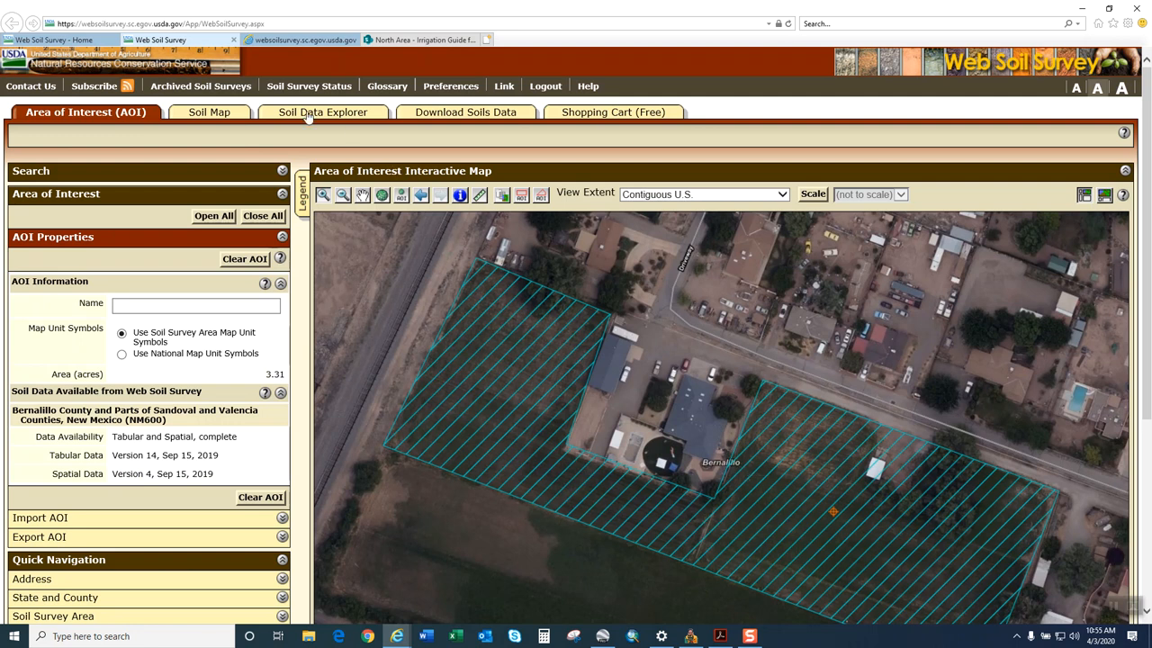
pyautogui.click(209, 112)
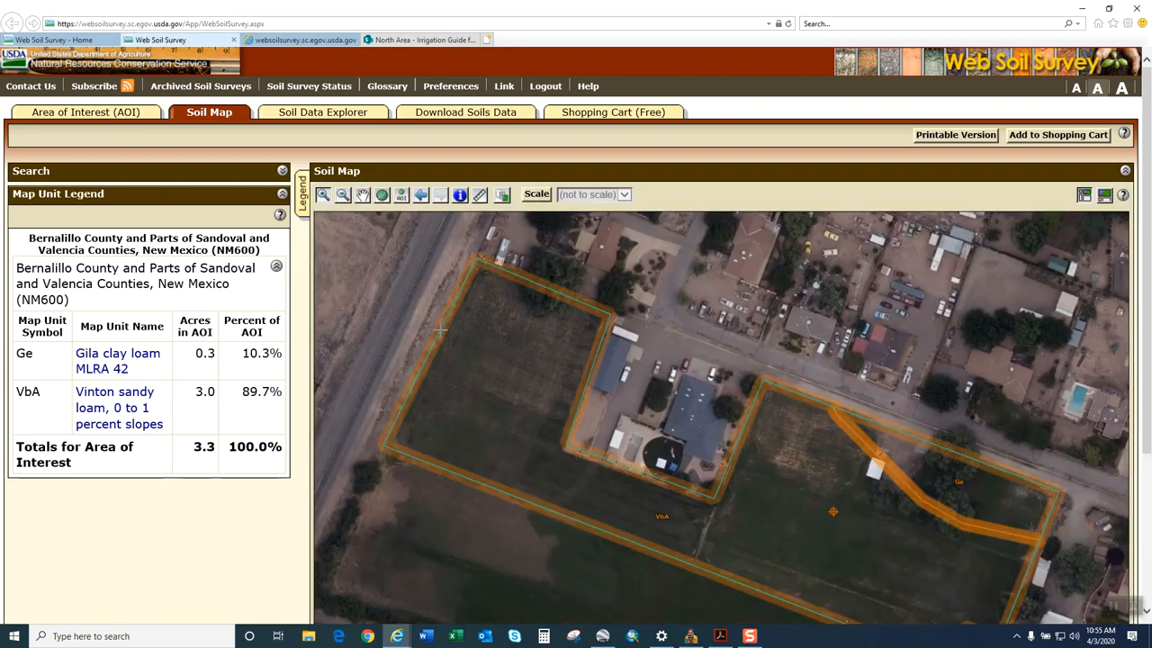
pyautogui.scroll(-3)
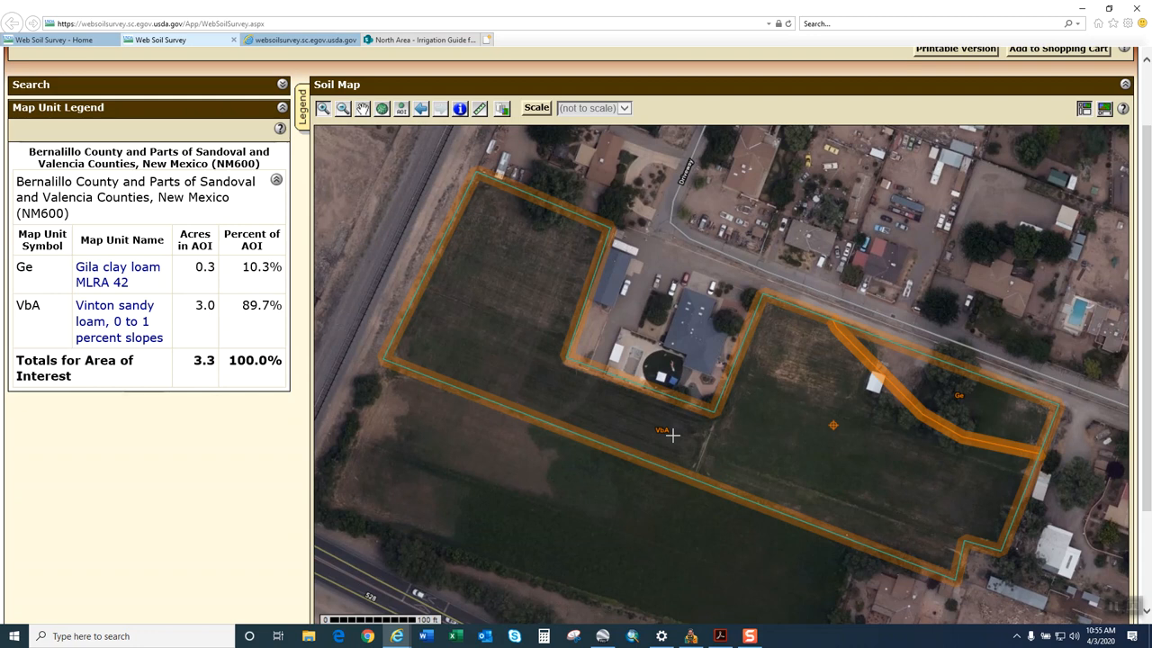
pyautogui.moveTo(673, 434)
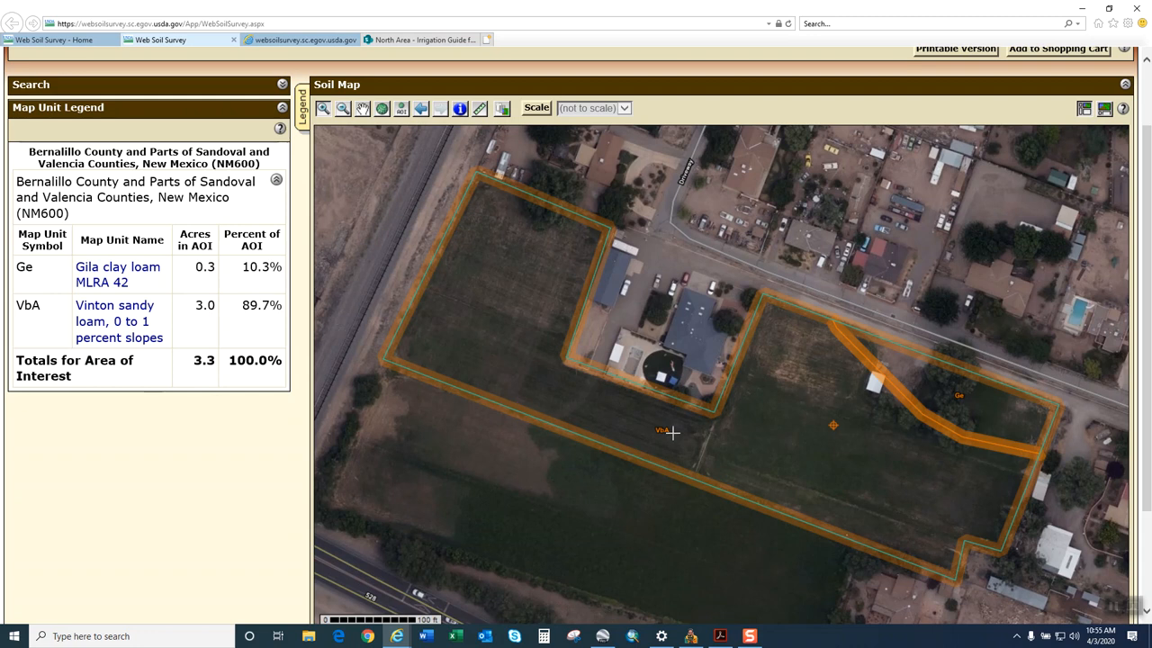
pyautogui.moveTo(916, 243)
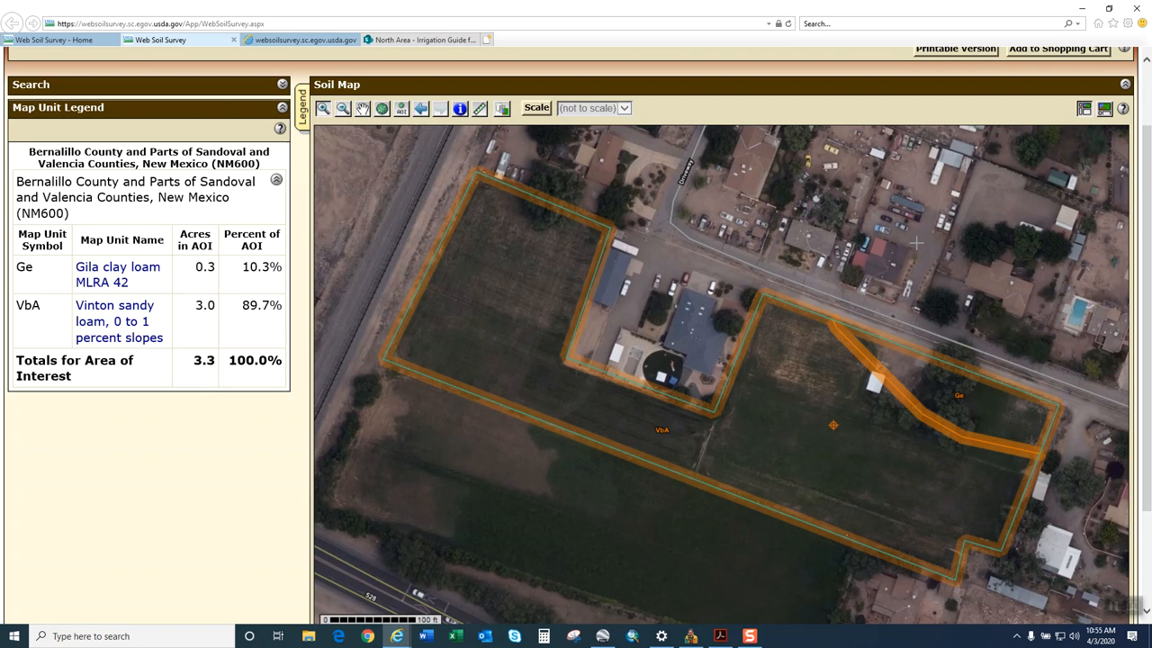
# Browse SharePoint's Engineering library and scroll through the NM Irrigation Guide PDF preview.
pyautogui.click(420, 40)
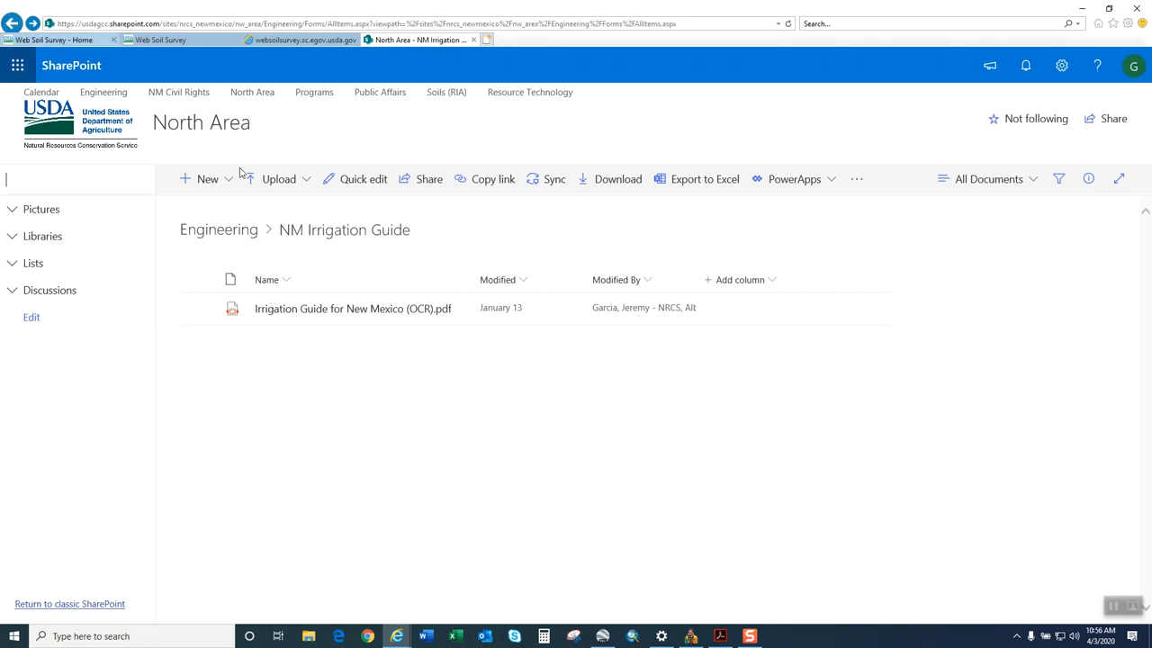
pyautogui.click(219, 230)
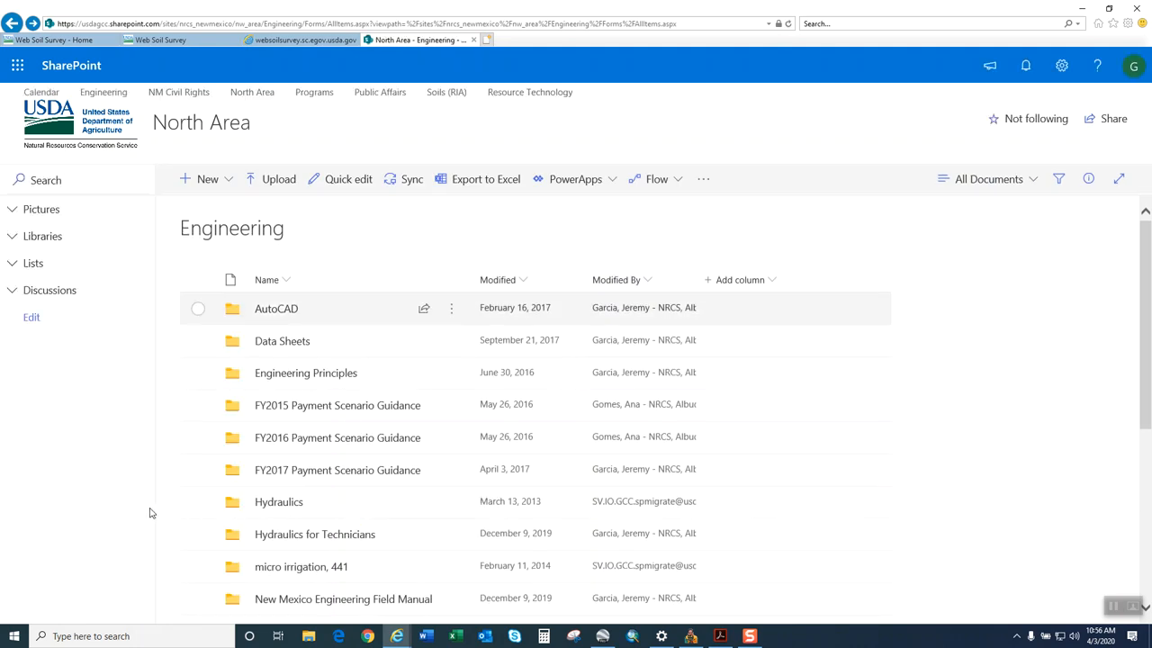
pyautogui.scroll(-3)
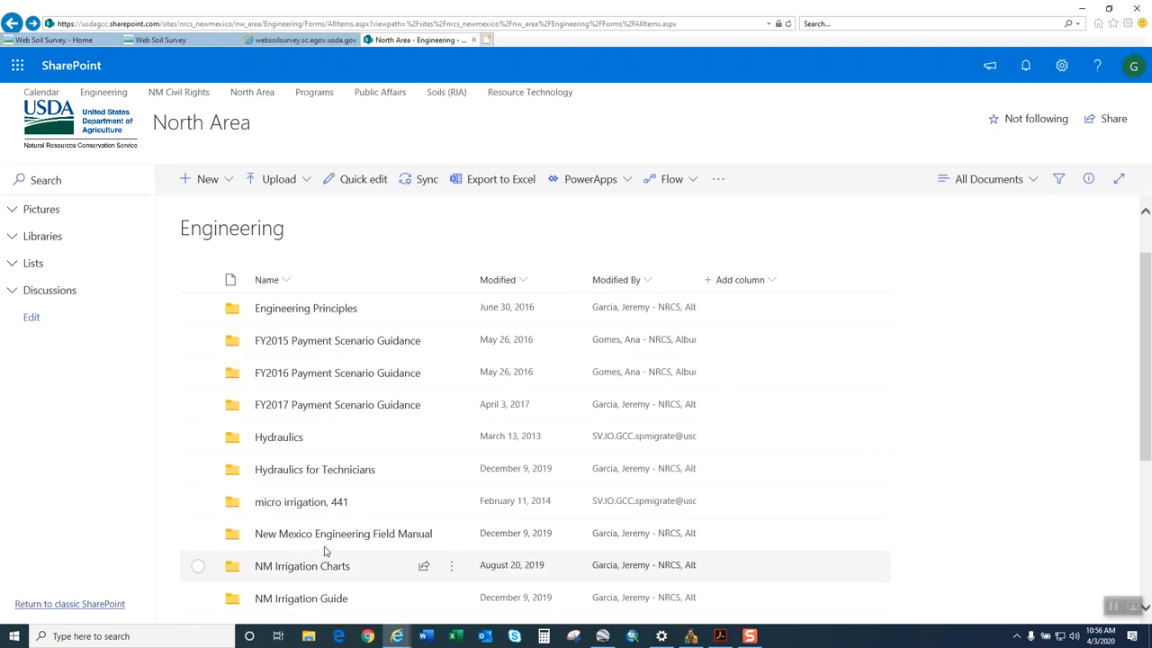
pyautogui.scroll(-3)
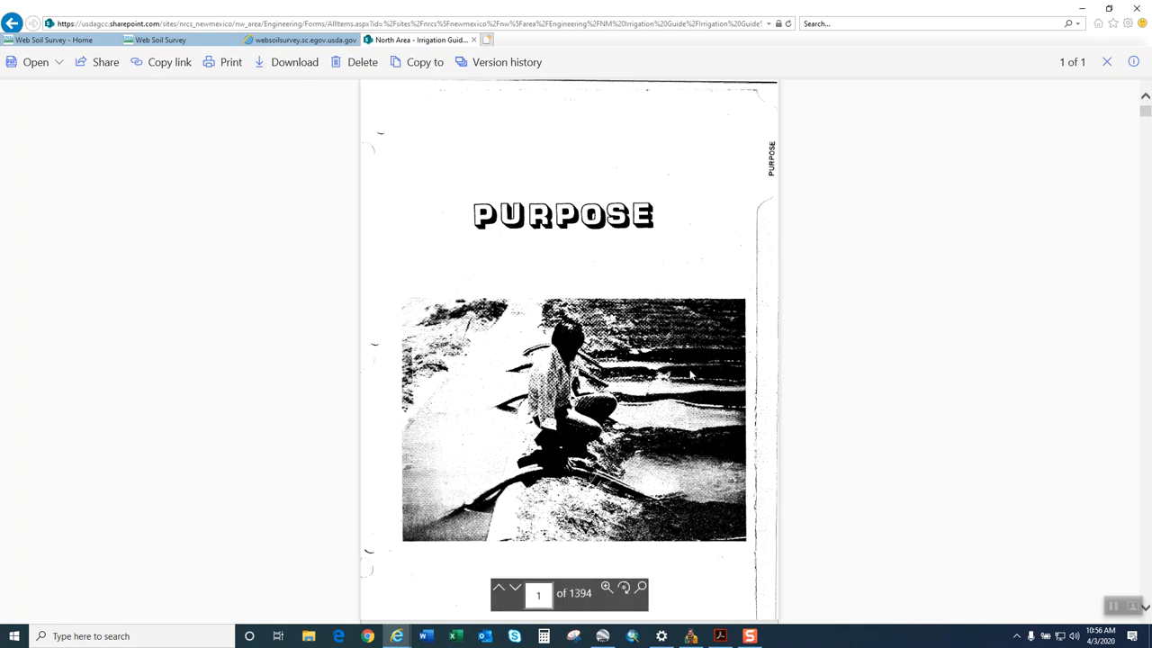
pyautogui.scroll(-3)
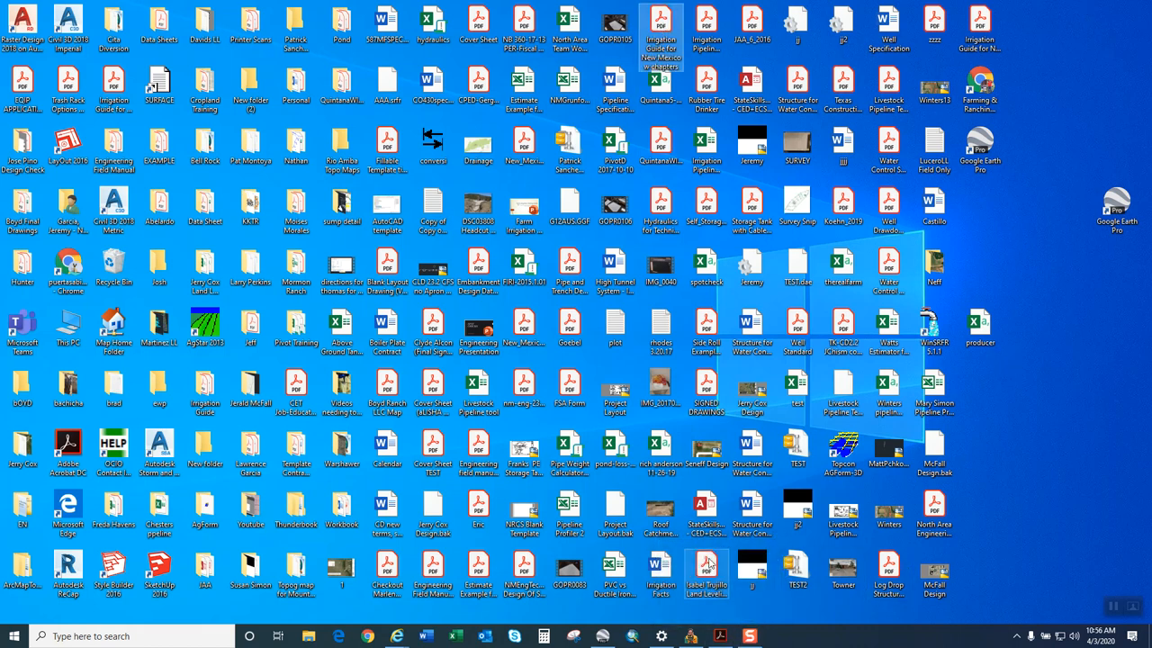
# Open the desktop Irrigation Guide PDF at the Albuquerque F.O. soil interpretation sheets.
pyautogui.doubleClick(660, 32)
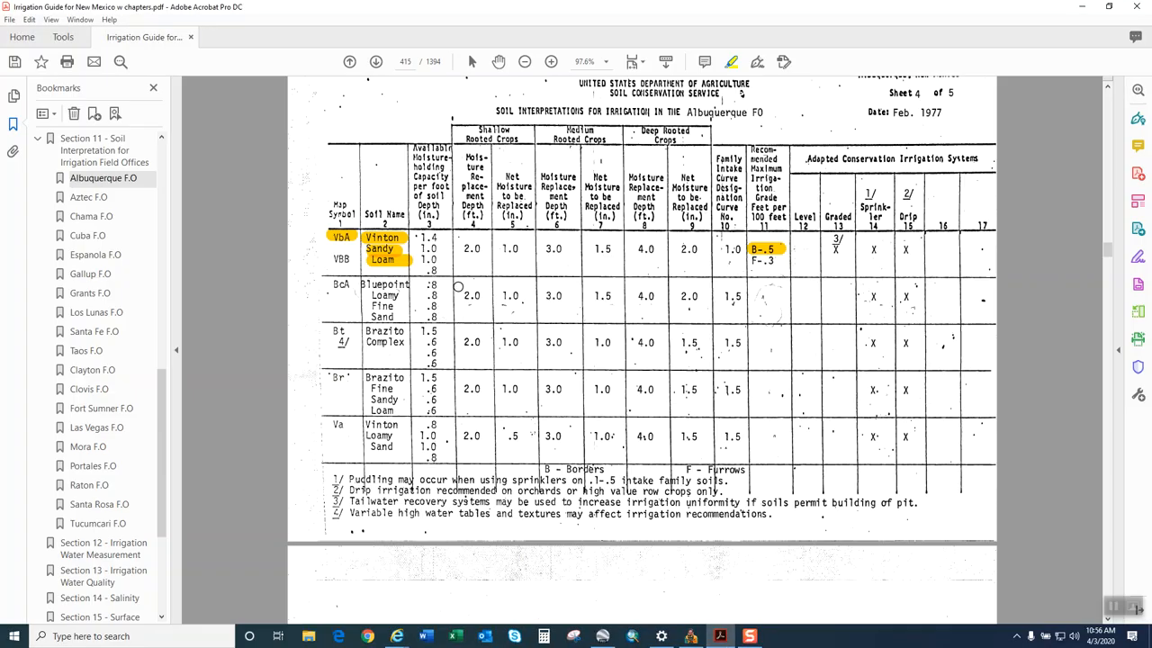
pyautogui.moveTo(16, 126)
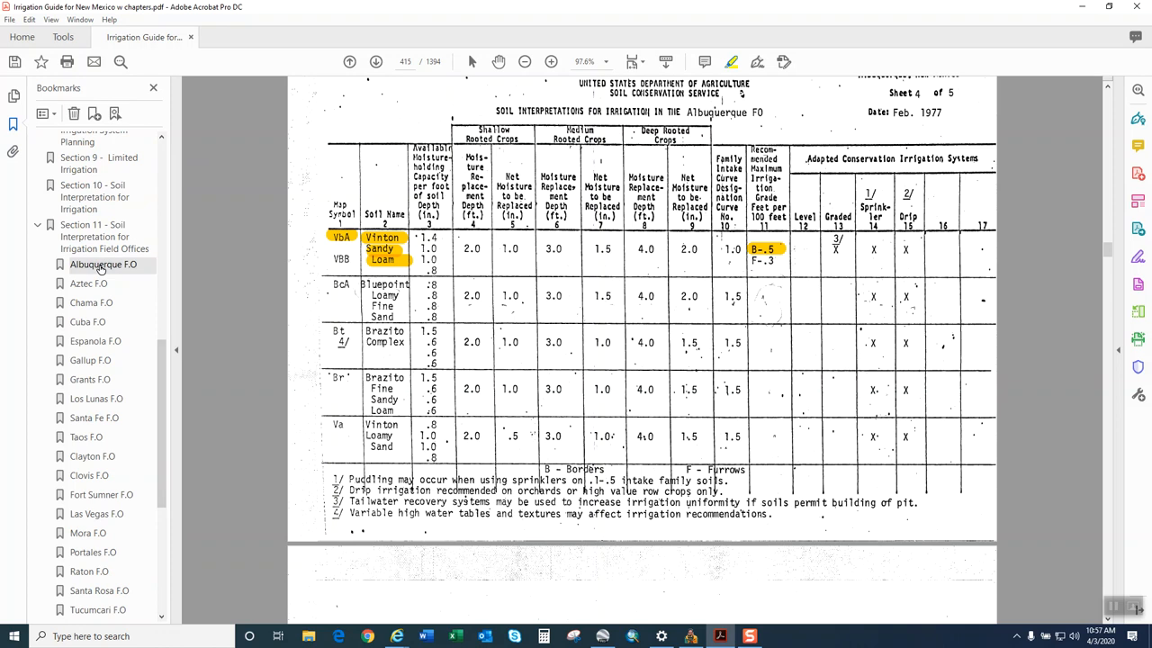
pyautogui.click(104, 264)
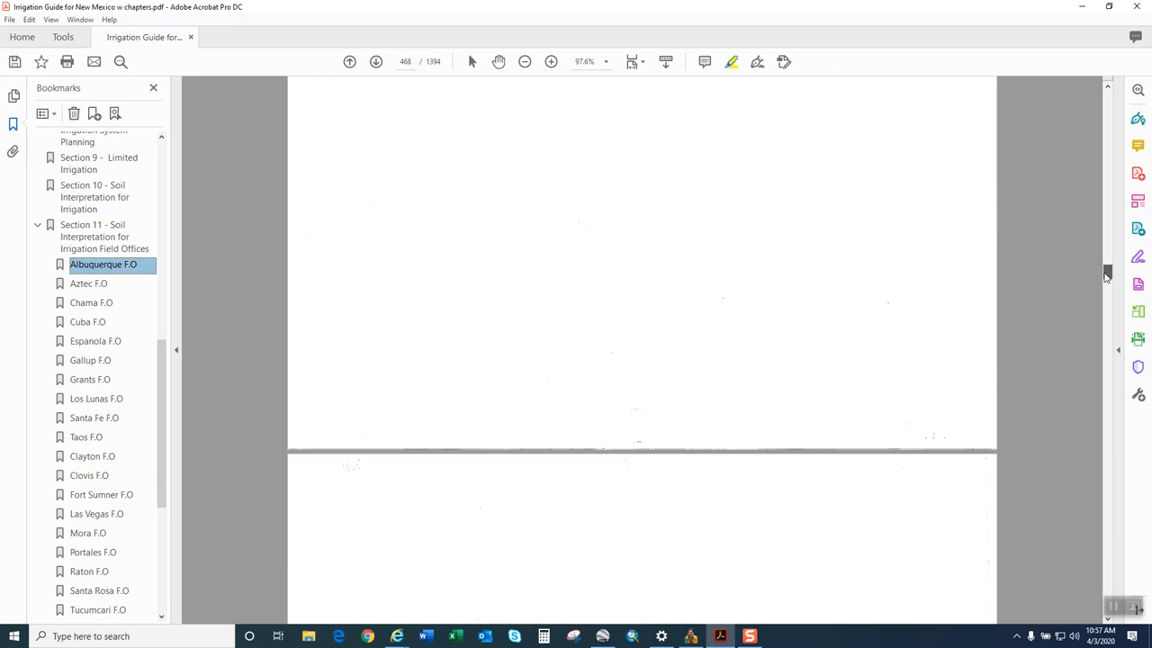
pyautogui.scroll(-3)
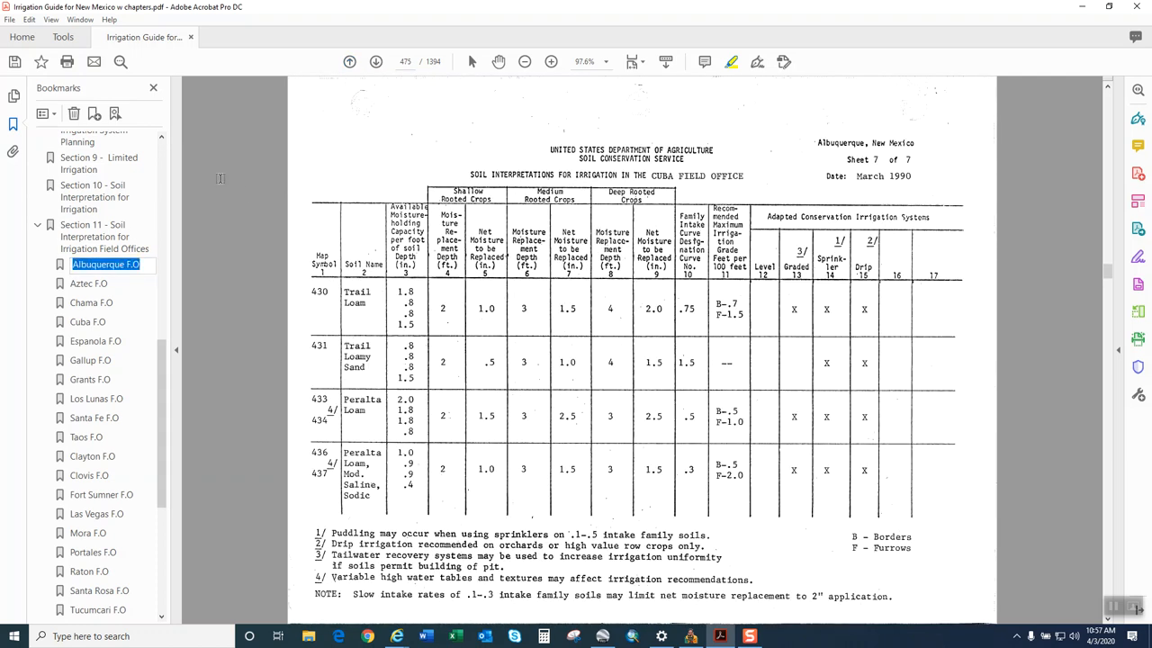
pyautogui.click(105, 263)
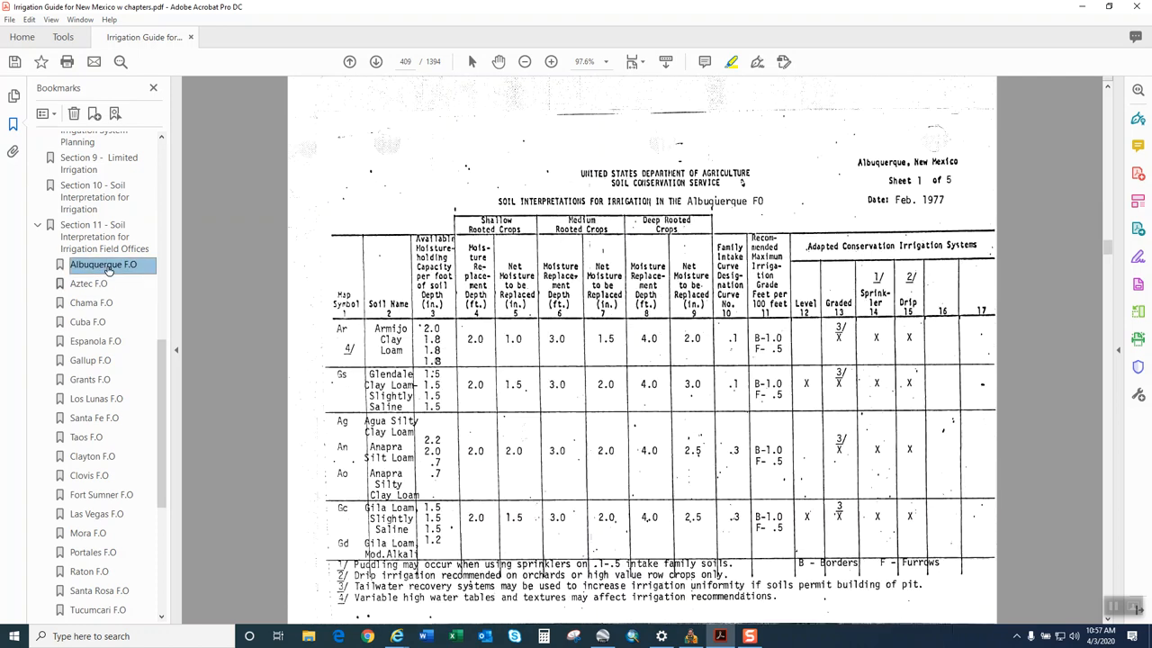
pyautogui.click(376, 61)
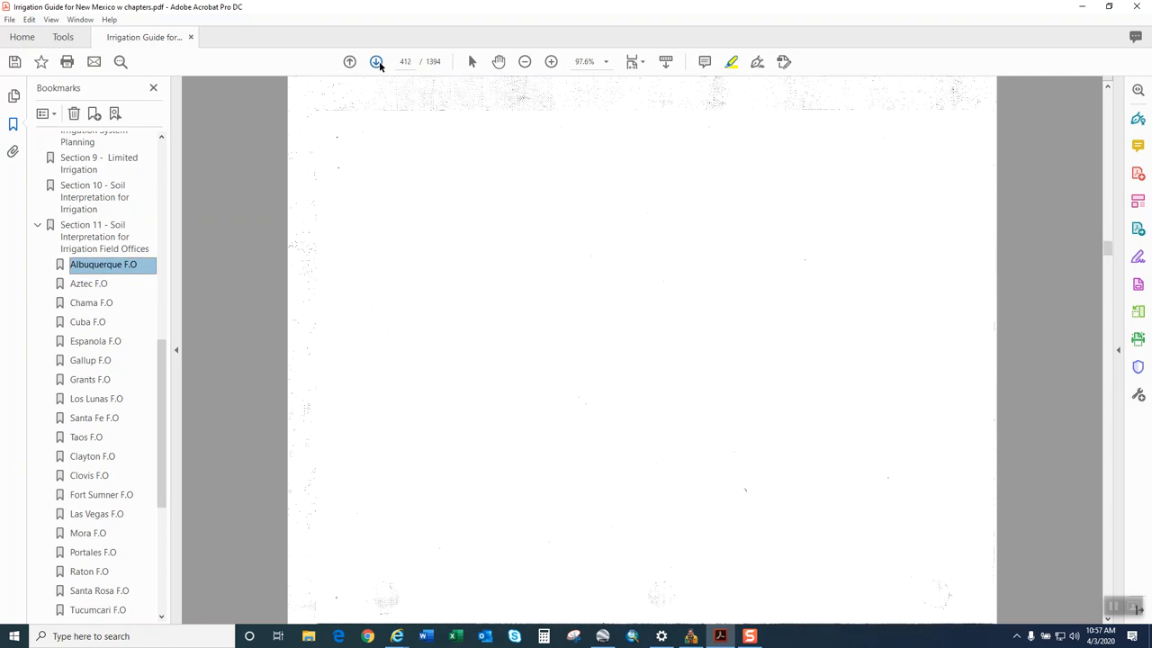
# Advance to page 415, Albuquerque sheet 4, with Vinton sandy loam's B-.5 grade highlighted.
pyautogui.click(376, 61)
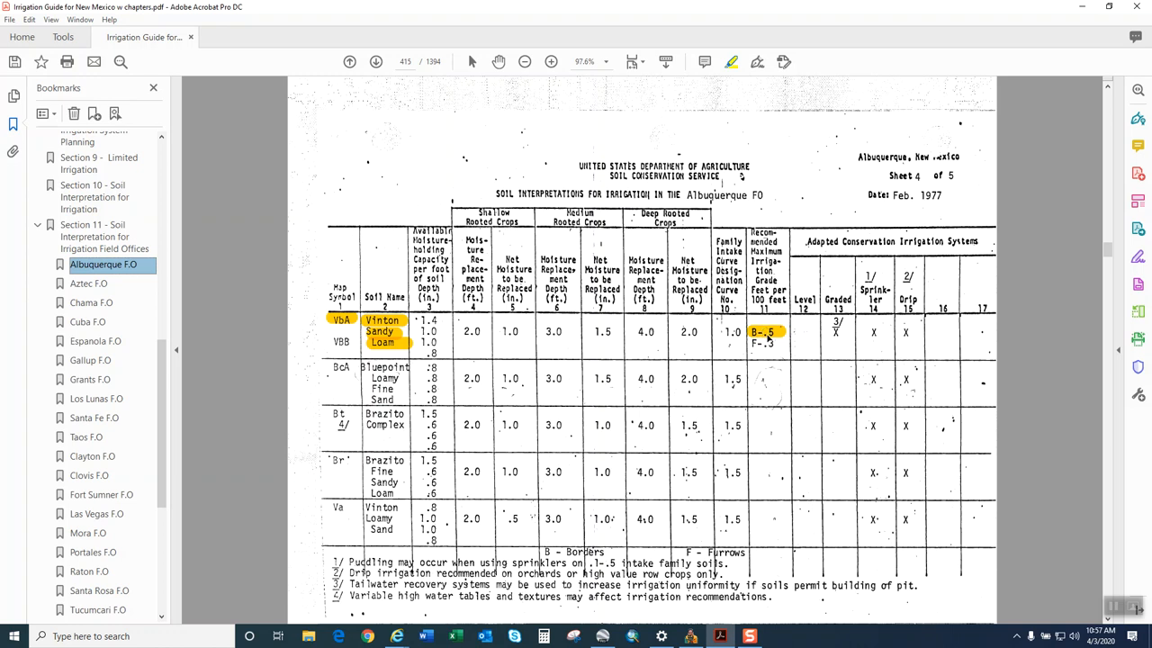
pyautogui.moveTo(761, 340)
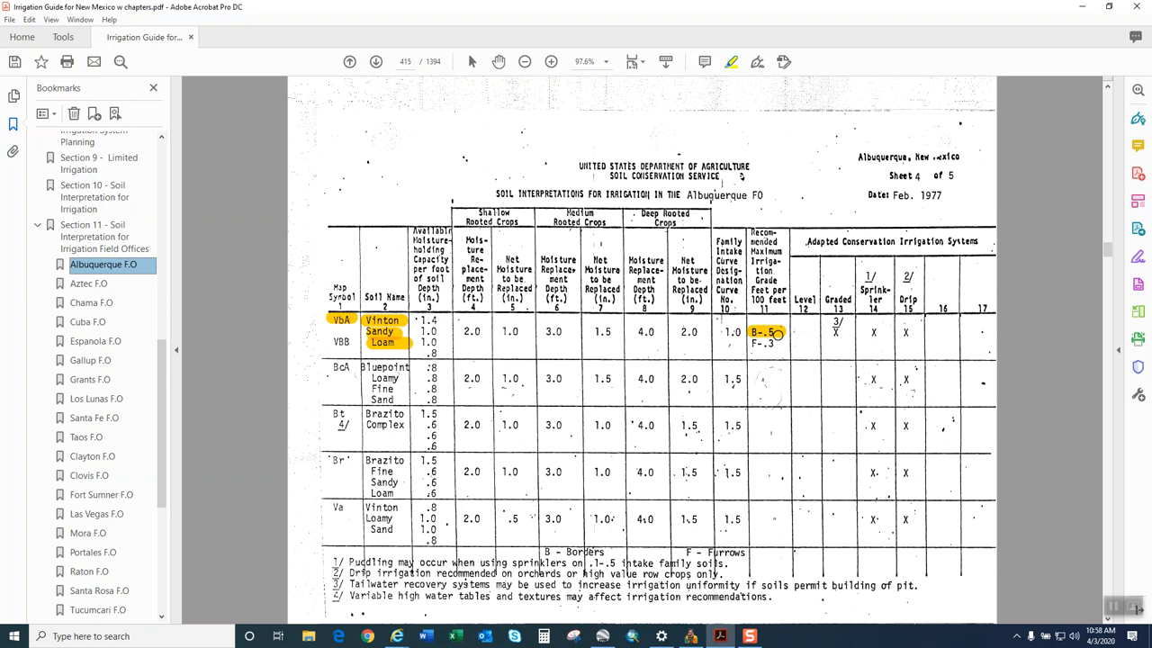
pyautogui.moveTo(776, 338)
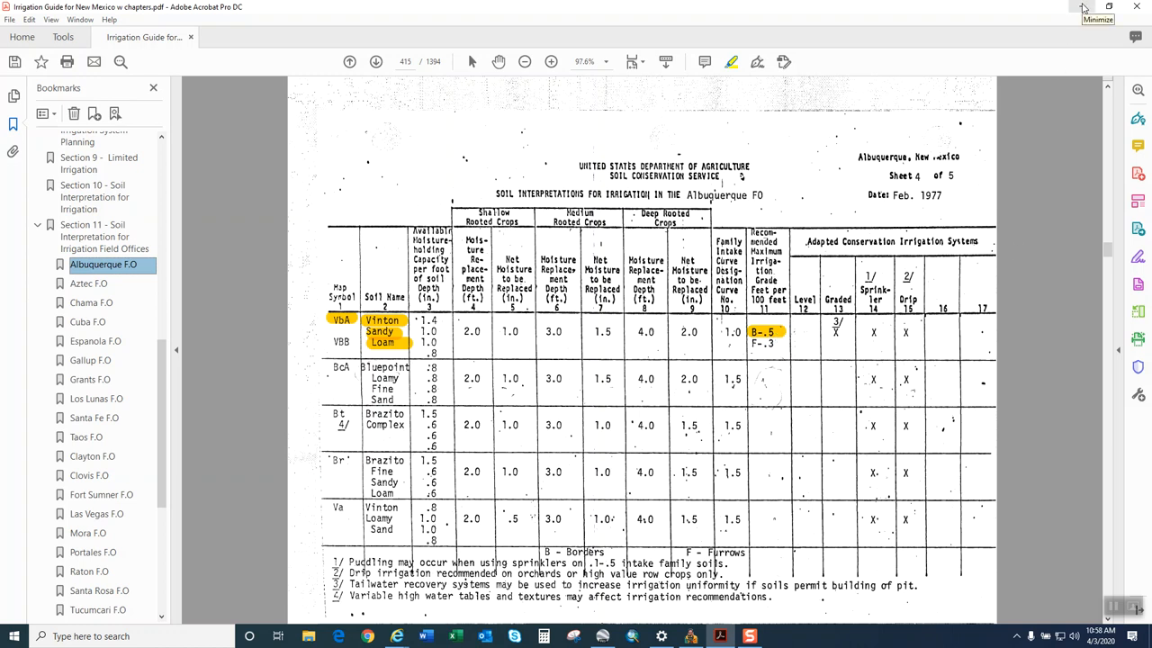
# Launch AgStar 2013 and permanently decline making IntelliCAD the default .dwg handler.
pyautogui.click(1084, 8)
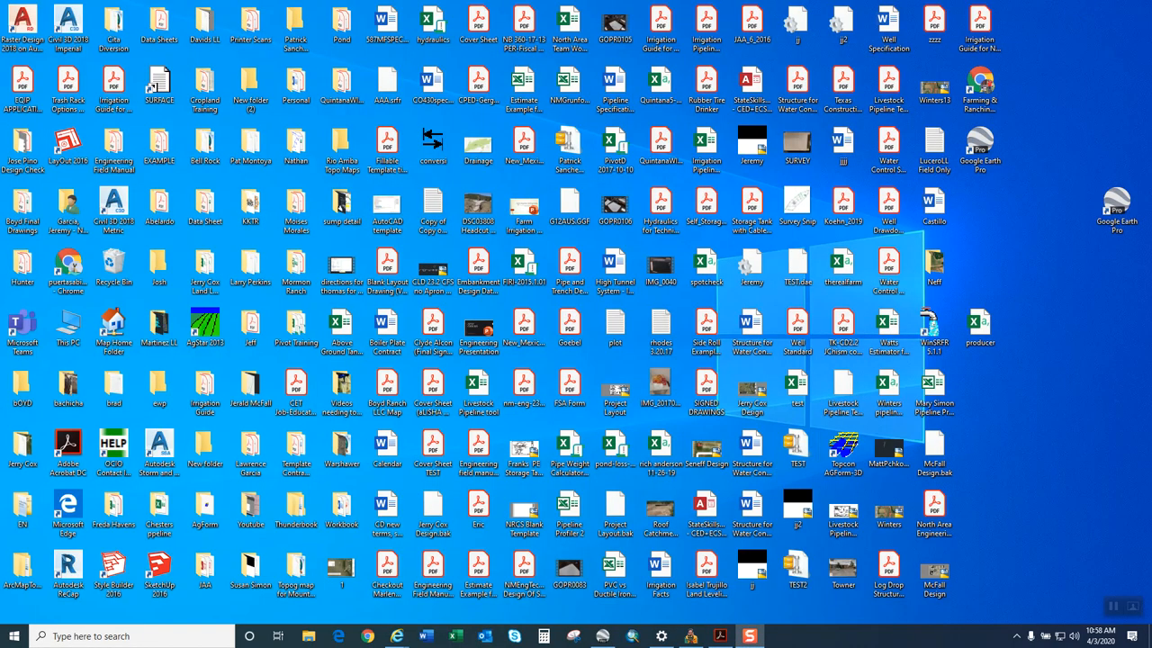
pyautogui.moveTo(718, 636)
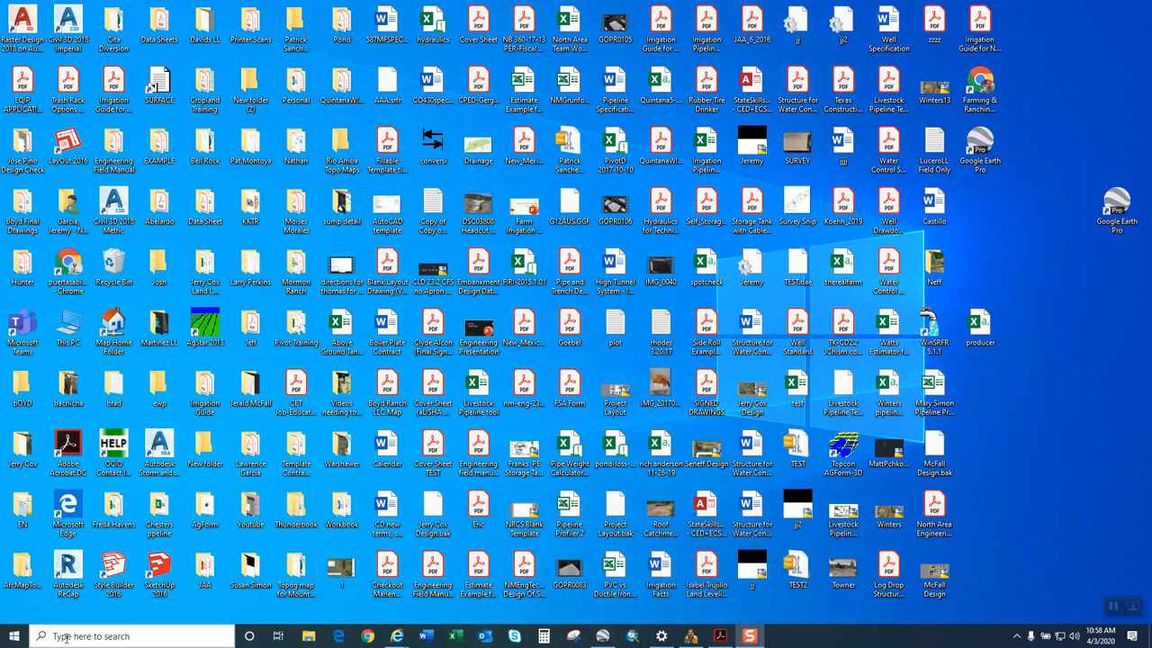
pyautogui.write('AgStar 2013')
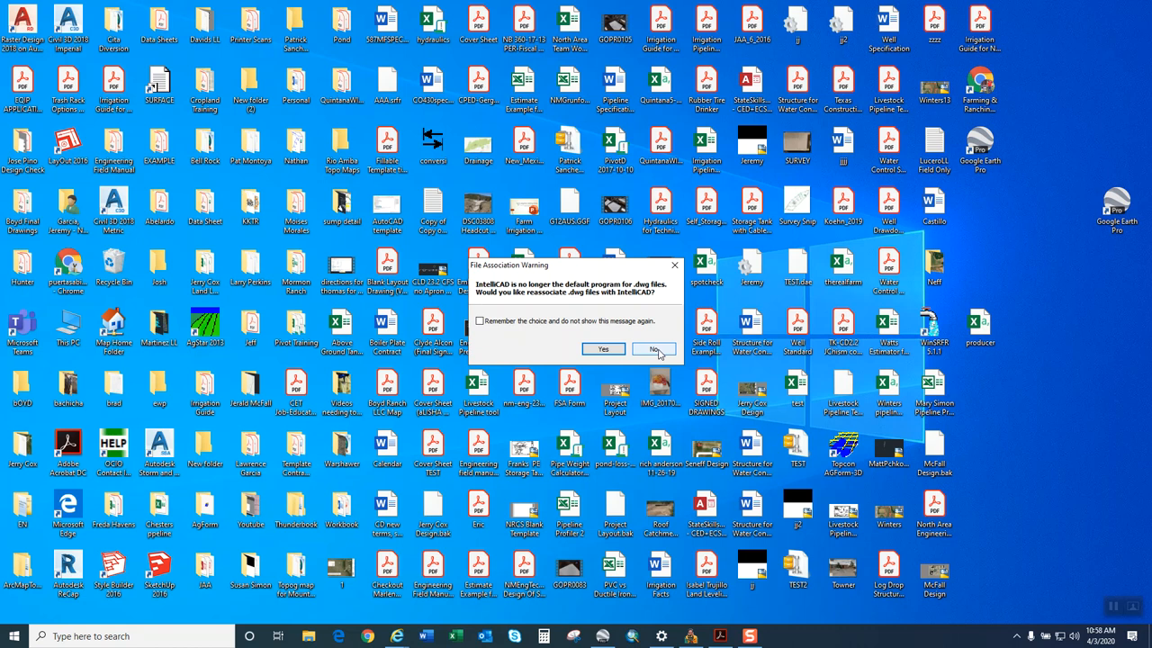
pyautogui.moveTo(654, 349)
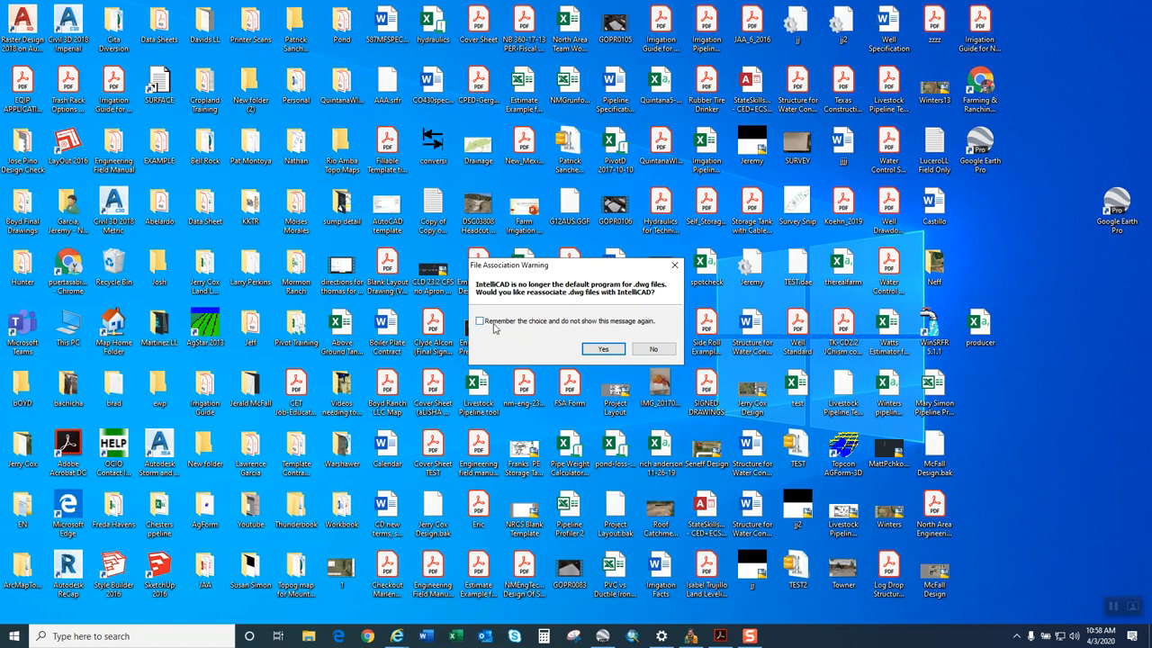
pyautogui.click(480, 321)
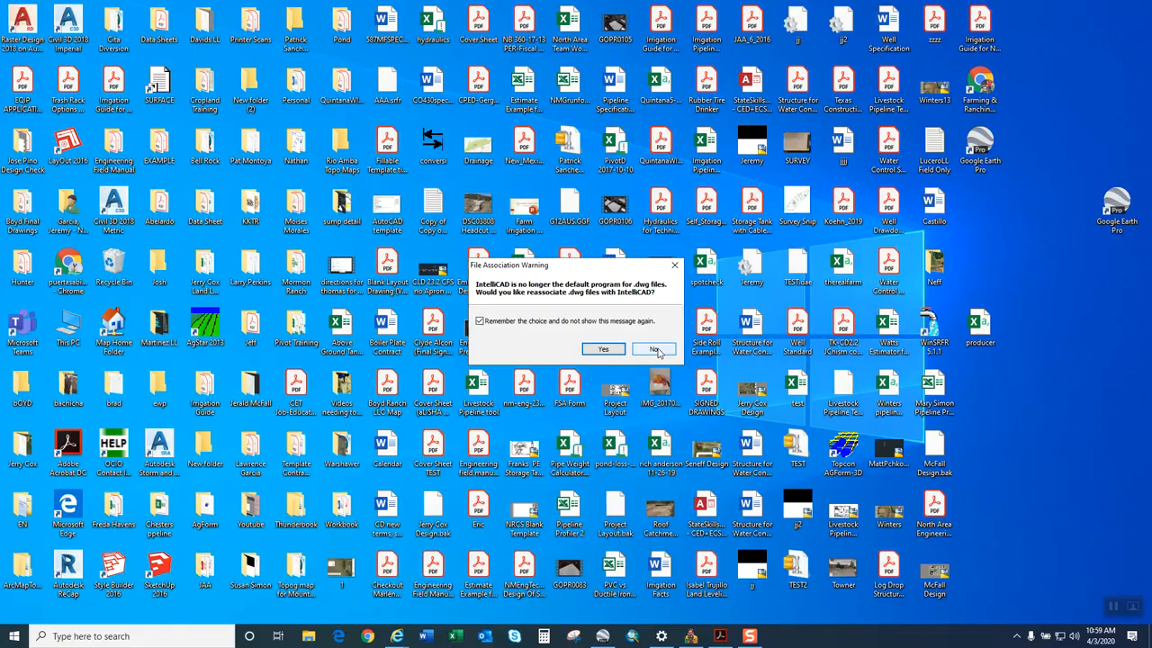
pyautogui.click(654, 349)
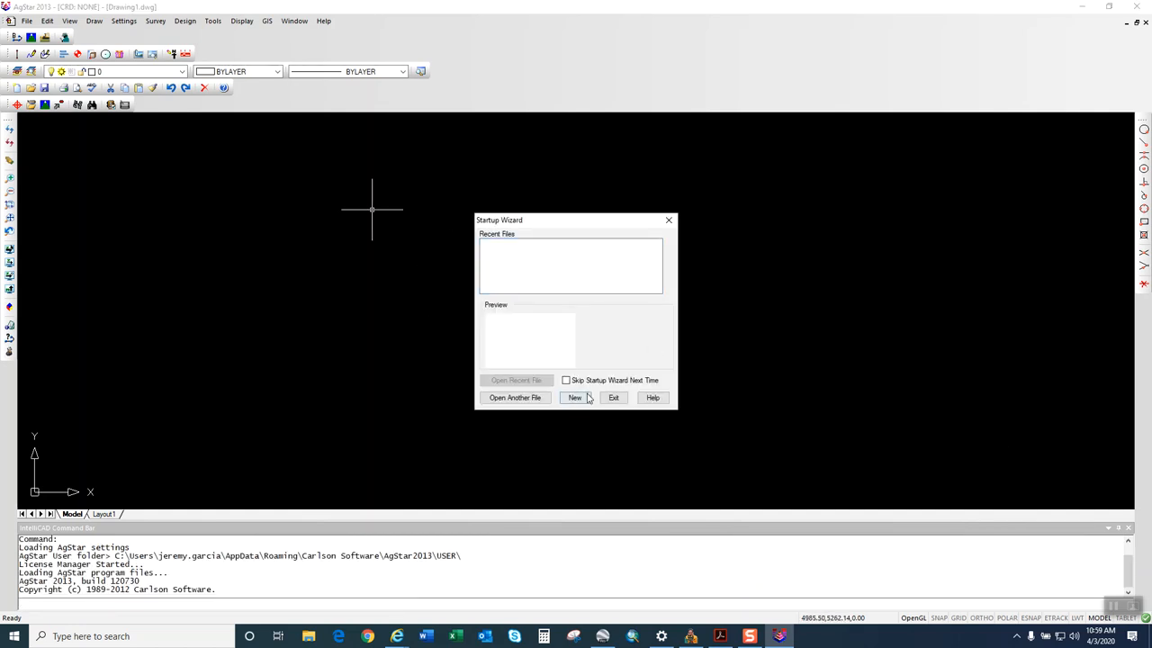
# Create a new drawing saved as producer on the Desktop.
pyautogui.click(574, 397)
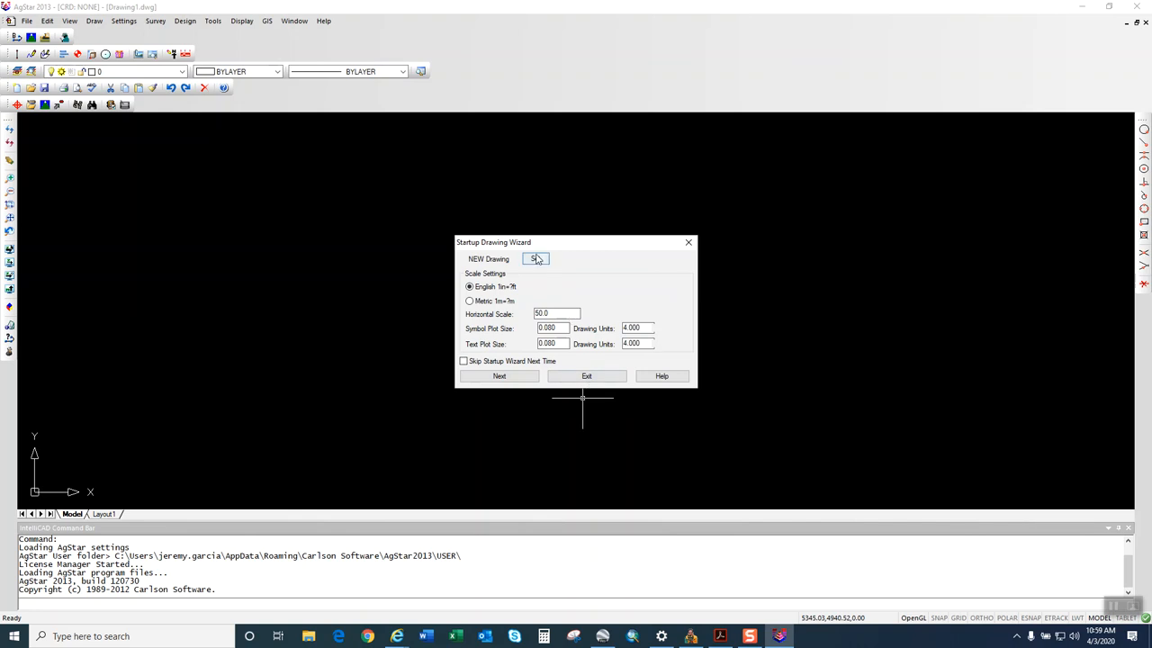
pyautogui.click(498, 376)
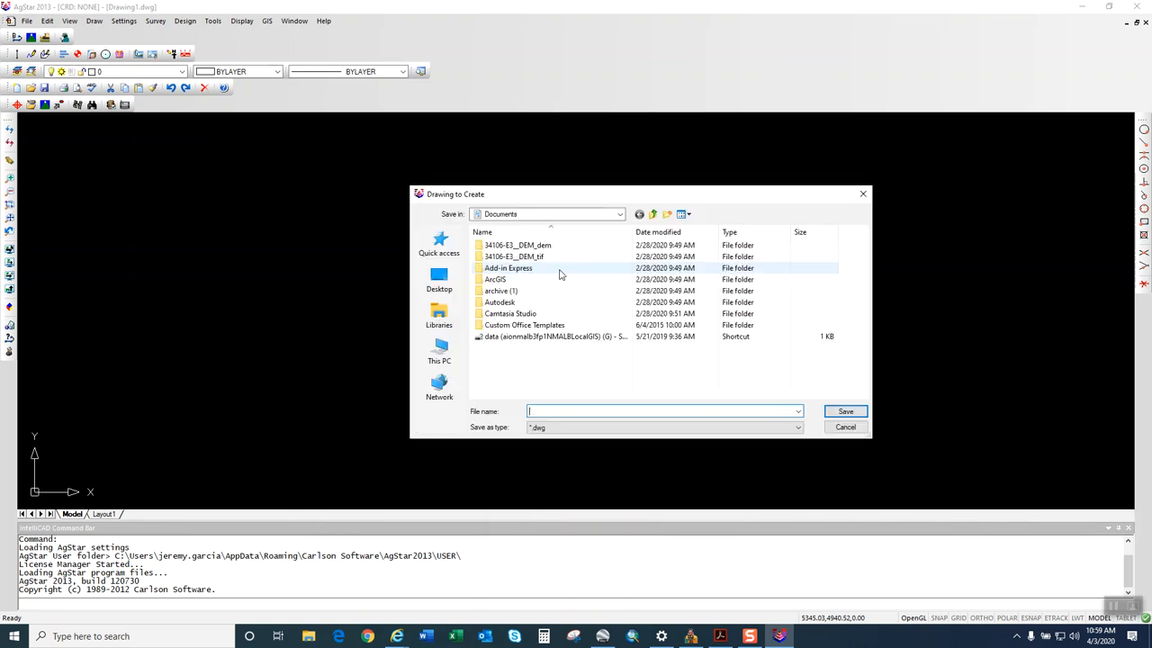
pyautogui.click(619, 214)
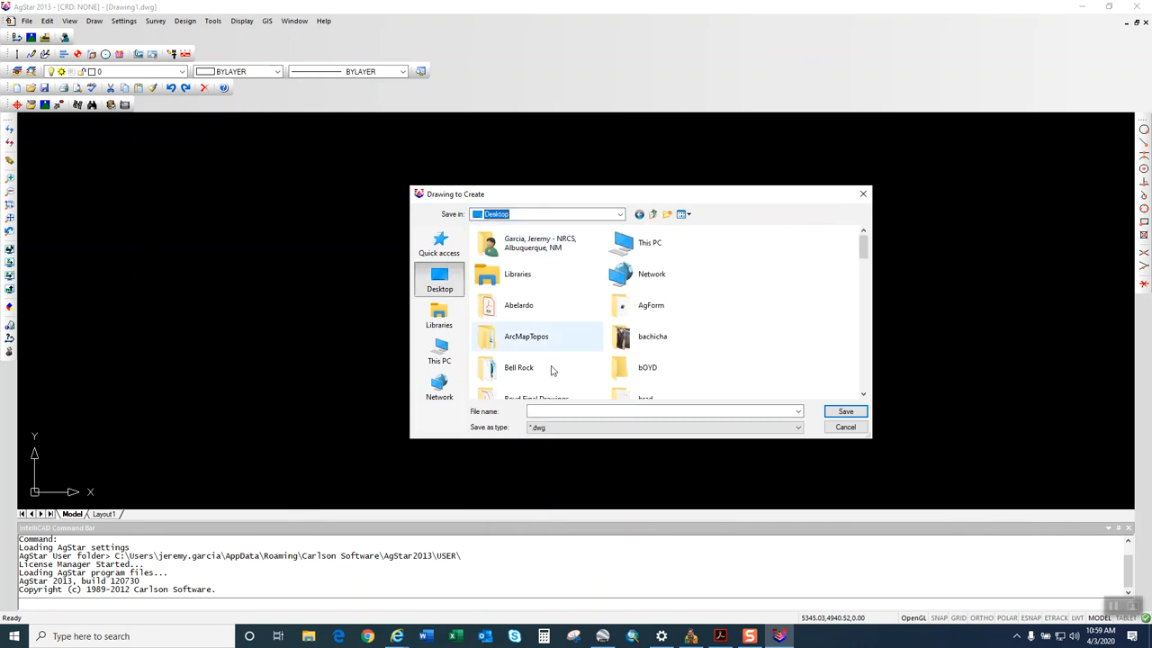
pyautogui.write('p')
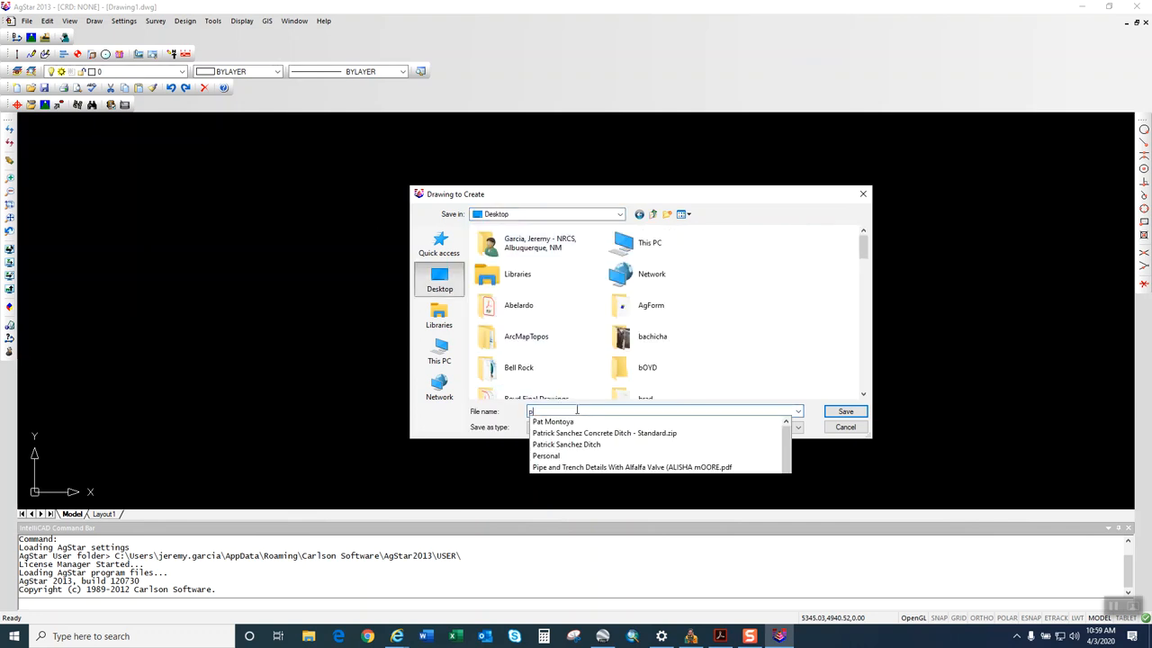
pyautogui.write('roducer')
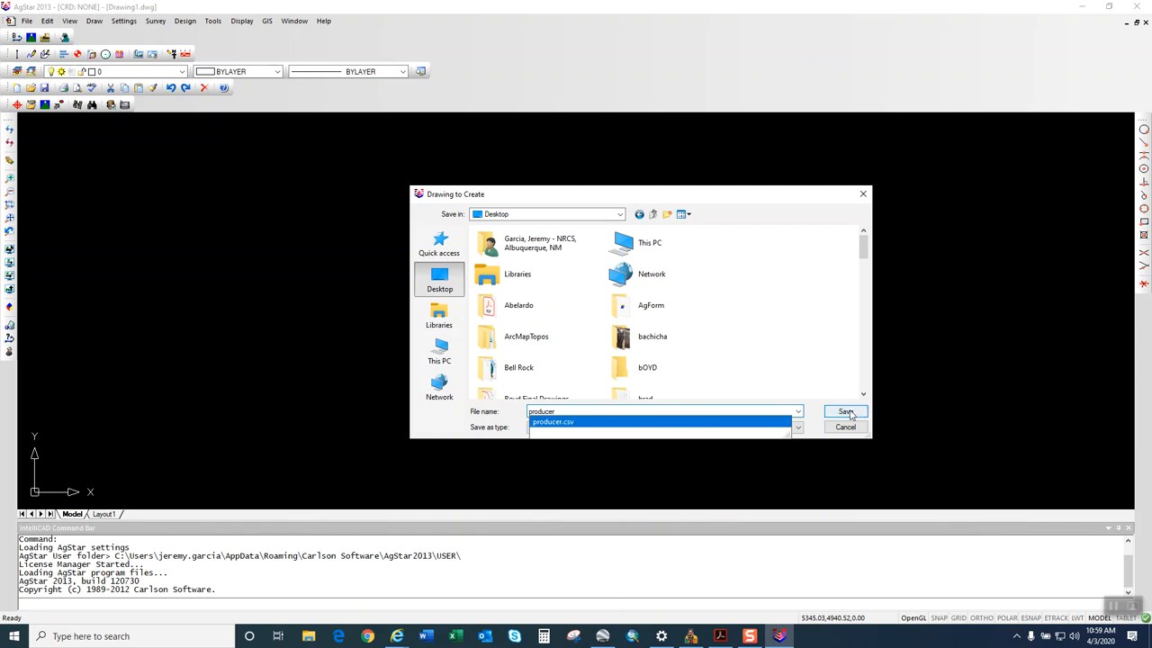
pyautogui.click(844, 411)
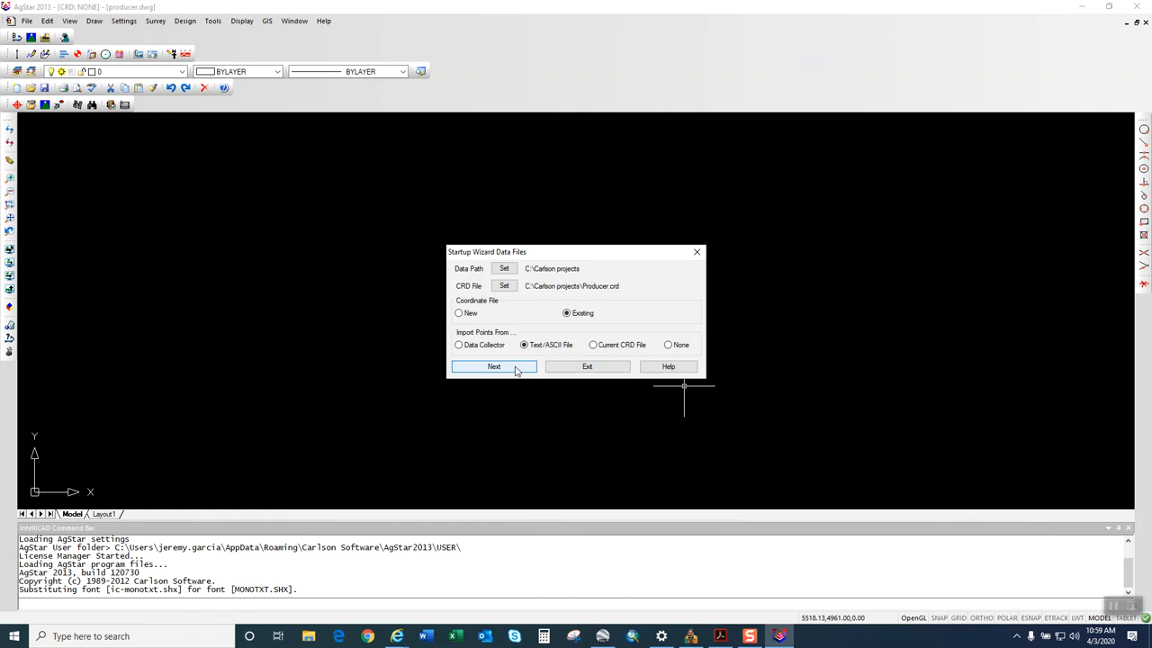
# Choose Text/ASCII file import and browse to the Desktop for the points file.
pyautogui.click(493, 366)
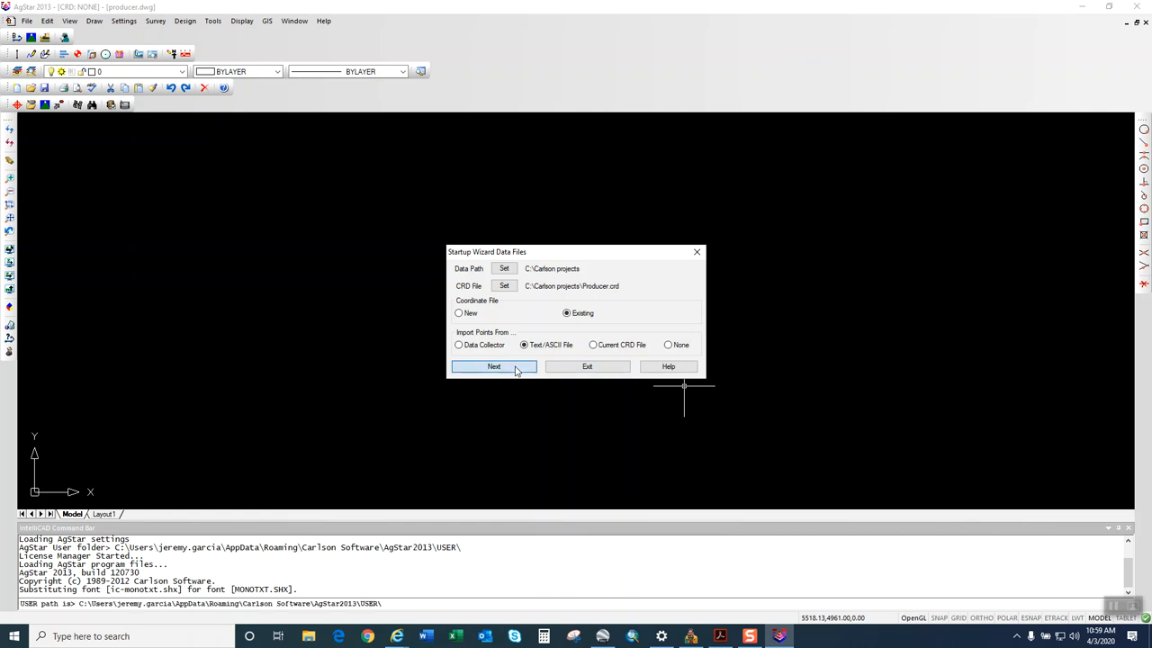
pyautogui.click(493, 366)
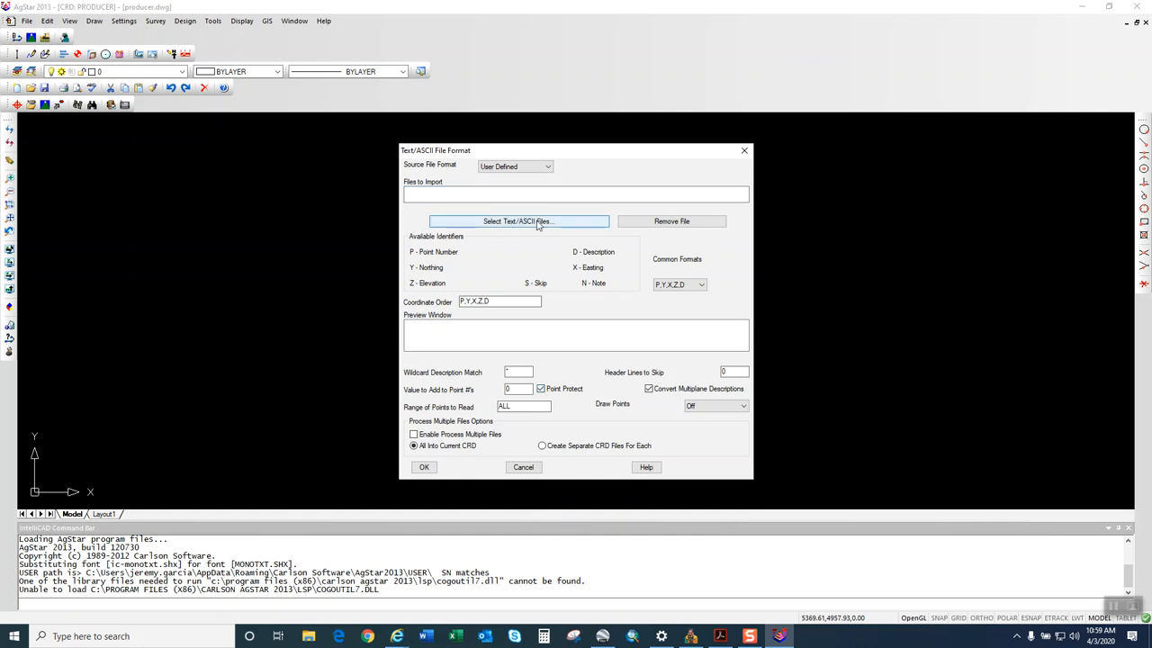
pyautogui.click(517, 220)
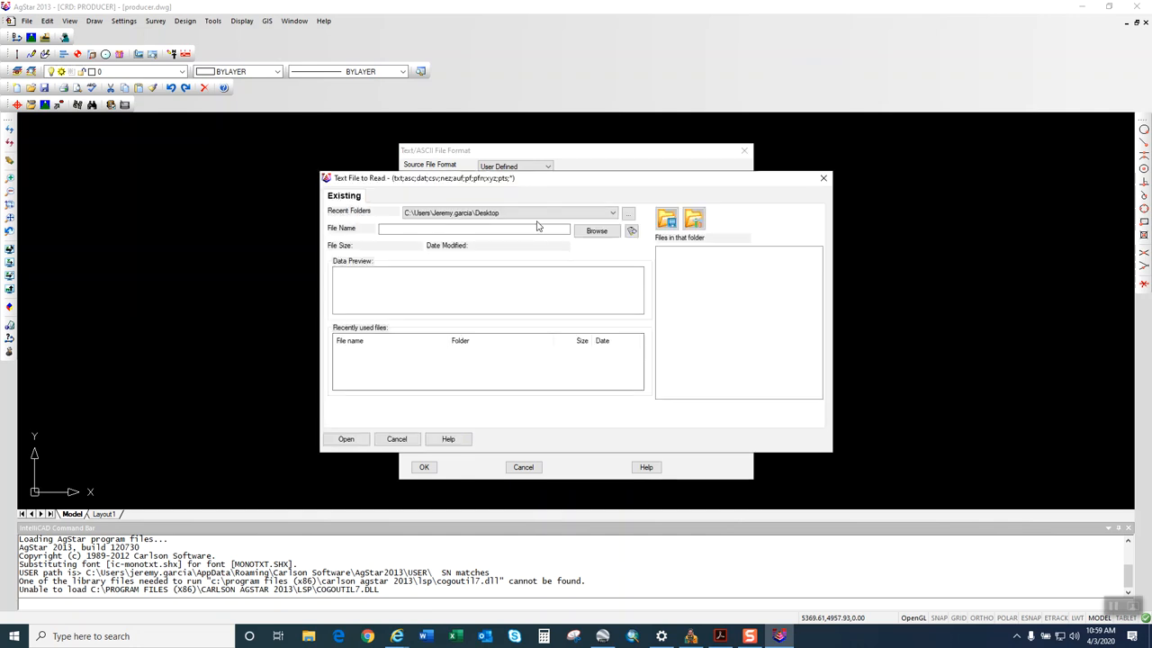
pyautogui.click(631, 231)
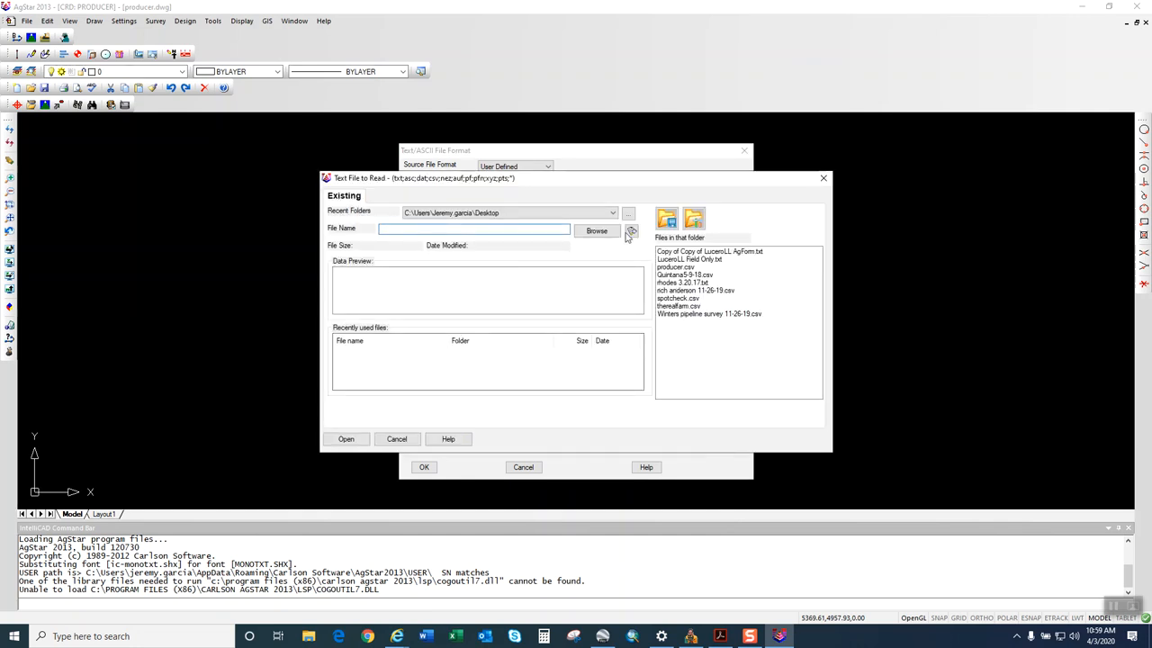
pyautogui.click(596, 230)
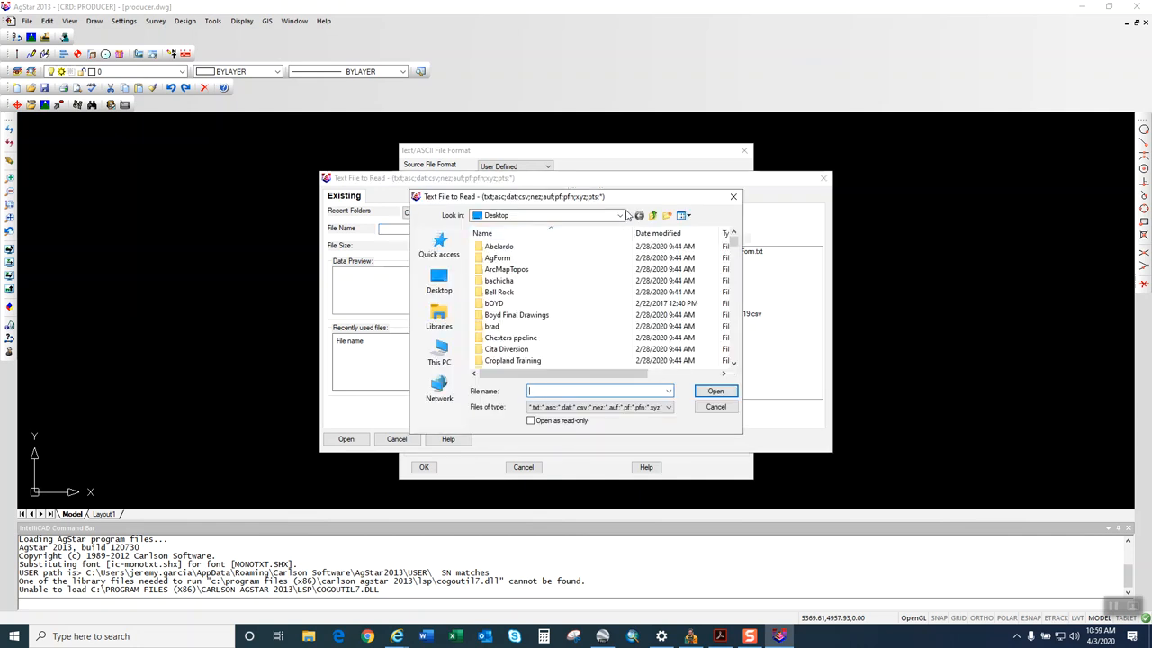
# Import producer.csv into producer.crd, overwriting all existing points.
pyautogui.scroll(-3)
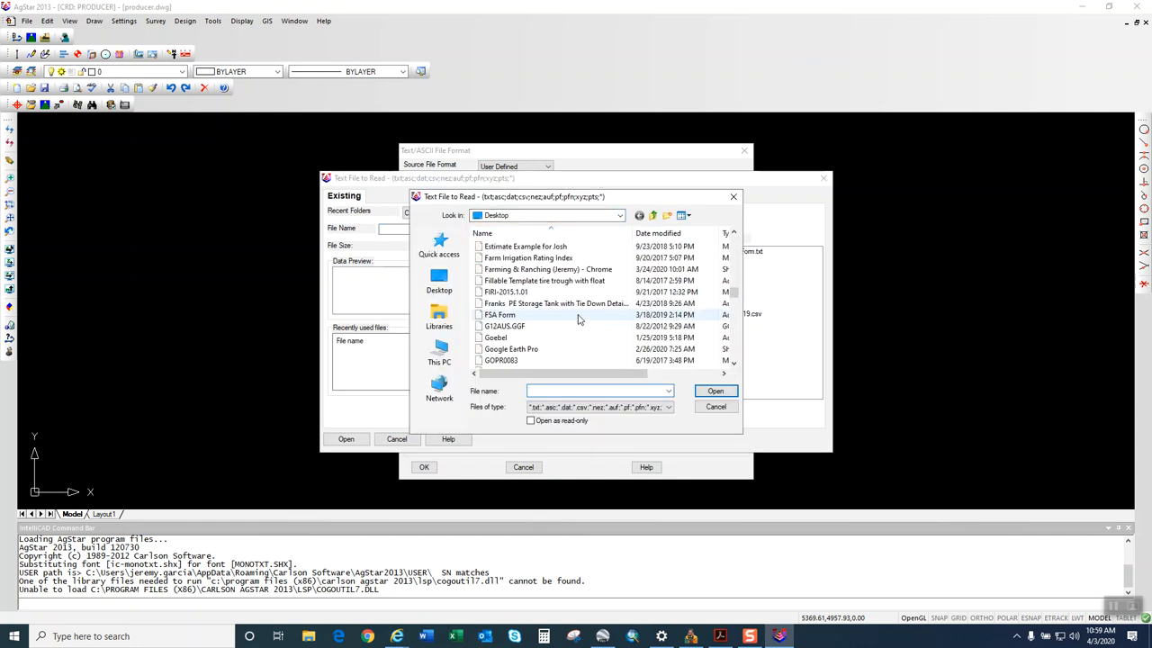
pyautogui.scroll(-3)
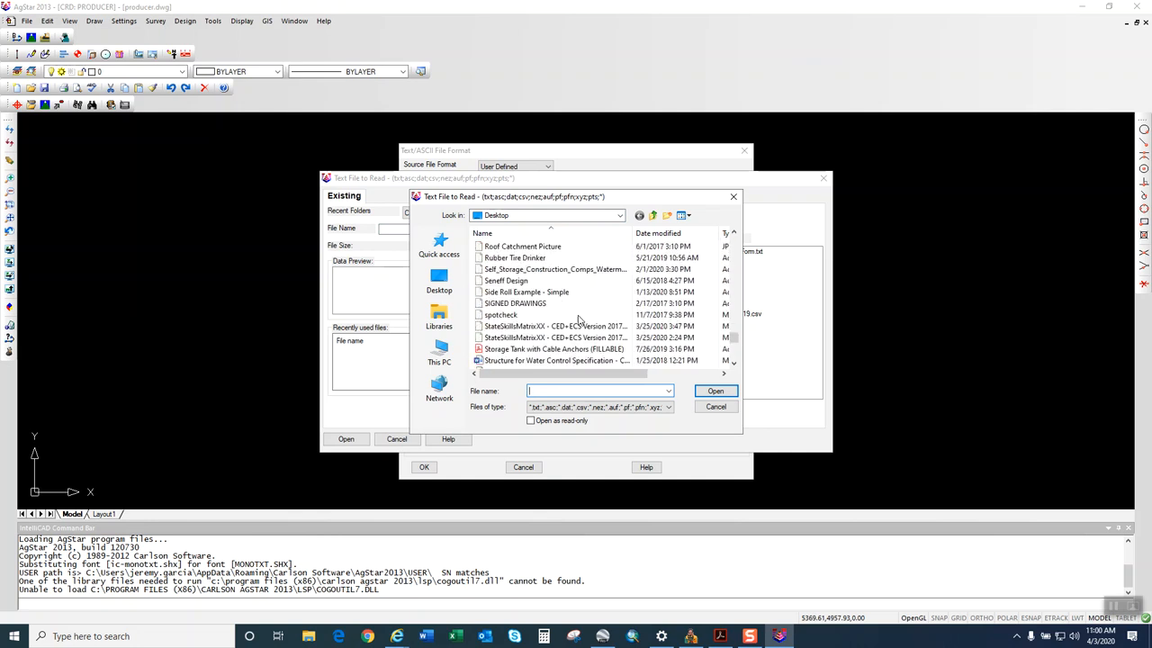
pyautogui.scroll(-3)
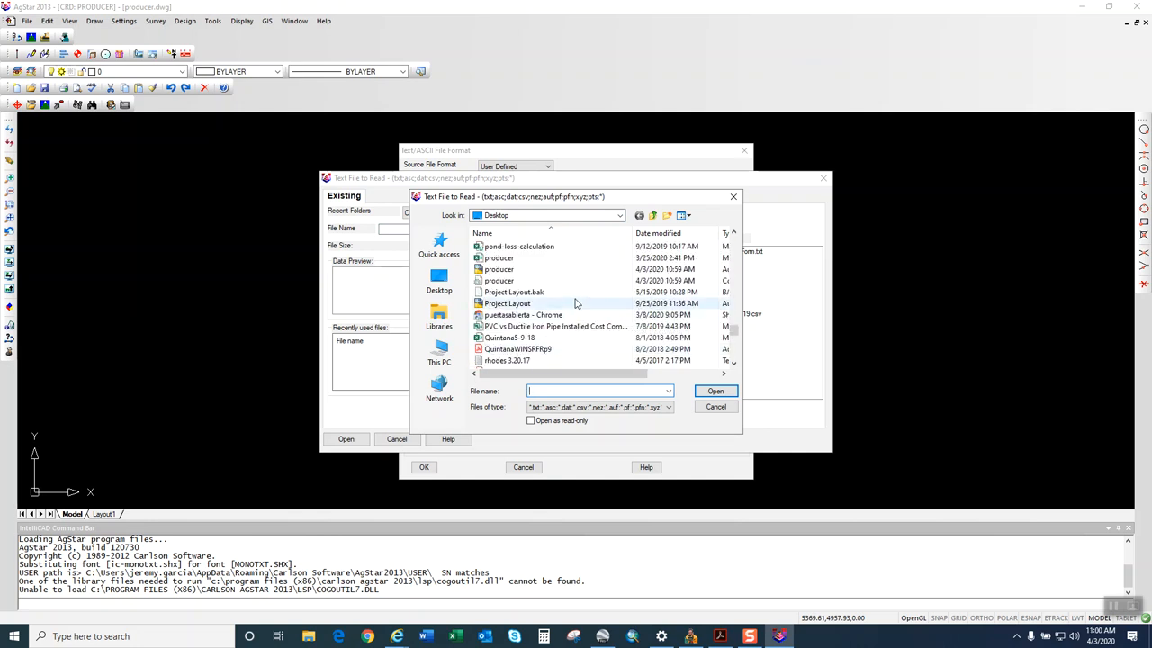
pyautogui.click(499, 258)
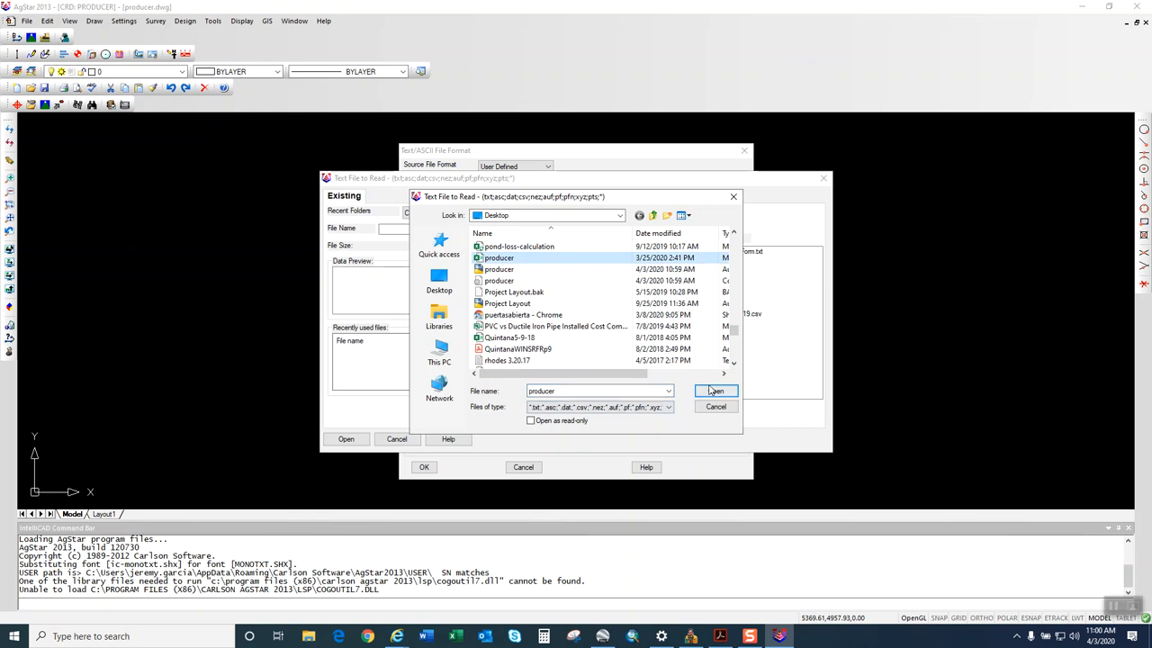
pyautogui.click(716, 390)
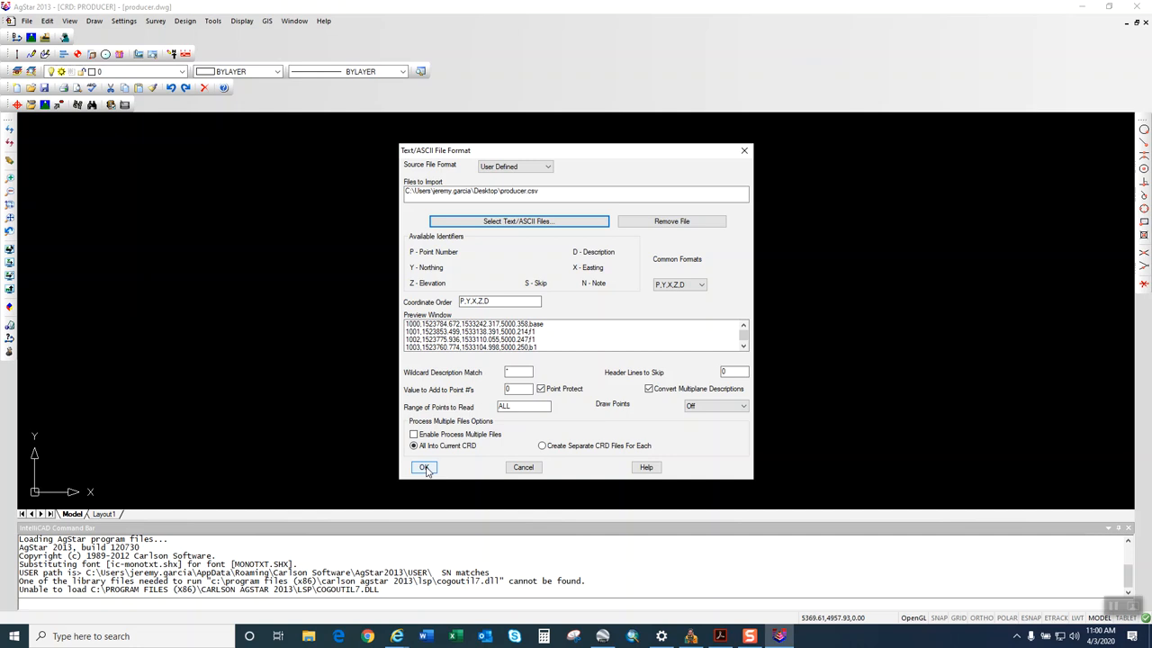
pyautogui.click(423, 467)
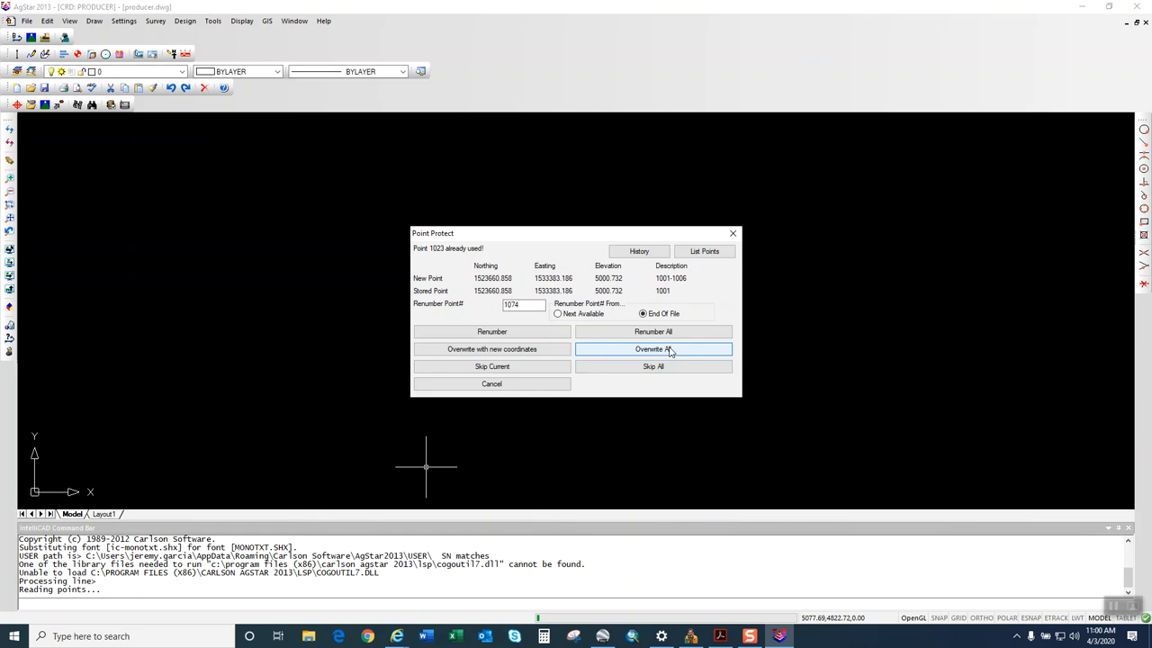
pyautogui.click(653, 349)
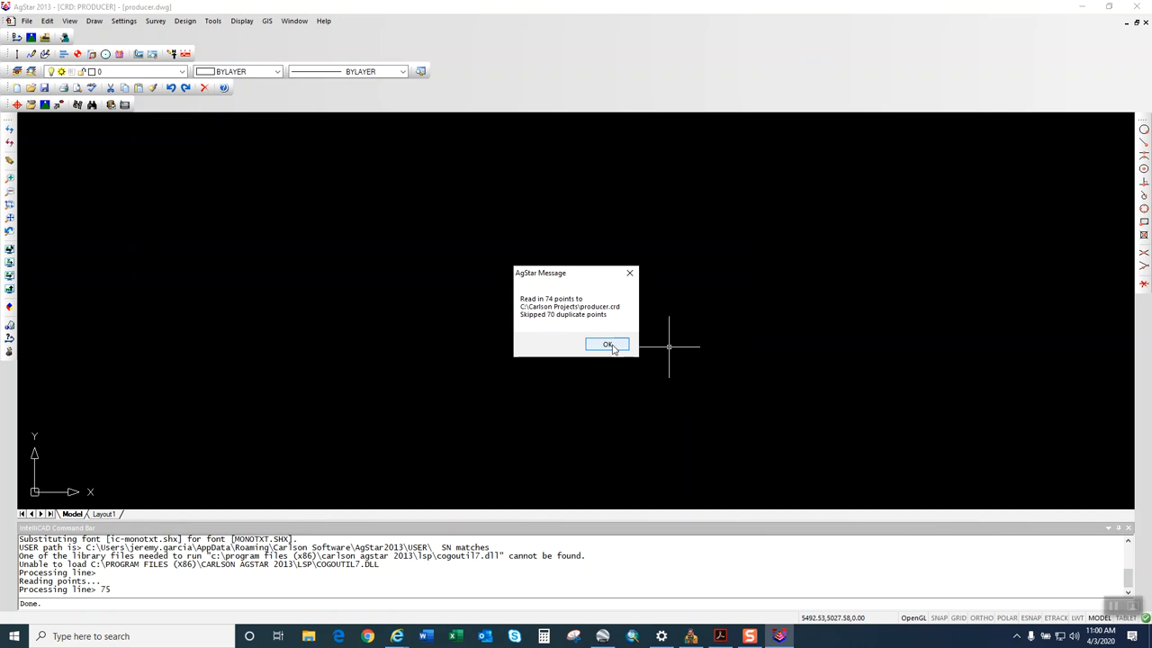
# Acknowledge the import summary and Draw All 74 points from producer.crd.
pyautogui.click(609, 345)
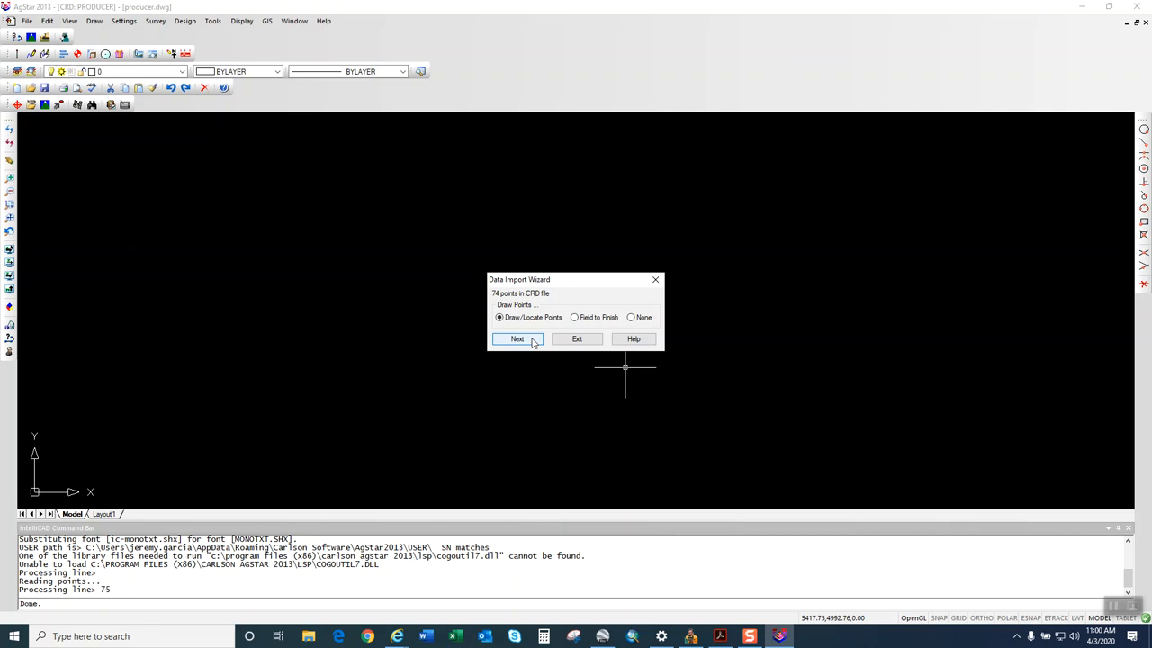
pyautogui.click(518, 339)
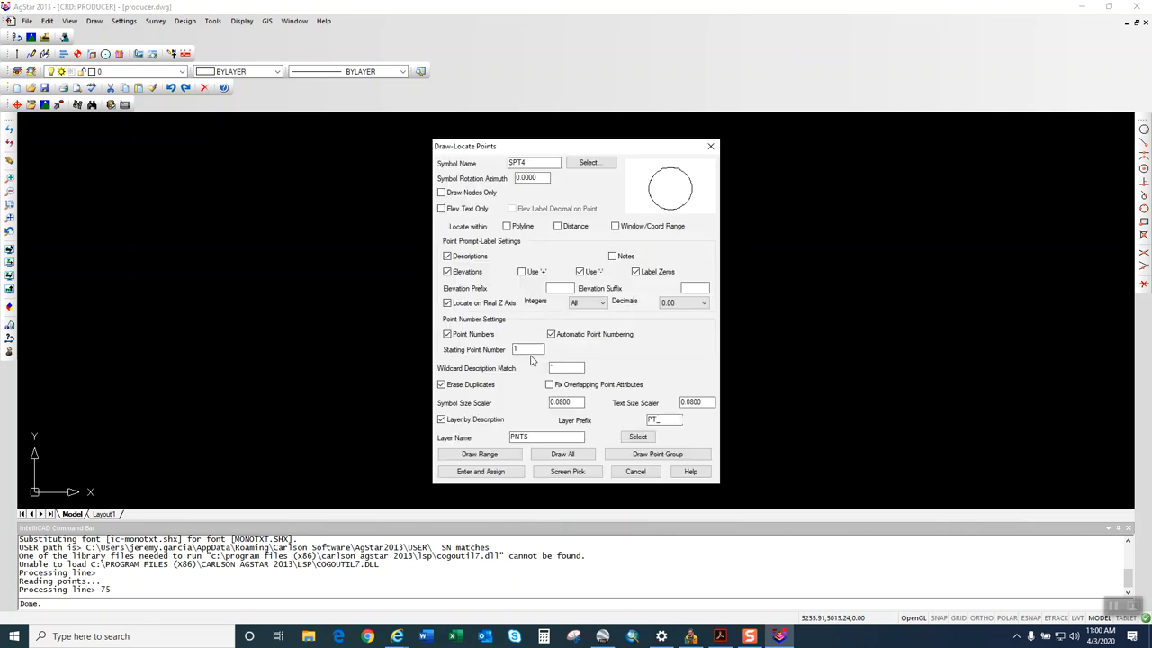
pyautogui.moveTo(569, 476)
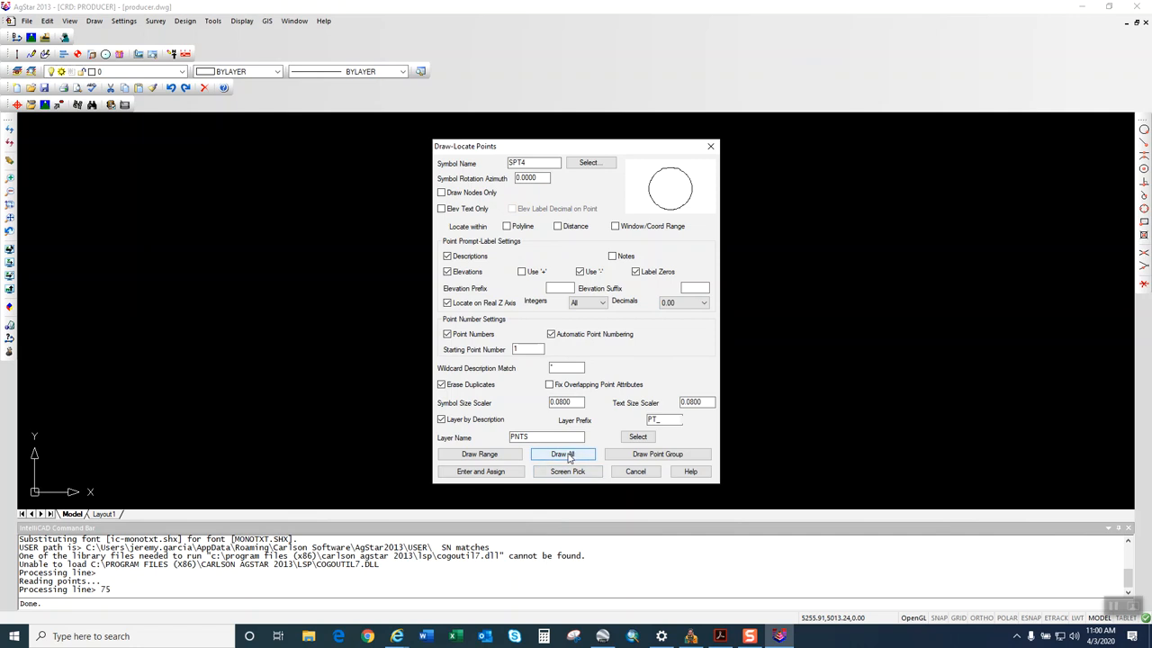
pyautogui.click(561, 454)
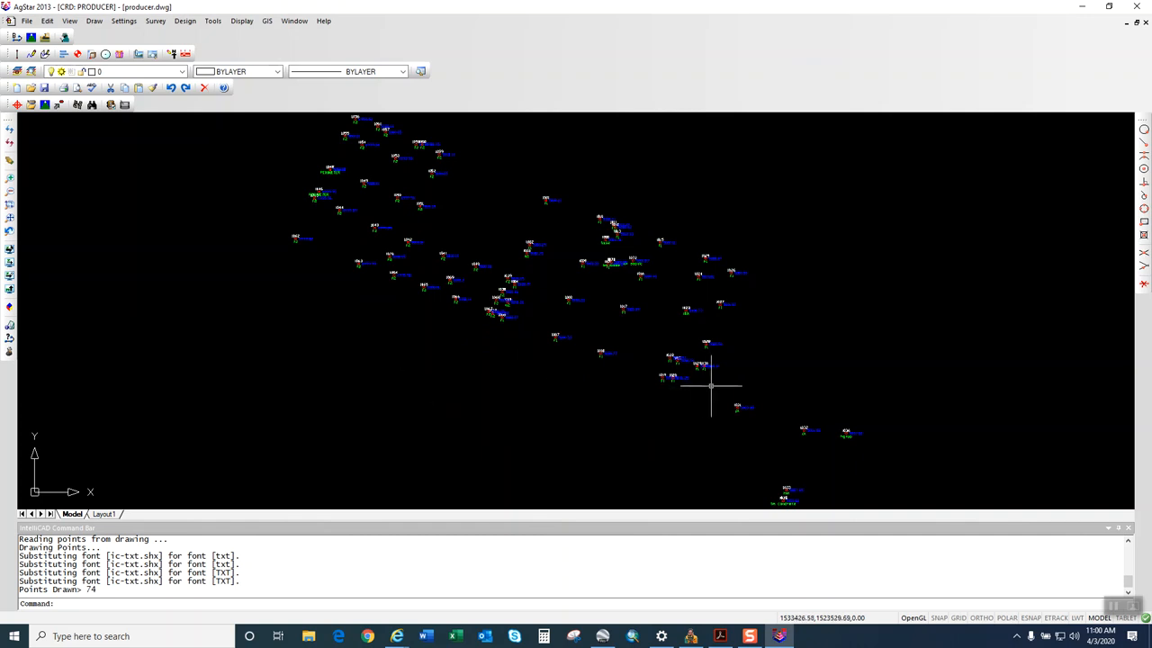
pyautogui.moveTo(618, 211)
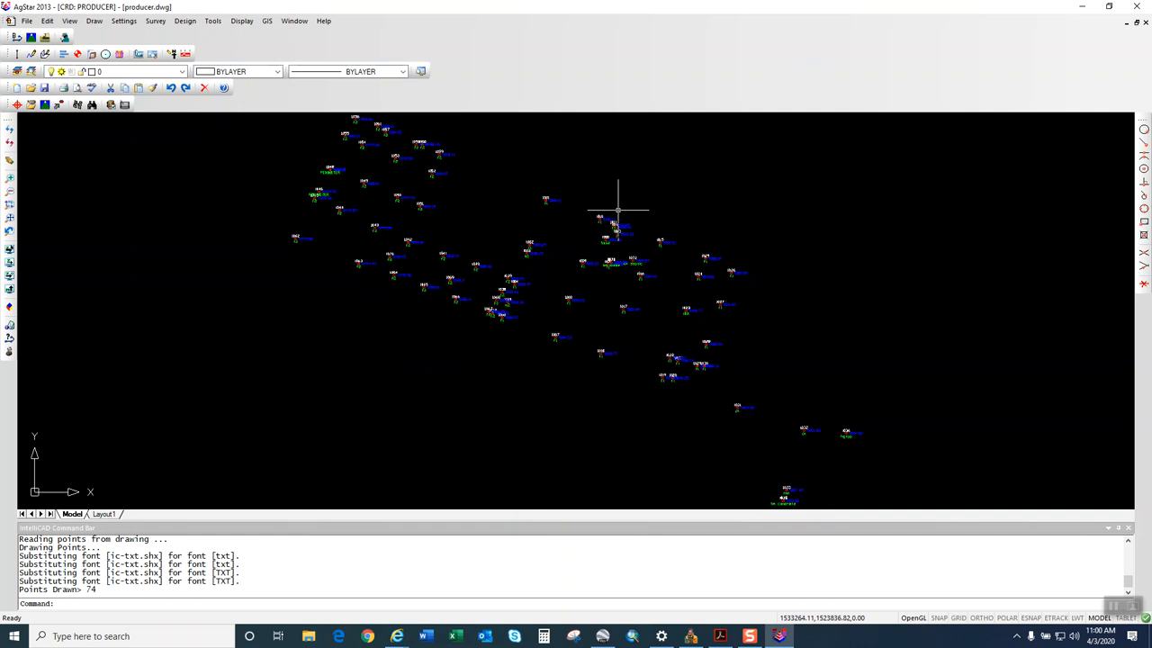
pyautogui.moveTo(684, 277)
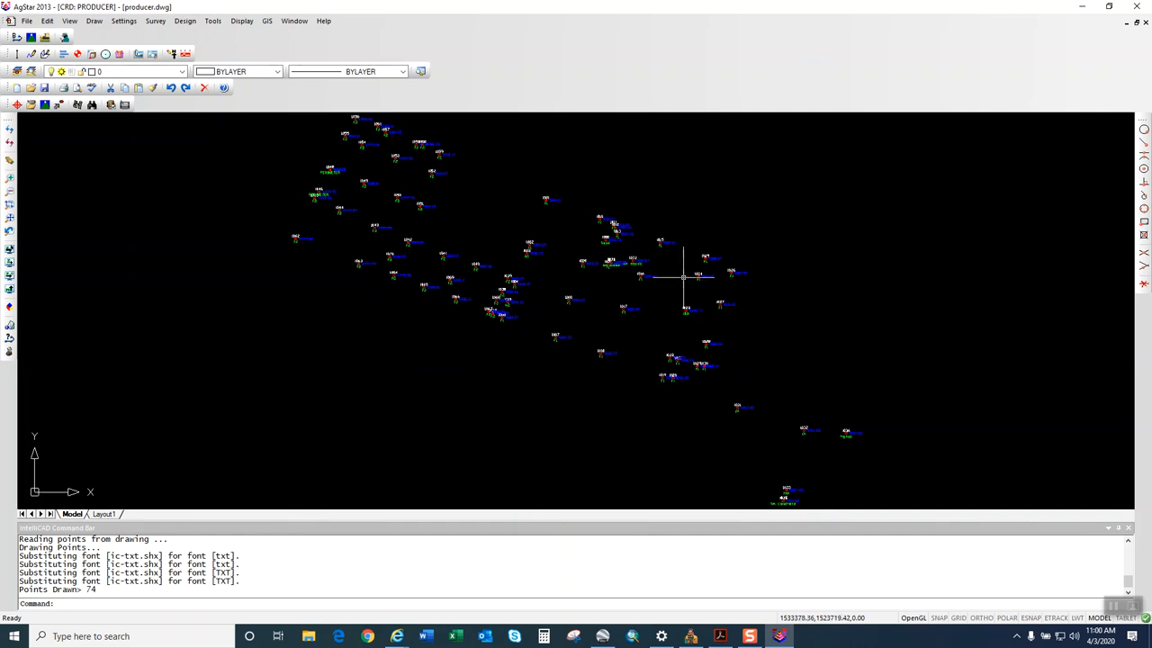
pyautogui.moveTo(774, 247)
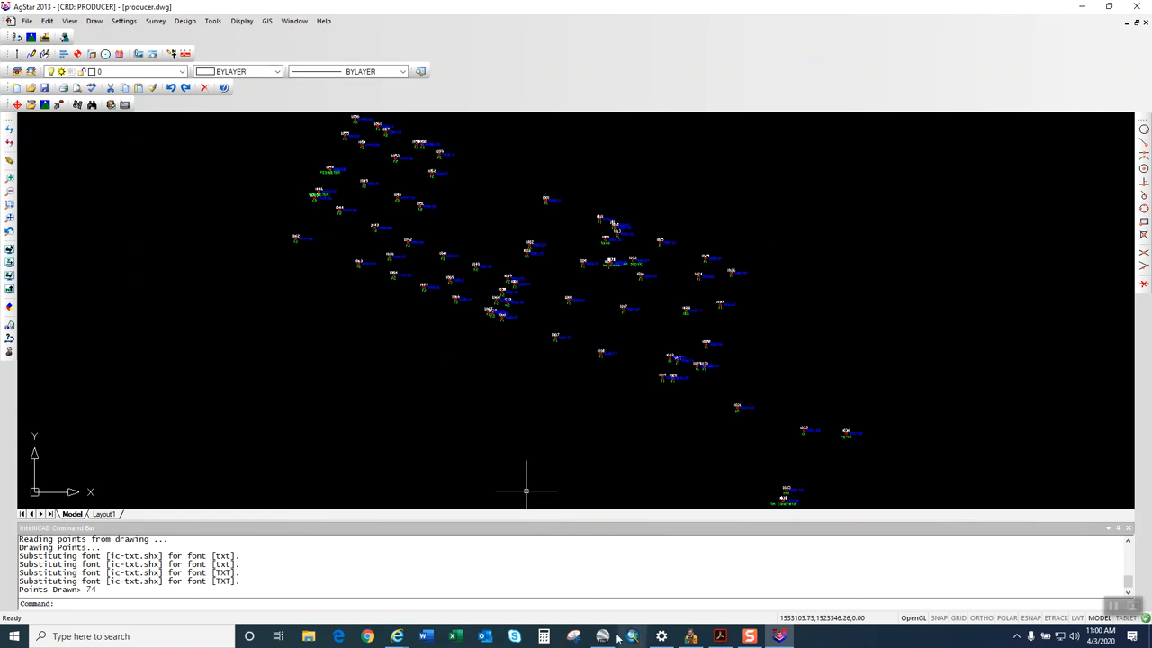
# Switch to Google Earth Pro's aerial view of the outlined Producer fields.
pyautogui.click(602, 636)
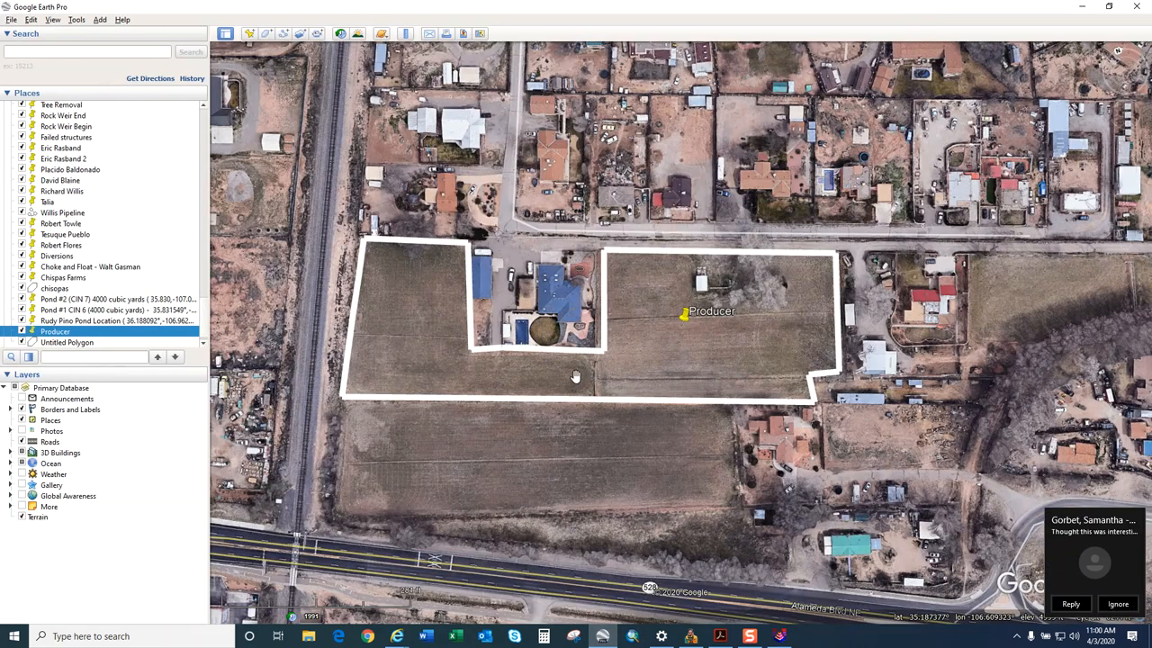
pyautogui.moveTo(389, 255)
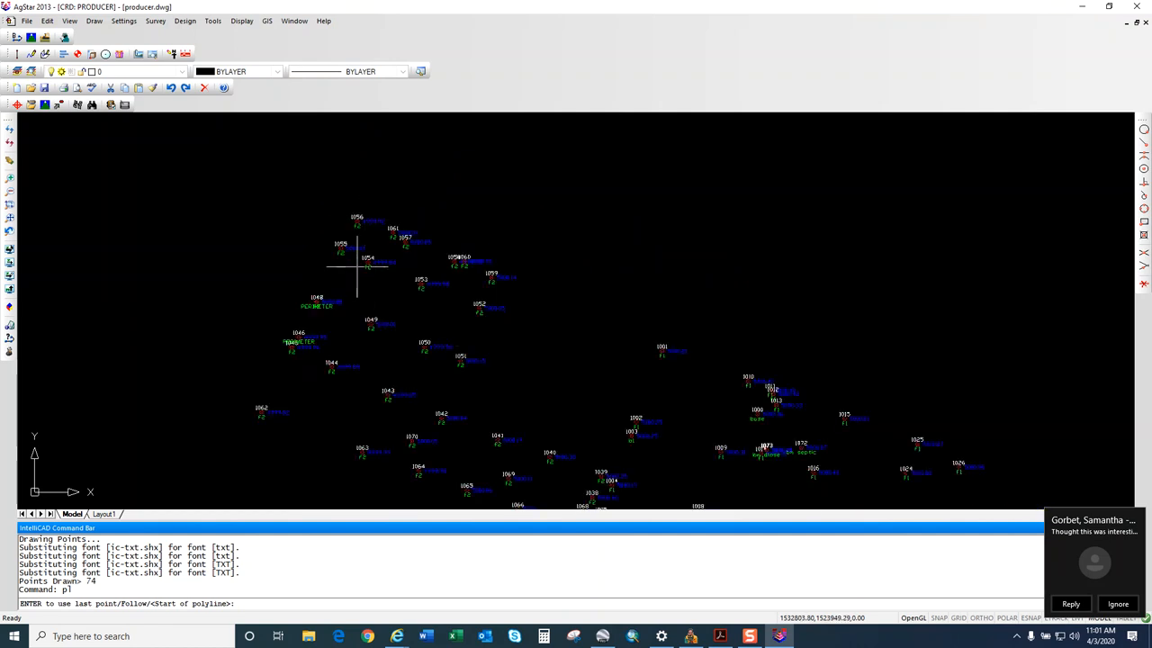
pyautogui.moveTo(296, 266)
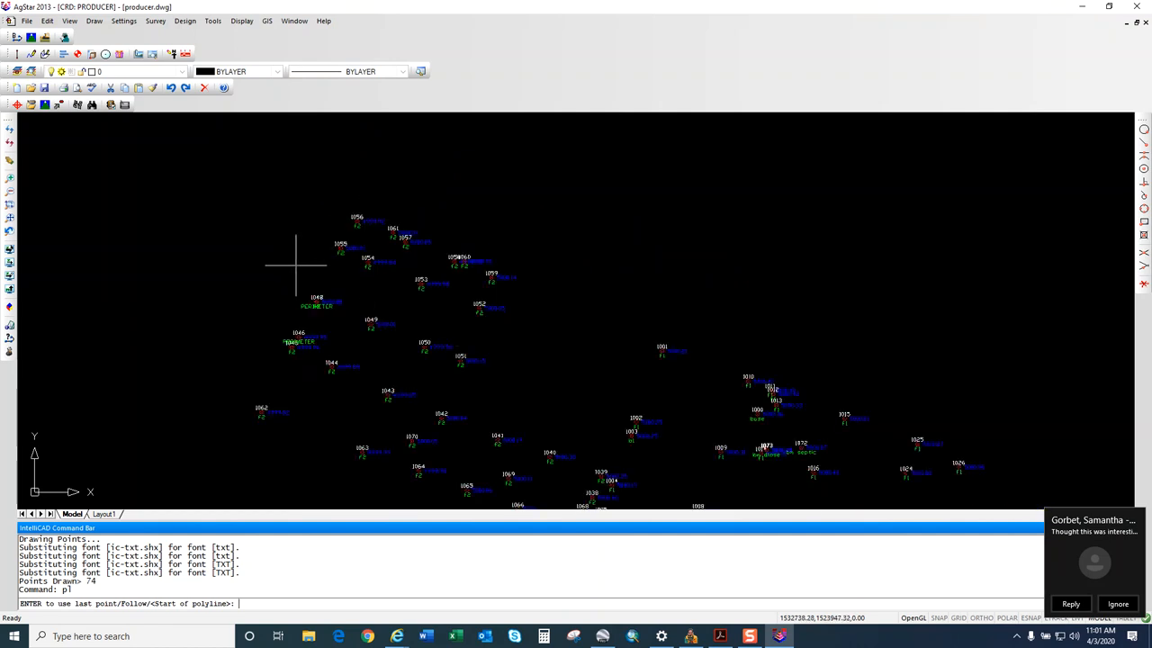
pyautogui.moveTo(313, 272)
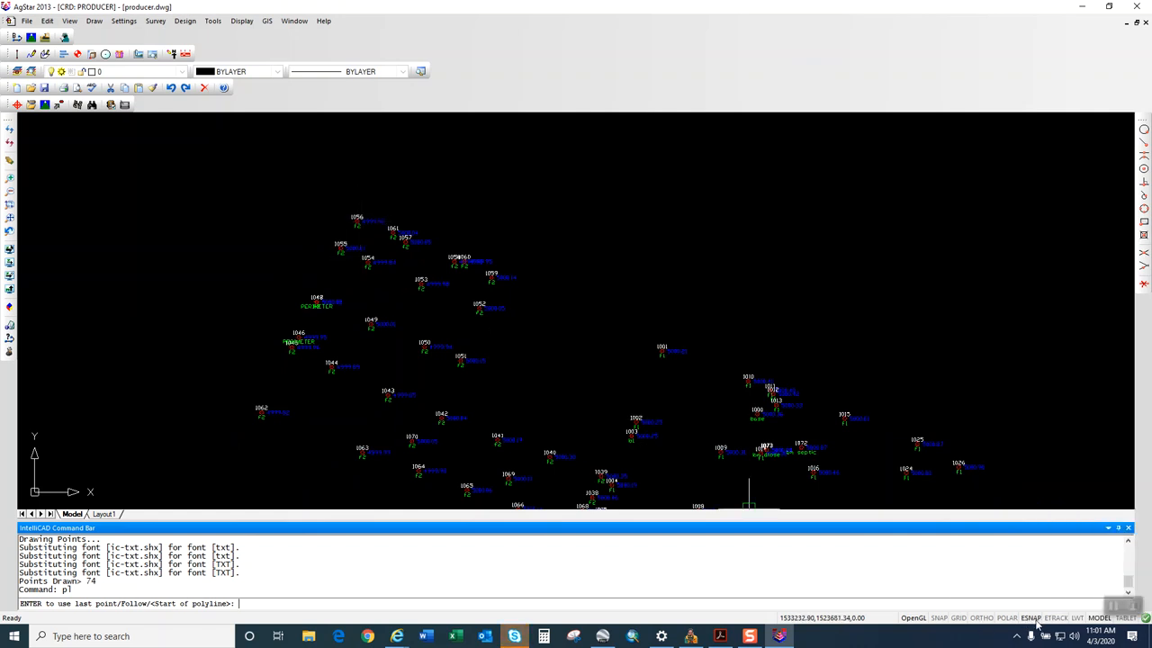
# Enable the Node entity snap mode in the ESNAP settings.
pyautogui.click(499, 241)
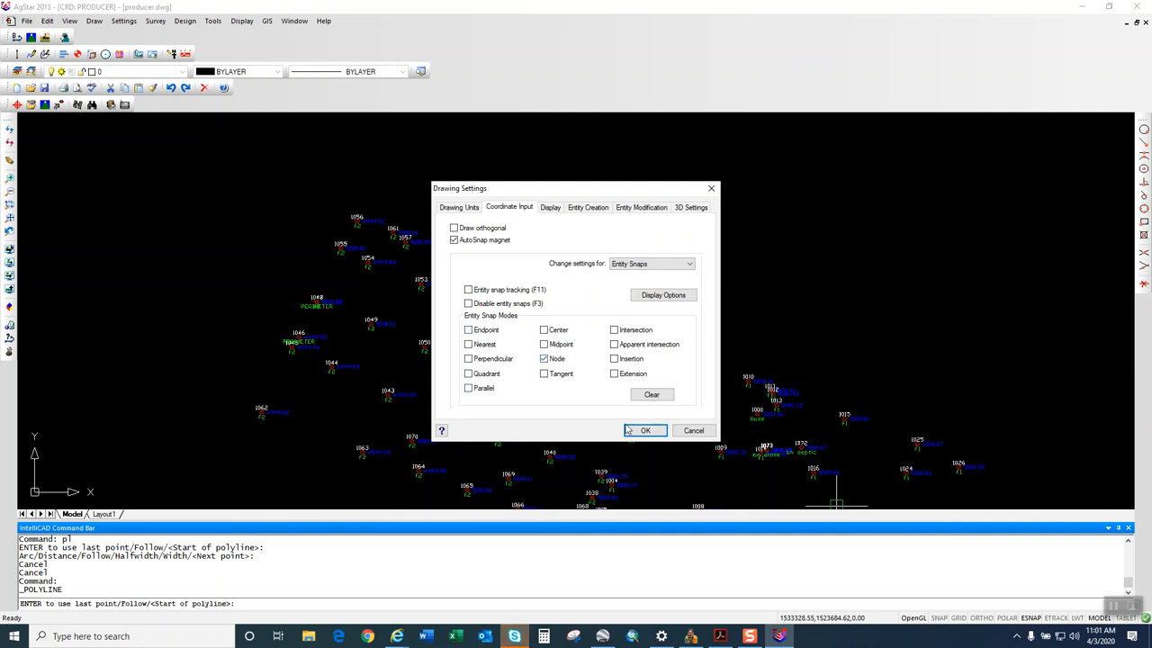
pyautogui.click(646, 430)
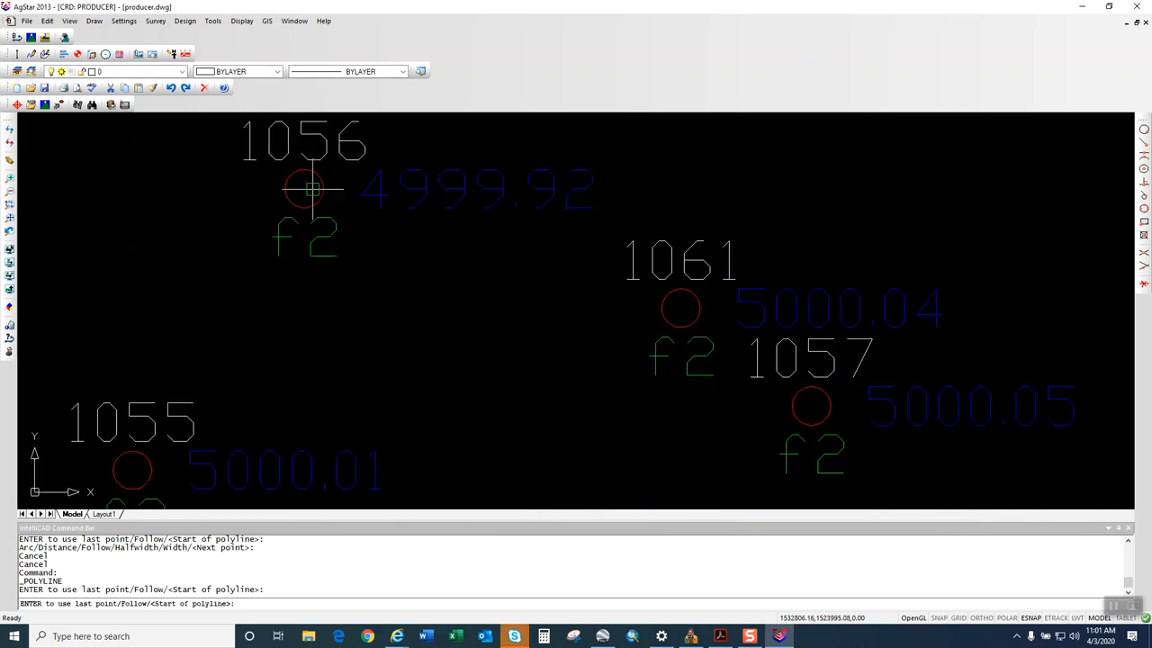
pyautogui.moveTo(325, 187)
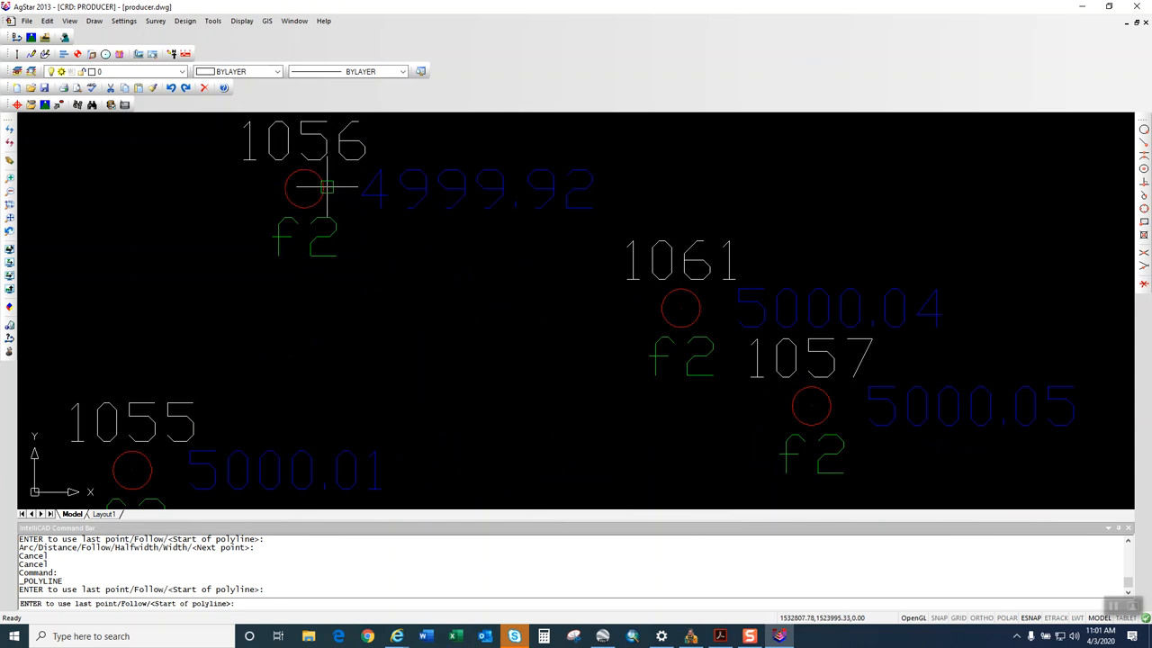
# Trace the boundary polyline from point 1056 through perimeter points 1061, 1066 and 1062.
pyautogui.scroll(-3)
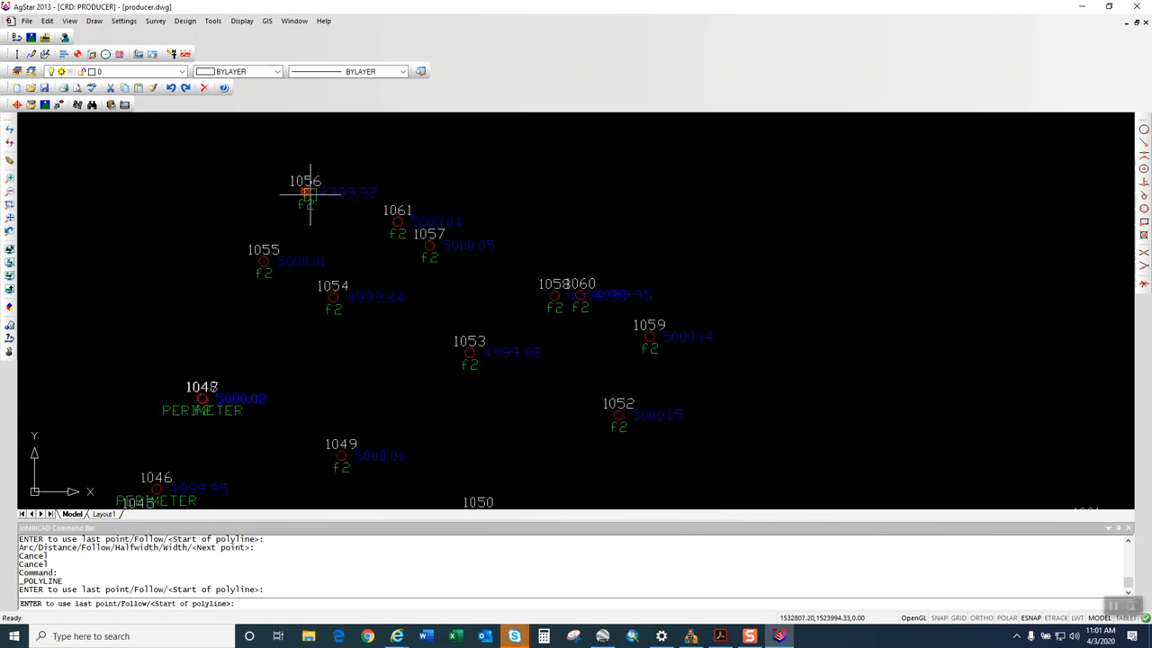
pyautogui.click(397, 223)
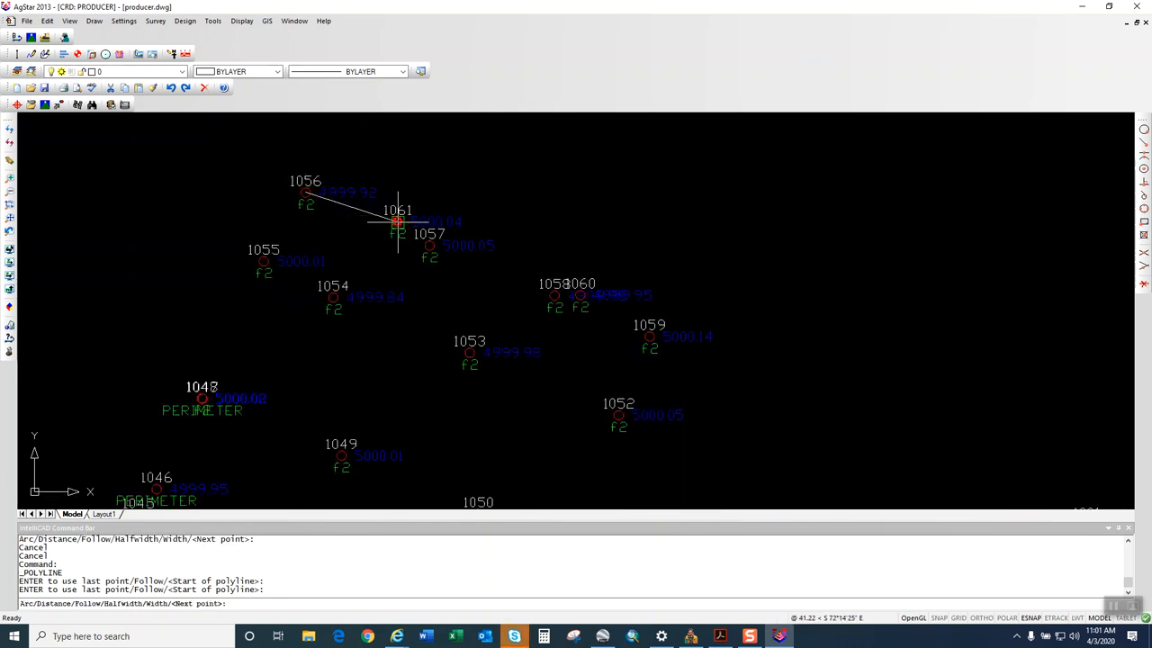
pyautogui.click(554, 295)
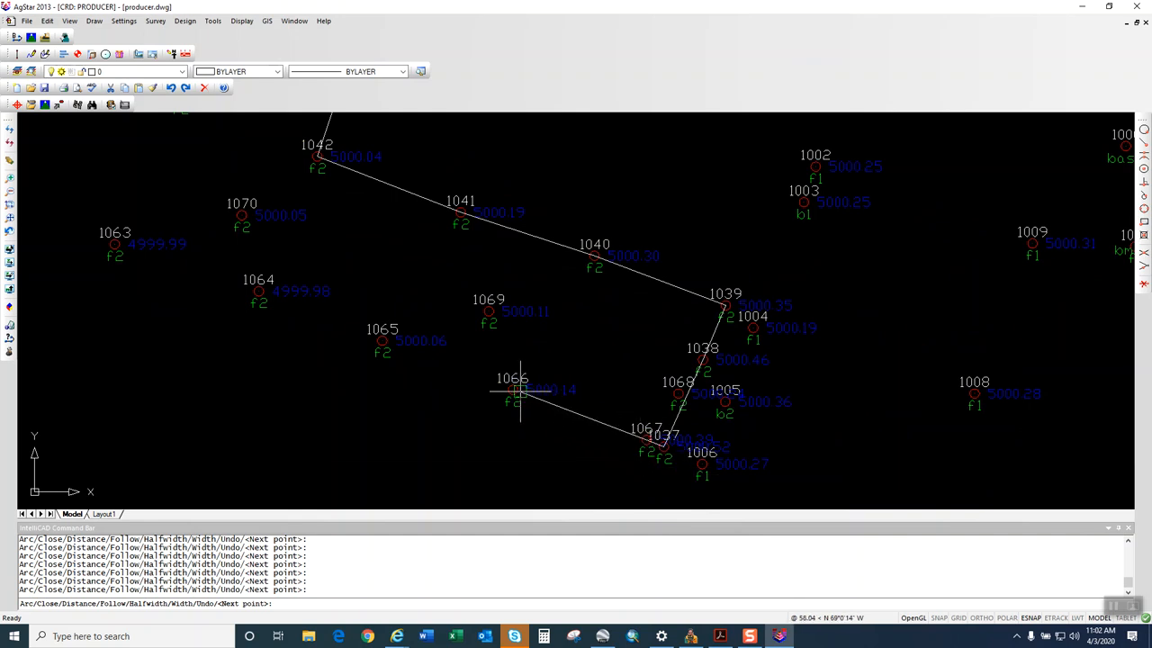
pyautogui.scroll(-3)
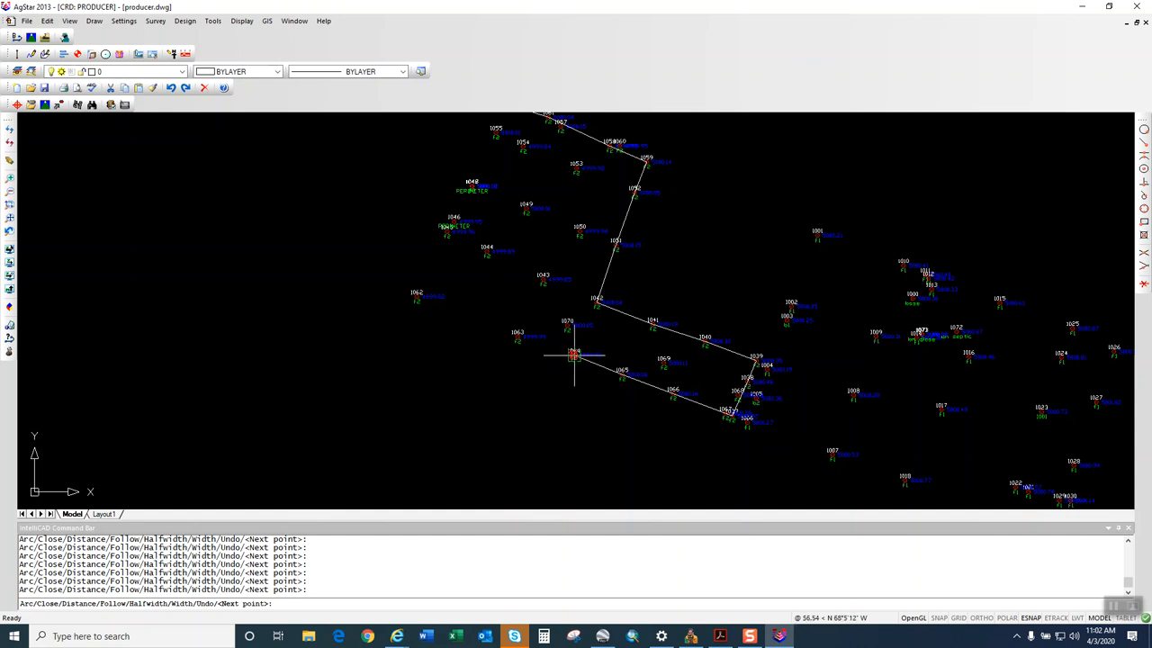
pyautogui.click(417, 297)
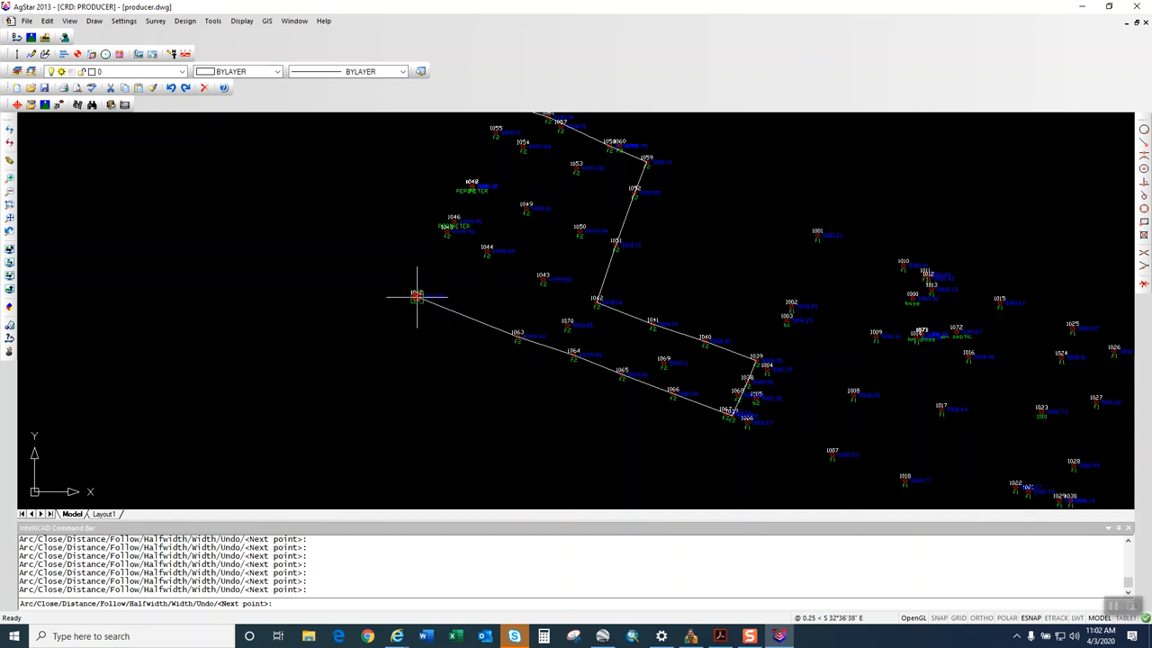
pyautogui.click(455, 223)
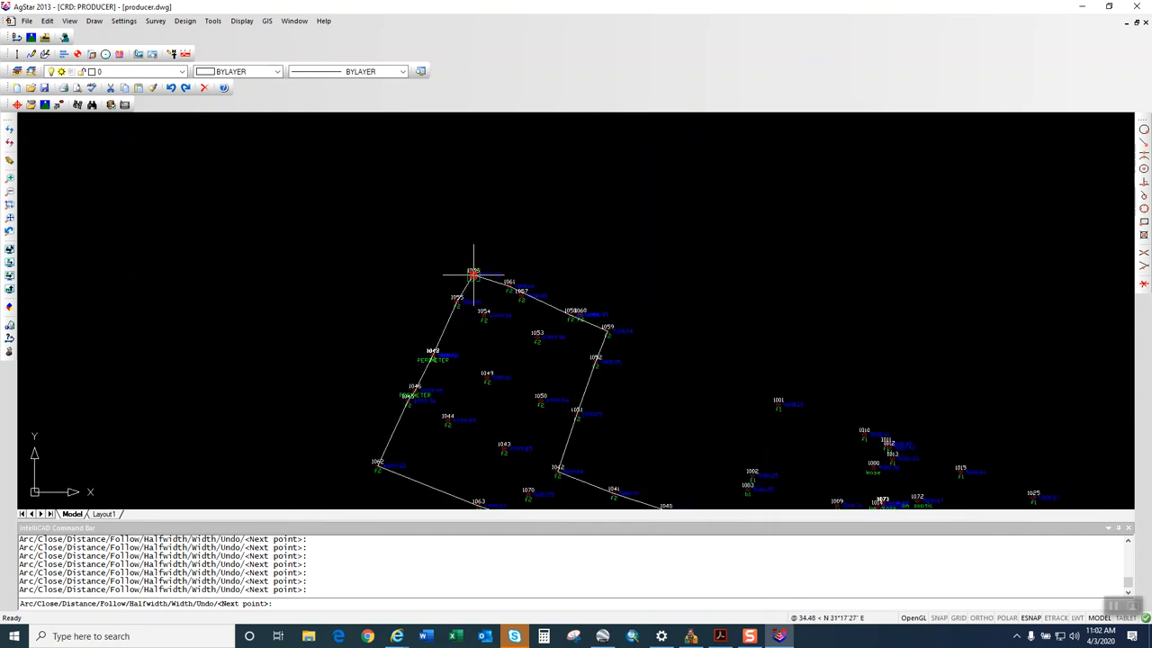
pyautogui.moveTo(417, 252)
pyautogui.write('tag_inclu')
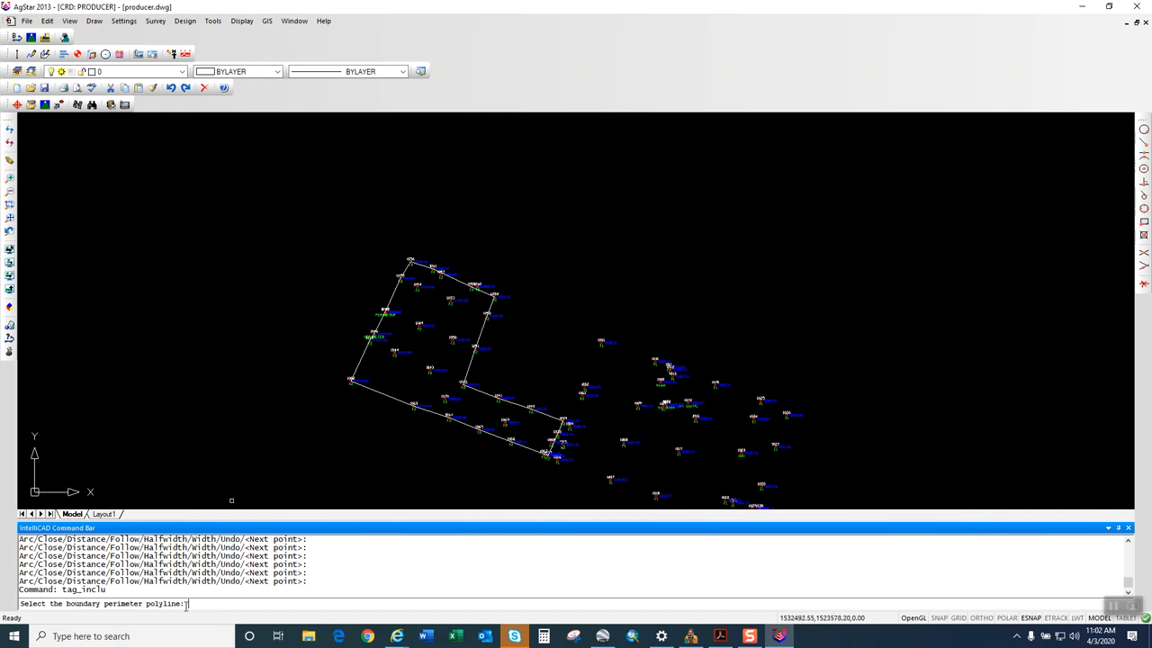
# Set the traced polyline as the field perimeter and start Design Field for a 25 by 25 grid.
pyautogui.click(362, 357)
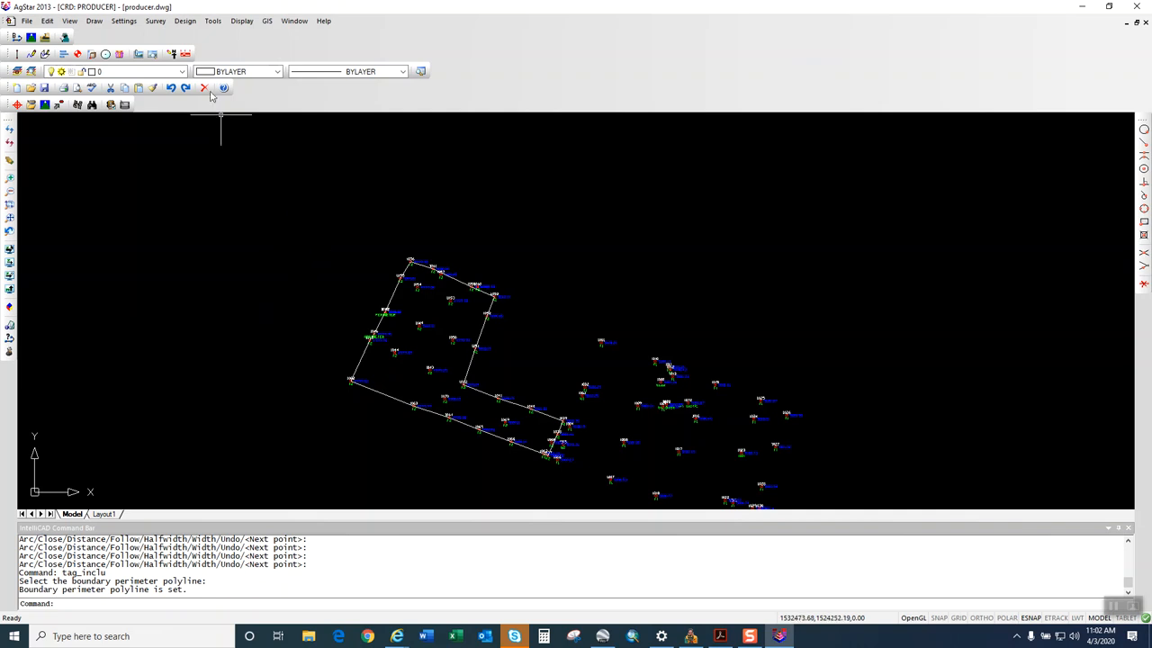
pyautogui.click(184, 21)
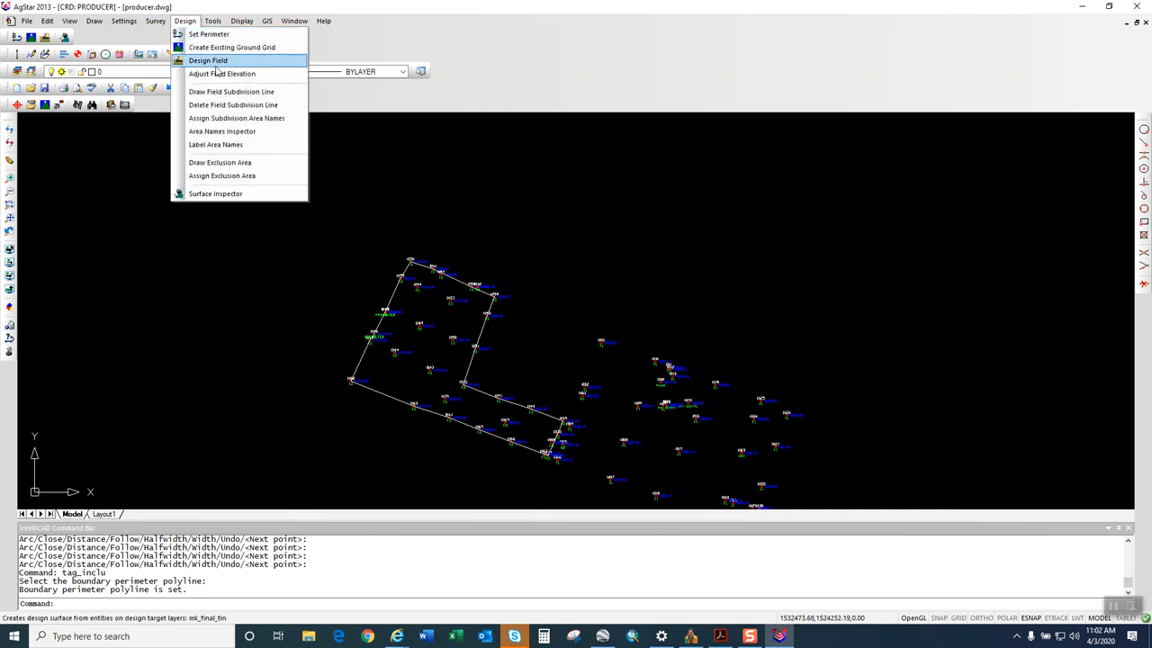
pyautogui.click(208, 61)
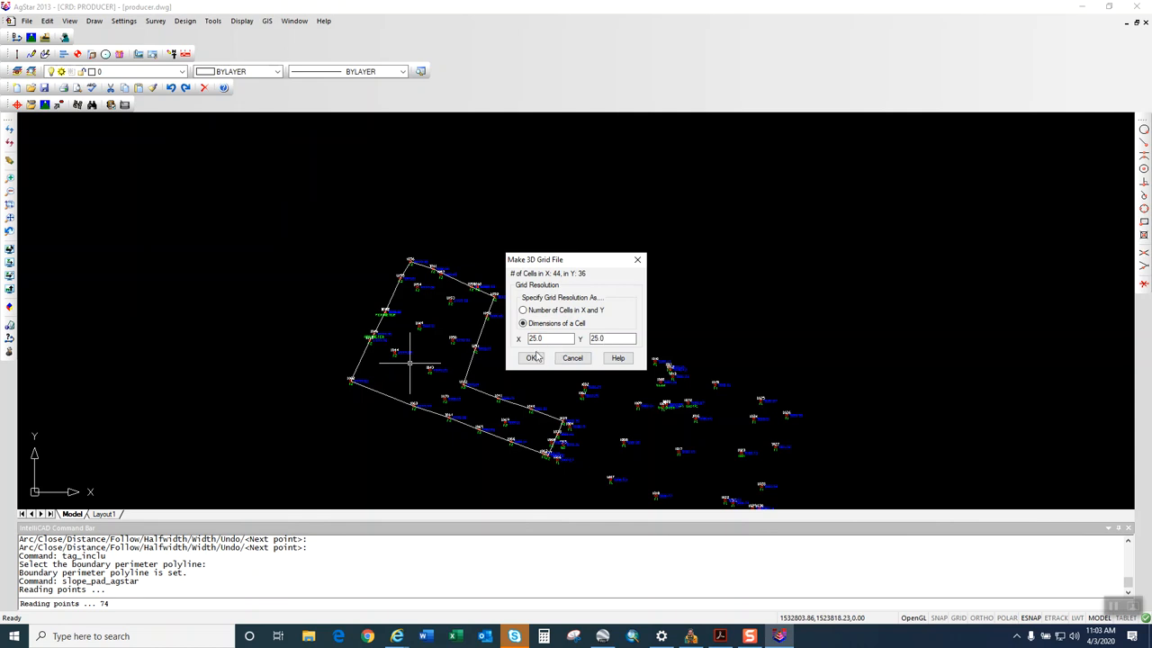
# Accept the 25×25 grid, turn off Draw Direction, and run with slope 0.004 and ratio 1.25.
pyautogui.click(531, 357)
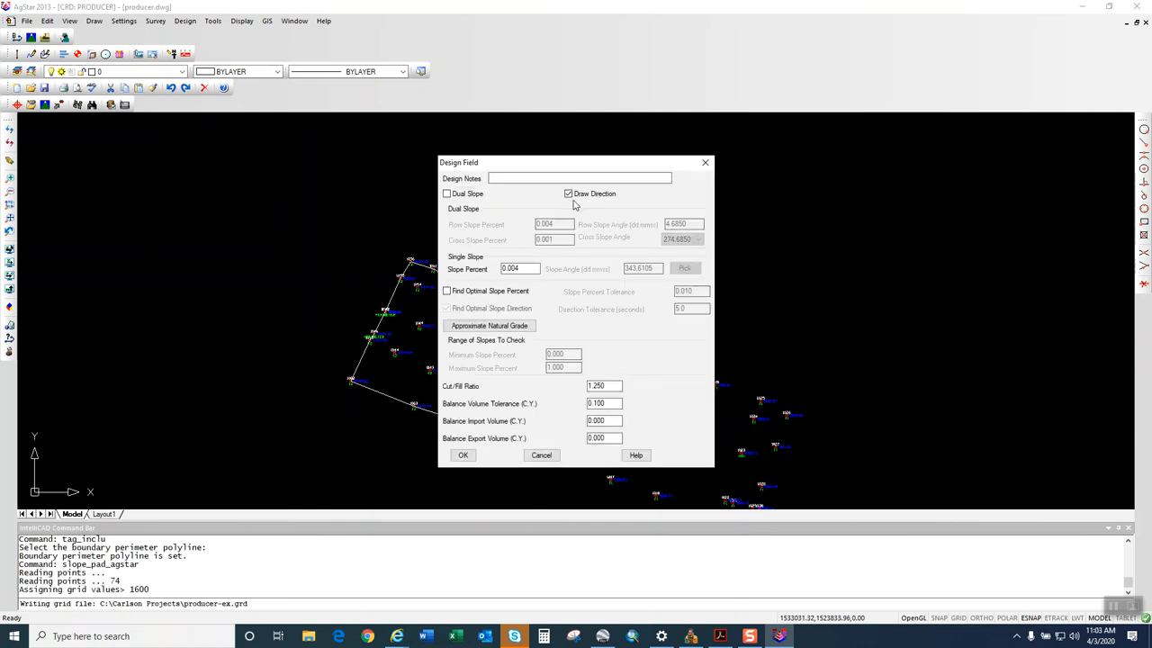
pyautogui.click(568, 193)
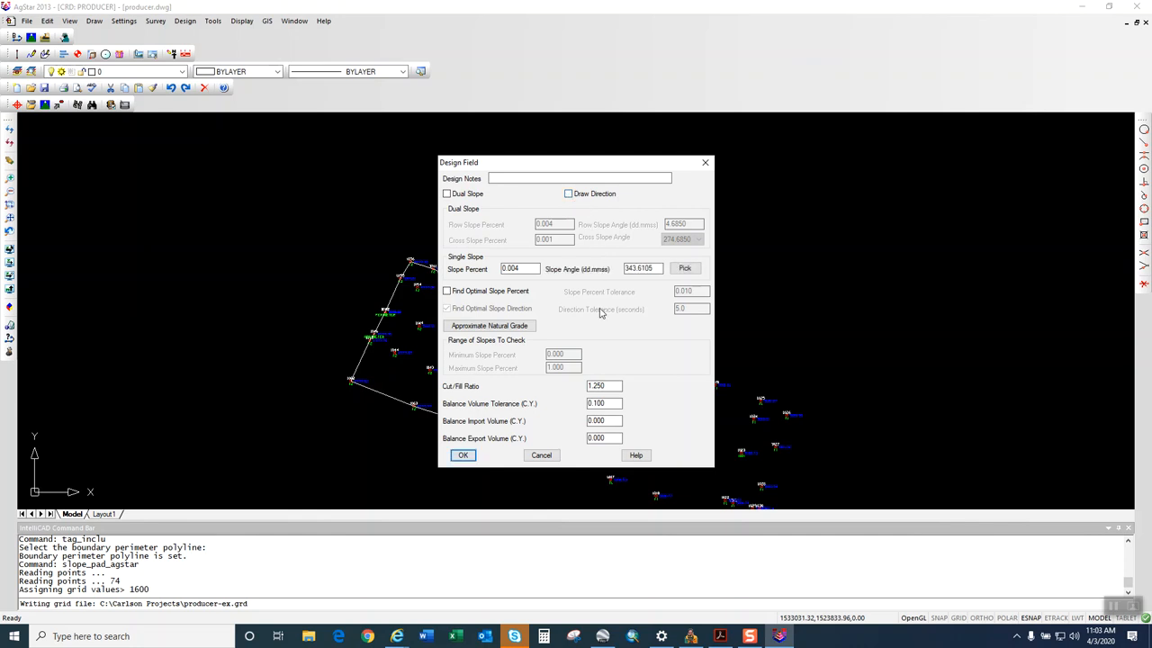
pyautogui.moveTo(574, 325)
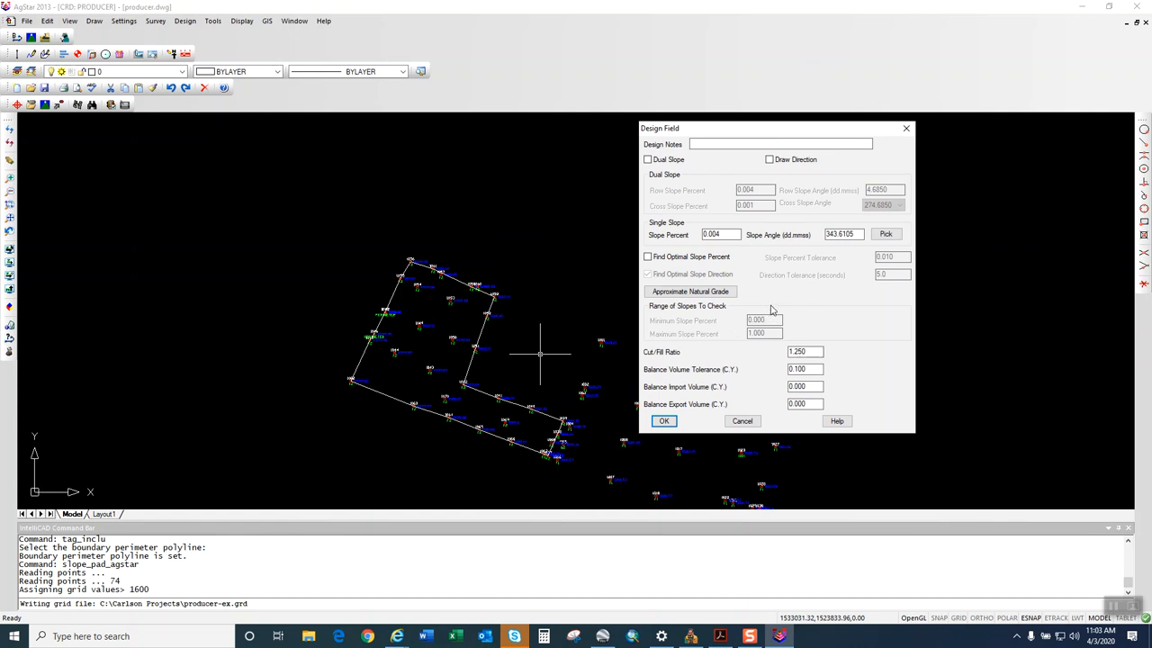
pyautogui.moveTo(766, 304)
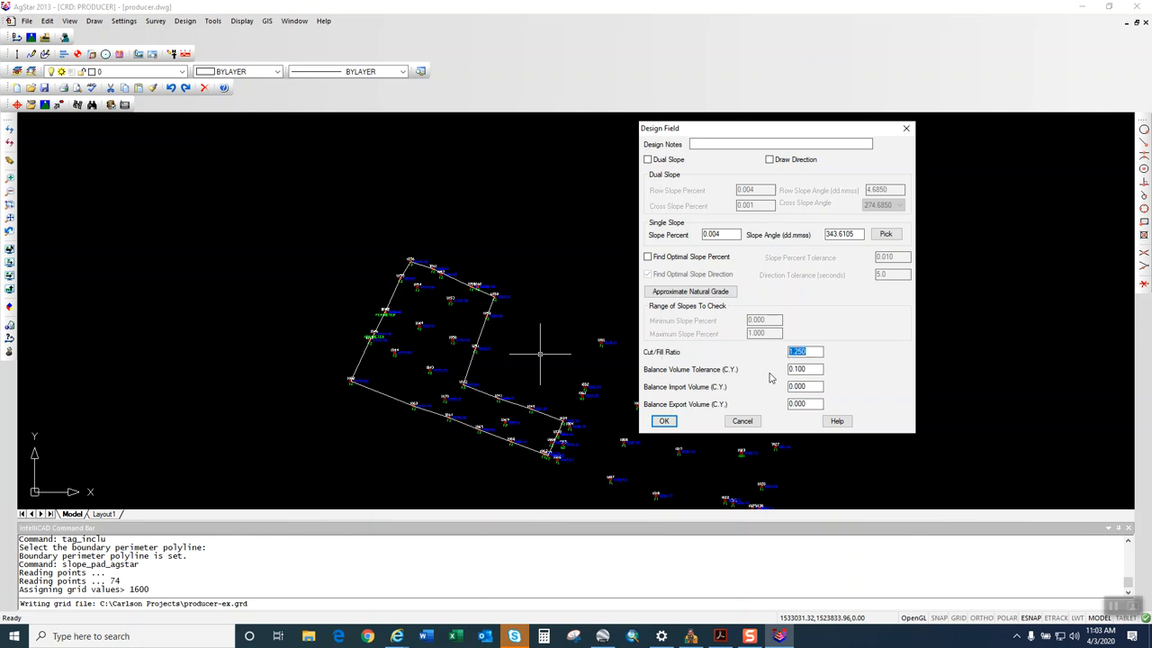
pyautogui.click(799, 352)
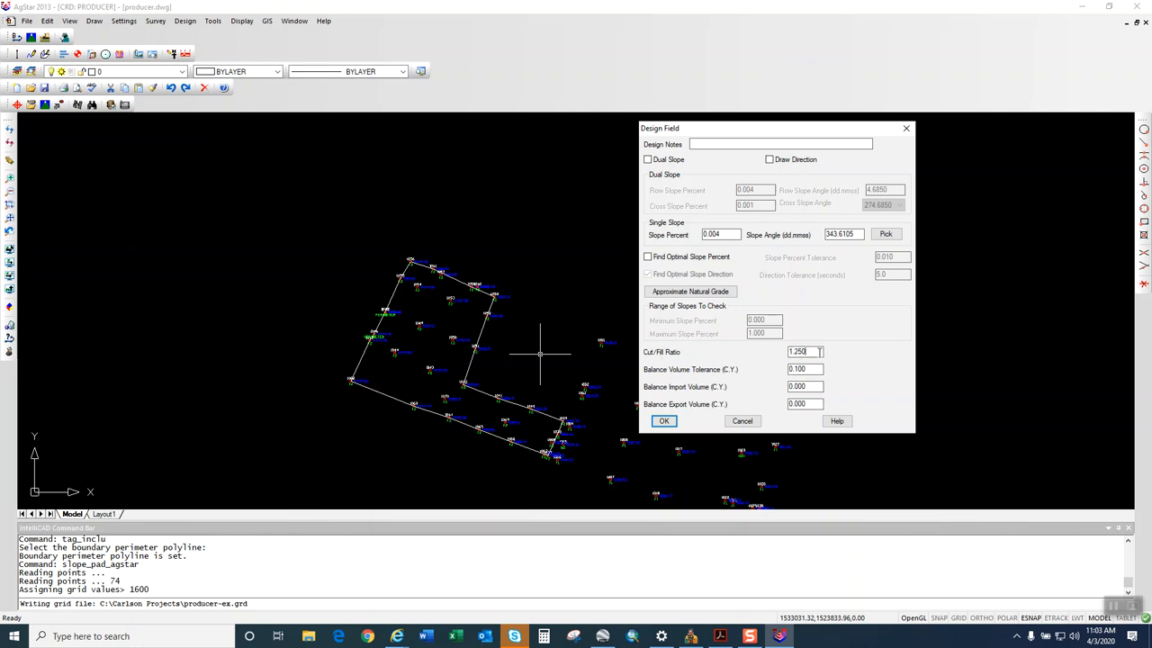
pyautogui.click(664, 421)
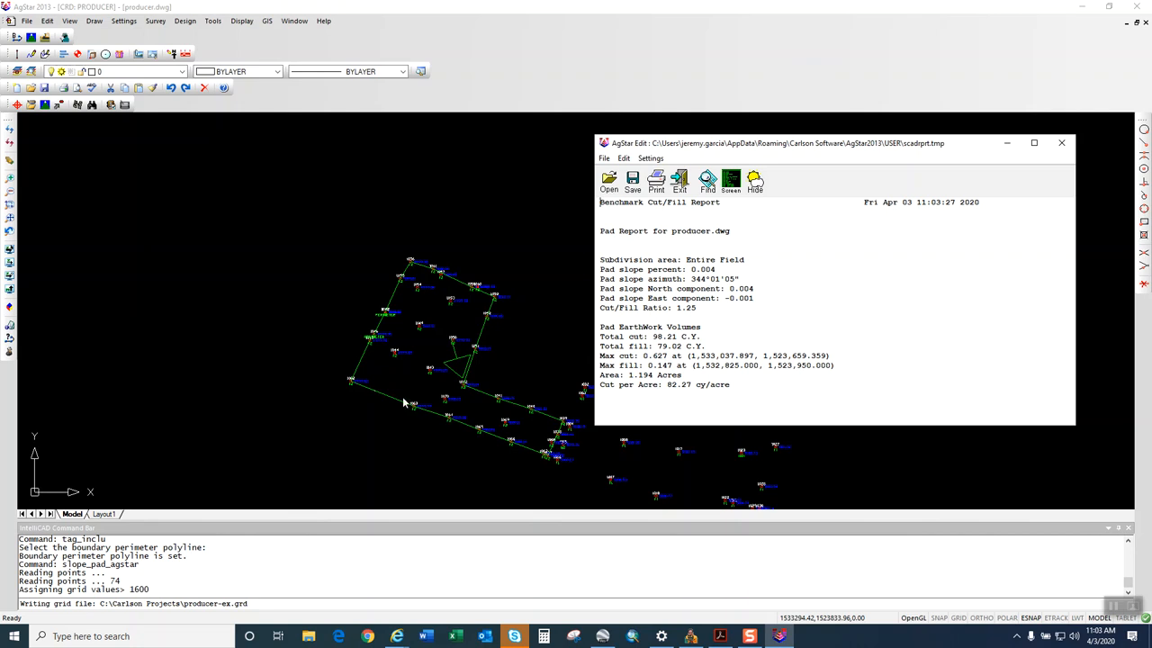
pyautogui.moveTo(421, 393)
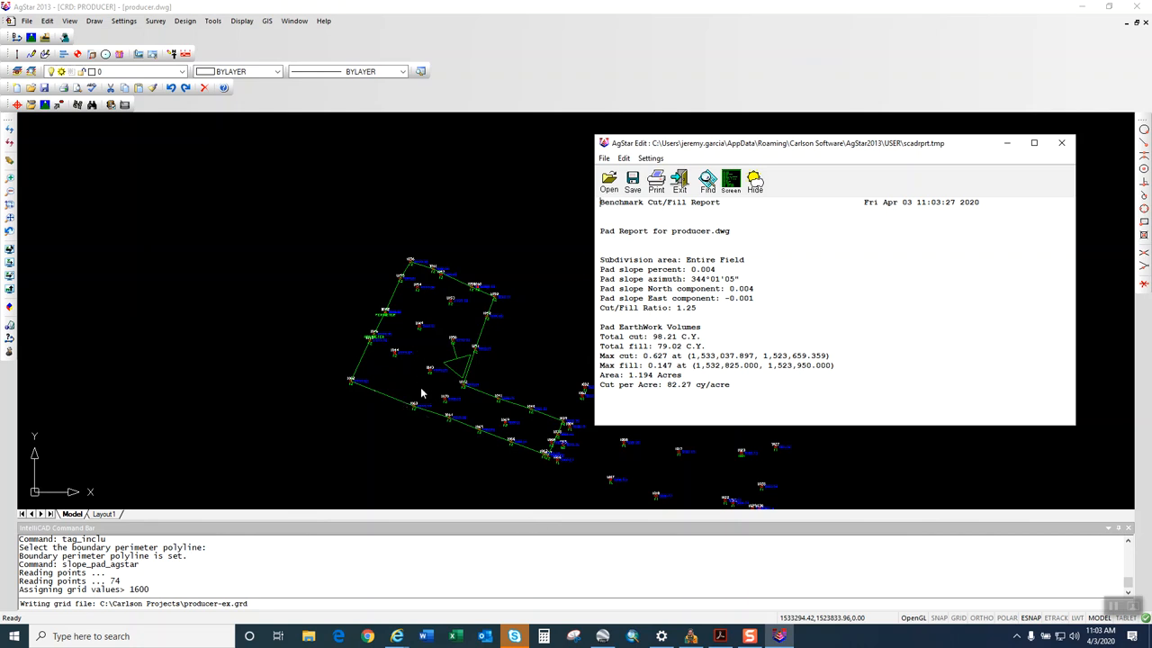
pyautogui.moveTo(465, 326)
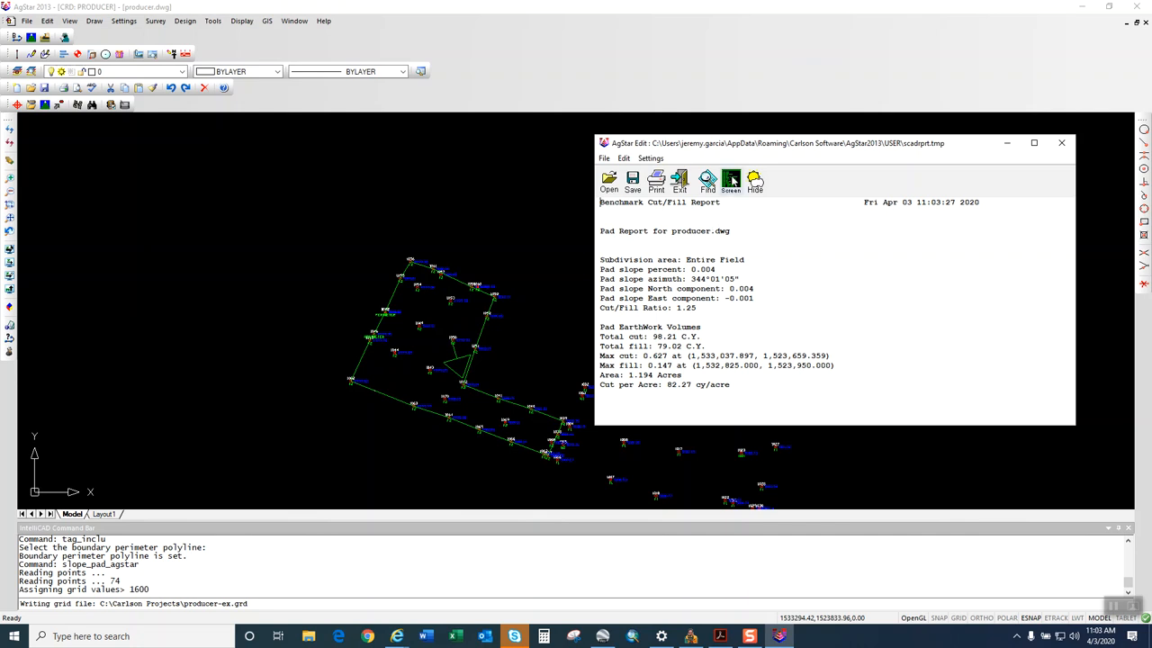
# Rerun Design Field with a picked slope direction and place the Benchmark Cut/Fill Report text.
pyautogui.click(679, 182)
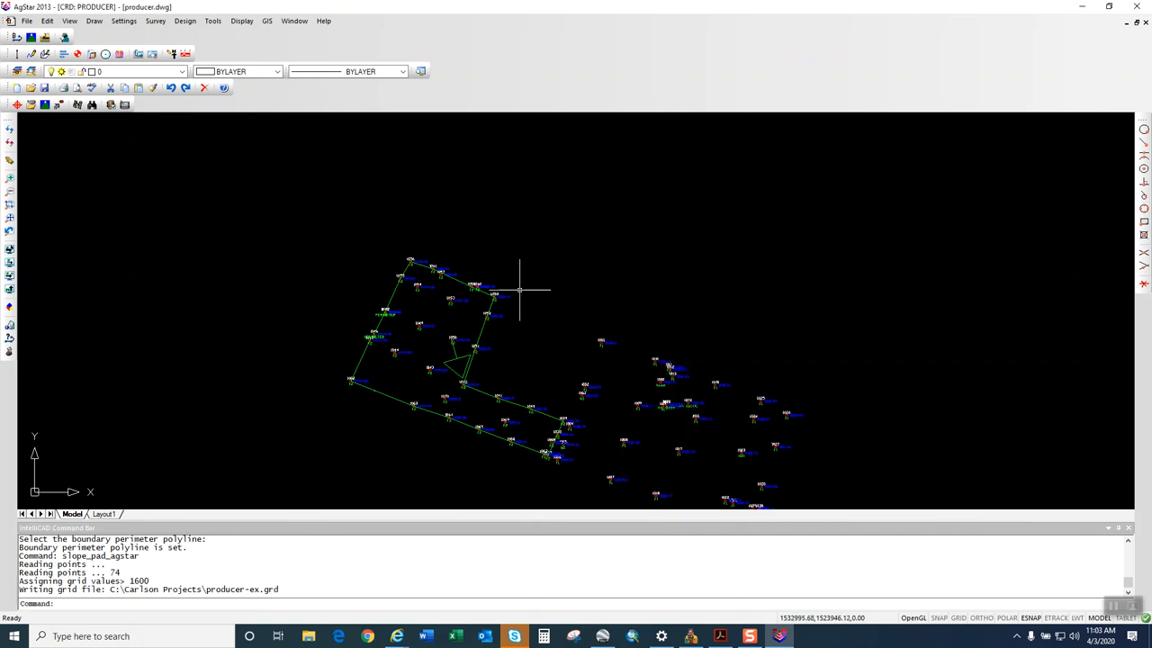
pyautogui.click(185, 21)
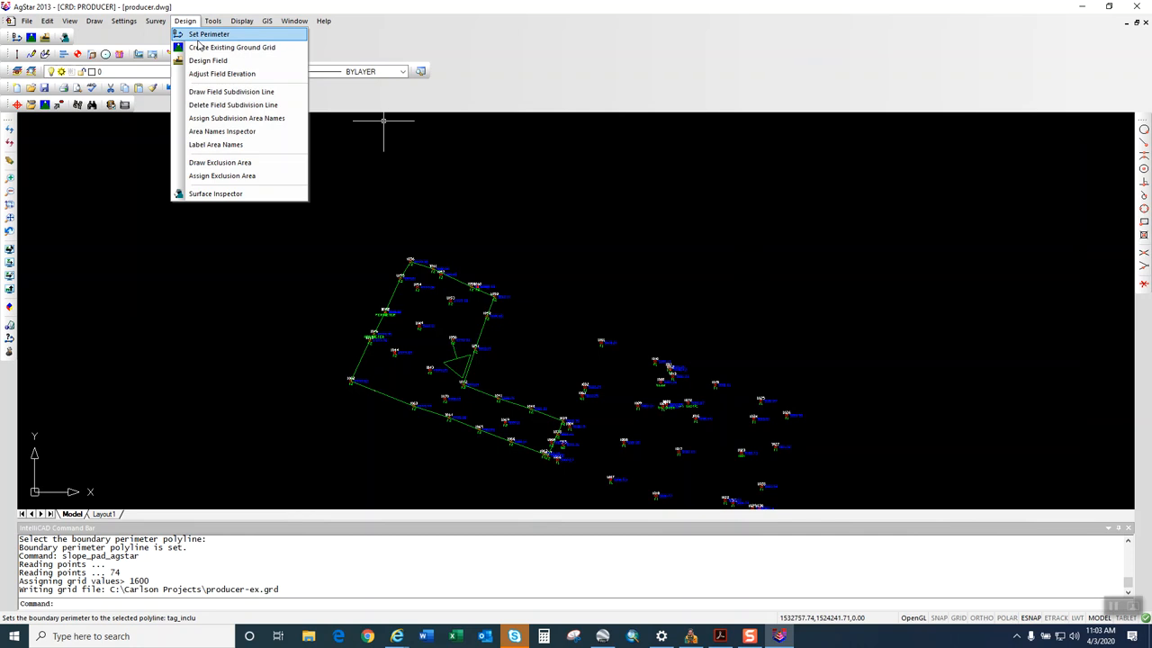
pyautogui.click(208, 60)
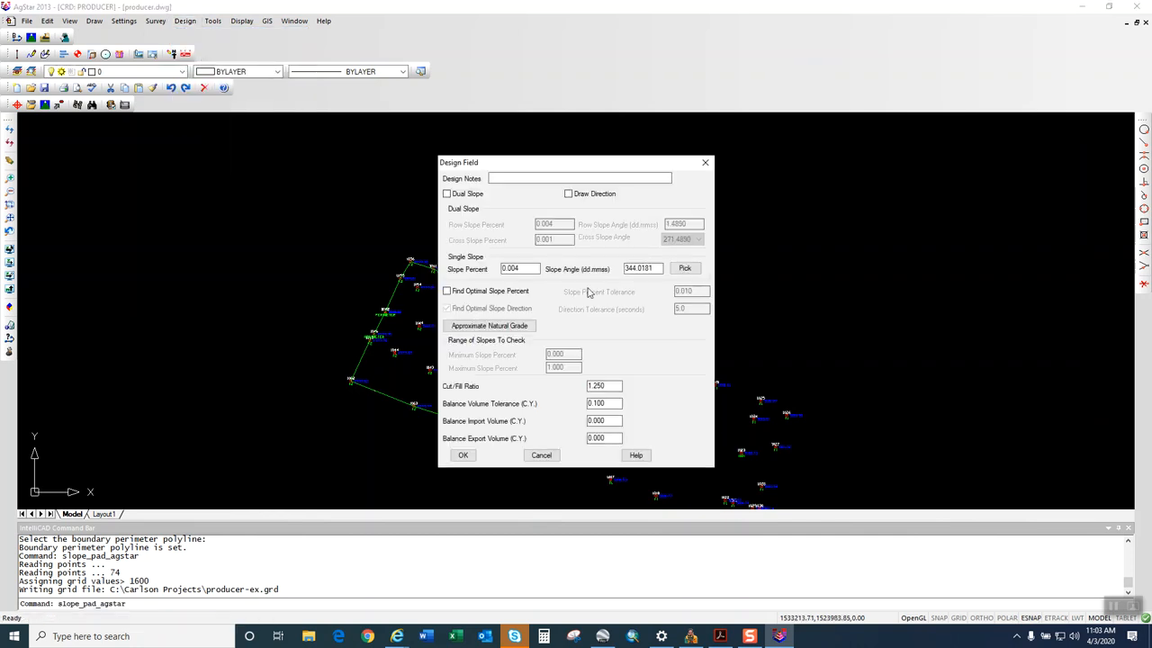
pyautogui.click(568, 193)
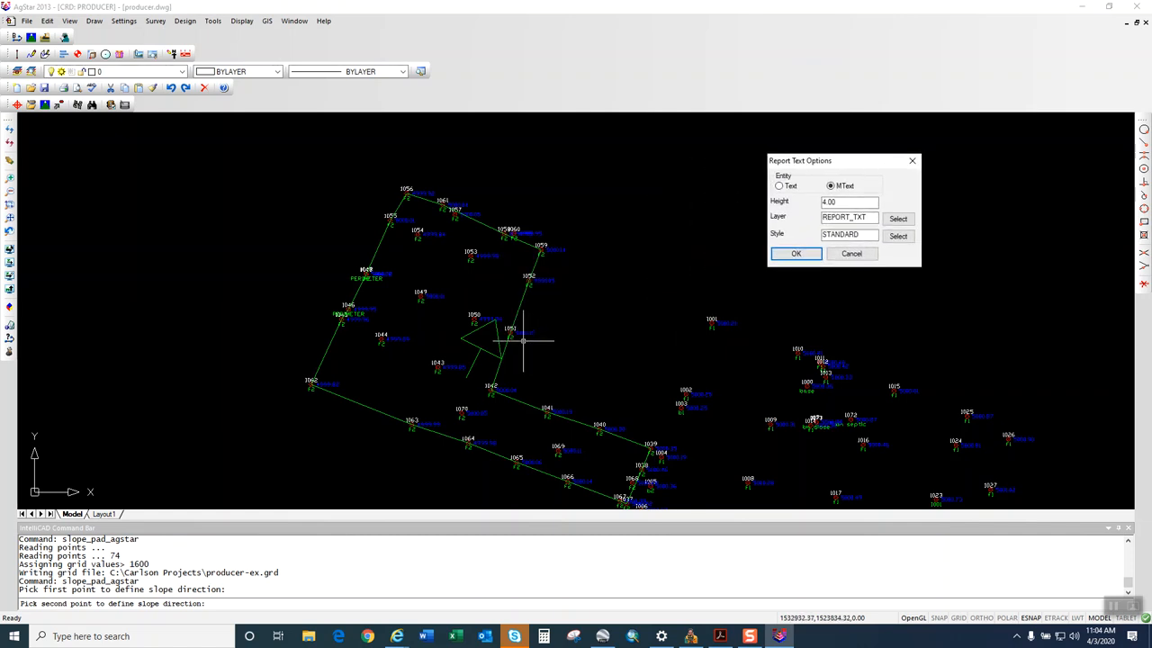
pyautogui.moveTo(663, 272)
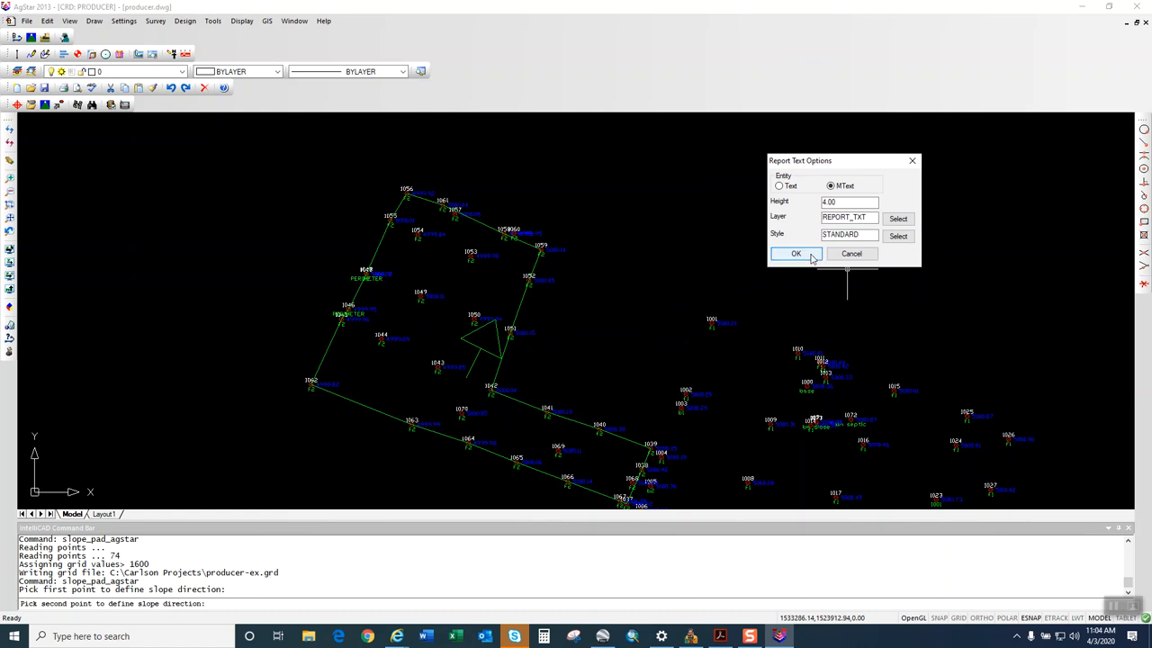
pyautogui.click(794, 253)
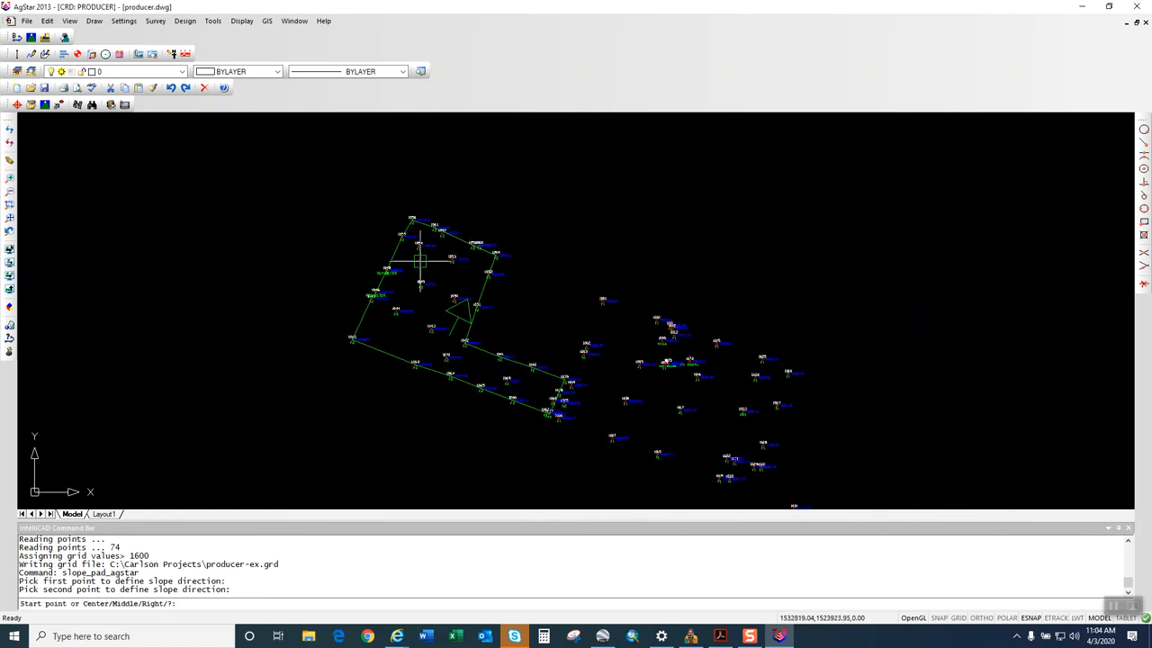
pyautogui.moveTo(594, 262)
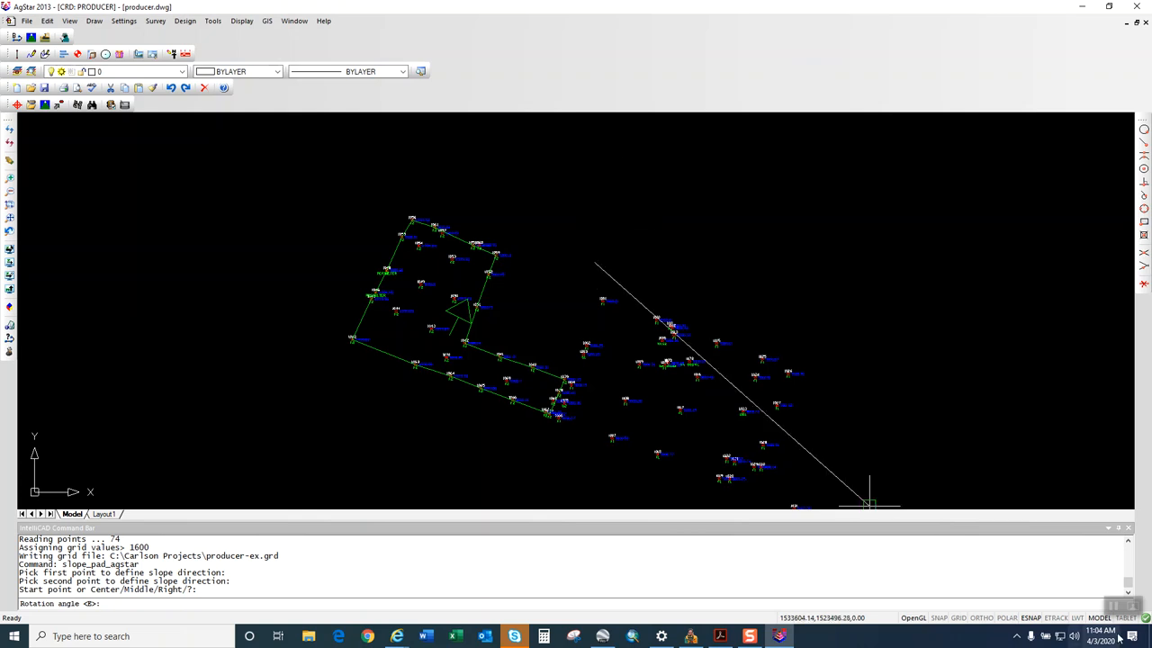
pyautogui.moveTo(1031, 617)
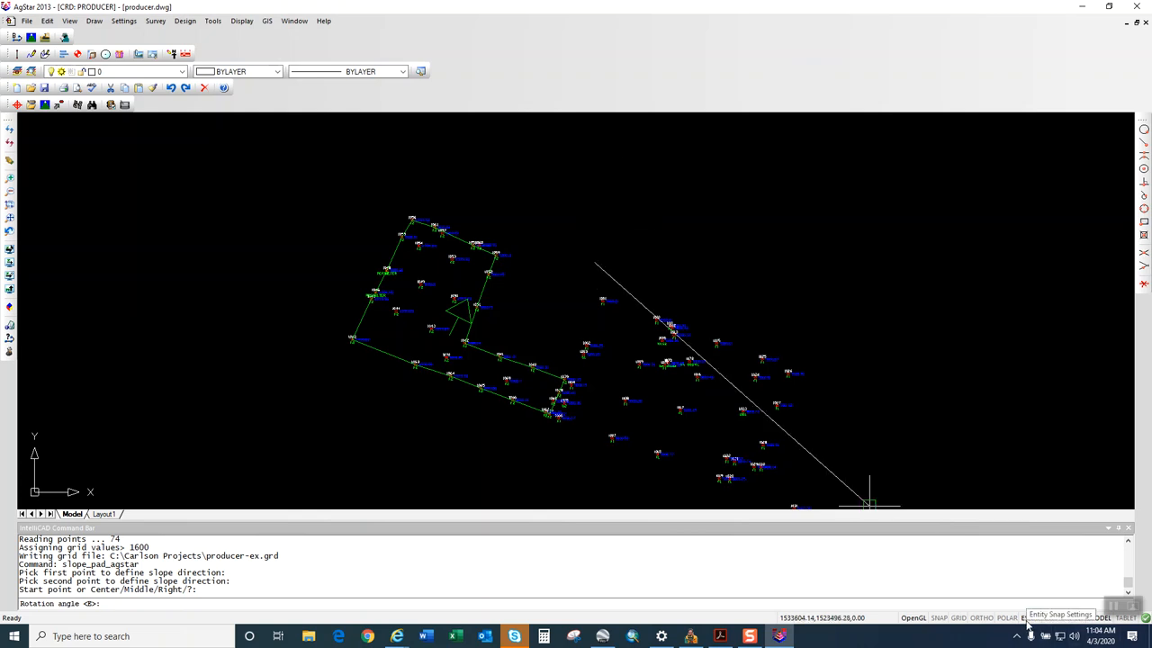
pyautogui.moveTo(1006, 618)
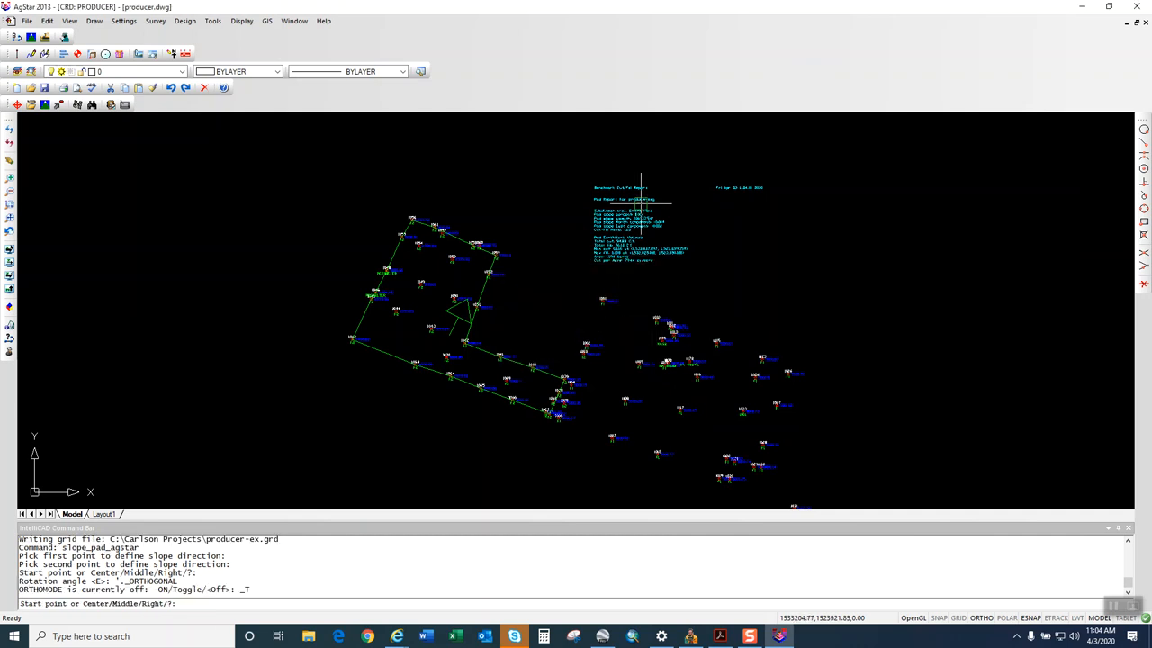
pyautogui.moveTo(137, 274)
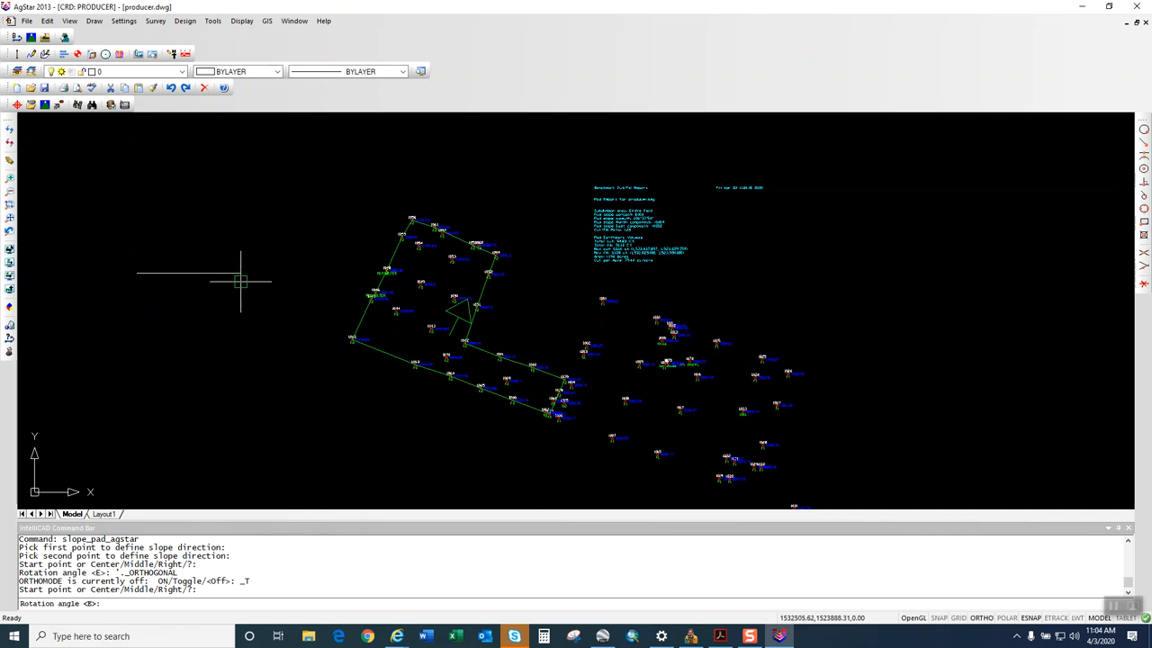
pyautogui.moveTo(248, 270)
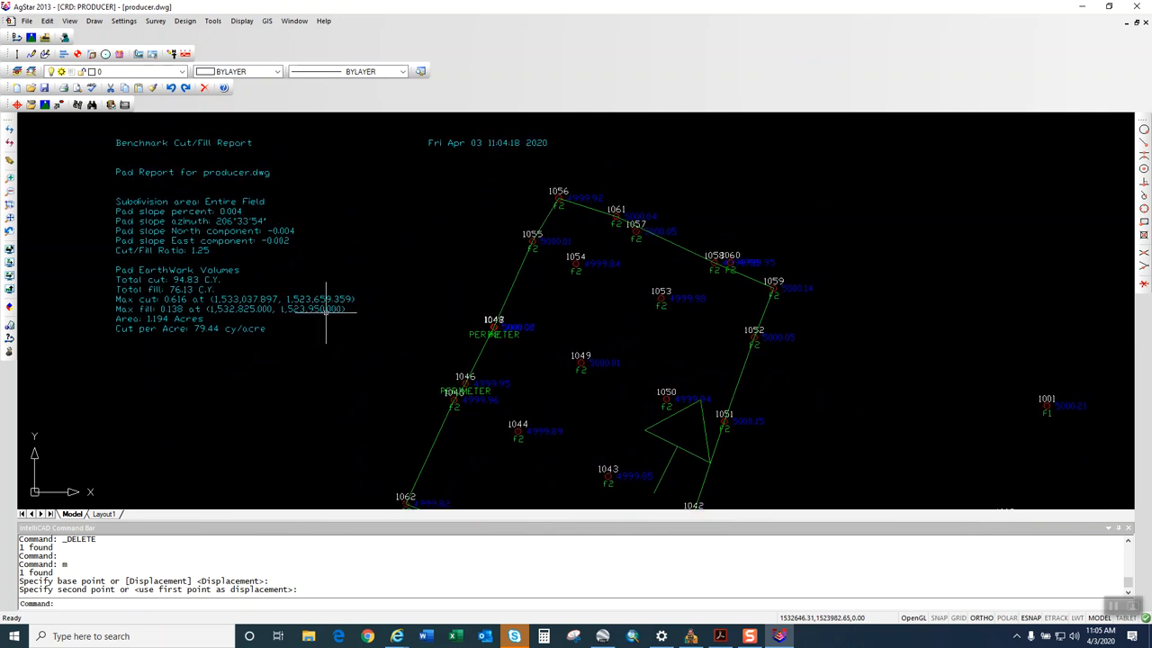
pyautogui.moveTo(378, 355)
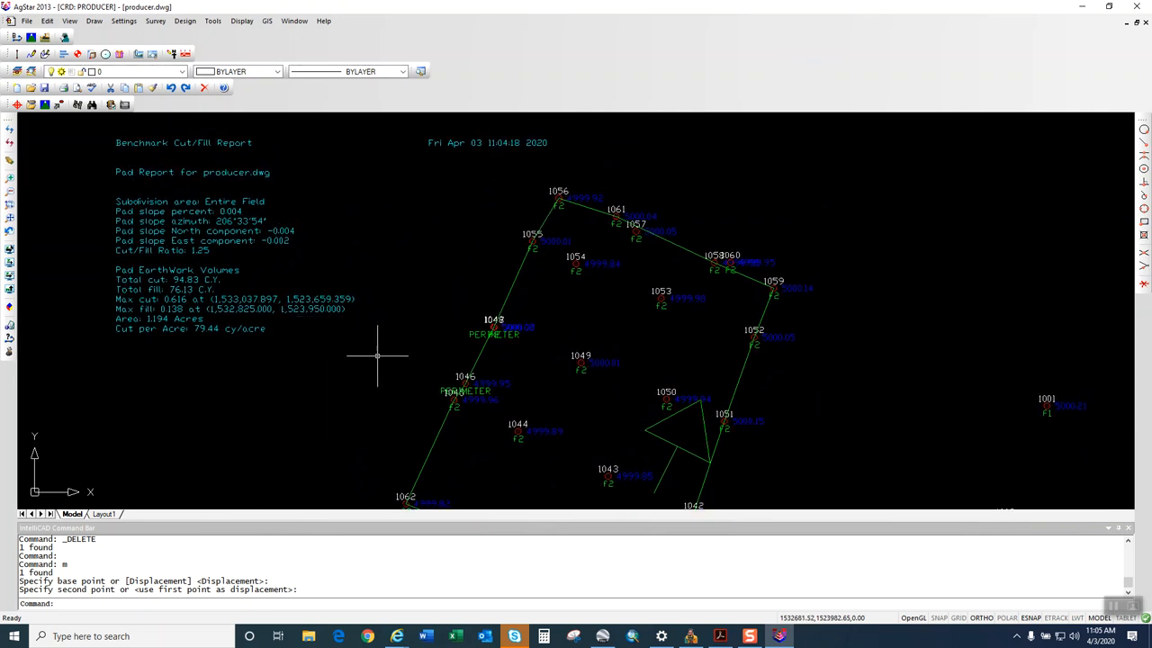
pyautogui.moveTo(700, 405)
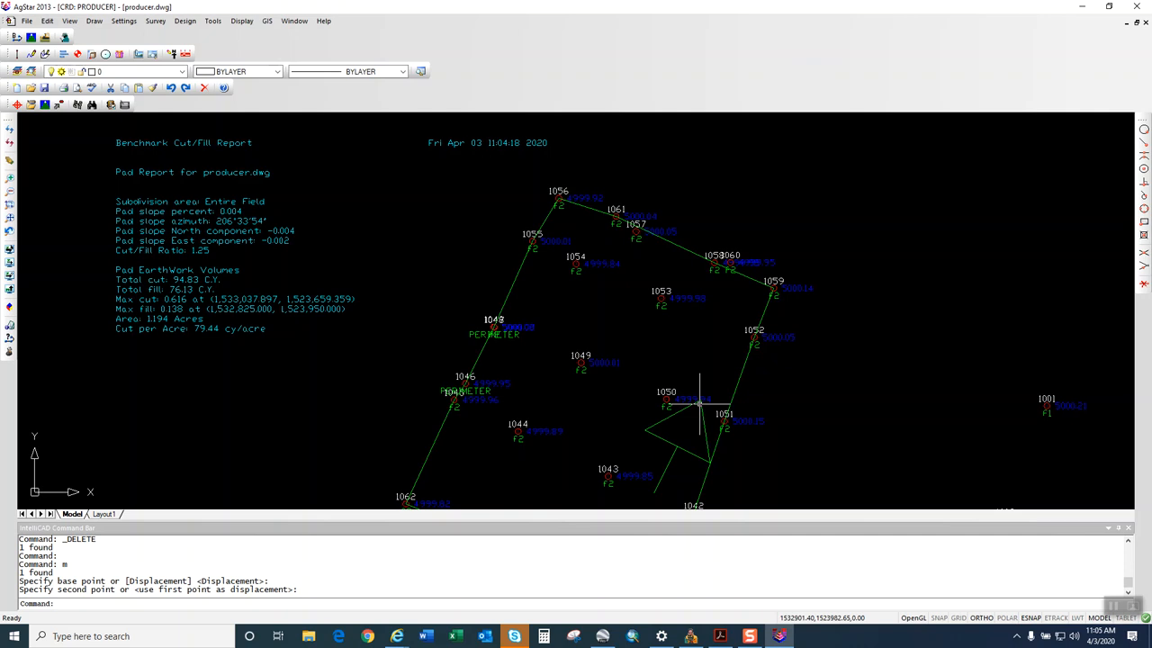
pyautogui.moveTo(672, 411)
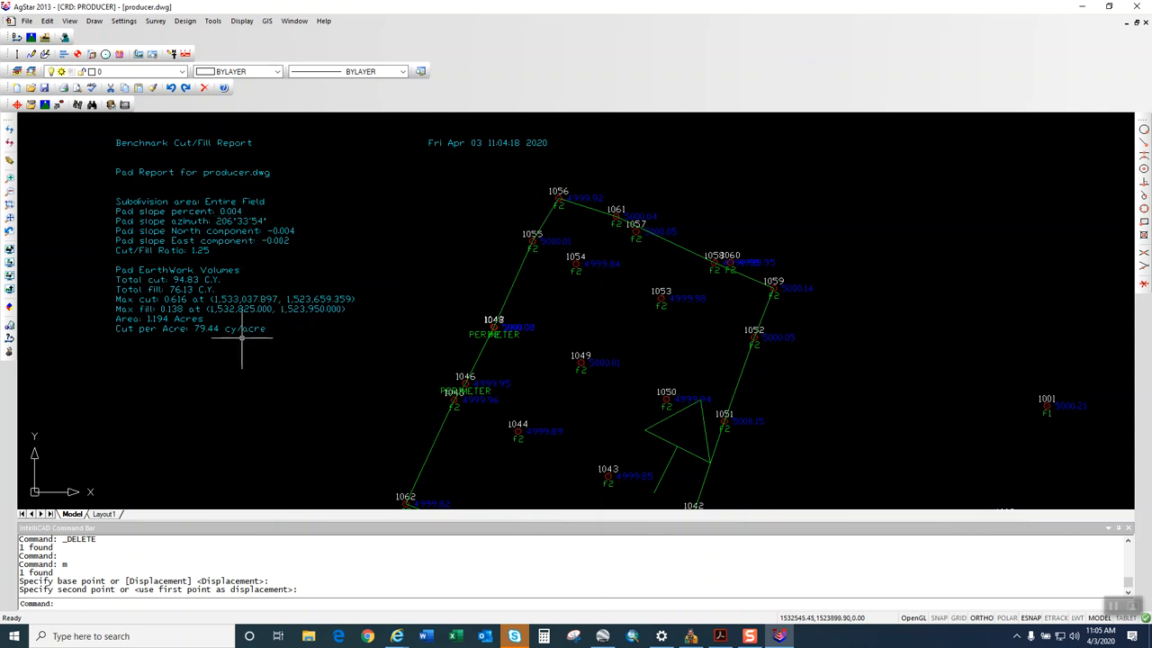
pyautogui.moveTo(223, 344)
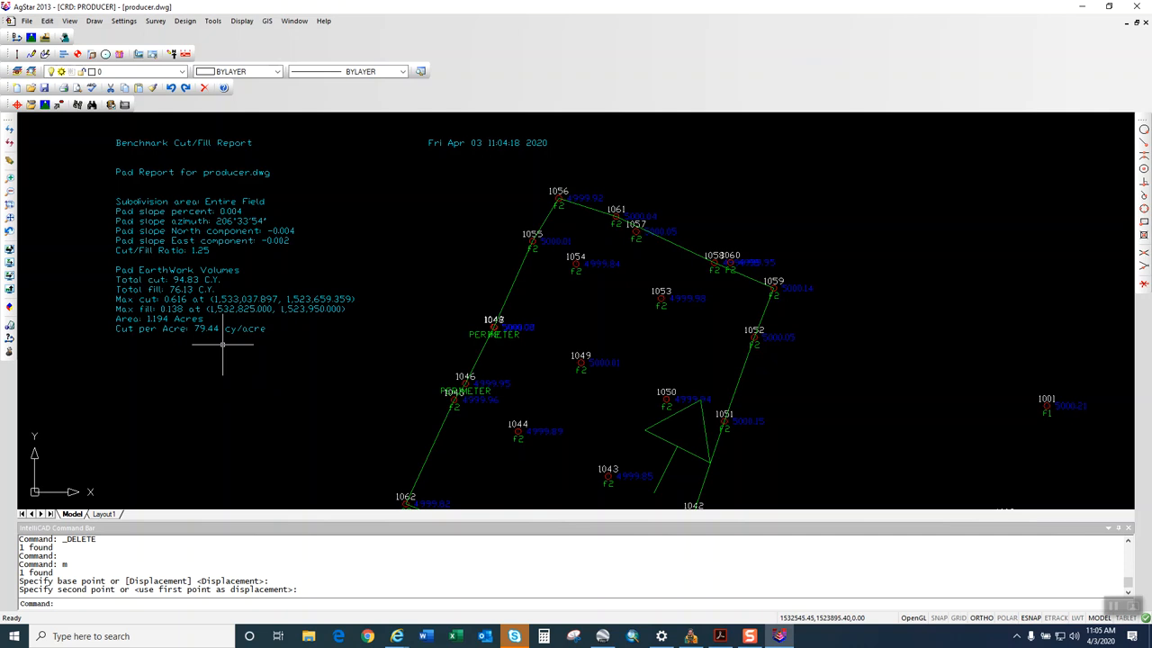
pyautogui.moveTo(225, 351)
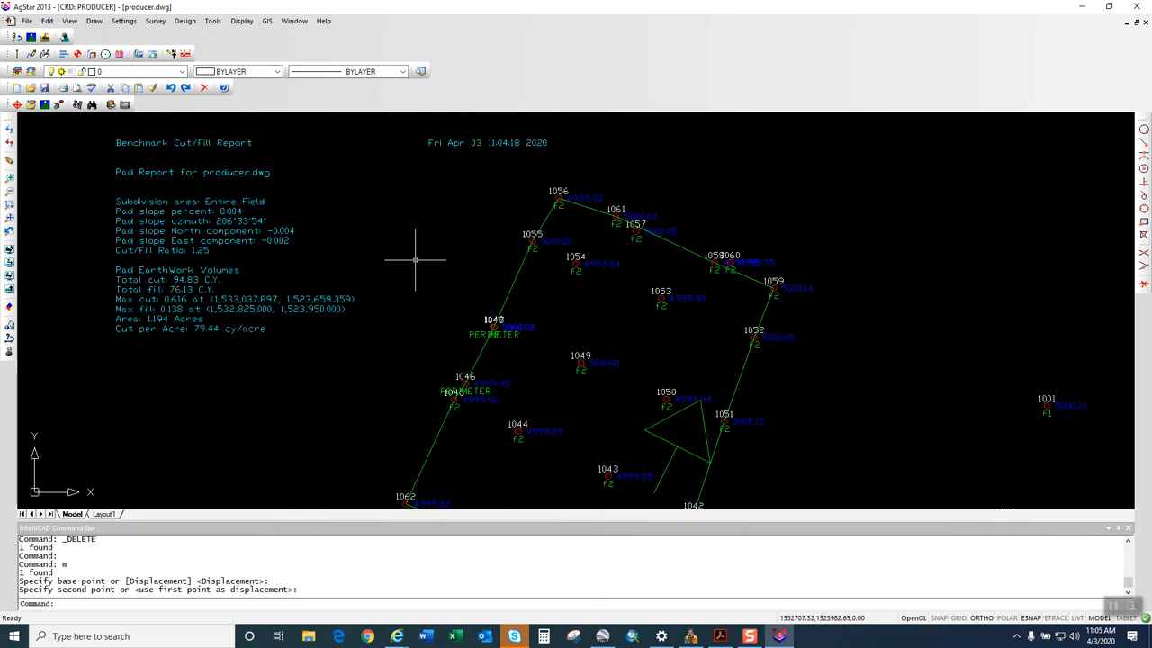
pyautogui.moveTo(329, 351)
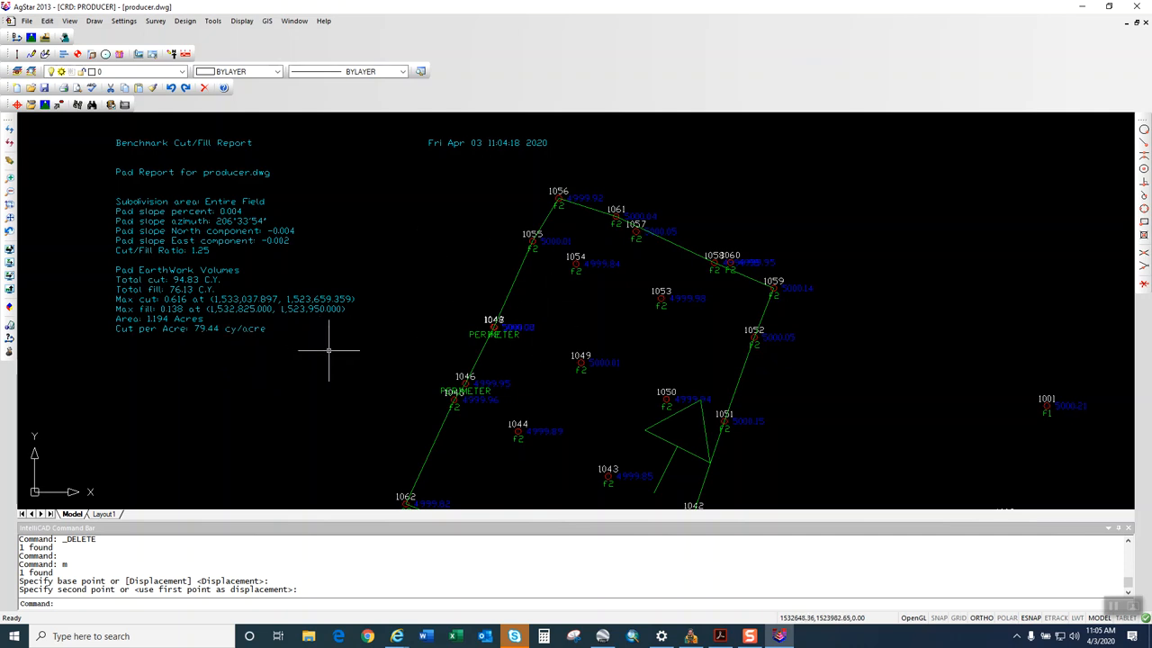
pyautogui.moveTo(336, 340)
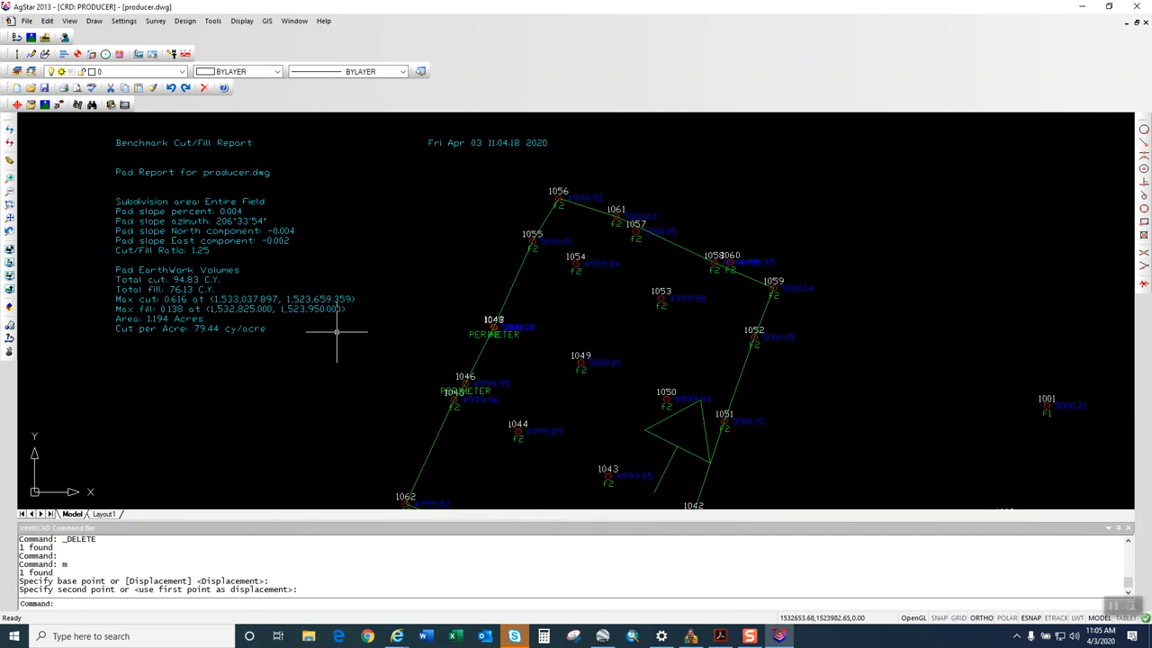
pyautogui.moveTo(360, 339)
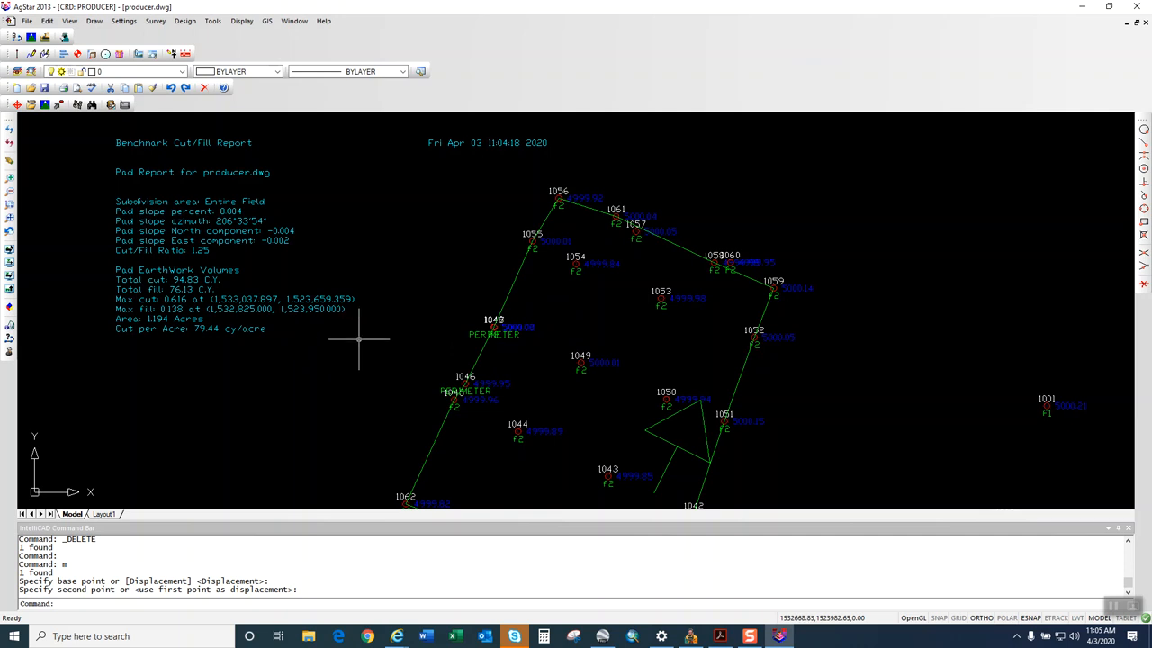
pyautogui.moveTo(346, 333)
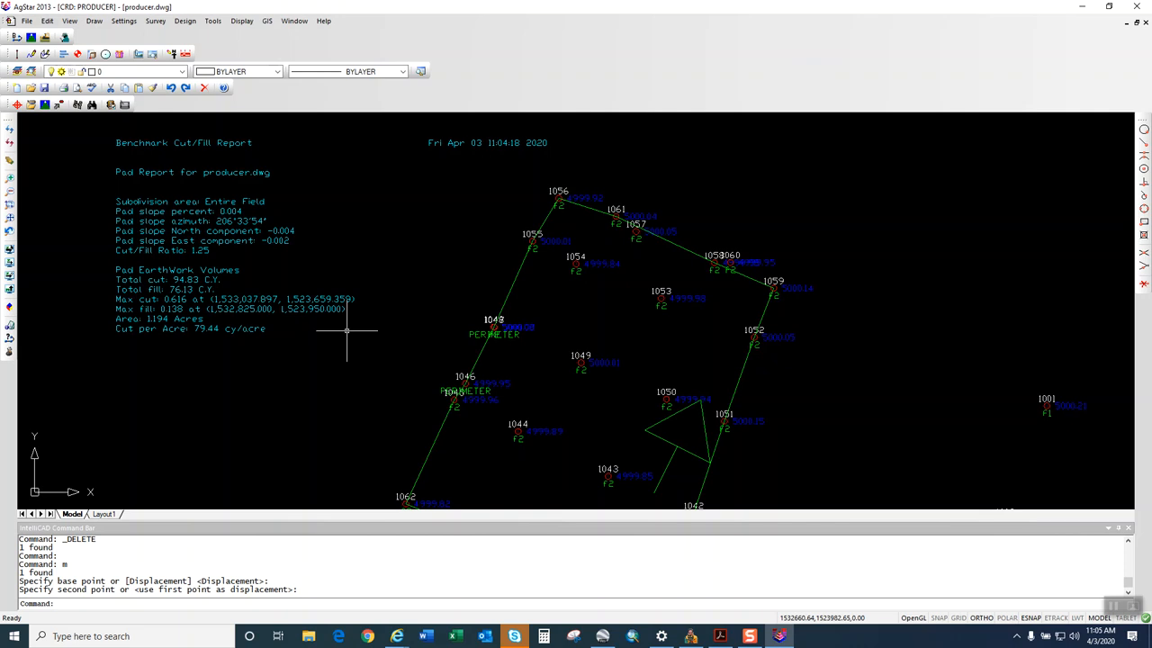
pyautogui.moveTo(347, 329)
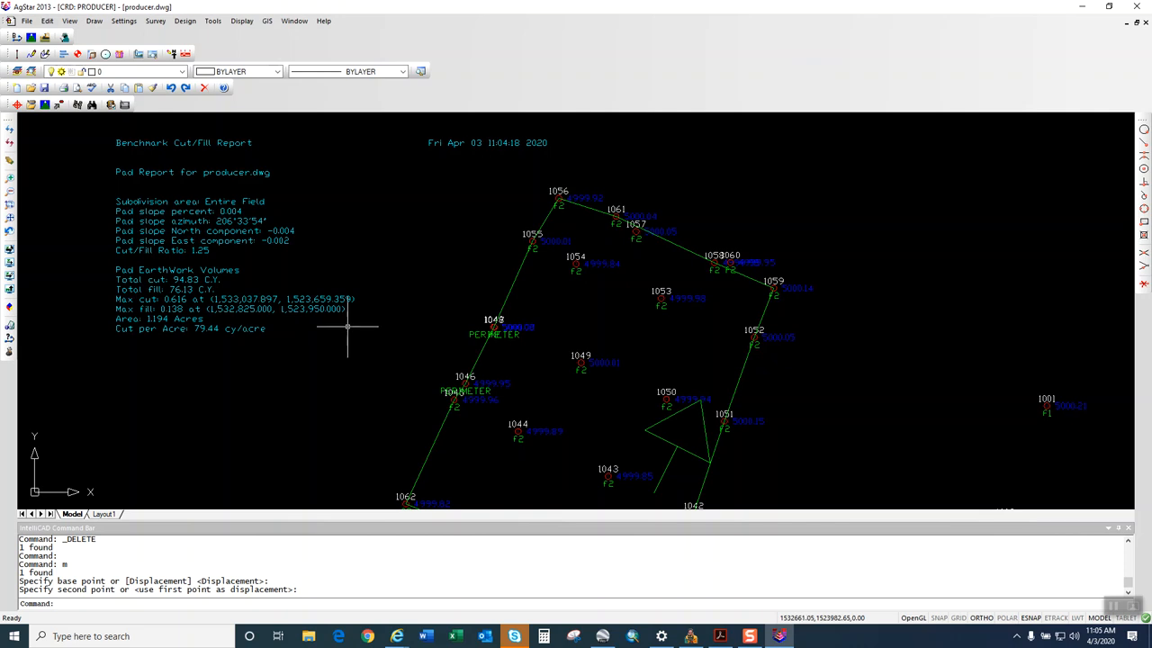
pyautogui.moveTo(612, 489)
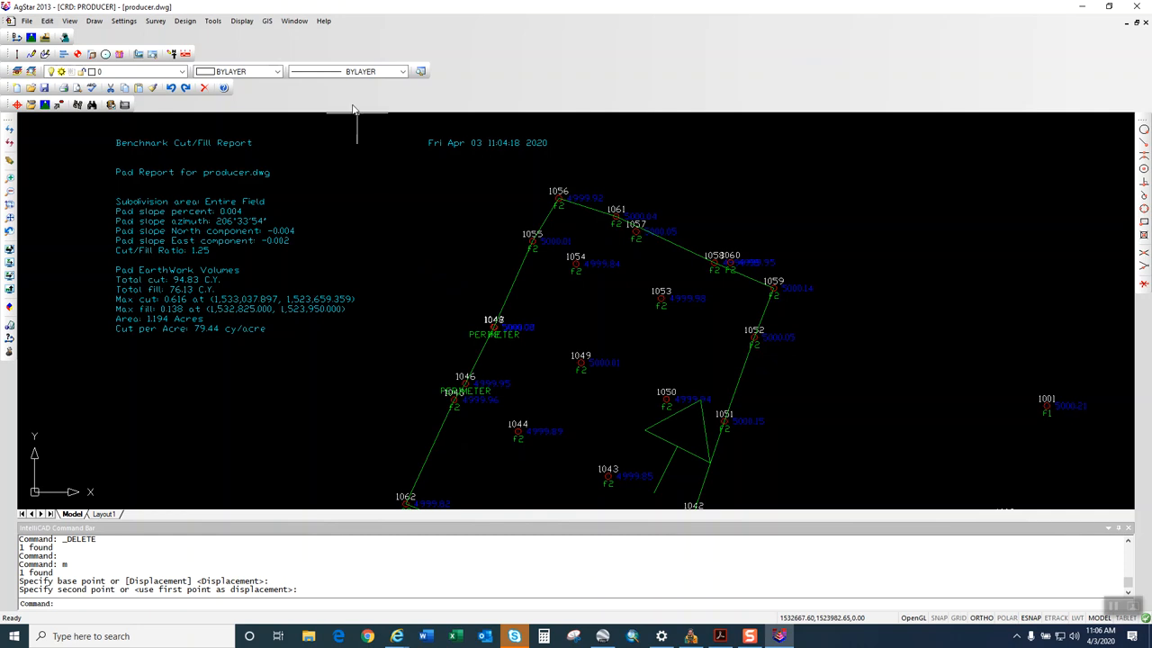
# Rerun Design Field at a 0.005 slope and pick the first slope-direction point.
pyautogui.click(185, 21)
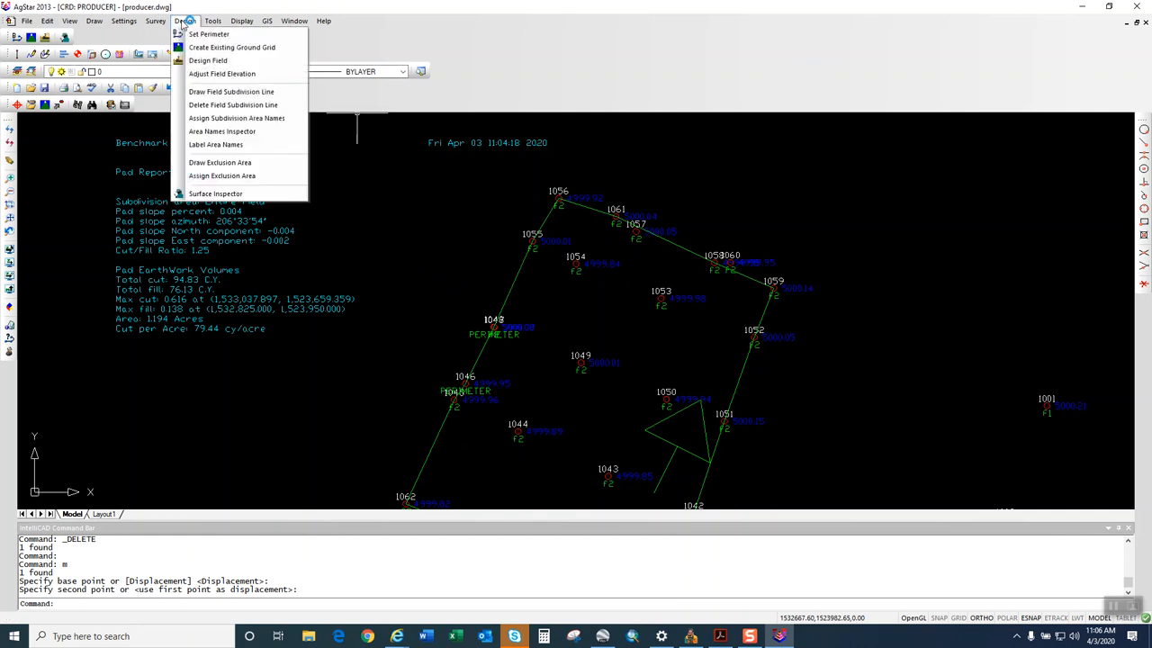
pyautogui.moveTo(208, 60)
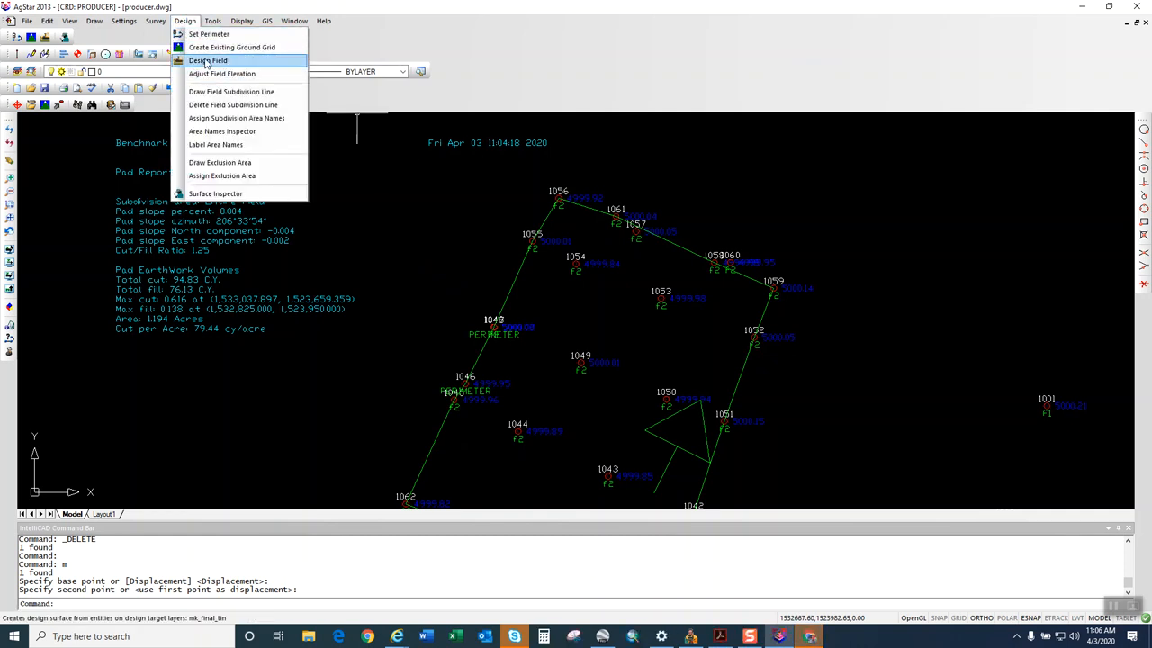
pyautogui.click(209, 61)
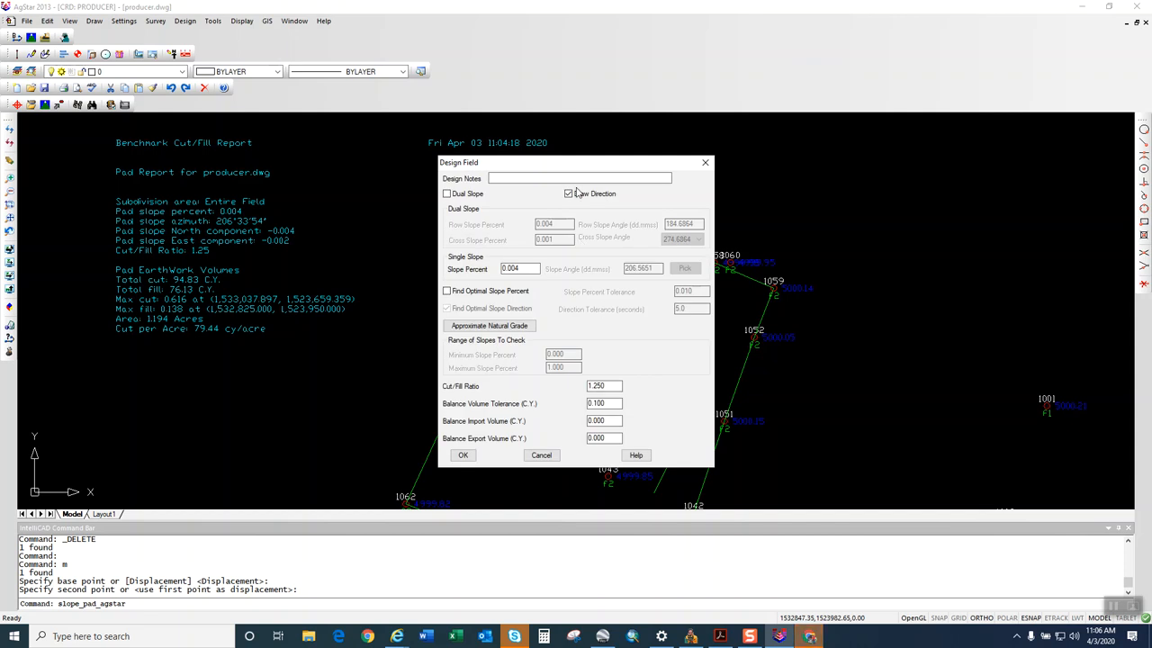
pyautogui.click(568, 194)
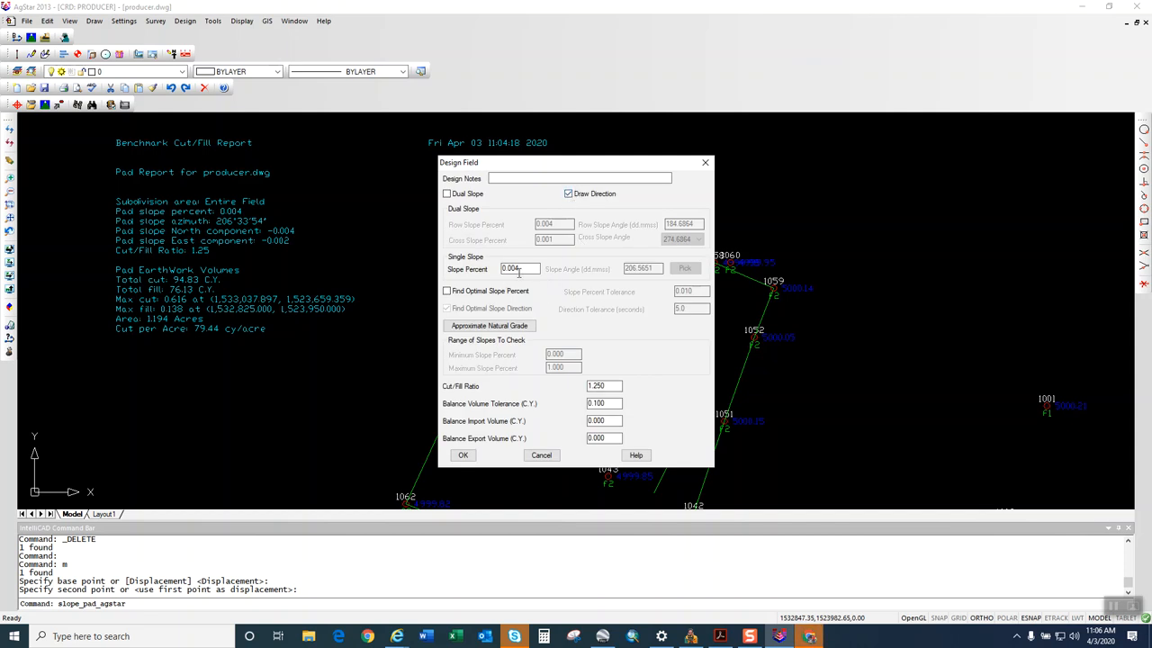
pyautogui.write('005')
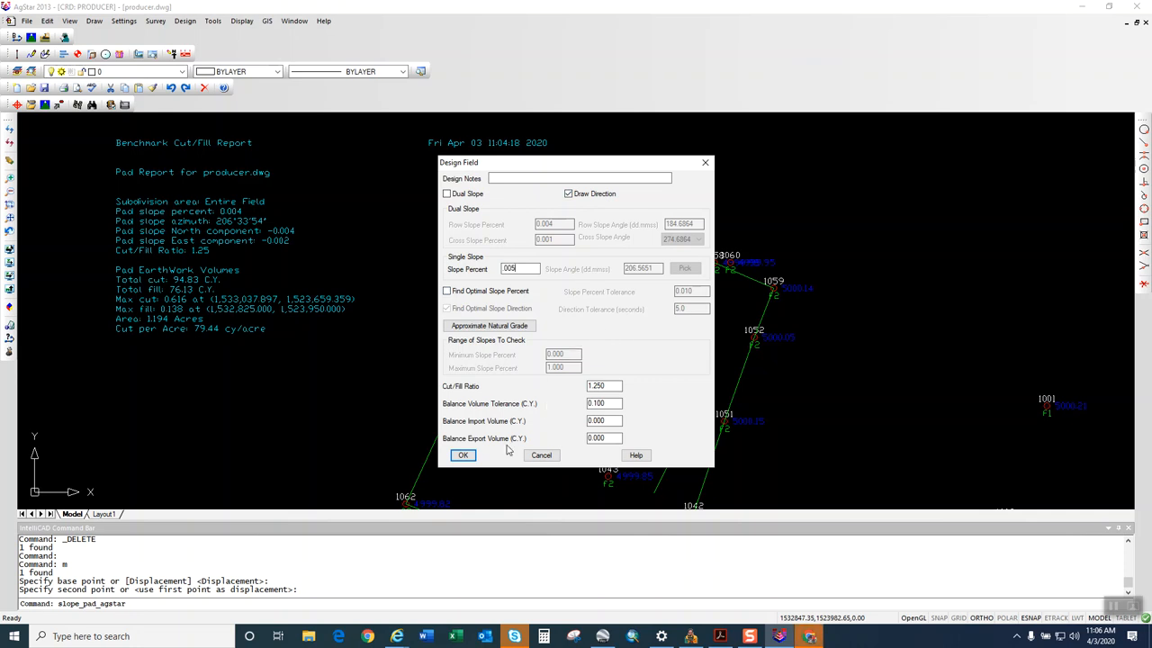
pyautogui.click(462, 455)
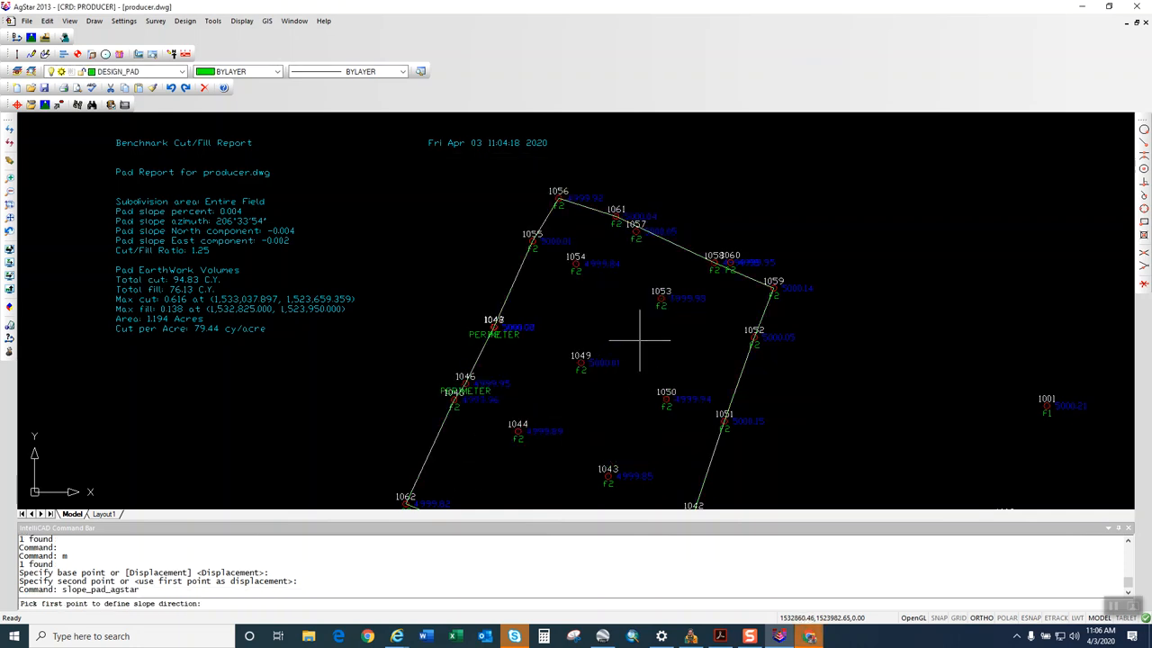
pyautogui.click(639, 340)
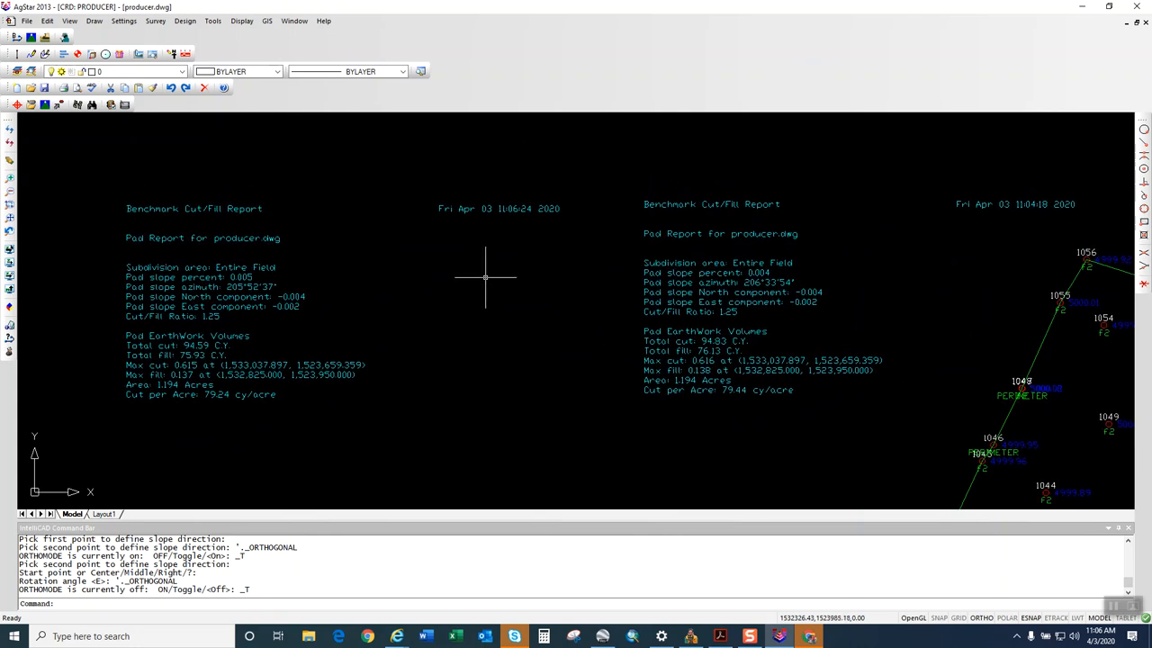
pyautogui.moveTo(240, 416)
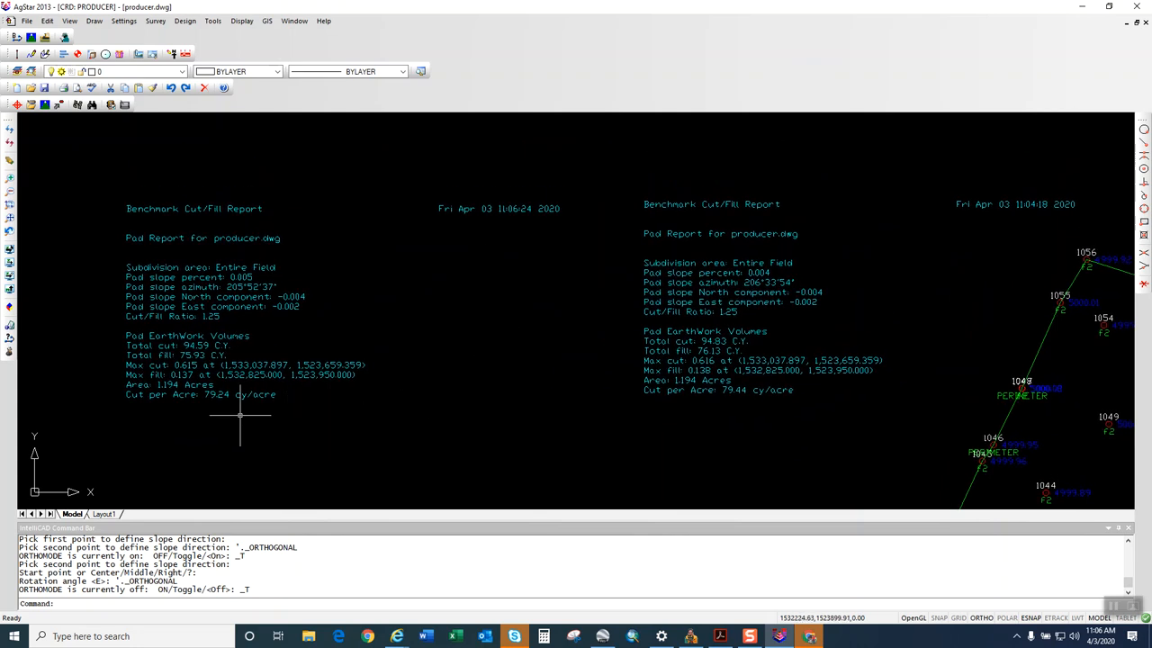
pyautogui.moveTo(319, 408)
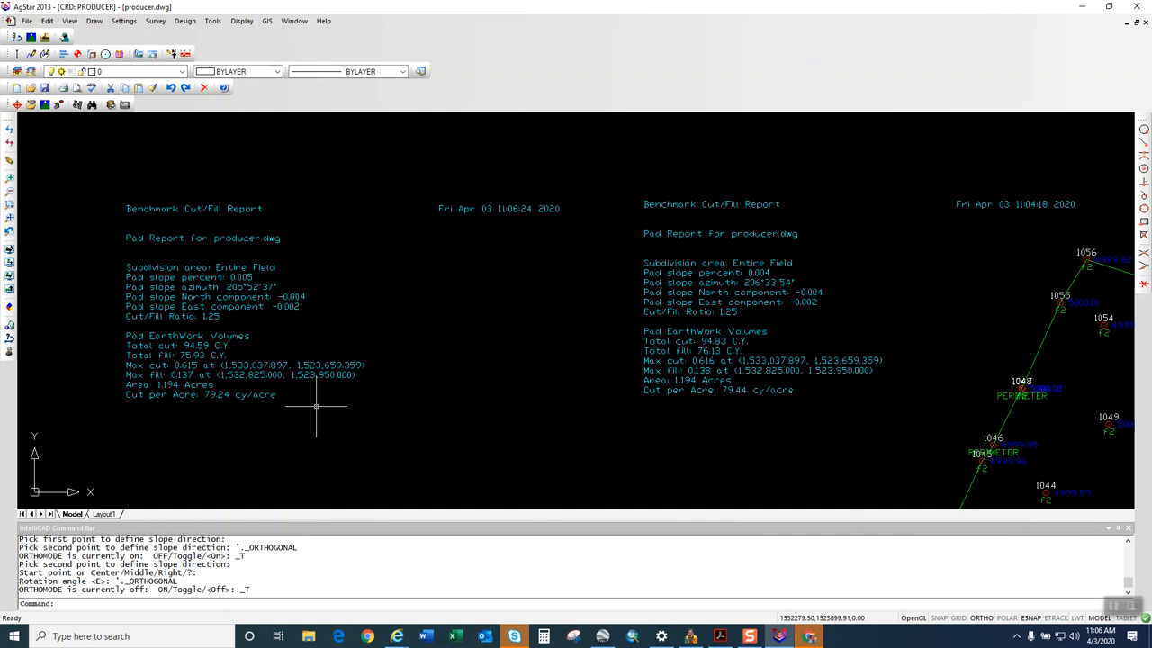
pyautogui.moveTo(316, 277)
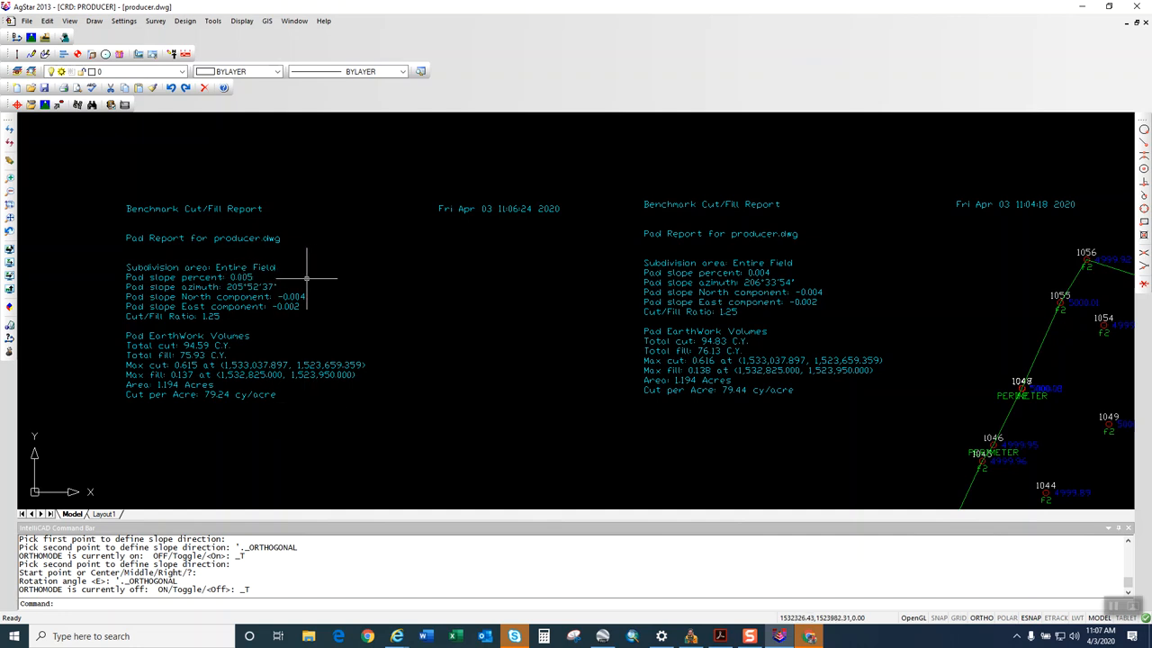
pyautogui.moveTo(773, 353)
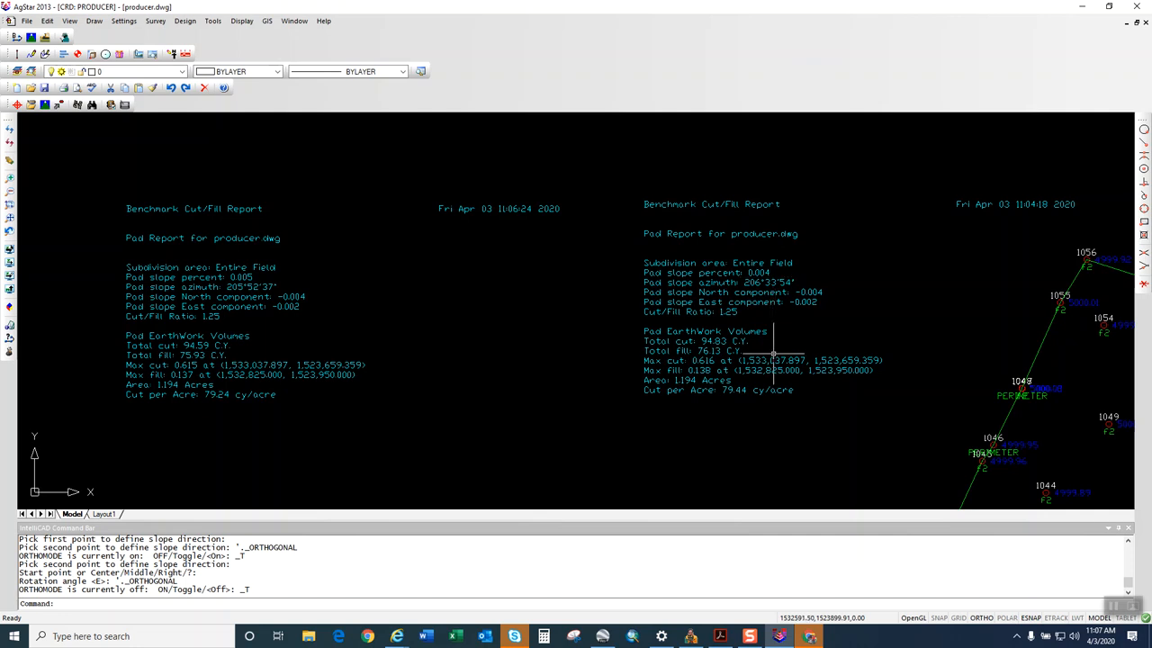
pyautogui.moveTo(264, 316)
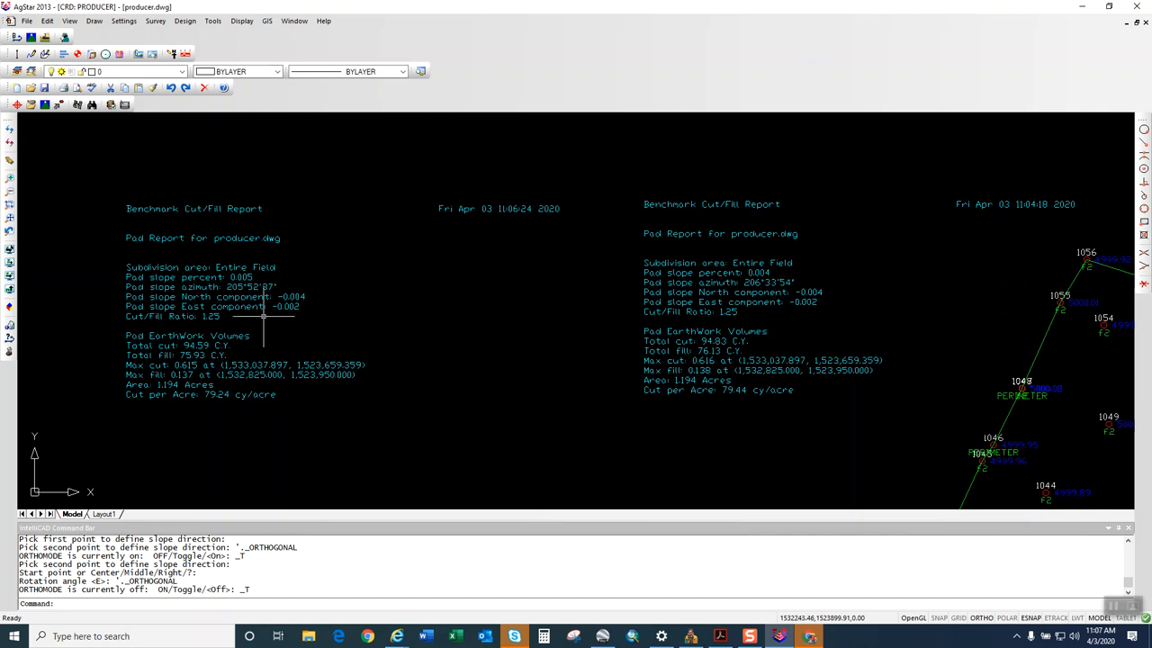
pyautogui.moveTo(227, 350)
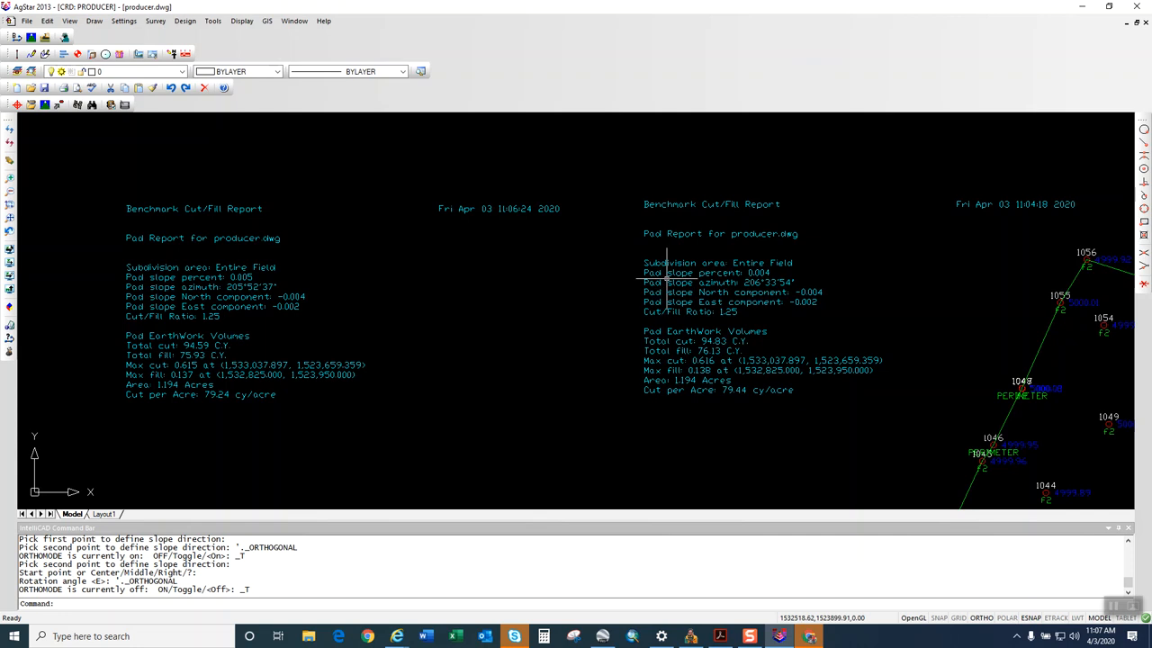
pyautogui.moveTo(662, 279)
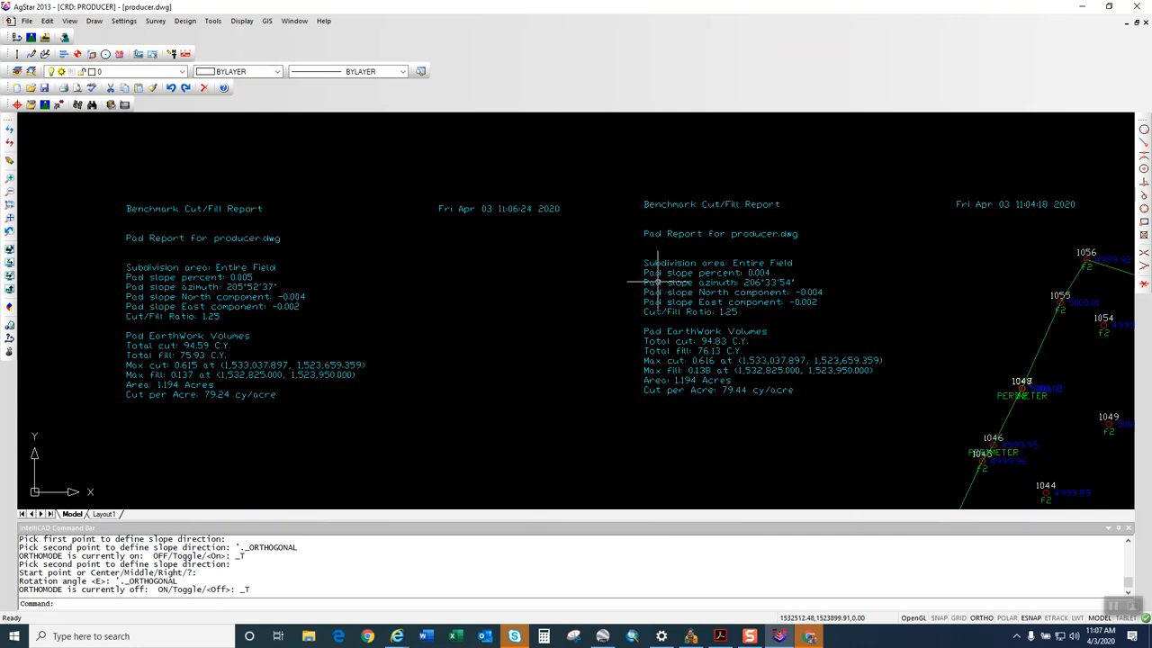
pyautogui.moveTo(648, 317)
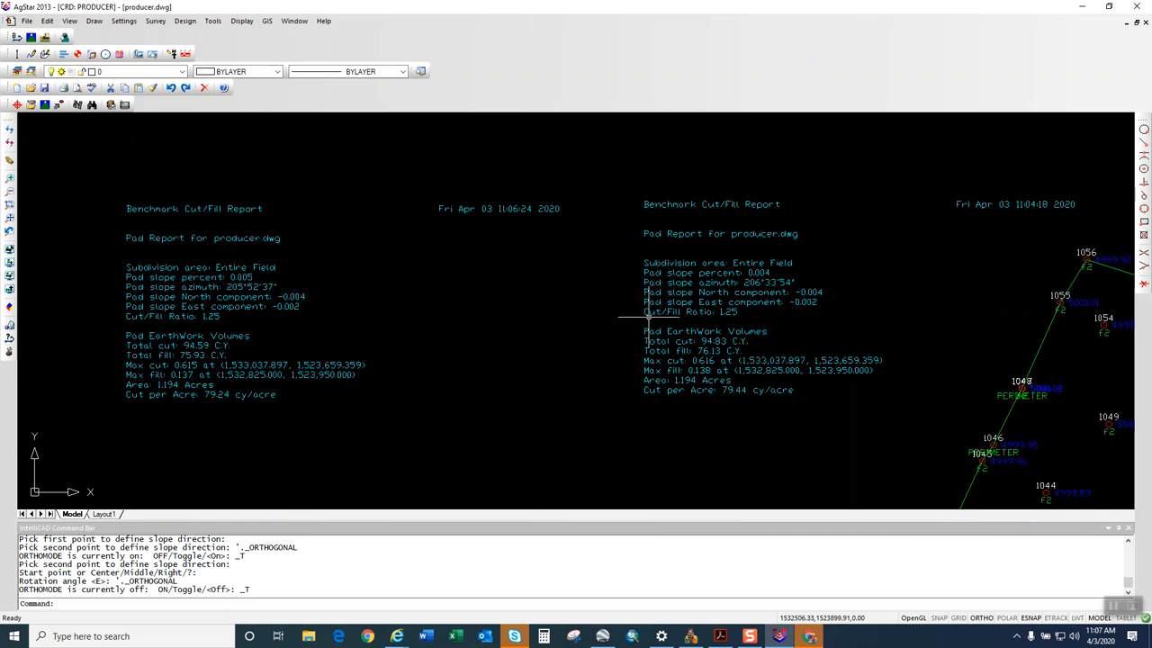
pyautogui.moveTo(653, 317)
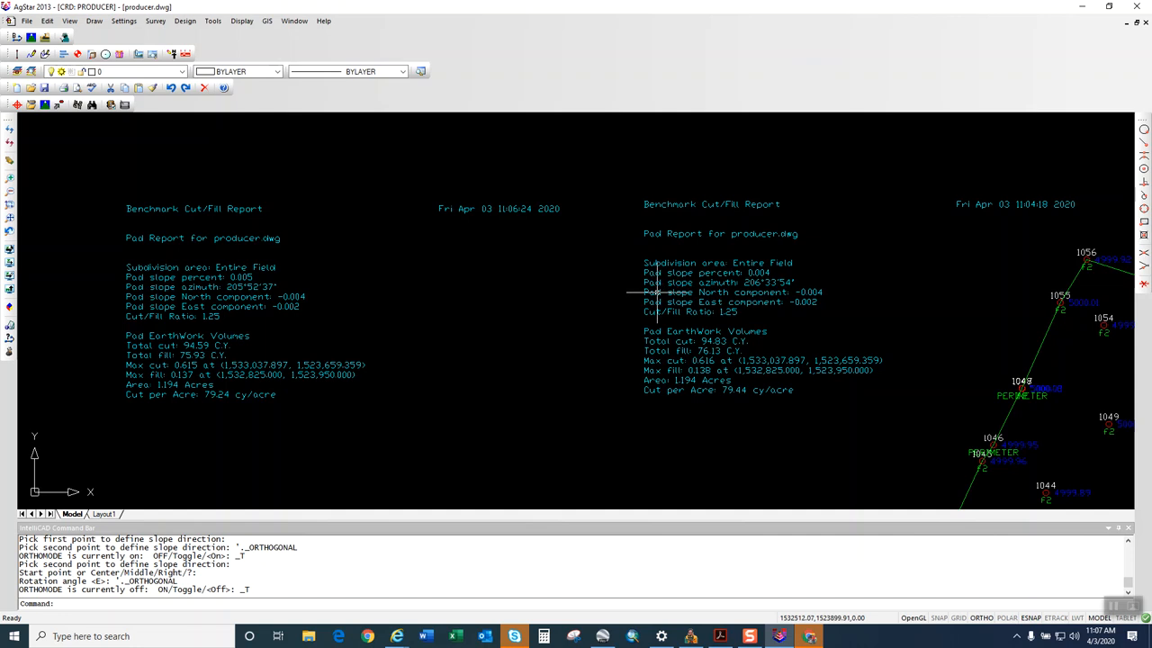
pyautogui.moveTo(657, 292)
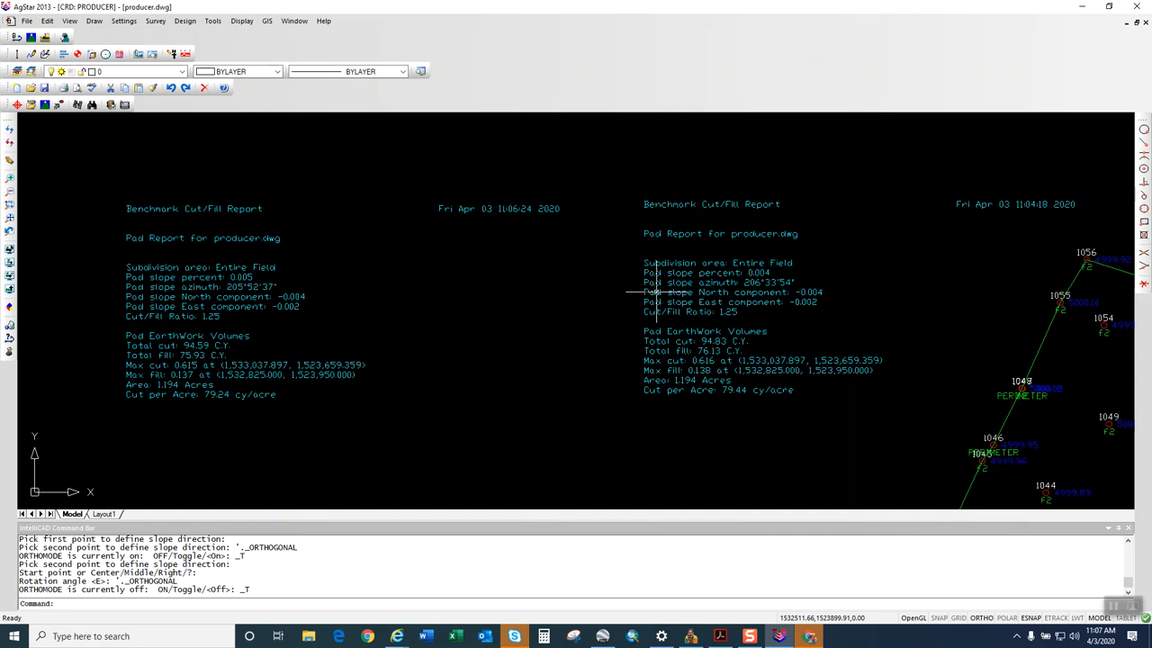
pyautogui.moveTo(665, 283)
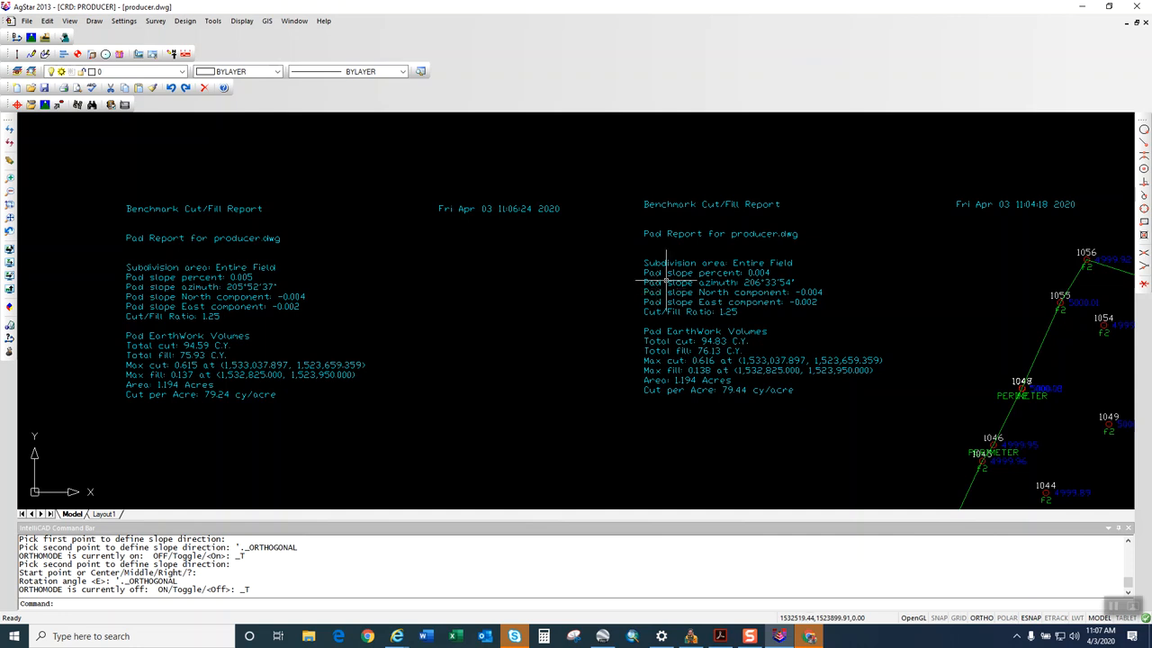
pyautogui.moveTo(660, 282)
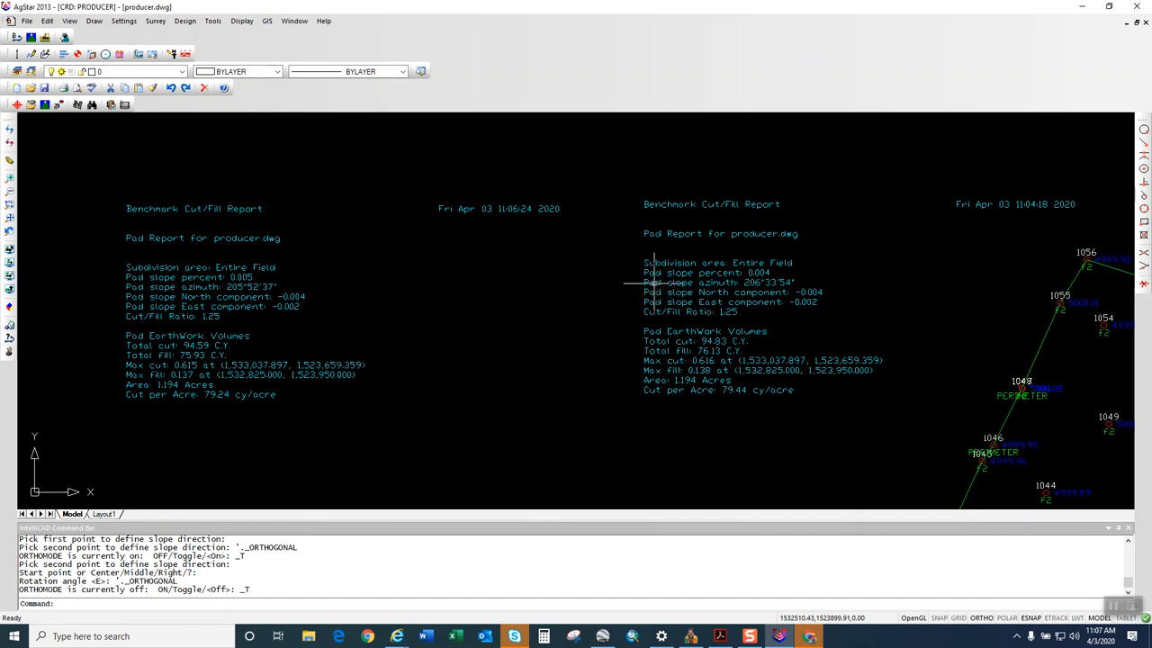
pyautogui.moveTo(513, 209)
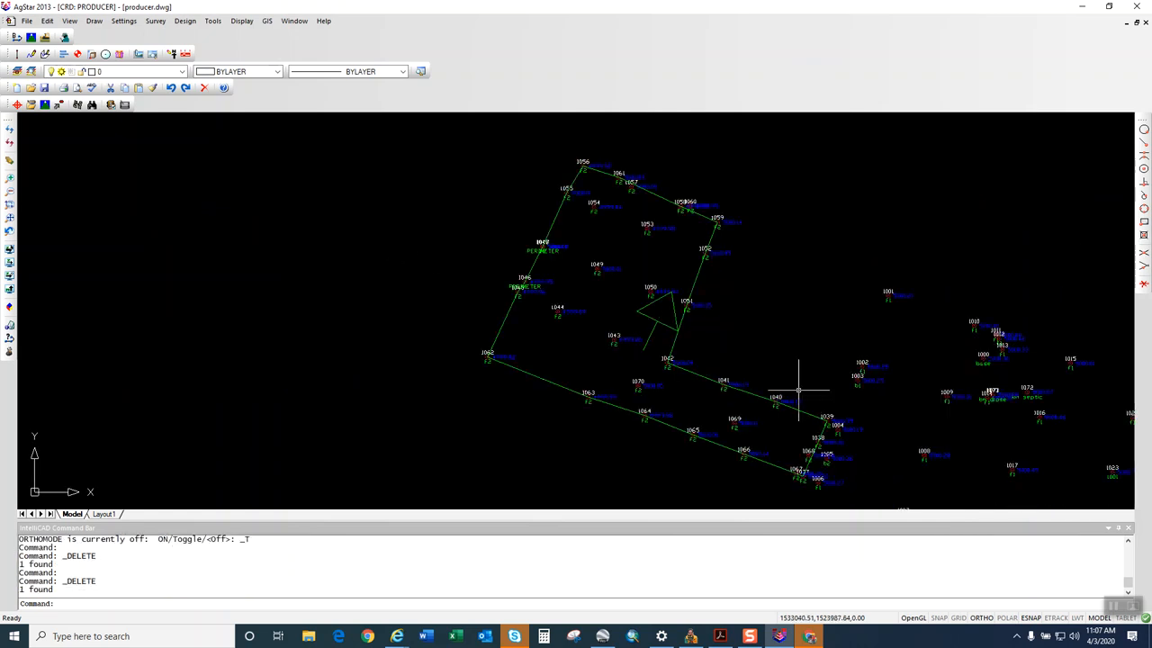
# Open Design Field, move the dialog aside, enable Find Optimal Slope Percent, and run it.
pyautogui.click(185, 21)
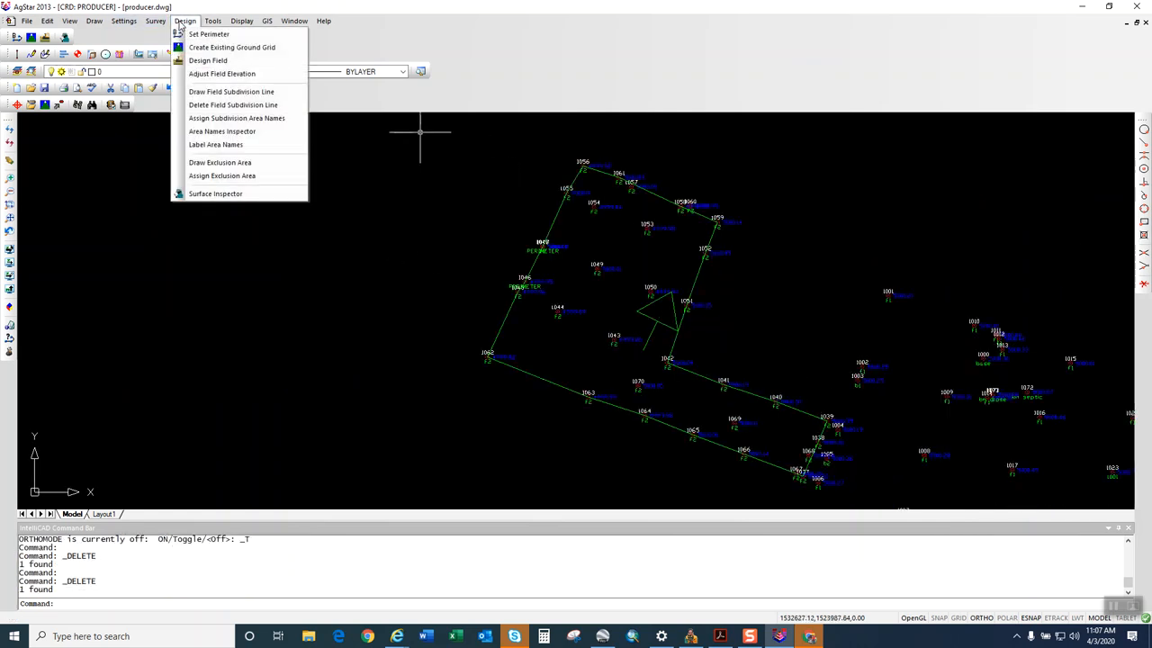
pyautogui.click(208, 60)
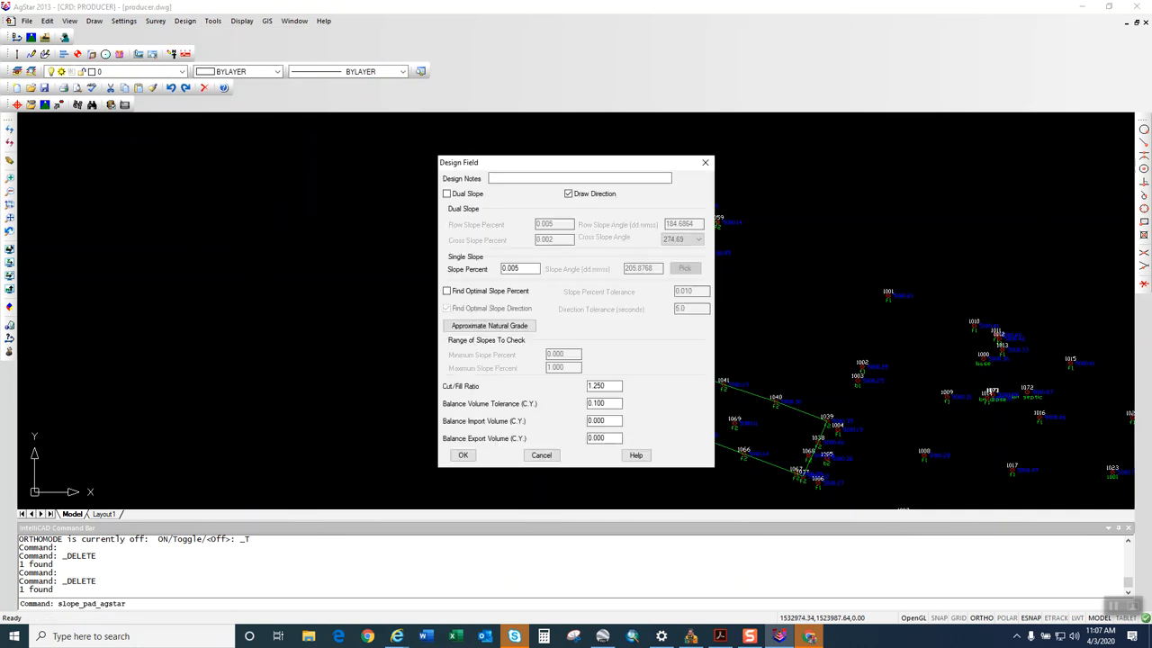
pyautogui.moveTo(576, 162); pyautogui.dragTo(364, 156)
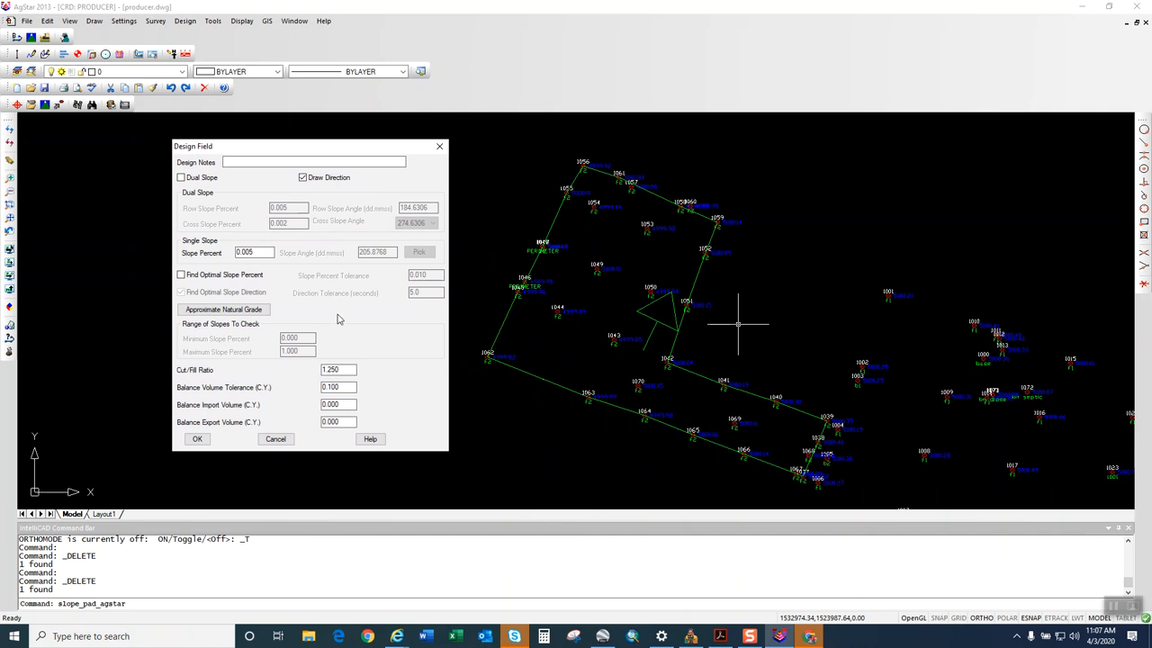
pyautogui.moveTo(334, 317)
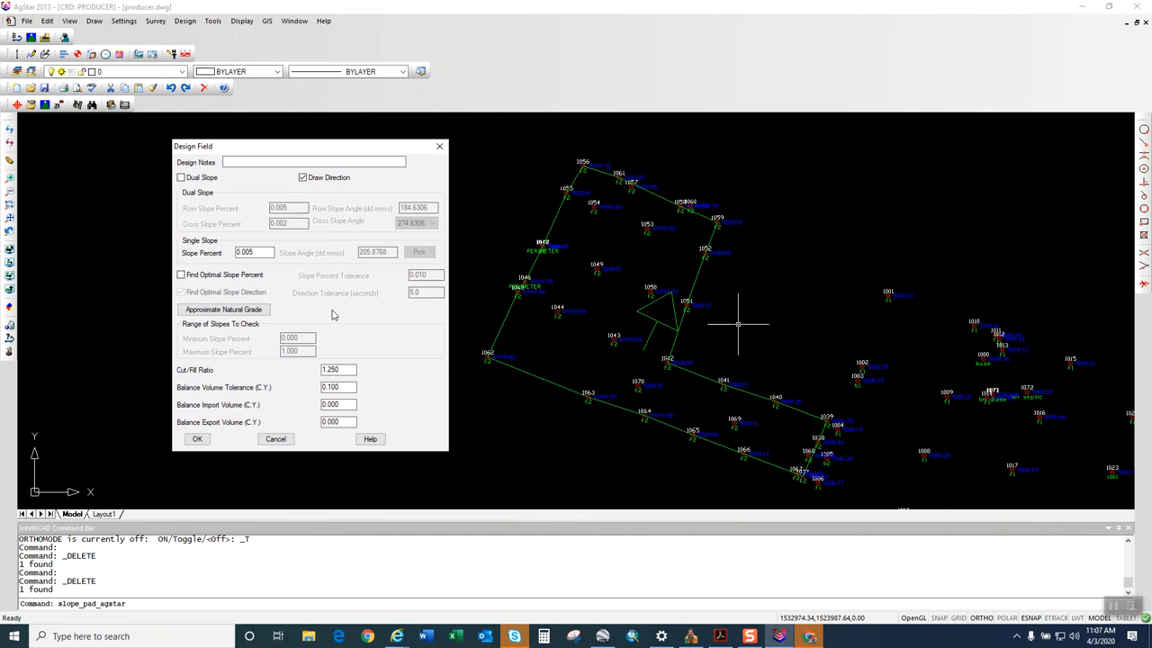
pyautogui.moveTo(286, 325)
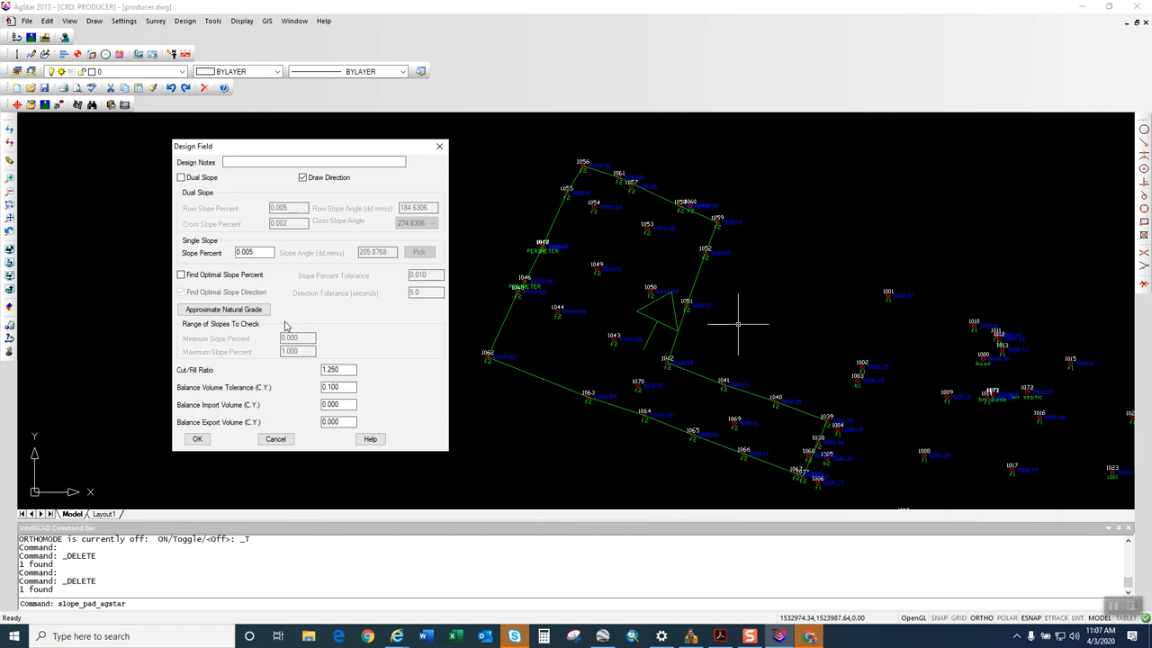
pyautogui.click(181, 274)
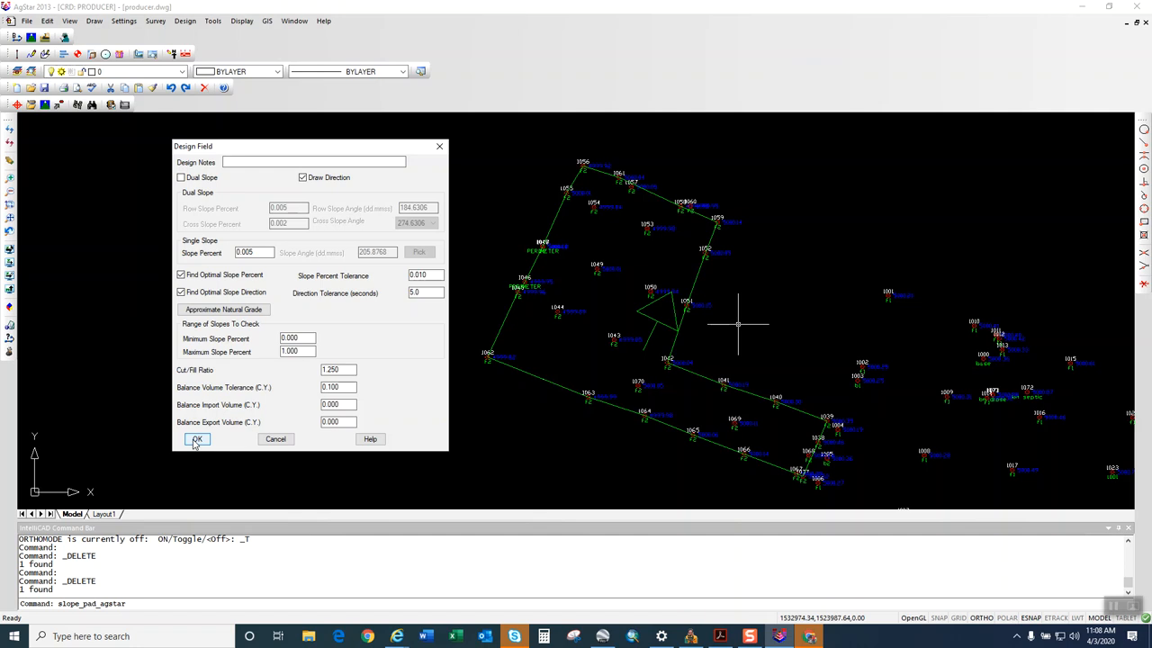
pyautogui.click(196, 439)
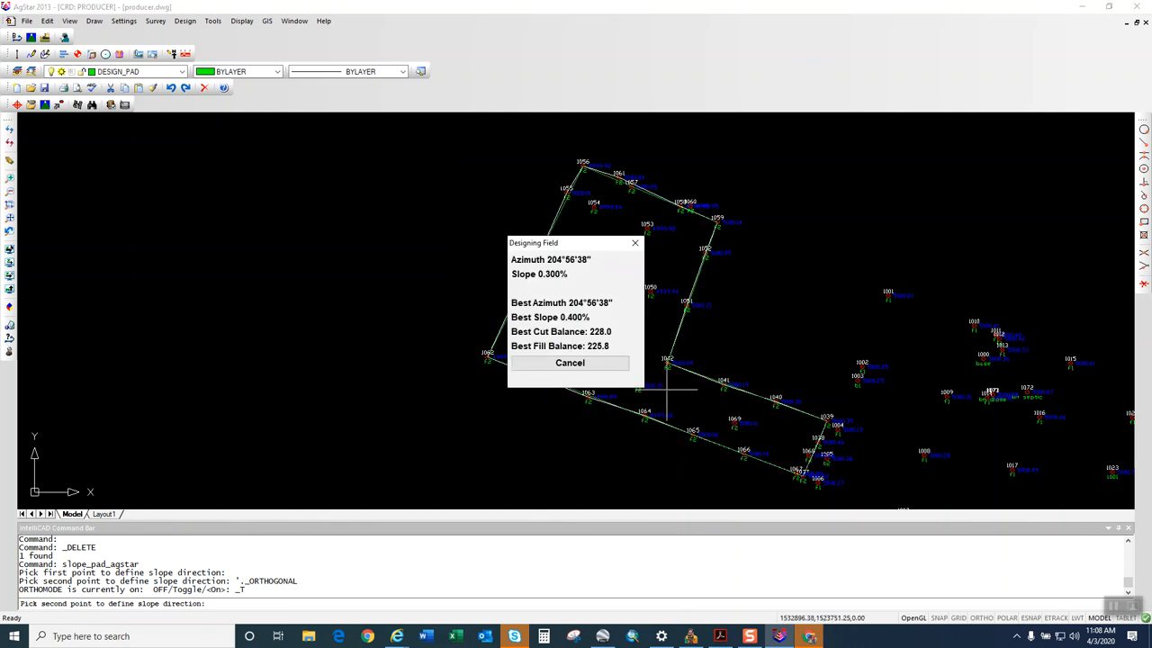
pyautogui.moveTo(495, 410)
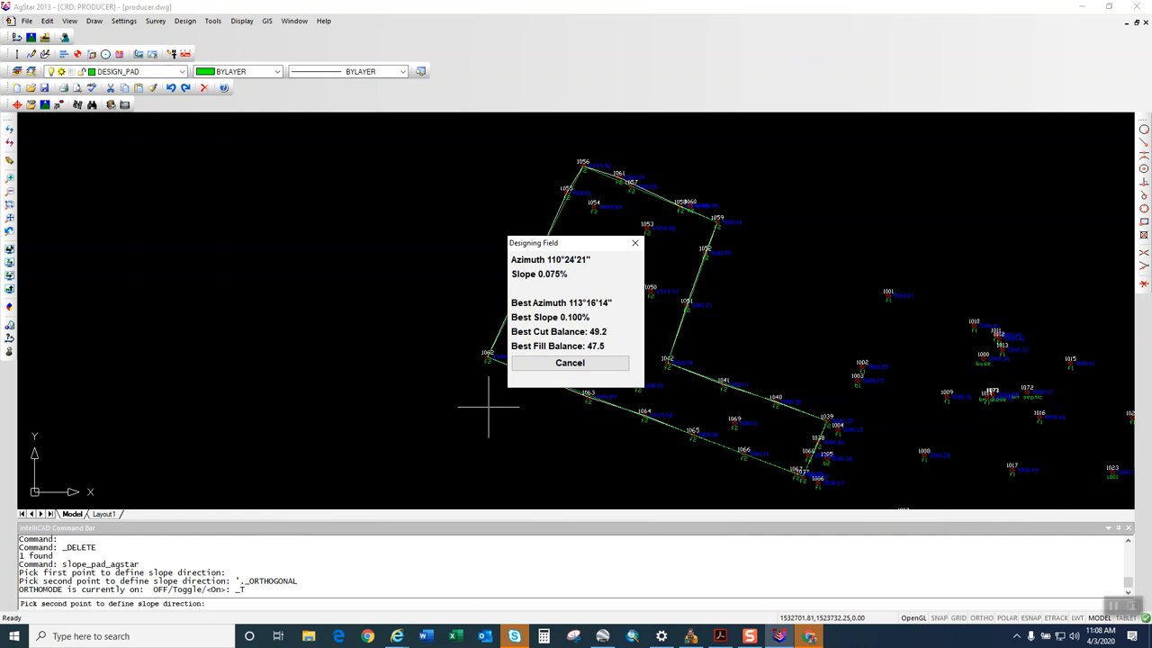
# Keep the best search result (0.100 slope) and move the cut/fill report window aside.
pyautogui.click(569, 362)
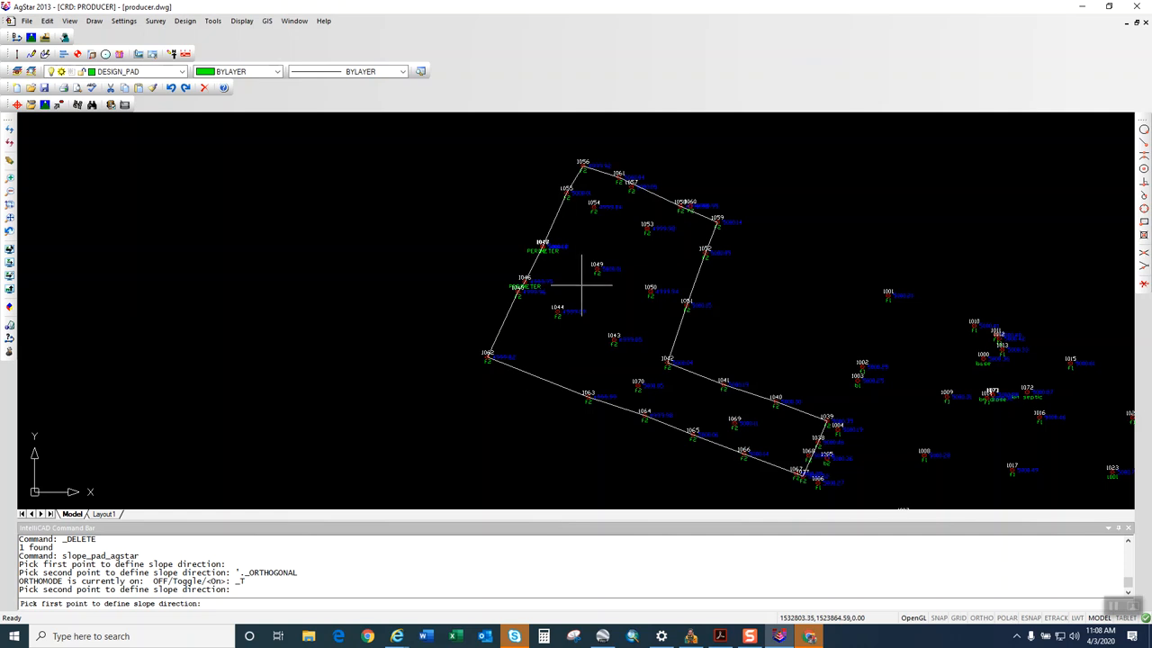
pyautogui.moveTo(642, 262)
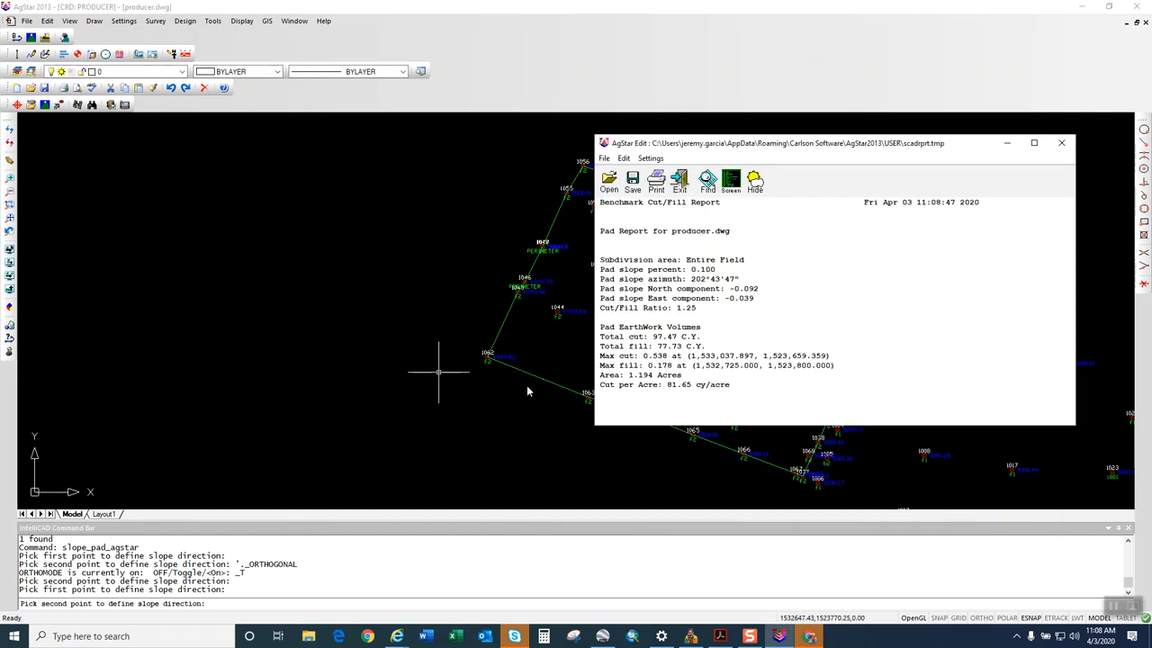
pyautogui.moveTo(866, 149)
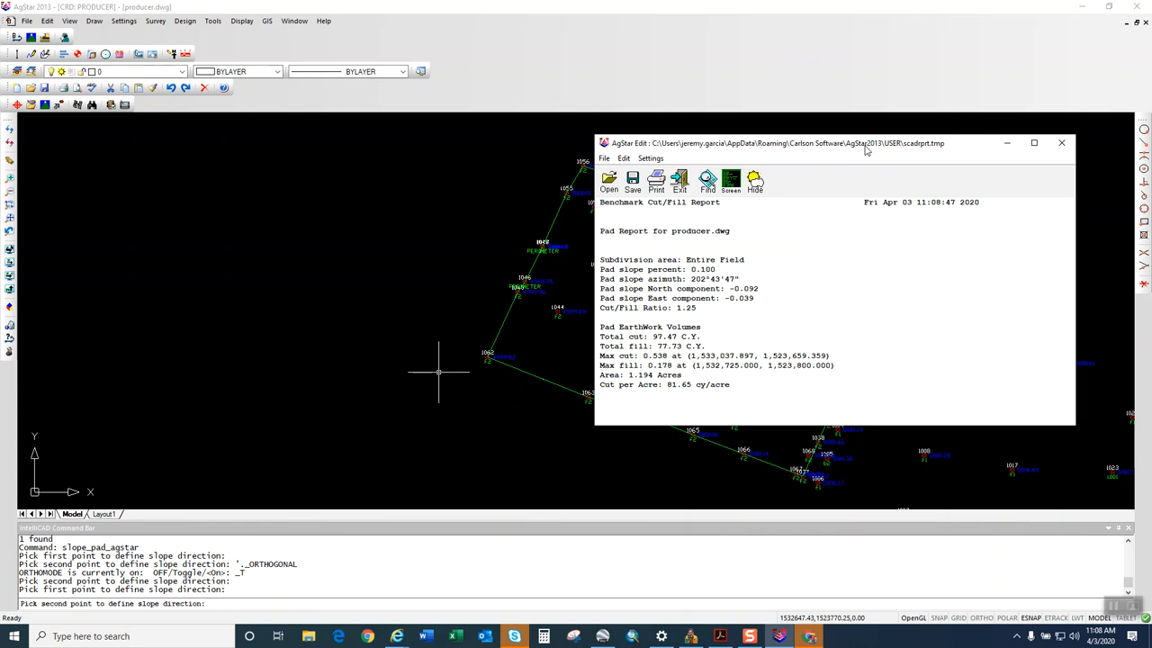
pyautogui.moveTo(774, 143); pyautogui.dragTo(207, 86)
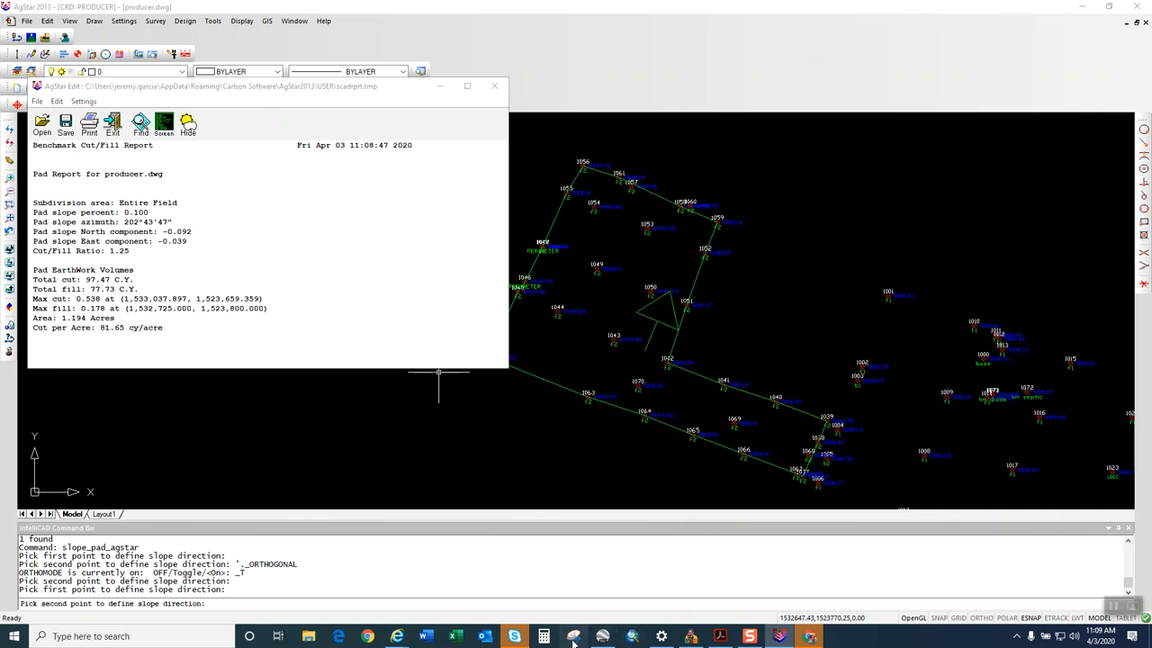
# Snip the optimized cut/fill report and erase the first hand-drawn conversion note.
pyautogui.click(572, 636)
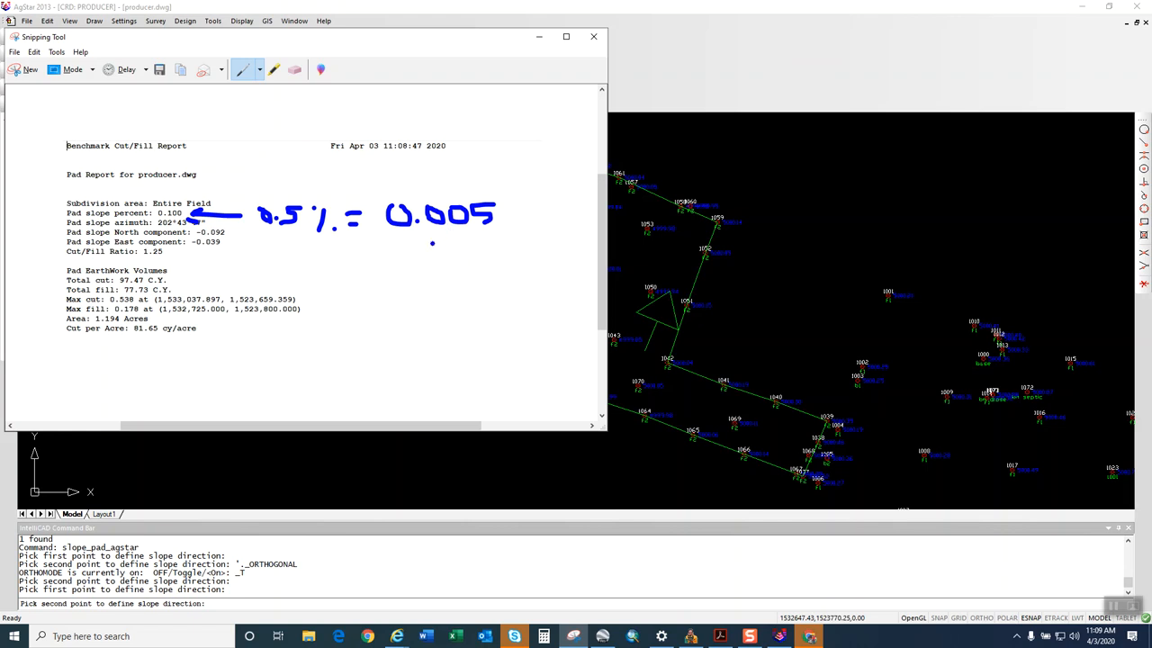
pyautogui.click(295, 69)
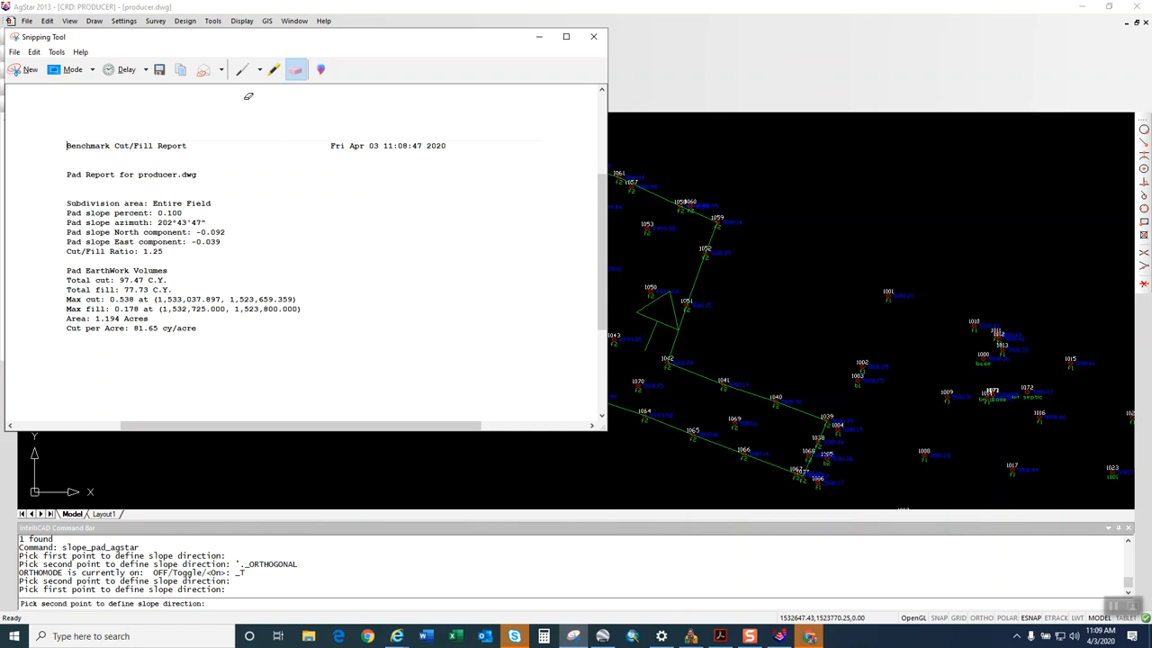
pyautogui.click(242, 69)
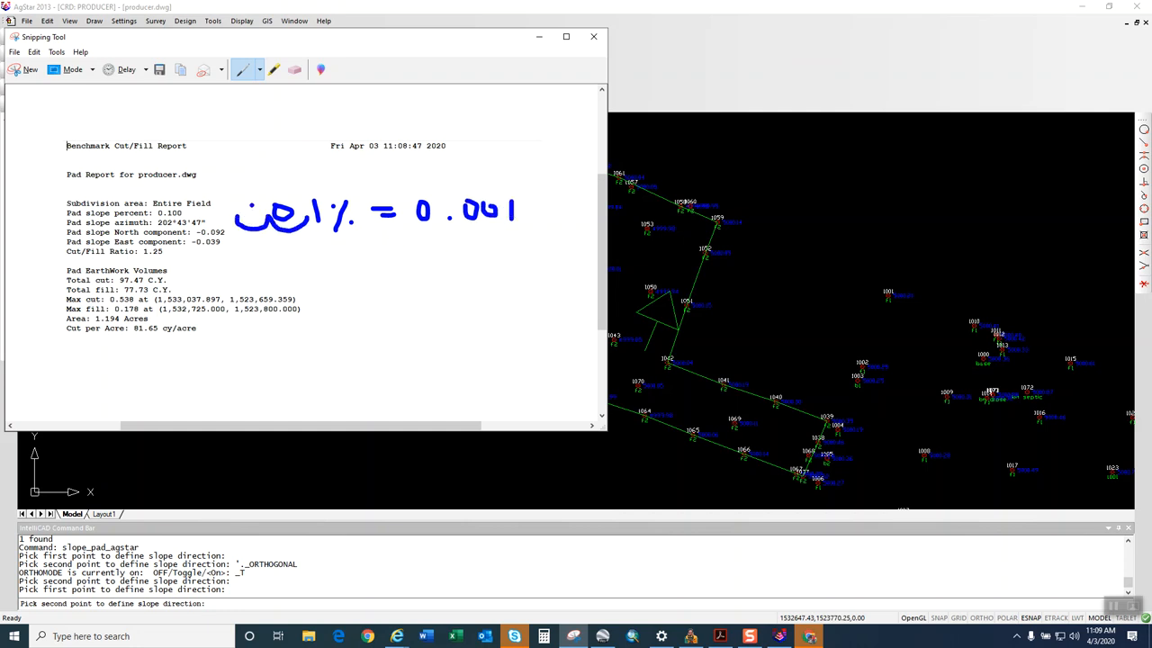
pyautogui.click(294, 70)
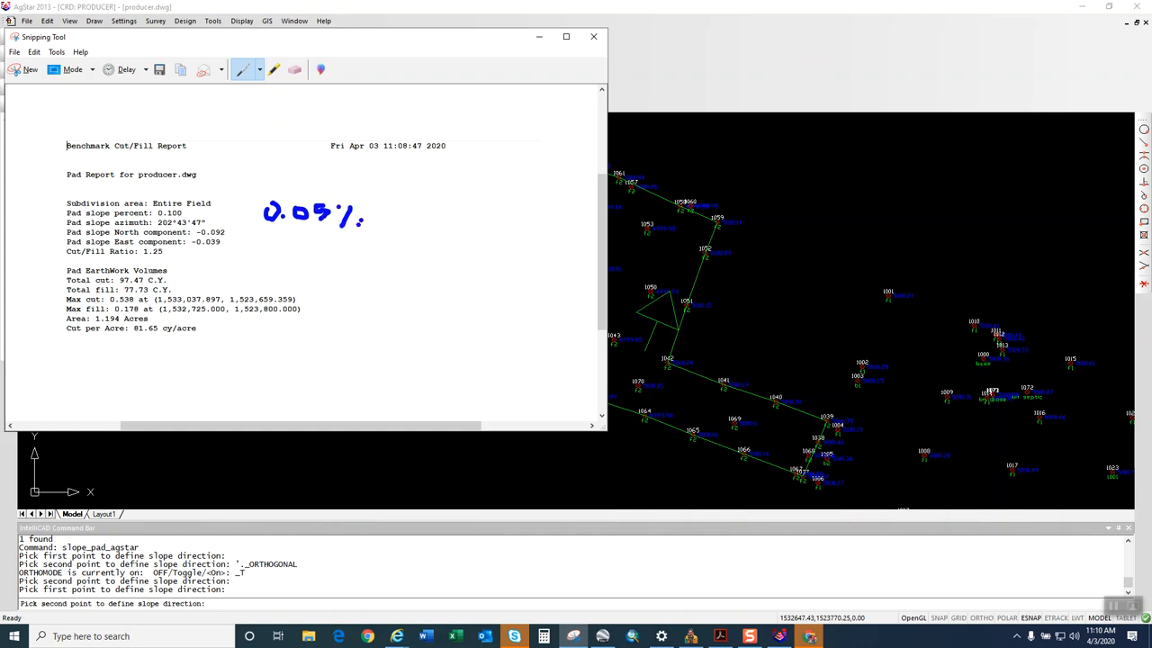
# Write the 0.05% = 0.0005 conversion note on the snip, then erase it.
pyautogui.moveTo(369, 214); pyautogui.dragTo(441, 214)
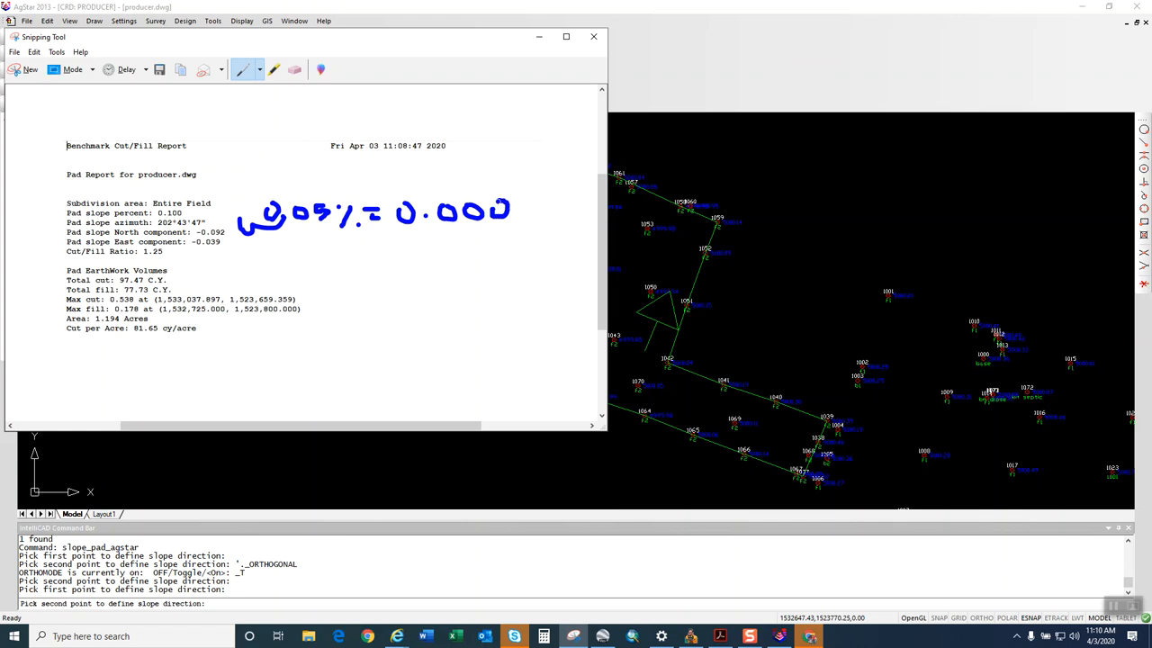
pyautogui.moveTo(504, 212); pyautogui.dragTo(531, 211)
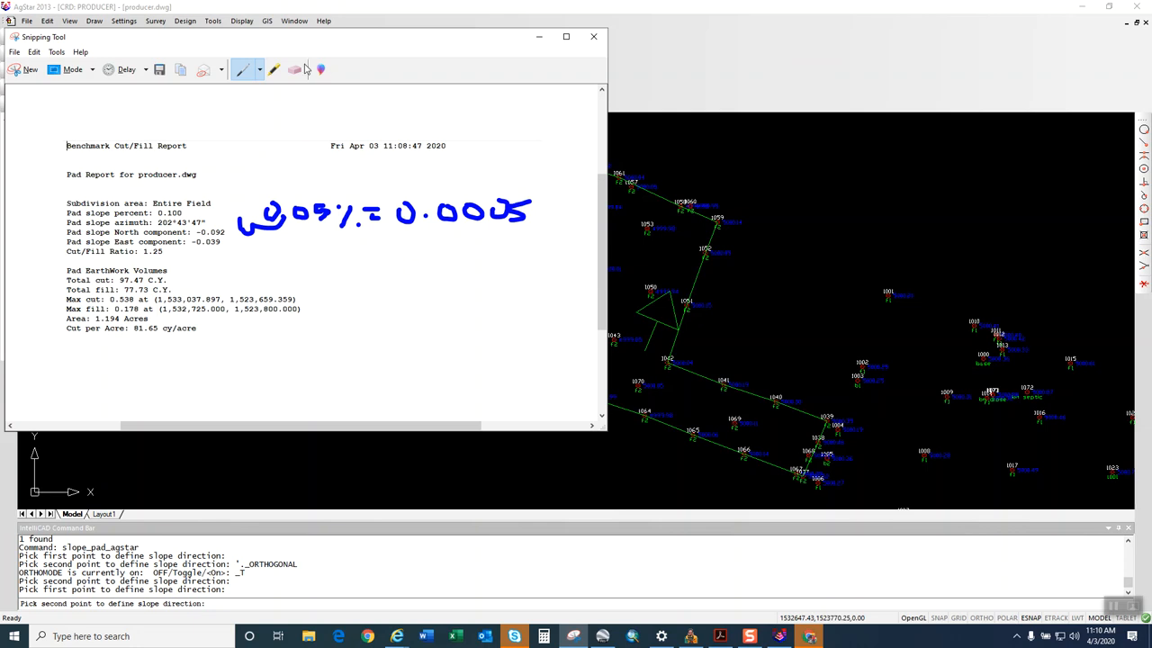
pyautogui.click(296, 69)
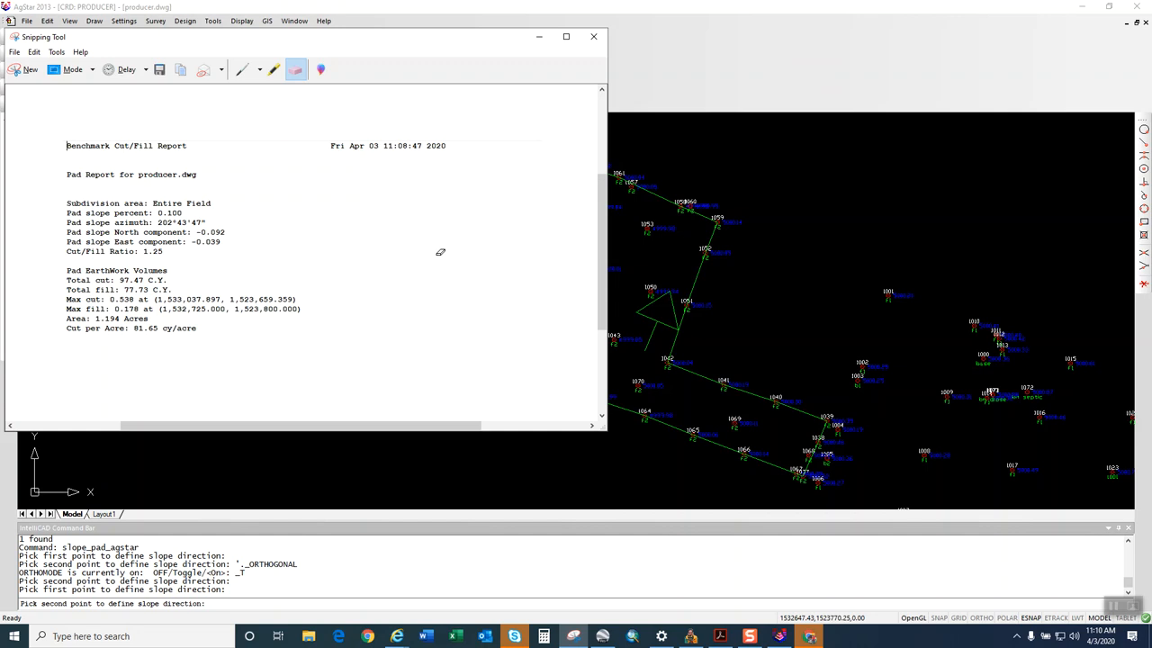
pyautogui.moveTo(539, 135)
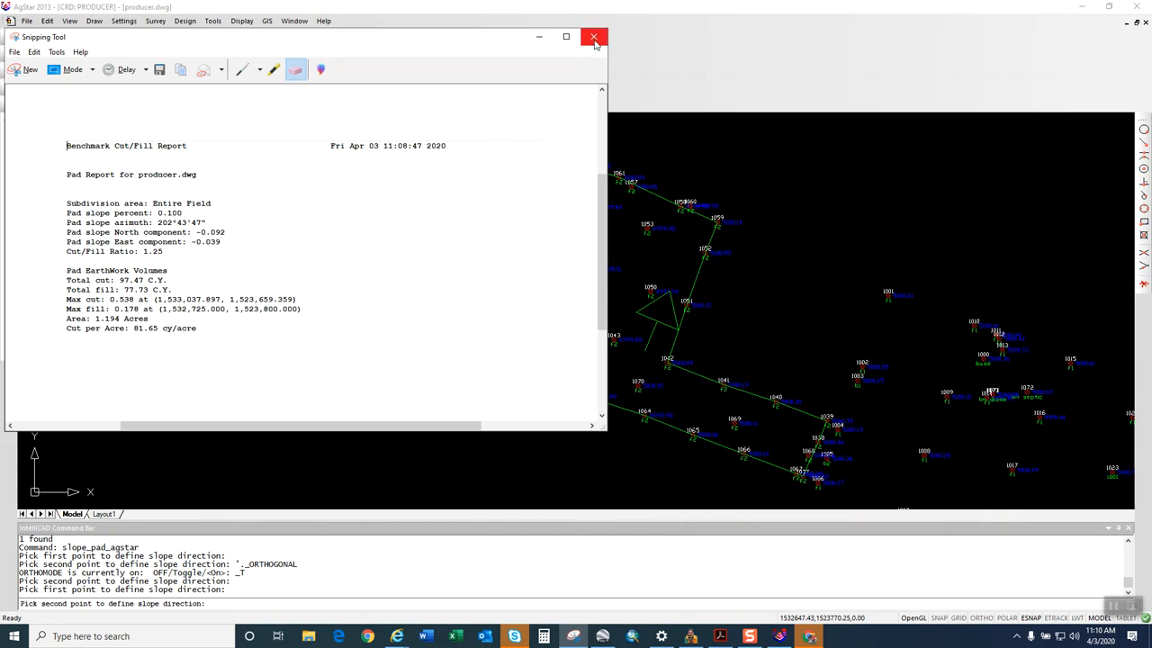
pyautogui.moveTo(594, 39)
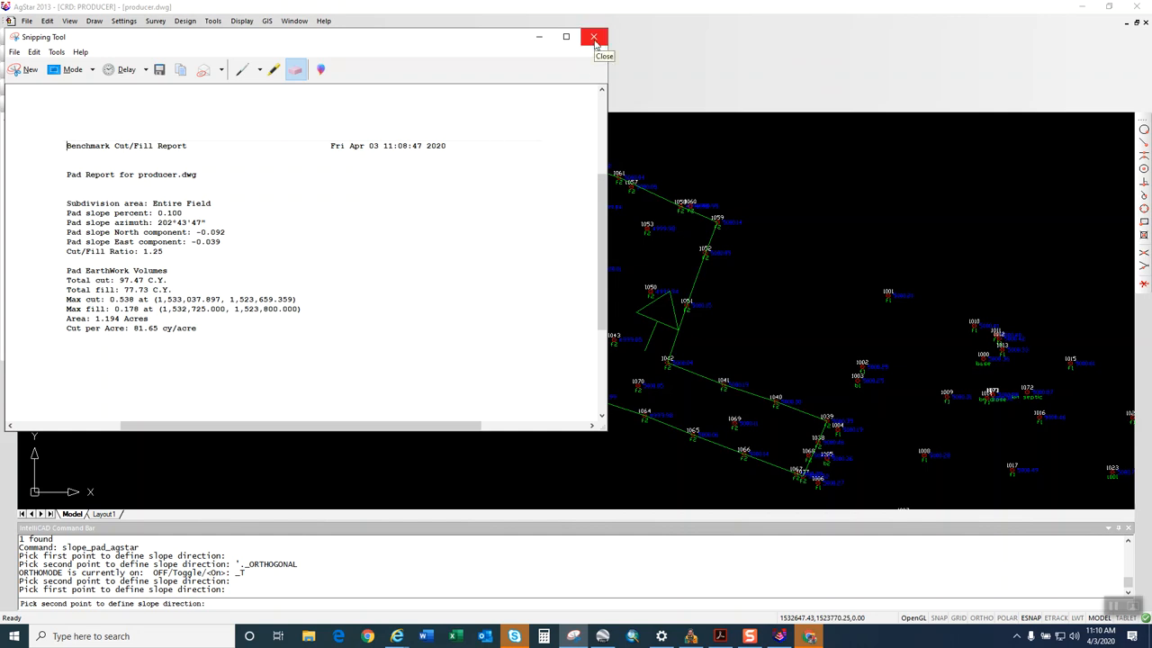
# Discard the snip and report, then set a single slope with optimal direction search off.
pyautogui.click(594, 37)
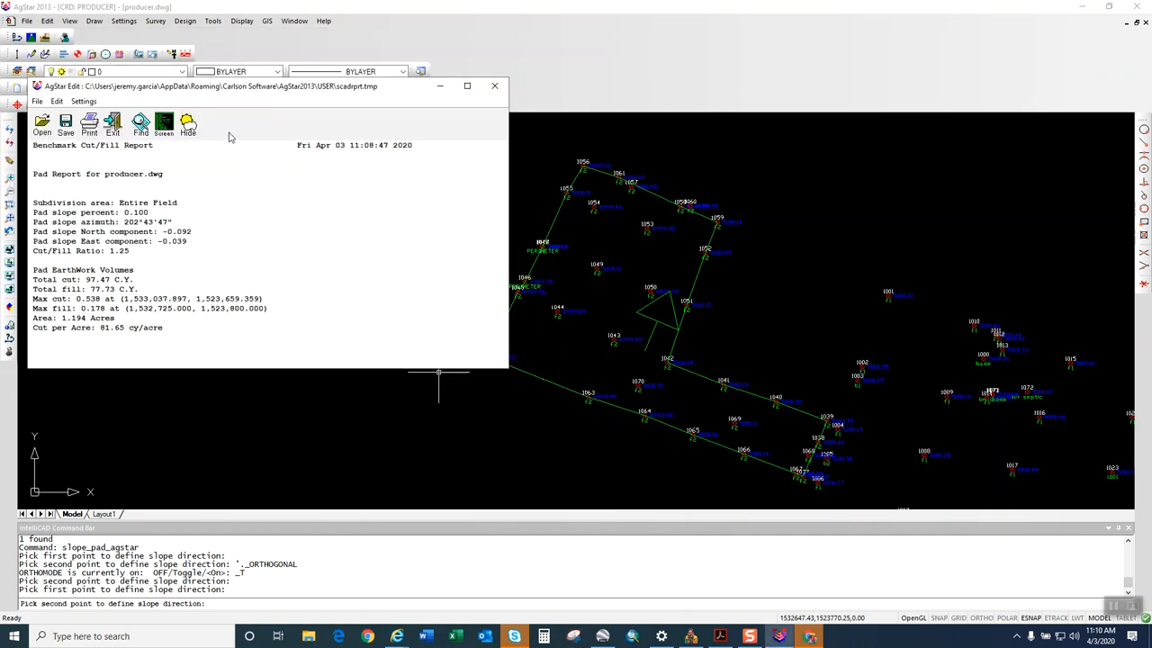
pyautogui.click(494, 85)
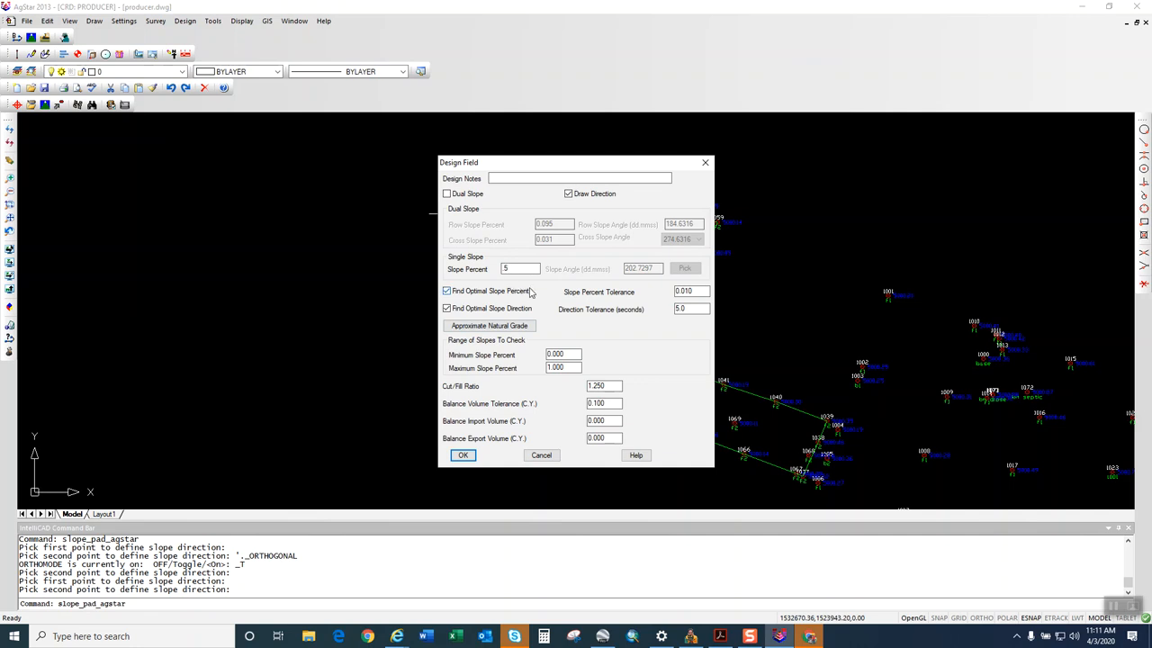
pyautogui.click(521, 269)
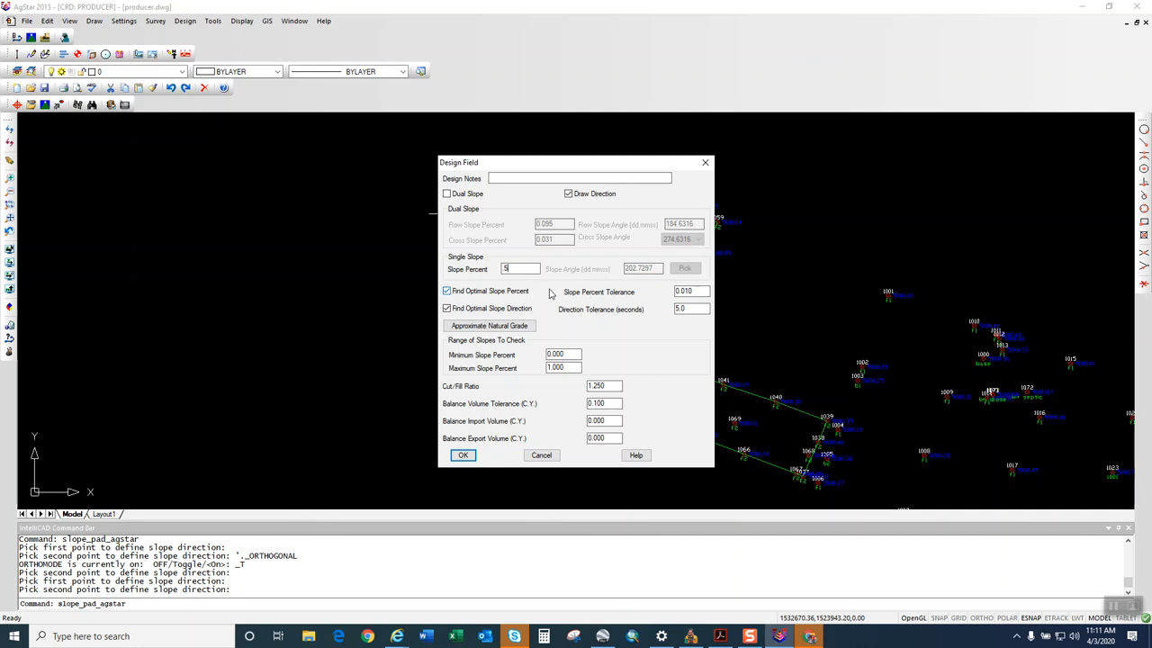
pyautogui.click(447, 308)
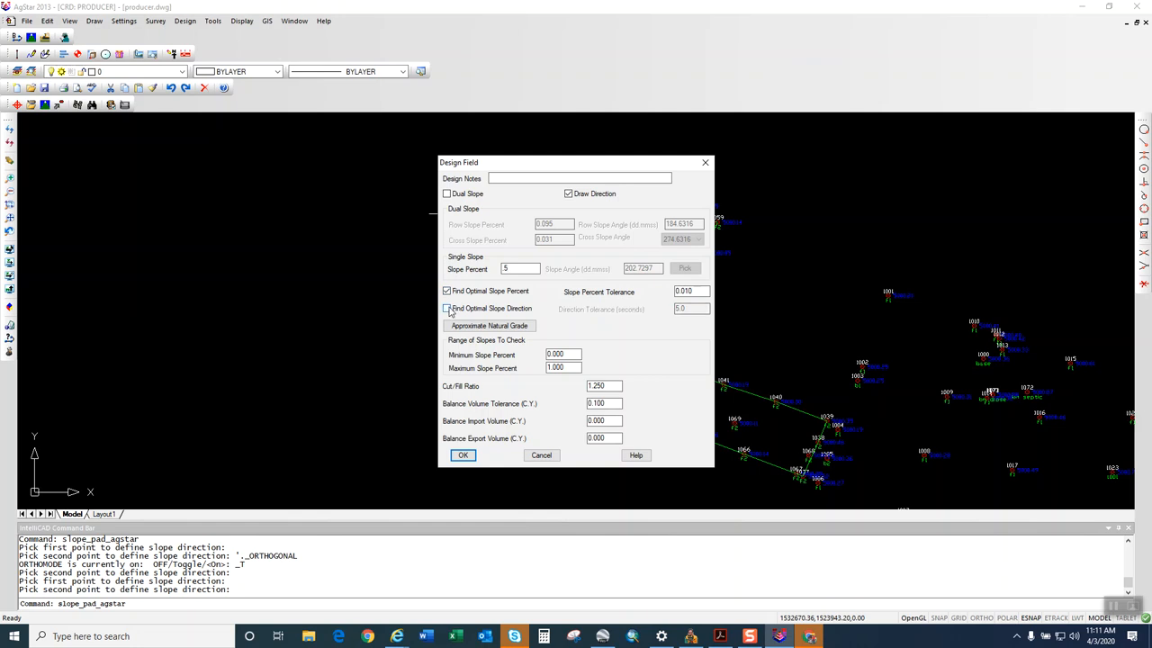
pyautogui.click(447, 291)
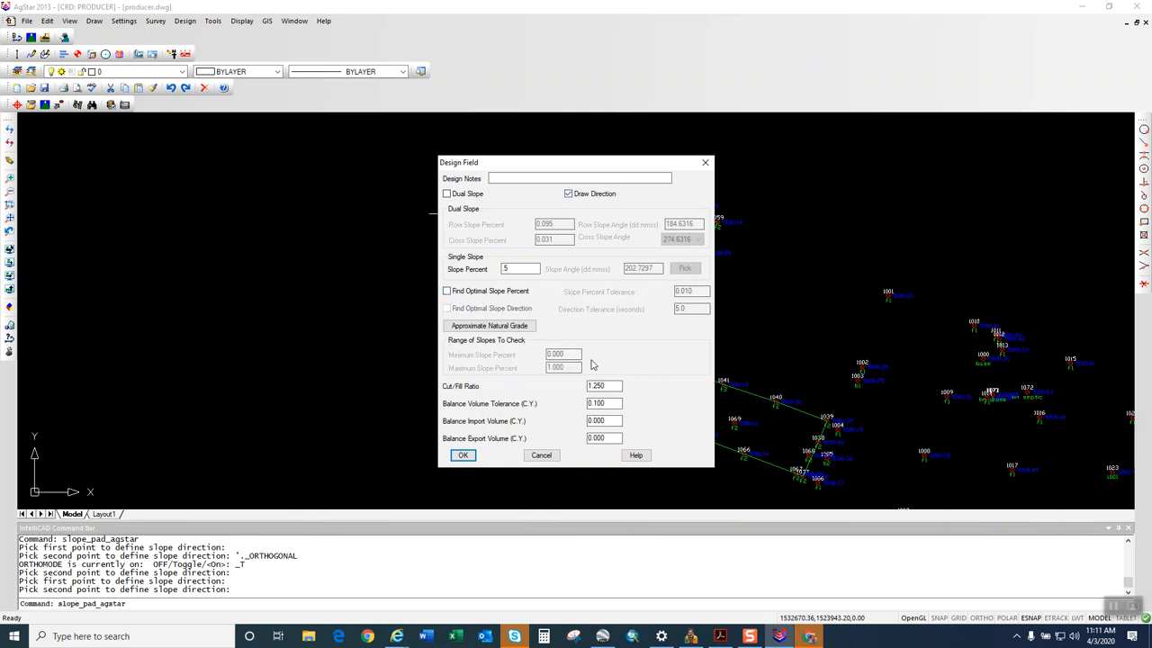
pyautogui.click(463, 454)
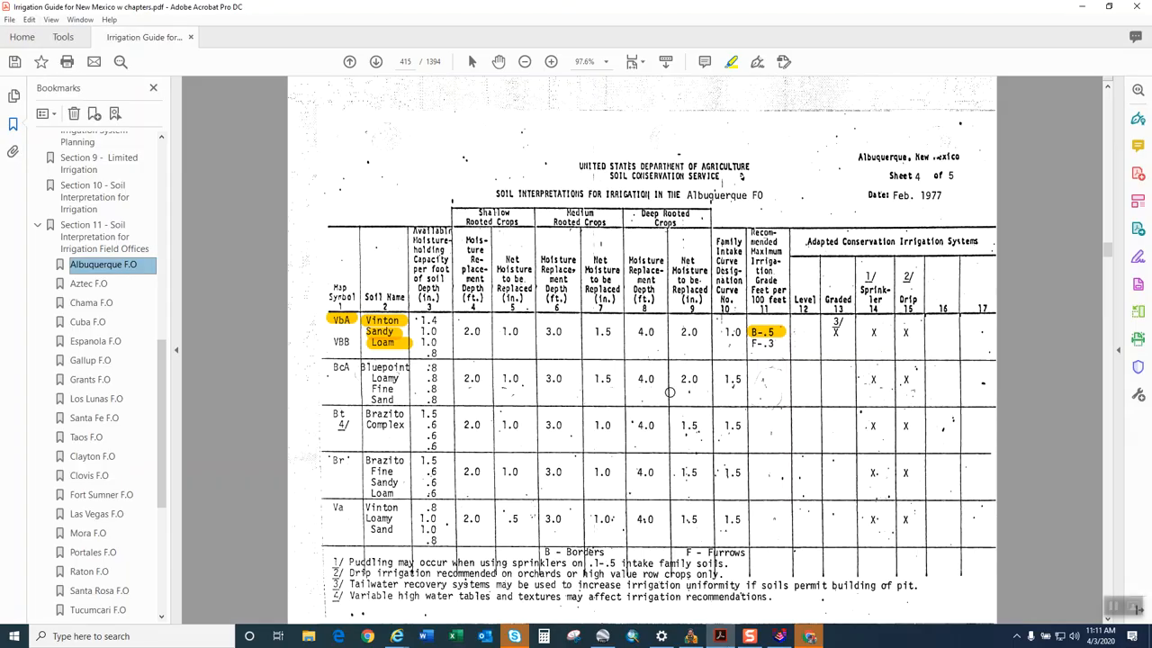
pyautogui.moveTo(769, 337)
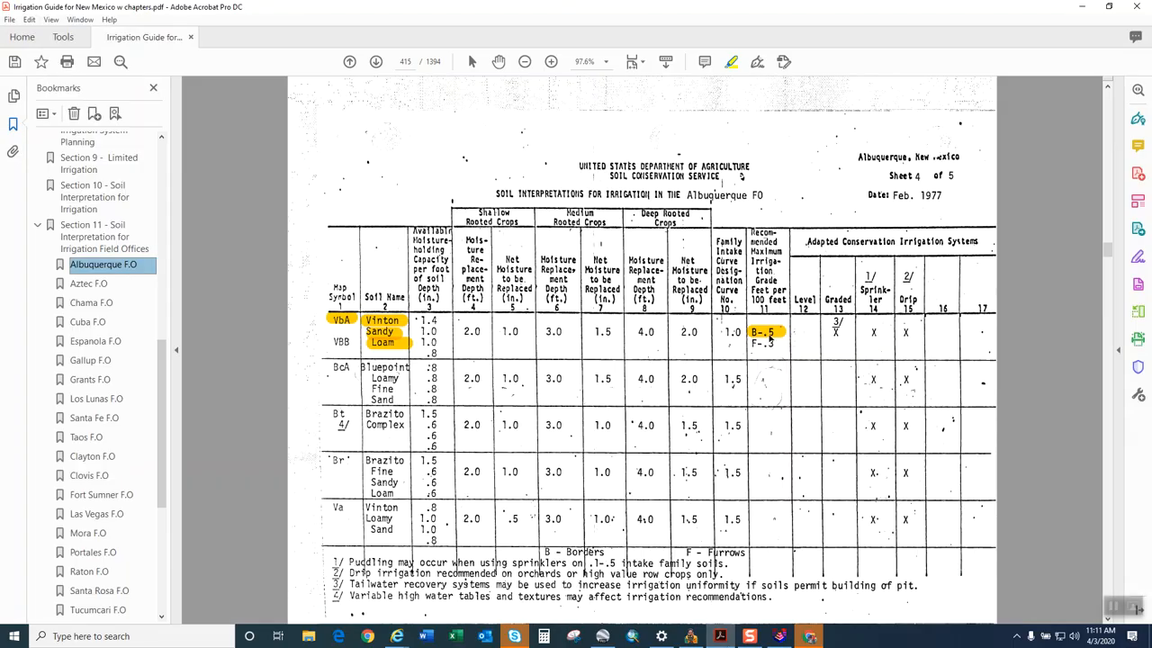
pyautogui.moveTo(765, 338)
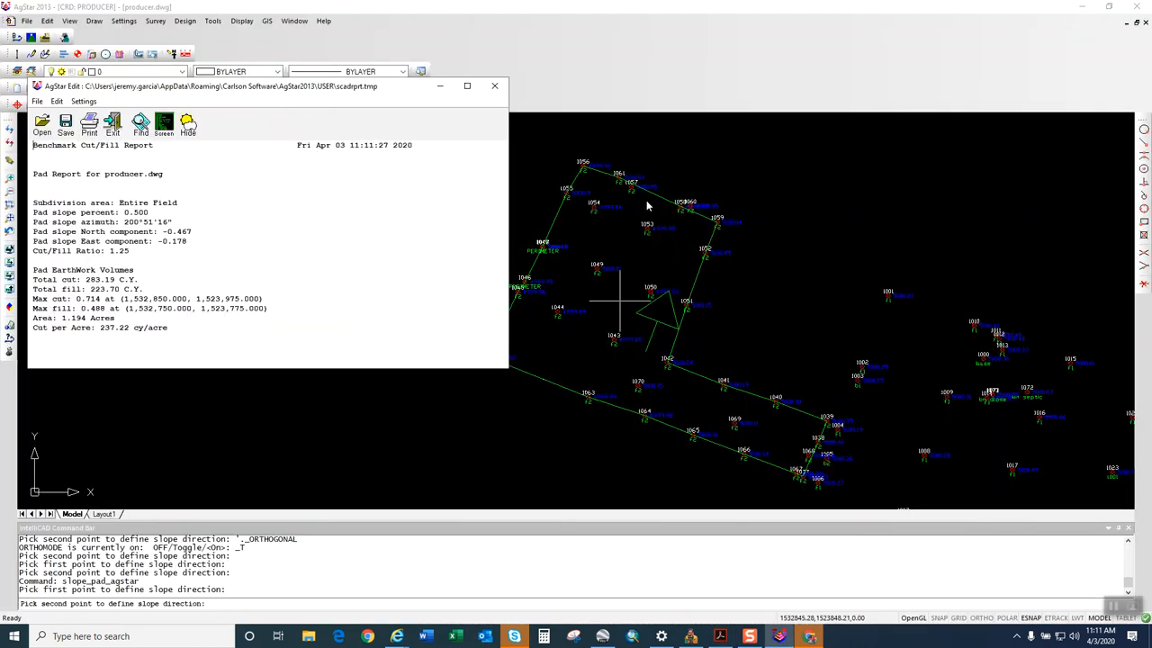
pyautogui.moveTo(618, 255)
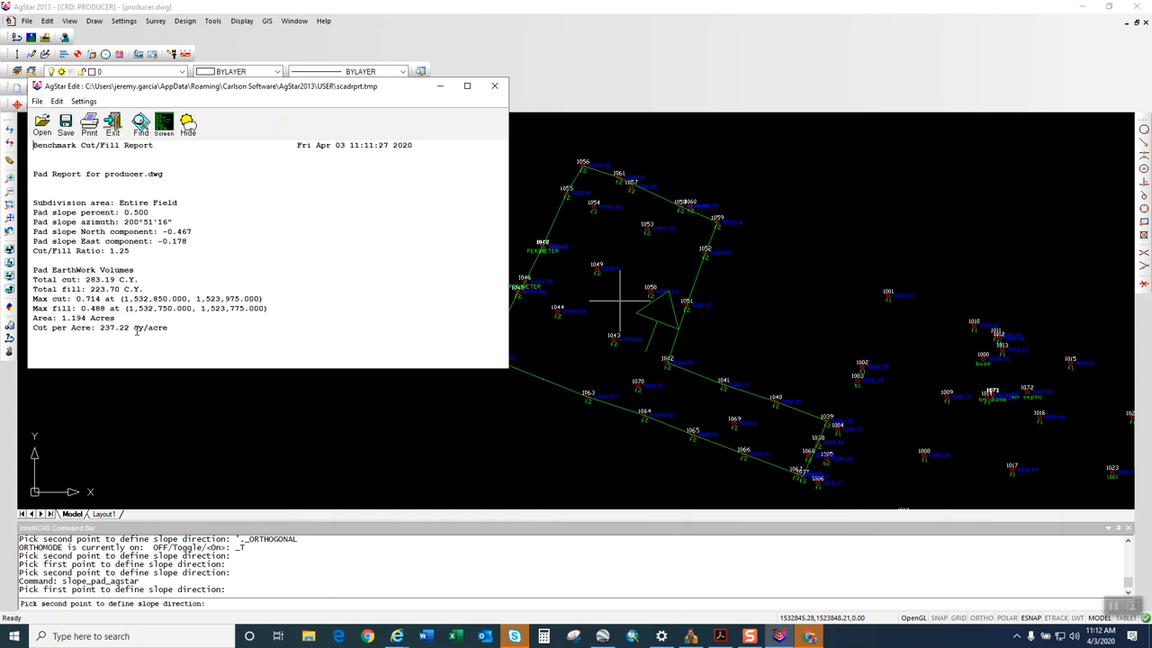
pyautogui.moveTo(135, 331)
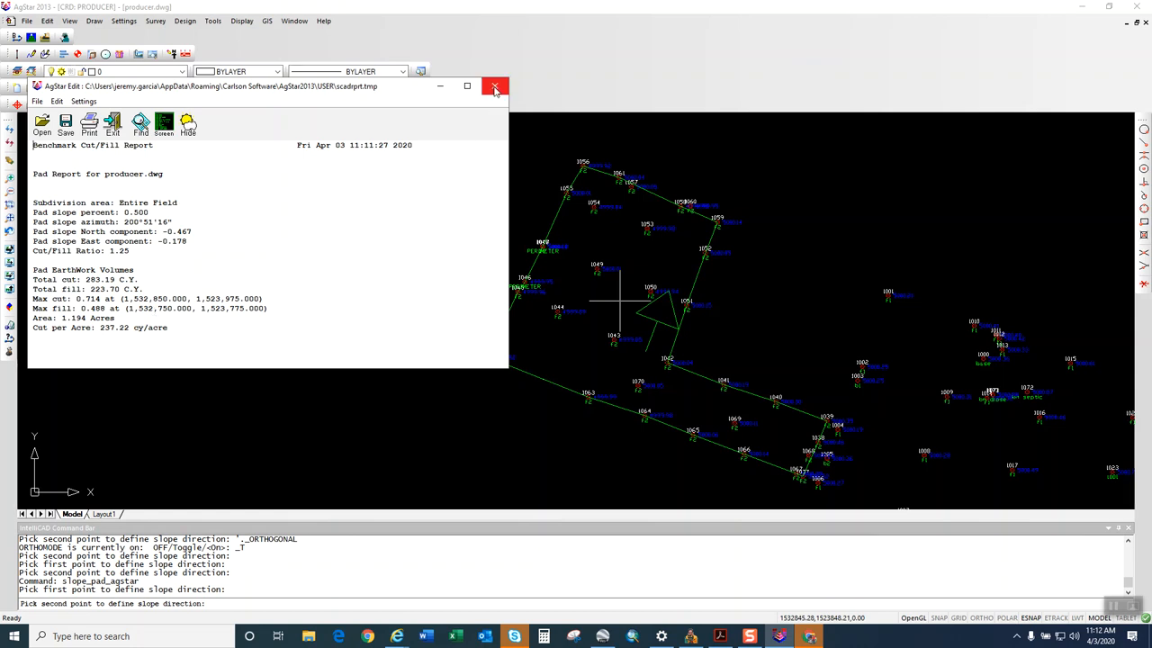
pyautogui.moveTo(494, 87)
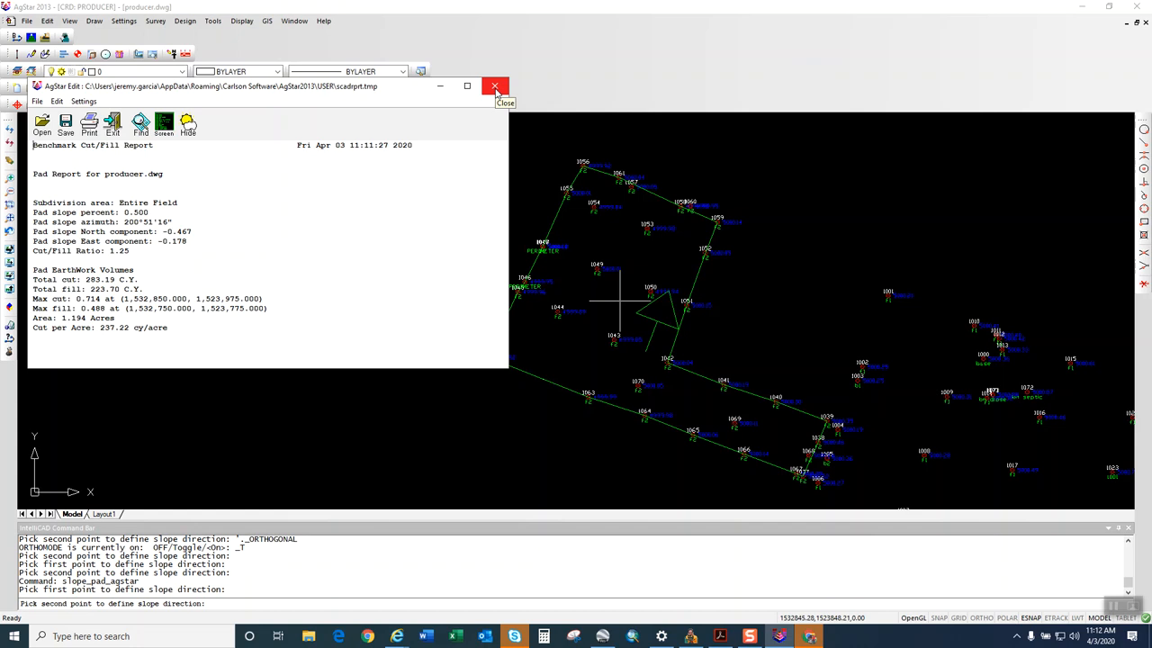
pyautogui.moveTo(495, 92)
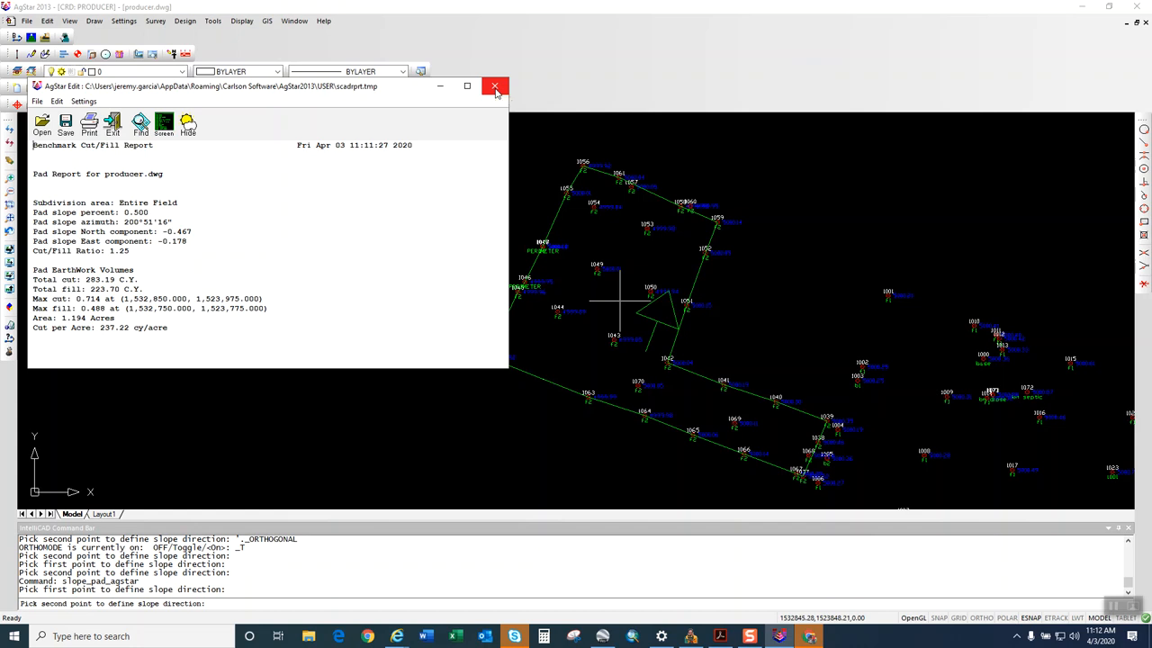
# Close the 0.5% report and rerun Design Field at a 0.2% slope.
pyautogui.click(494, 86)
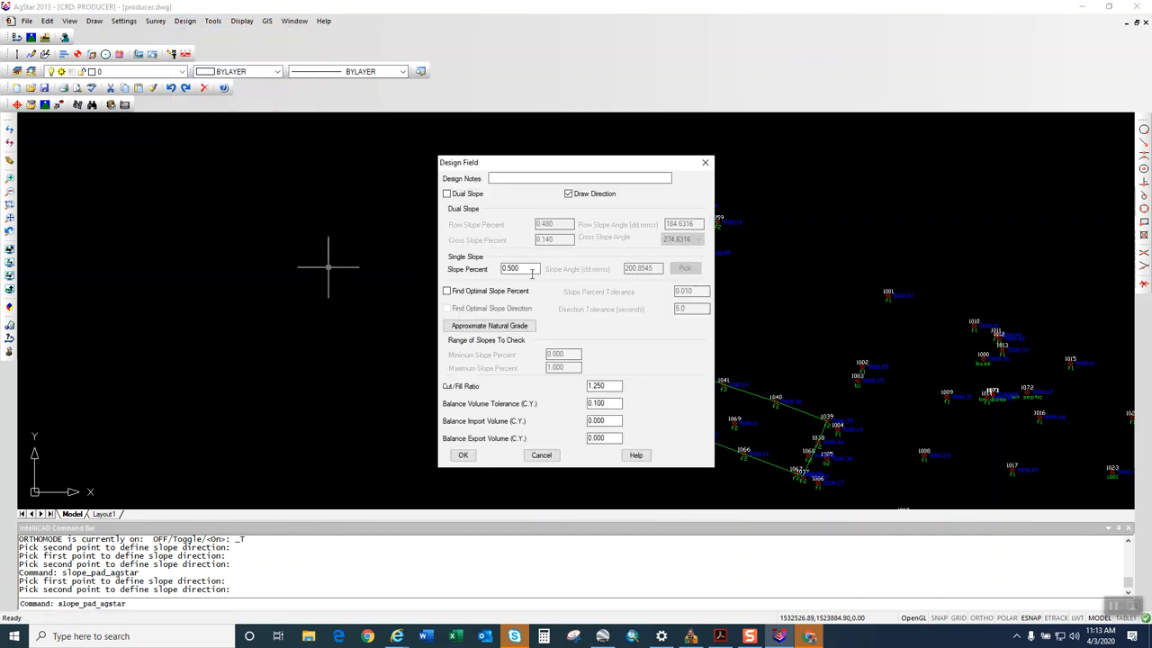
pyautogui.write('2')
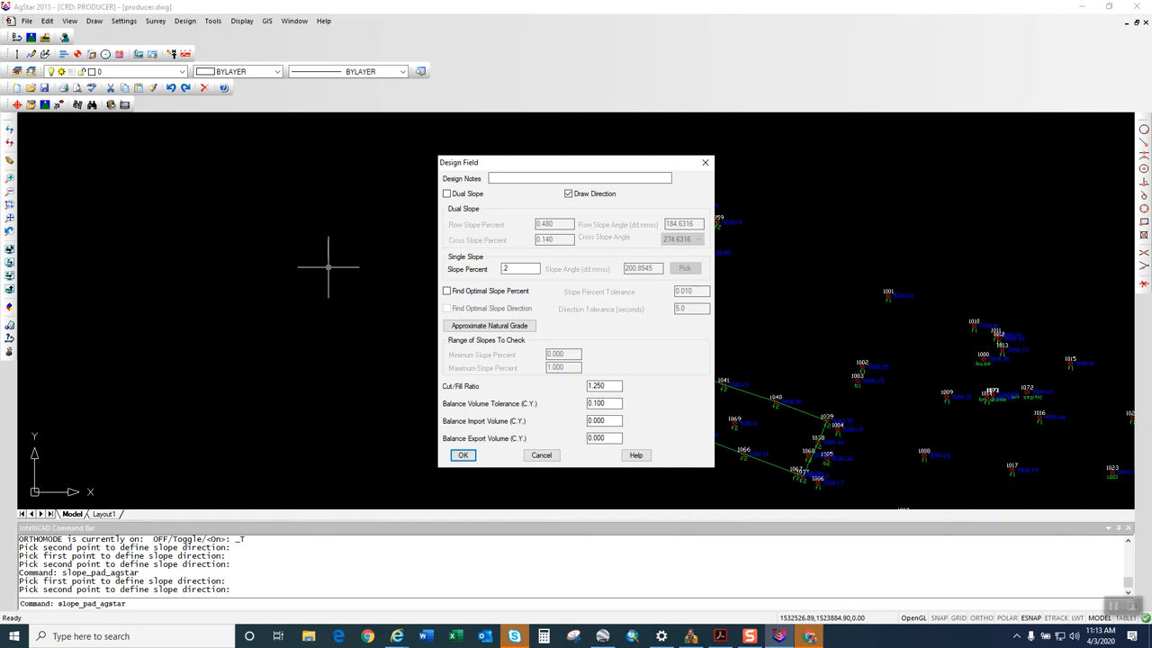
pyautogui.moveTo(657, 361)
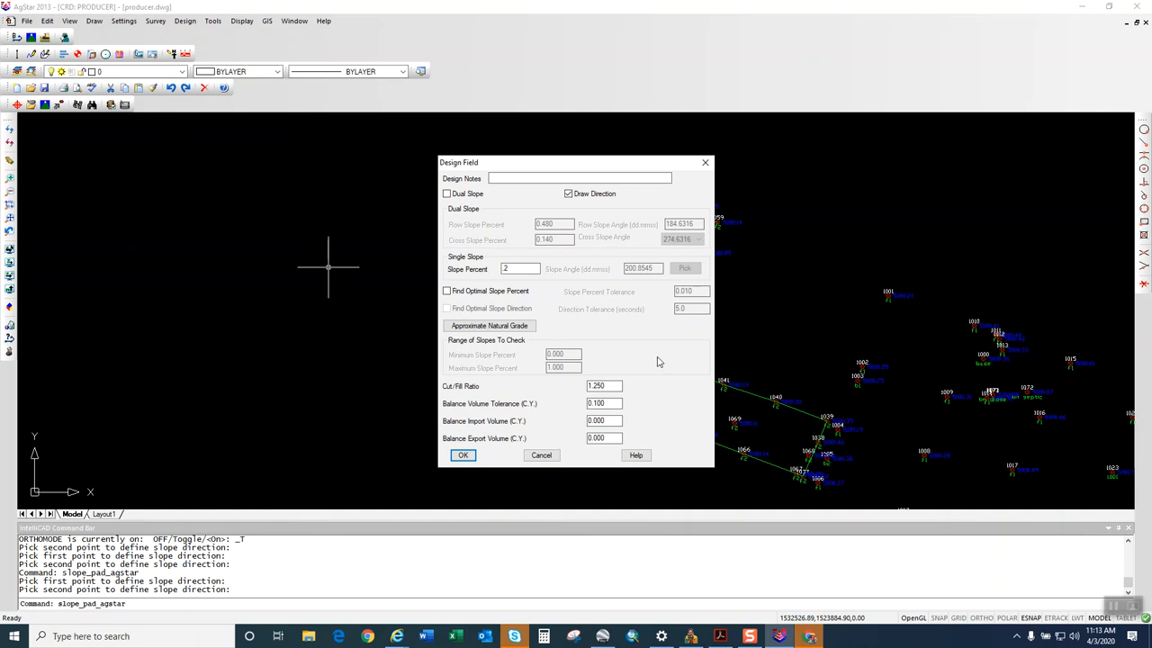
pyautogui.click(520, 268)
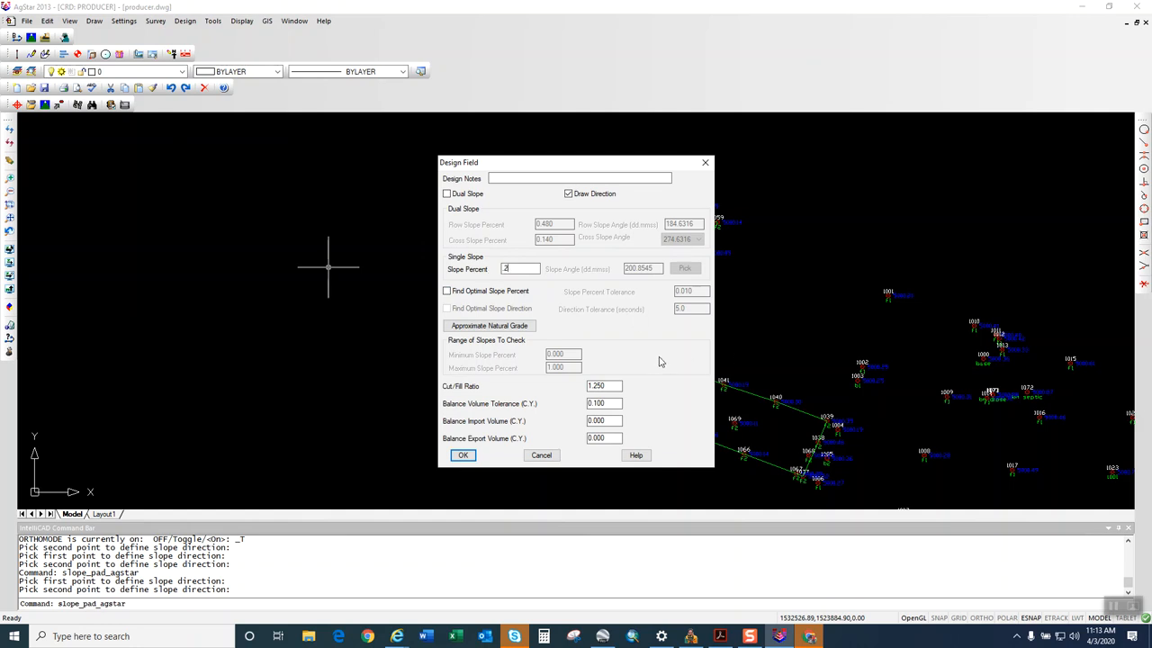
pyautogui.click(463, 455)
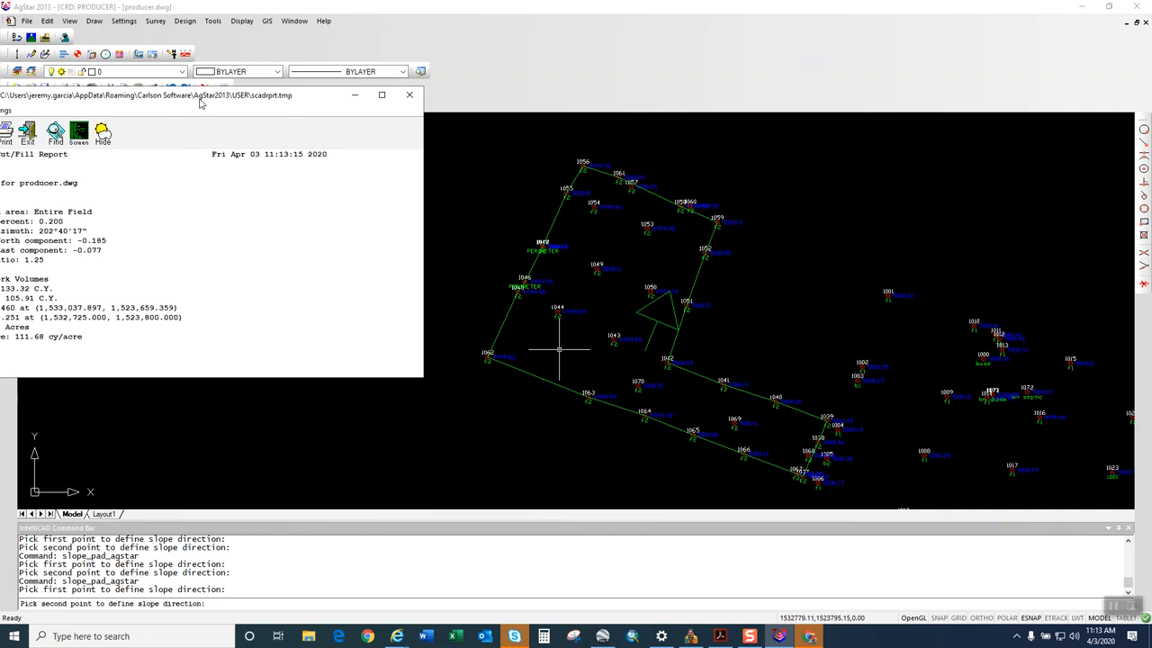
# Move the 0.200-slope report (133.32 C.Y. cut) off the field drawing.
pyautogui.moveTo(199, 95); pyautogui.dragTo(576, 12)
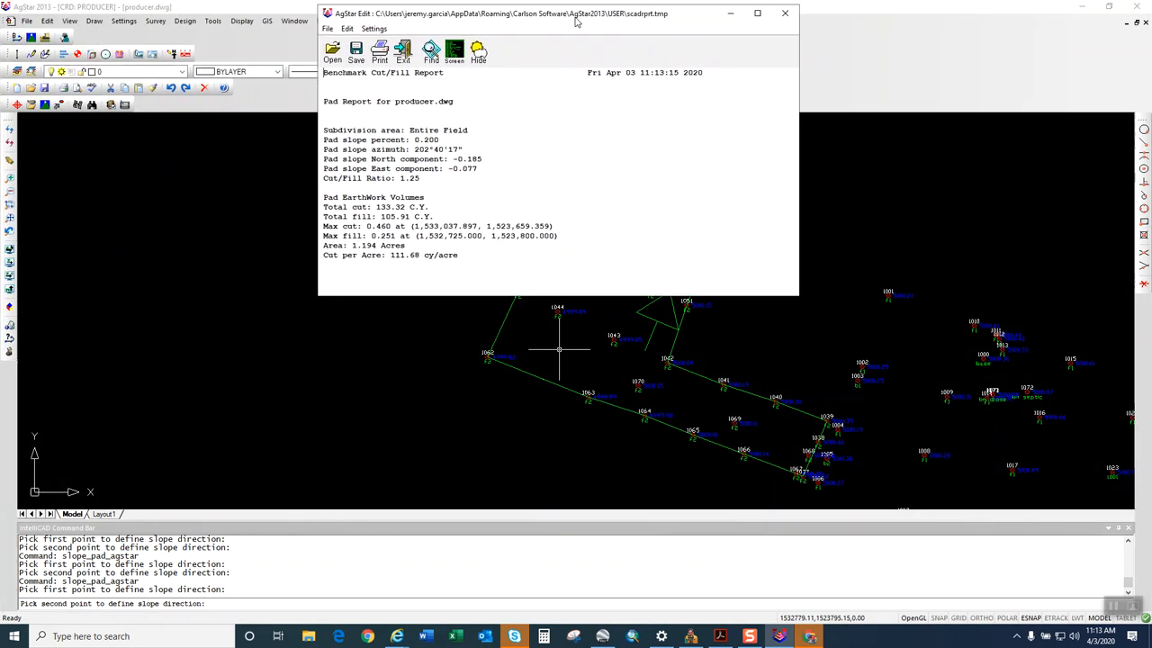
pyautogui.moveTo(558, 13); pyautogui.dragTo(891, 40)
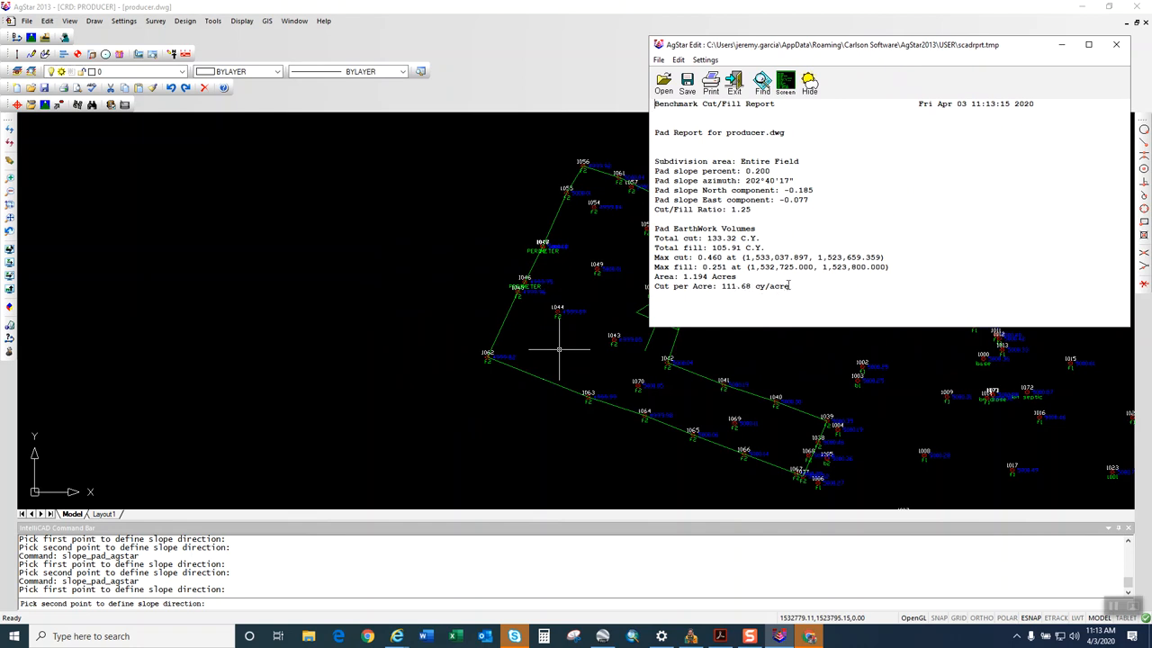
pyautogui.moveTo(720, 287); pyautogui.dragTo(790, 286)
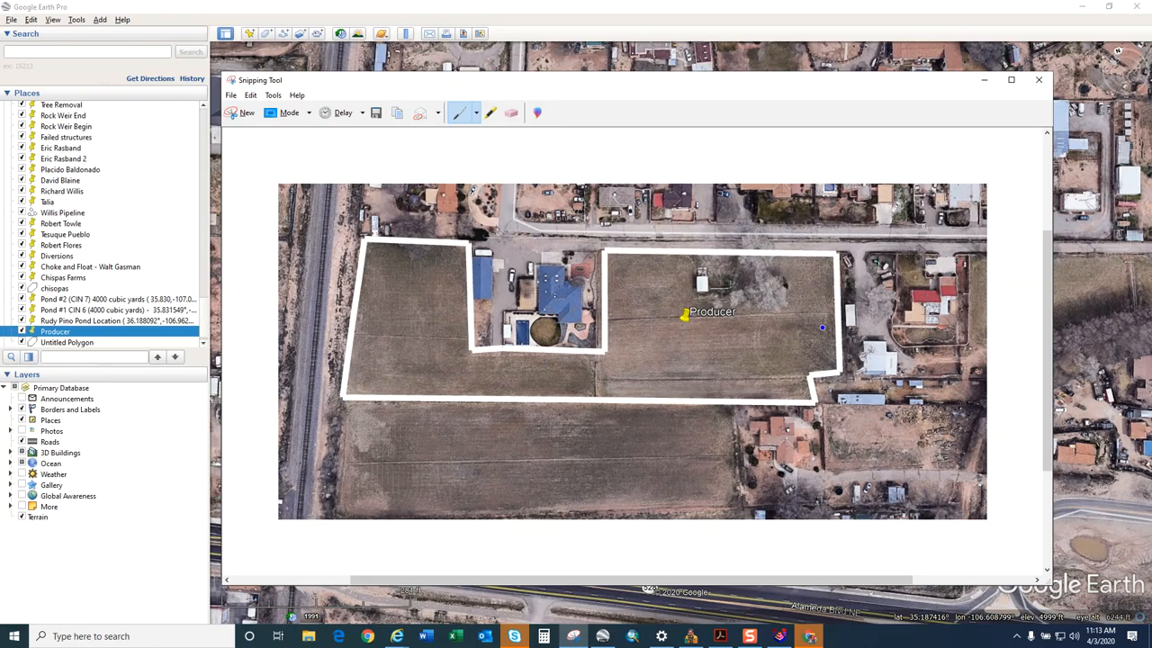
# Sketch slope arrows and a southern boundary line on the field snip, then discard it unsaved.
pyautogui.moveTo(828, 337); pyautogui.dragTo(751, 324)
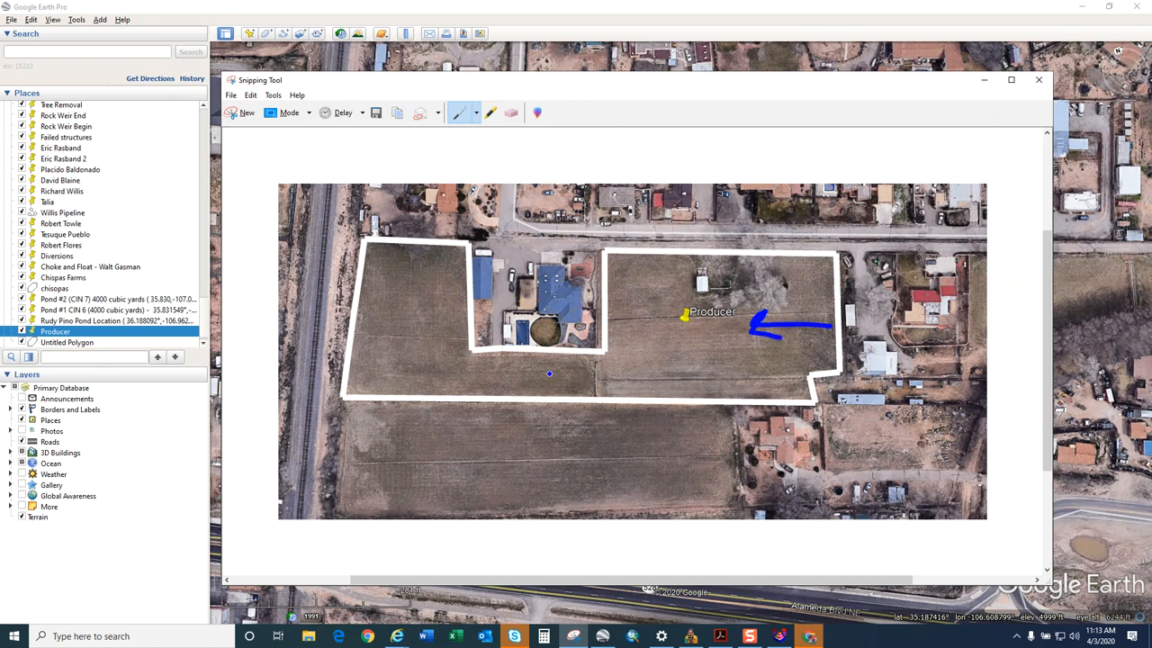
pyautogui.moveTo(549, 375); pyautogui.dragTo(563, 375)
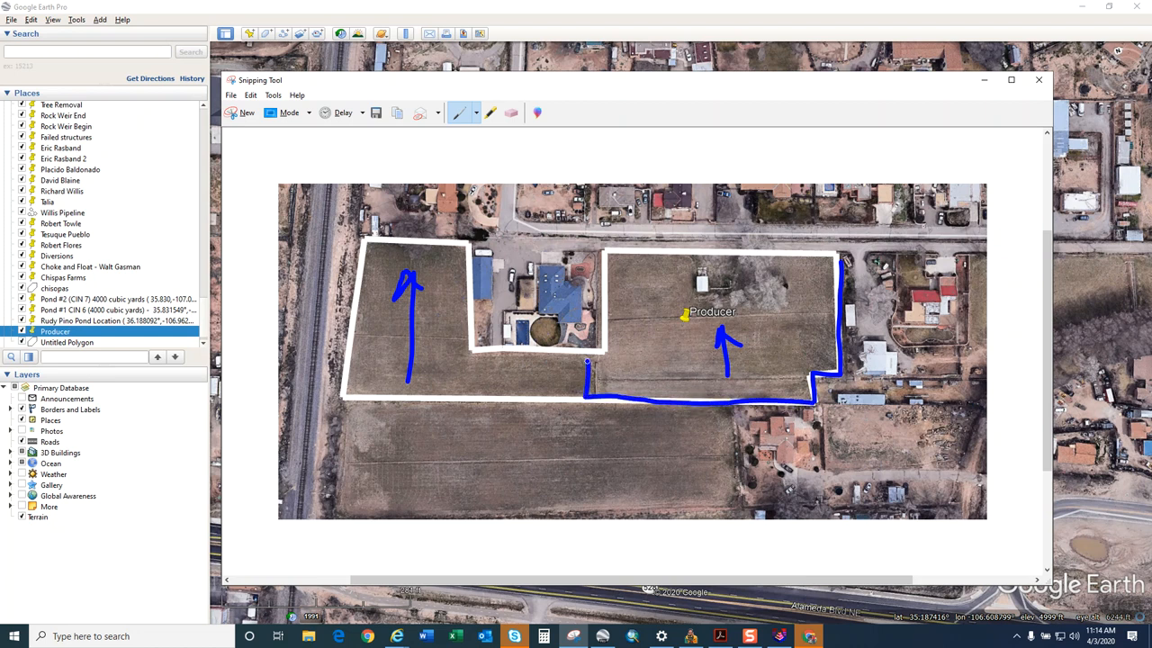
pyautogui.click(512, 112)
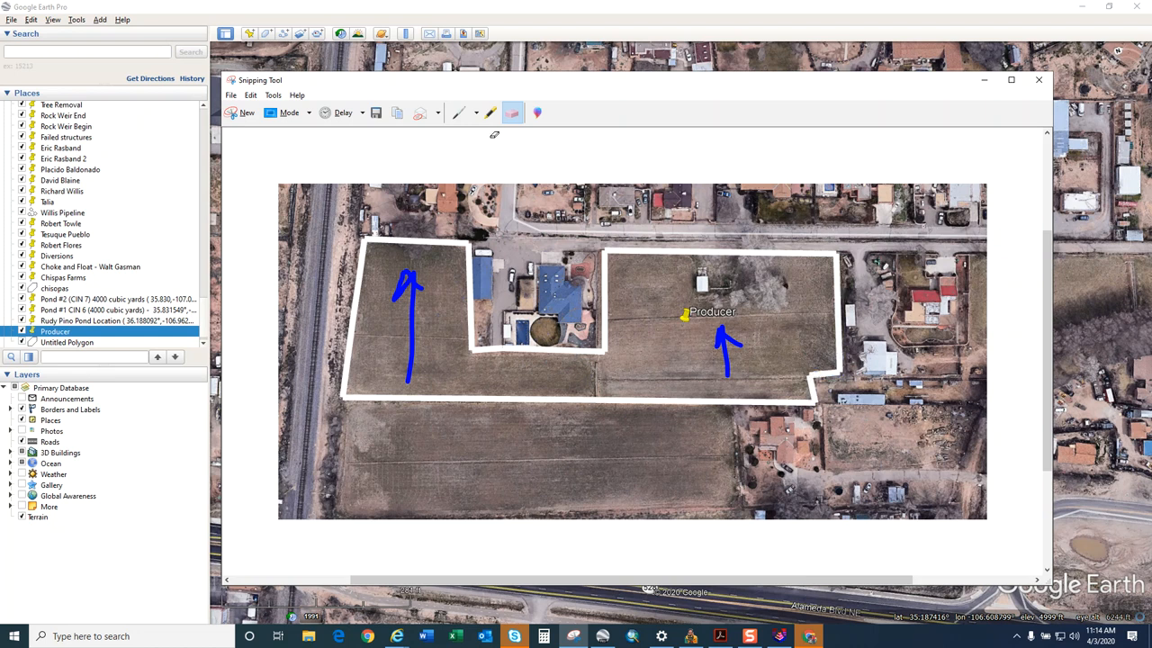
pyautogui.click(459, 113)
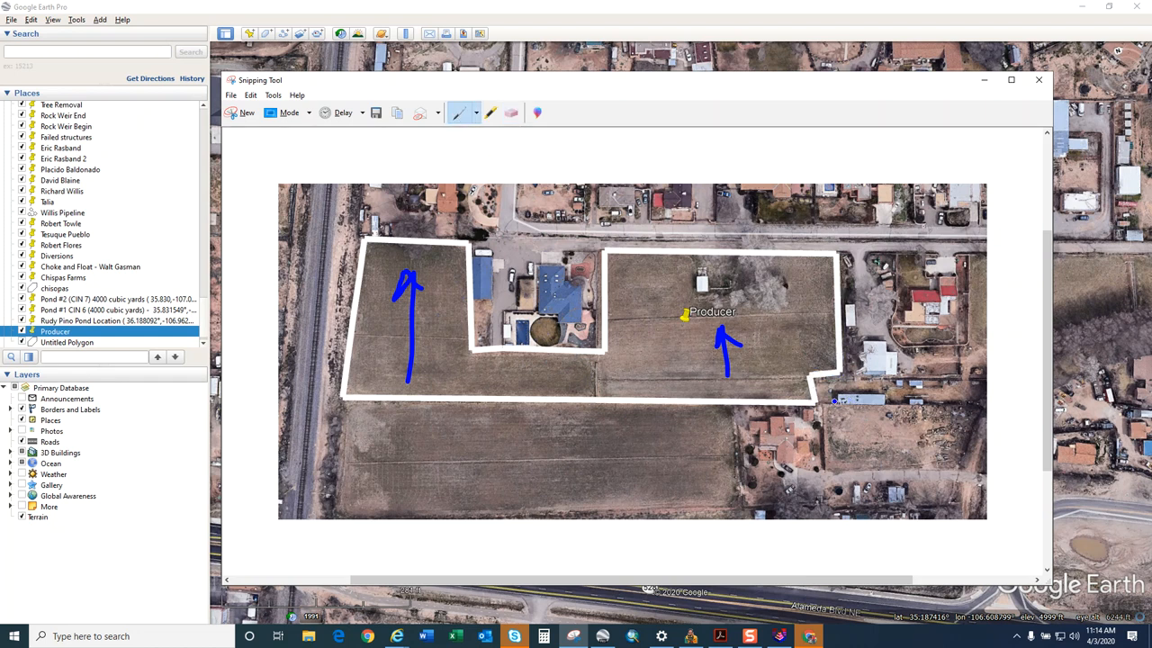
pyautogui.moveTo(597, 397); pyautogui.dragTo(842, 402)
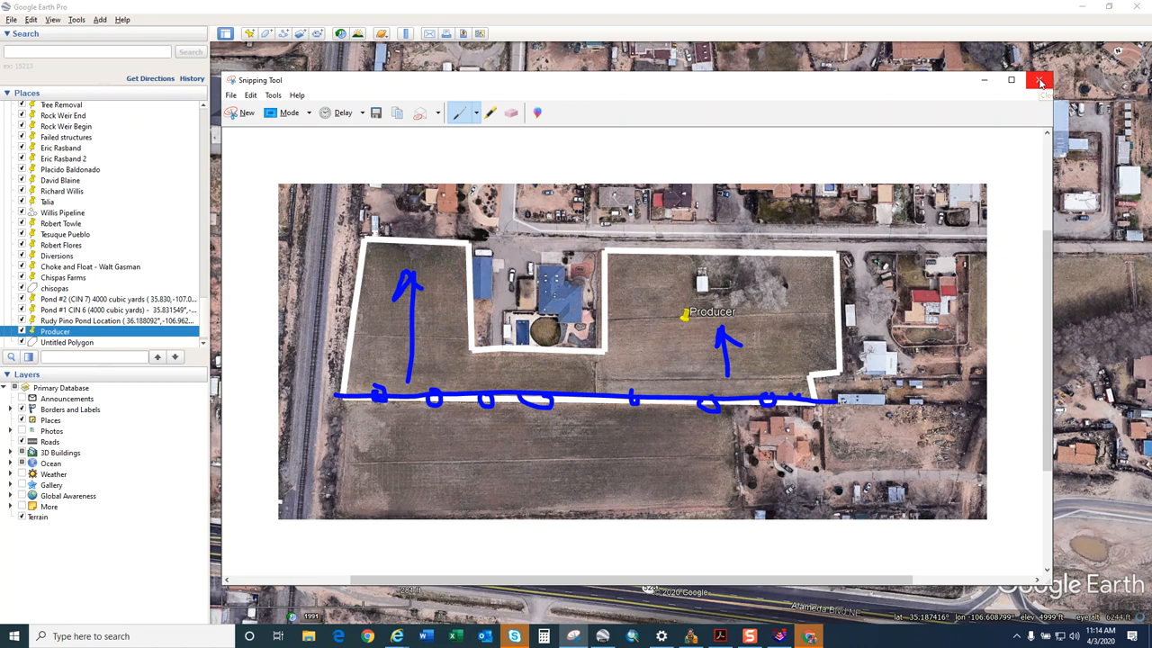
pyautogui.moveTo(1041, 81)
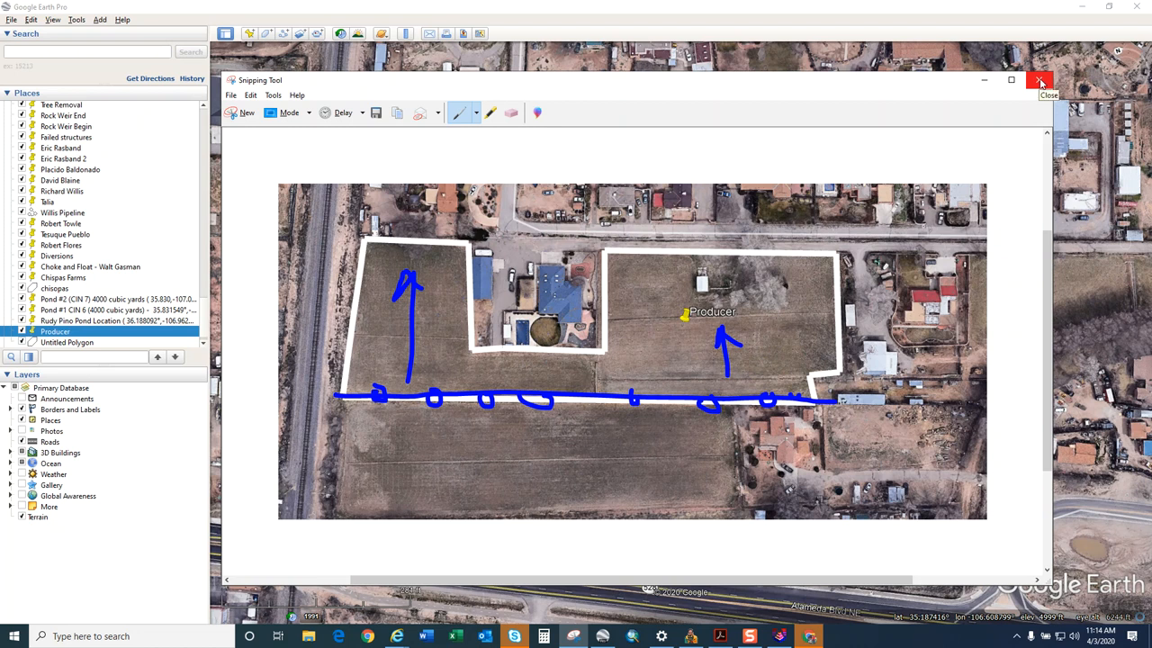
pyautogui.click(1040, 81)
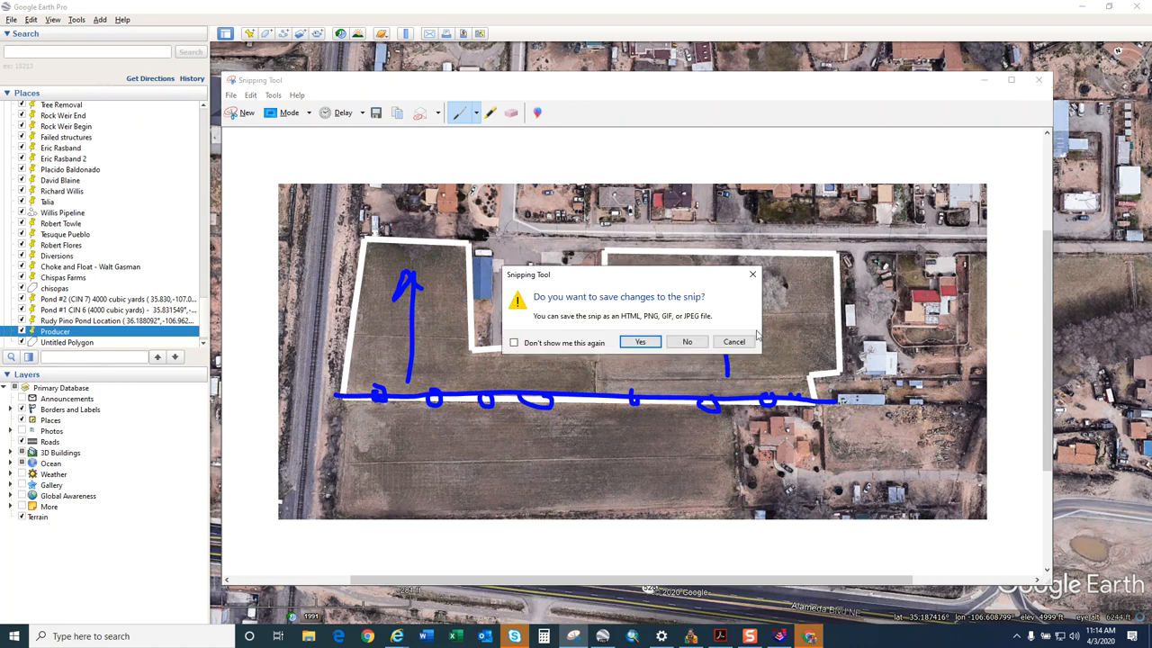
pyautogui.click(686, 341)
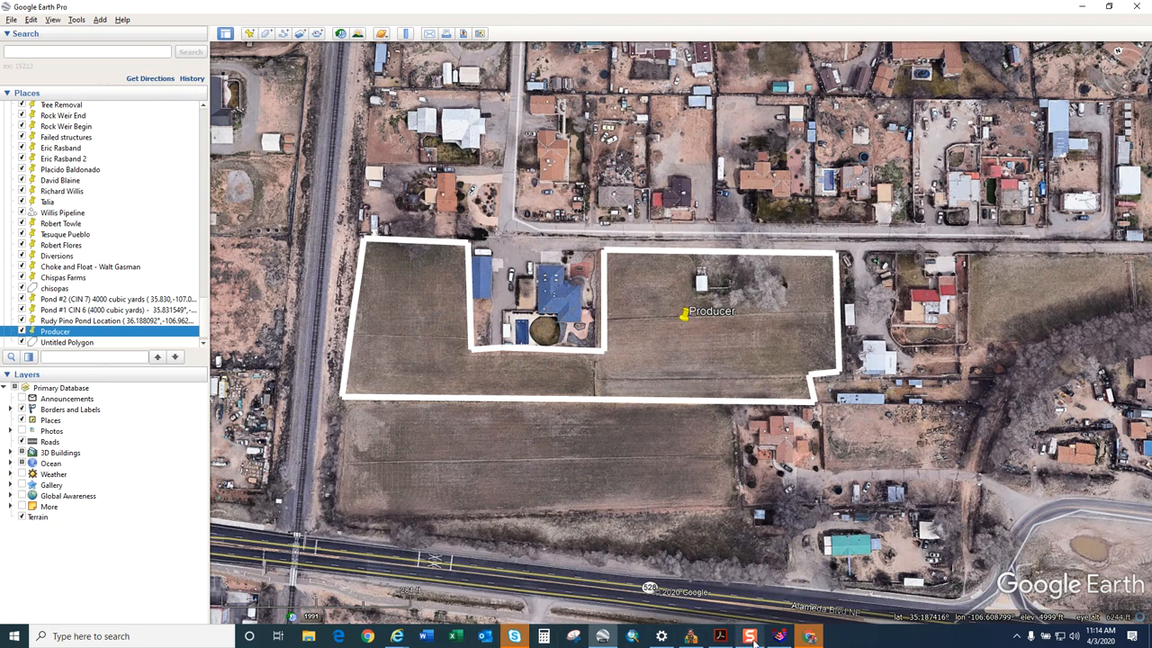
# Back in AgStar, close the 0.2% slope report showing 111.68 cy/acre cut.
pyautogui.click(780, 636)
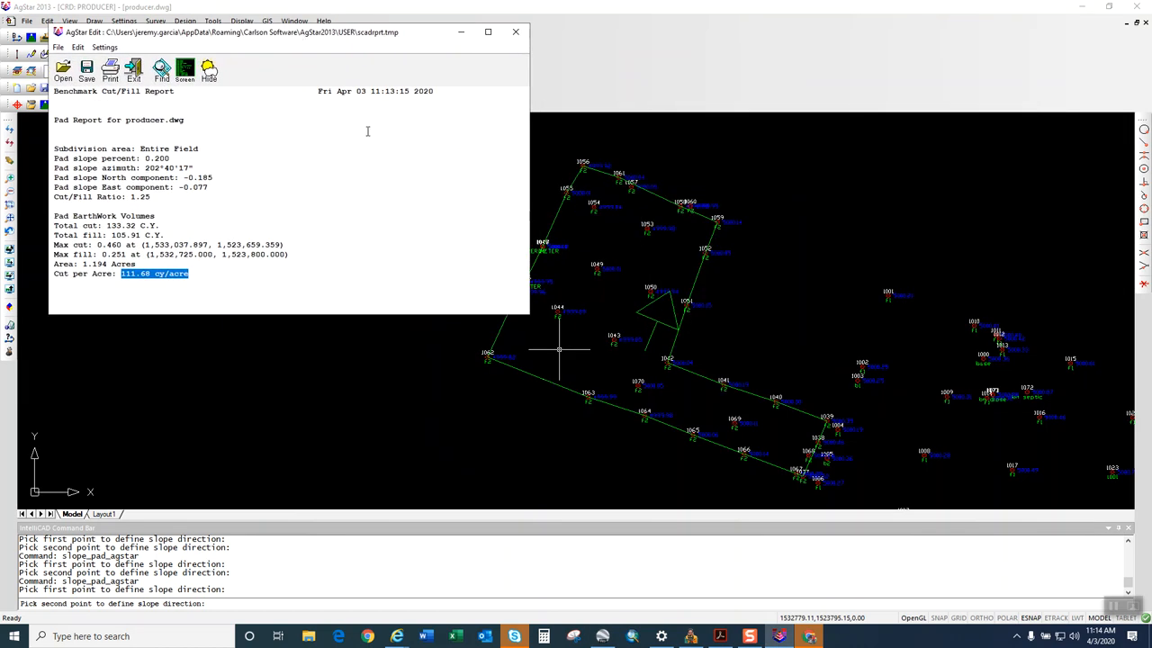
pyautogui.moveTo(459, 259)
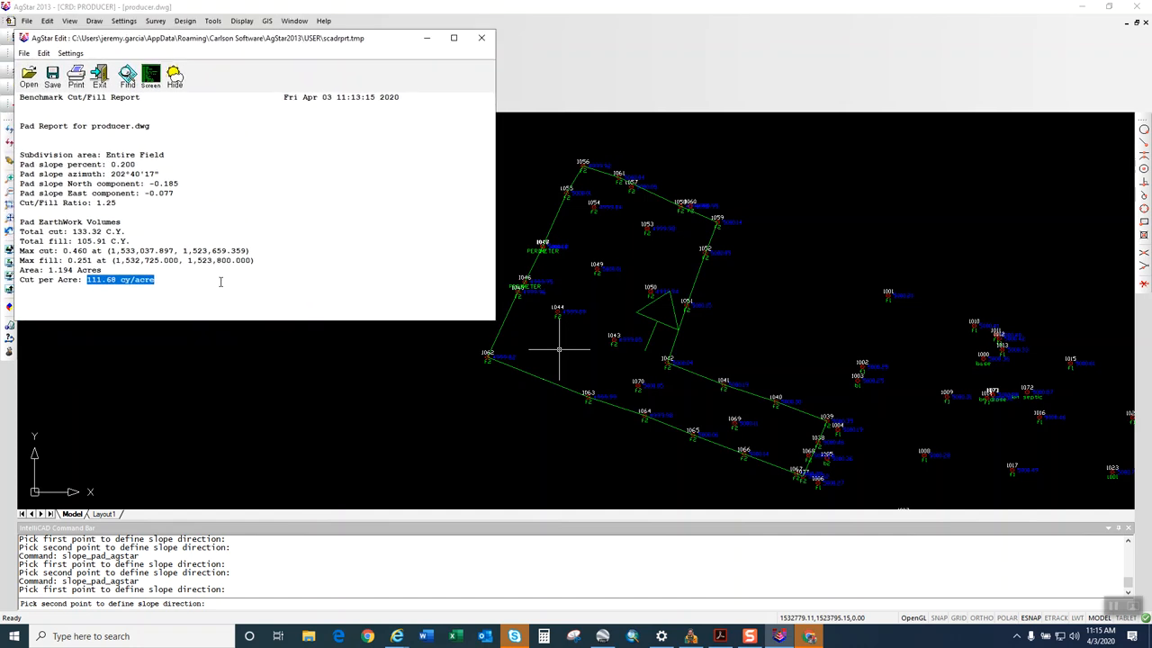
pyautogui.moveTo(619, 294)
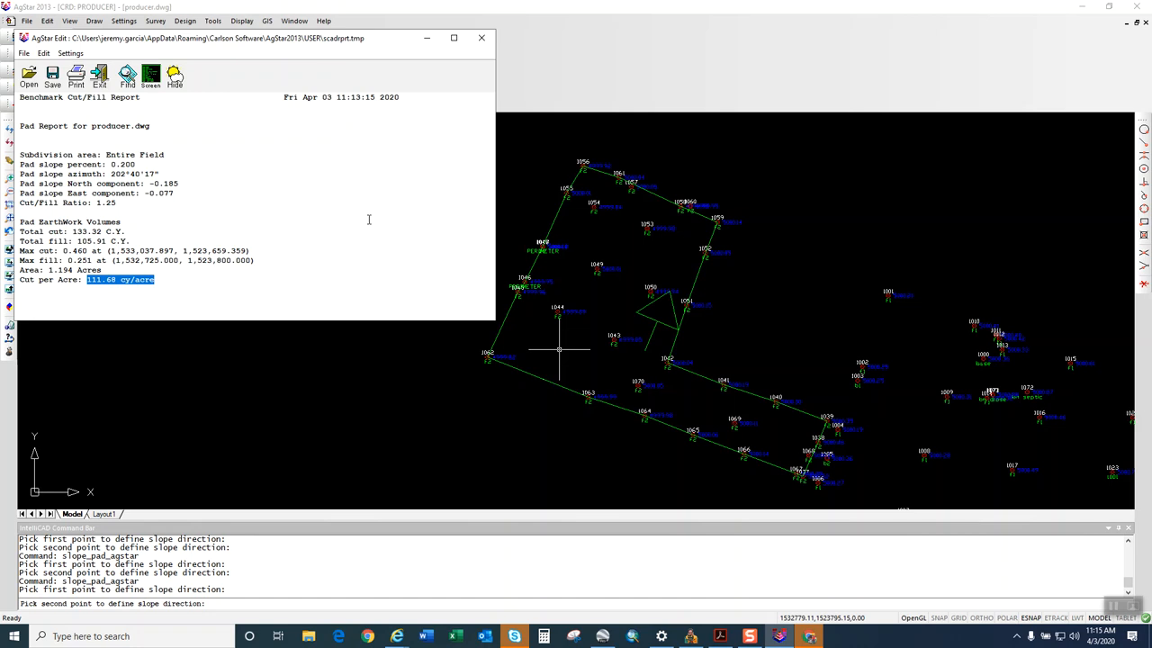
pyautogui.moveTo(356, 185)
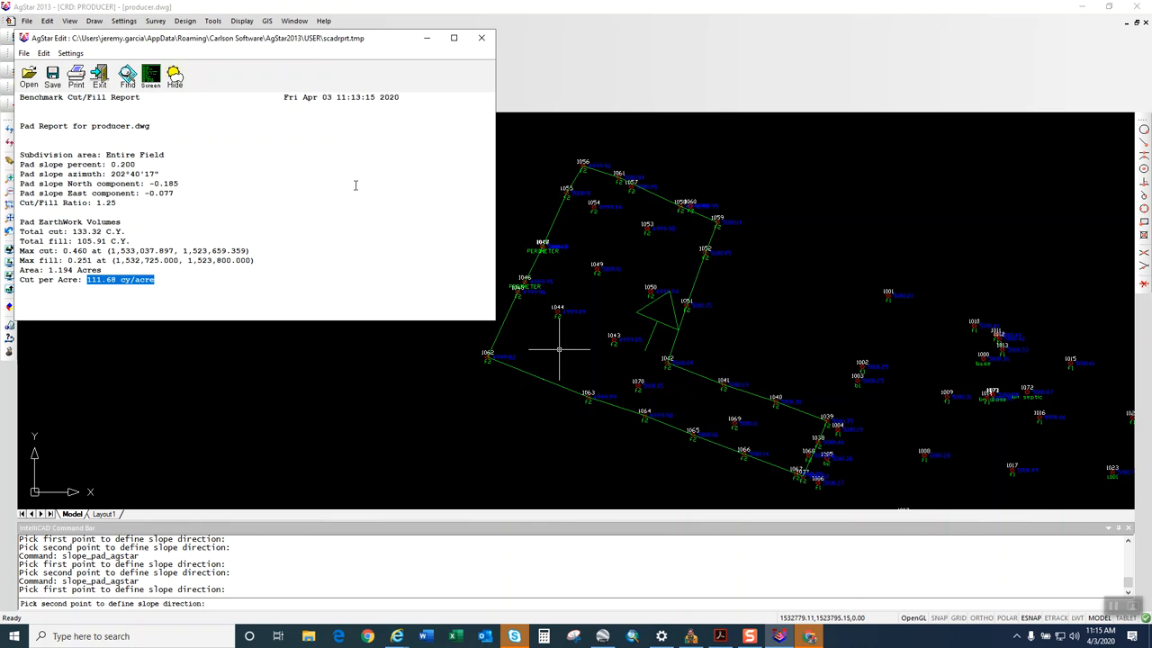
pyautogui.moveTo(189, 139)
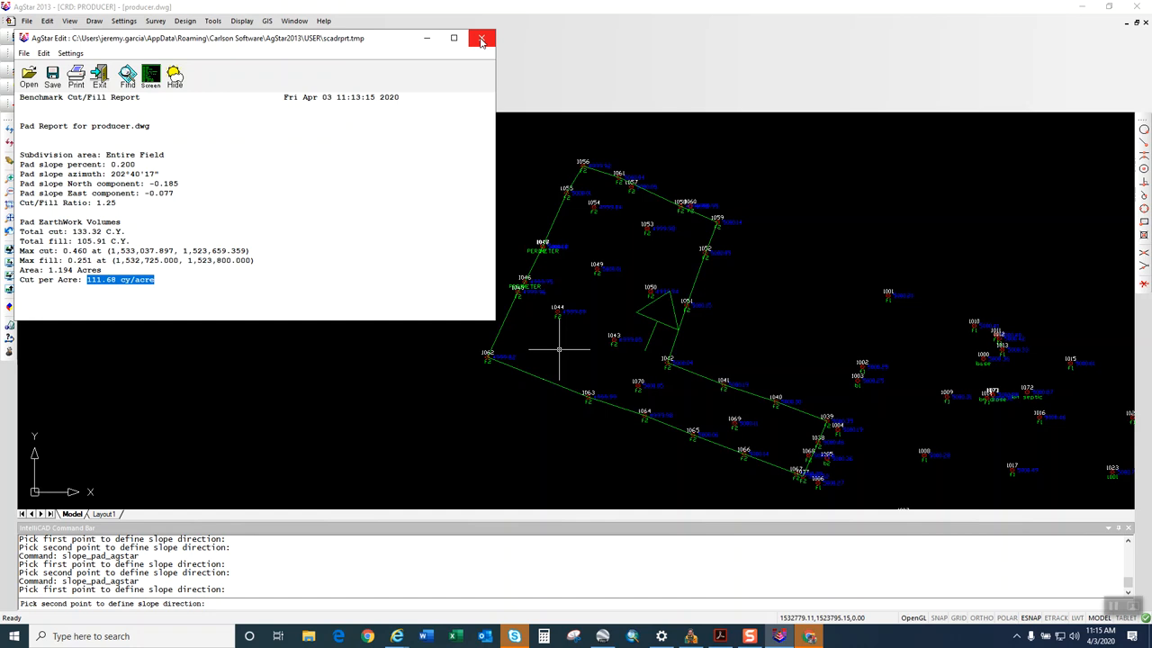
pyautogui.click(481, 37)
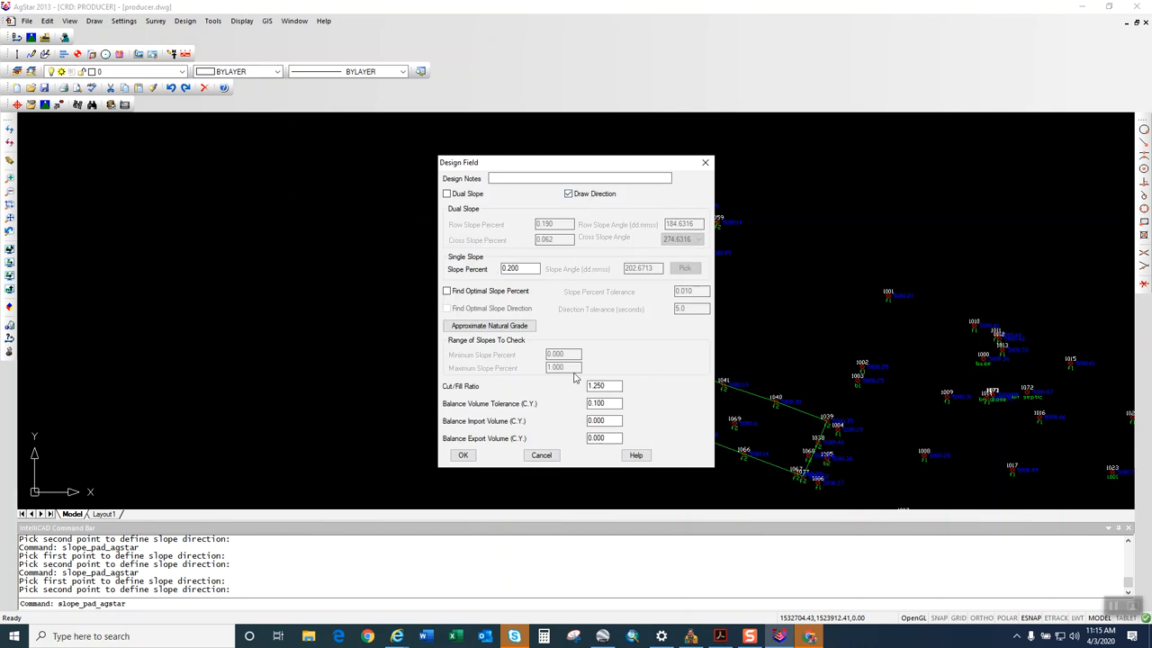
# Pick a new 205° slope direction and dismiss the resulting 135.43 C.Y. cut report.
pyautogui.click(463, 454)
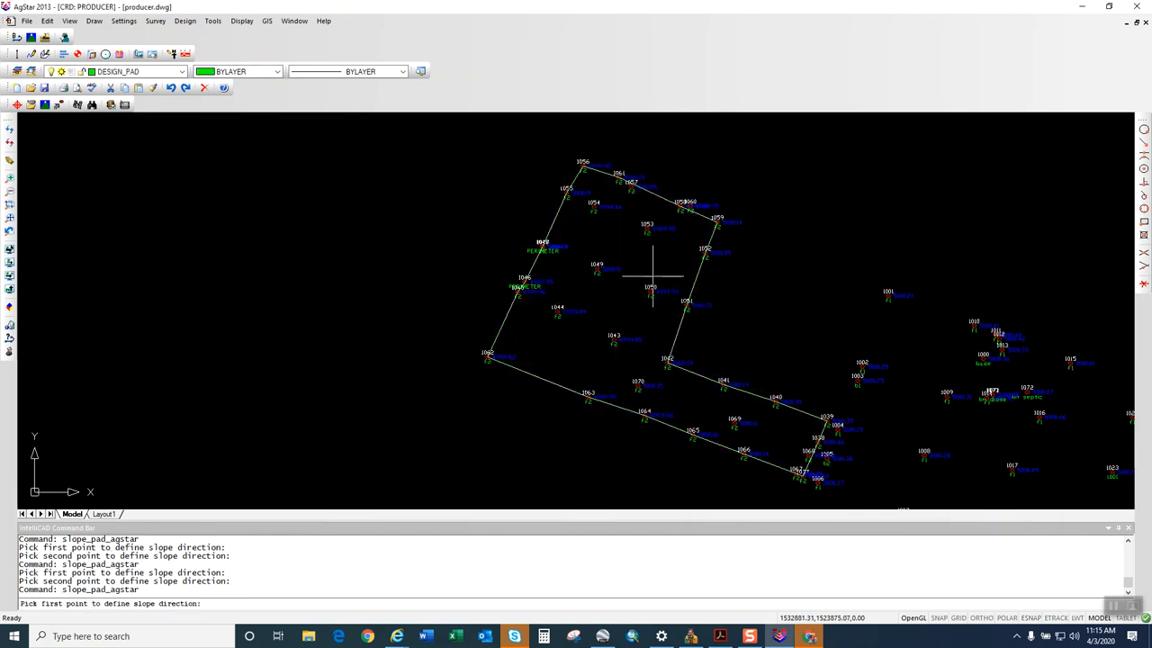
pyautogui.click(653, 278)
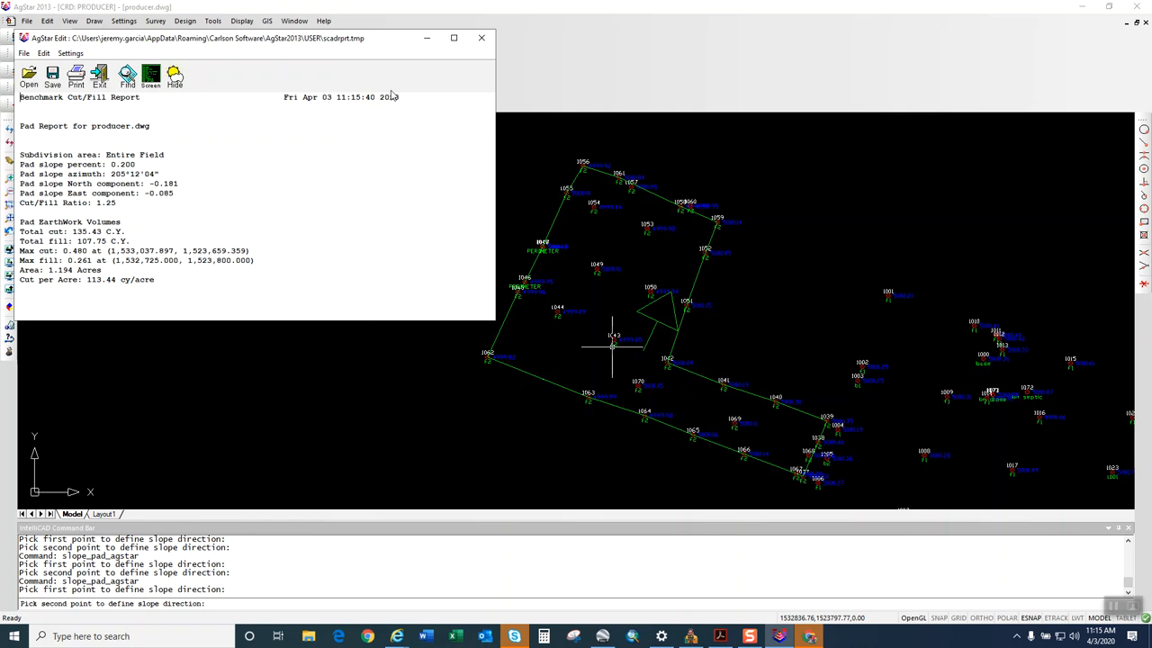
pyautogui.moveTo(482, 38)
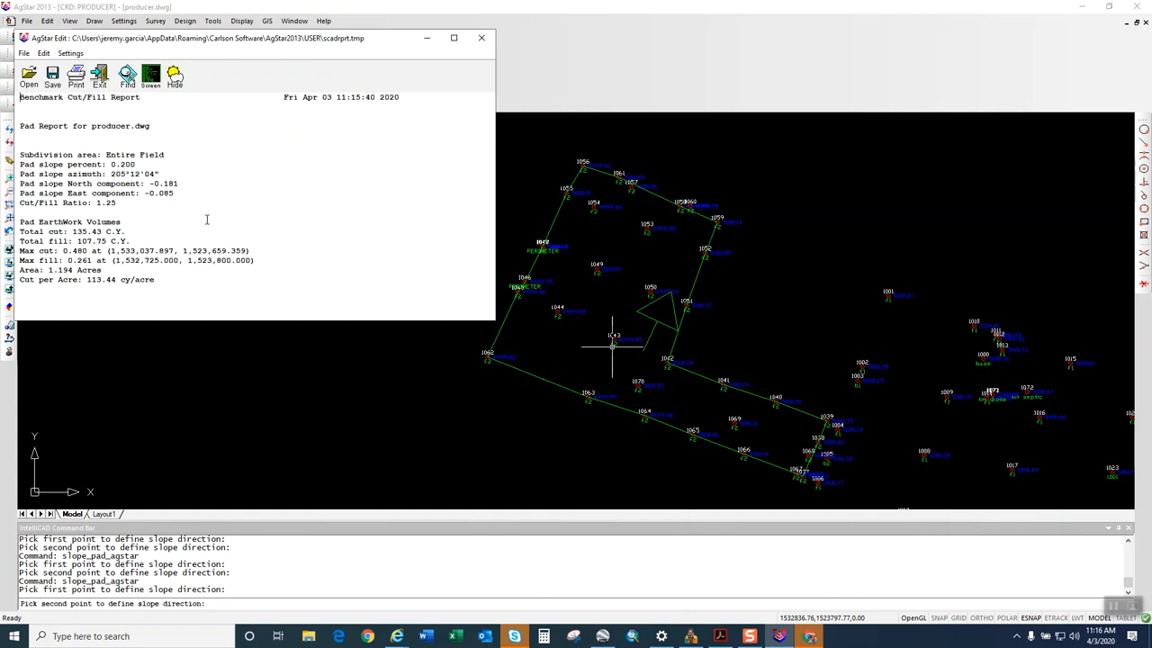
pyautogui.click(482, 38)
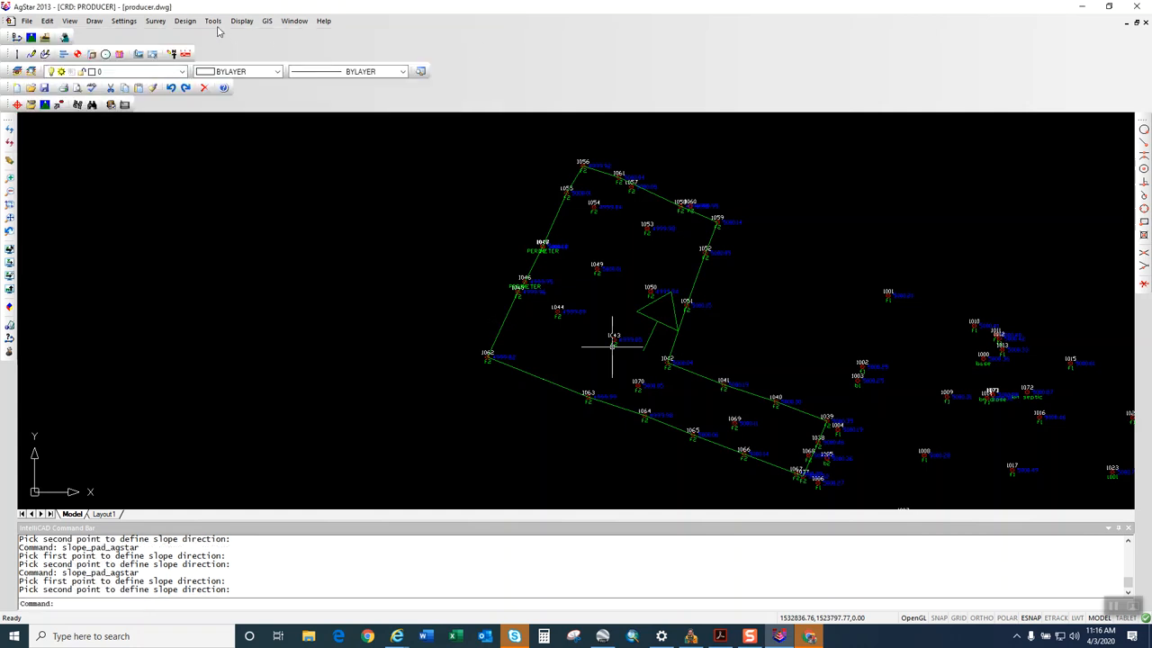
# Rerun Design Field at 0.3% slope and close its 177.61/140.67 C.Y. cut/fill report.
pyautogui.click(185, 20)
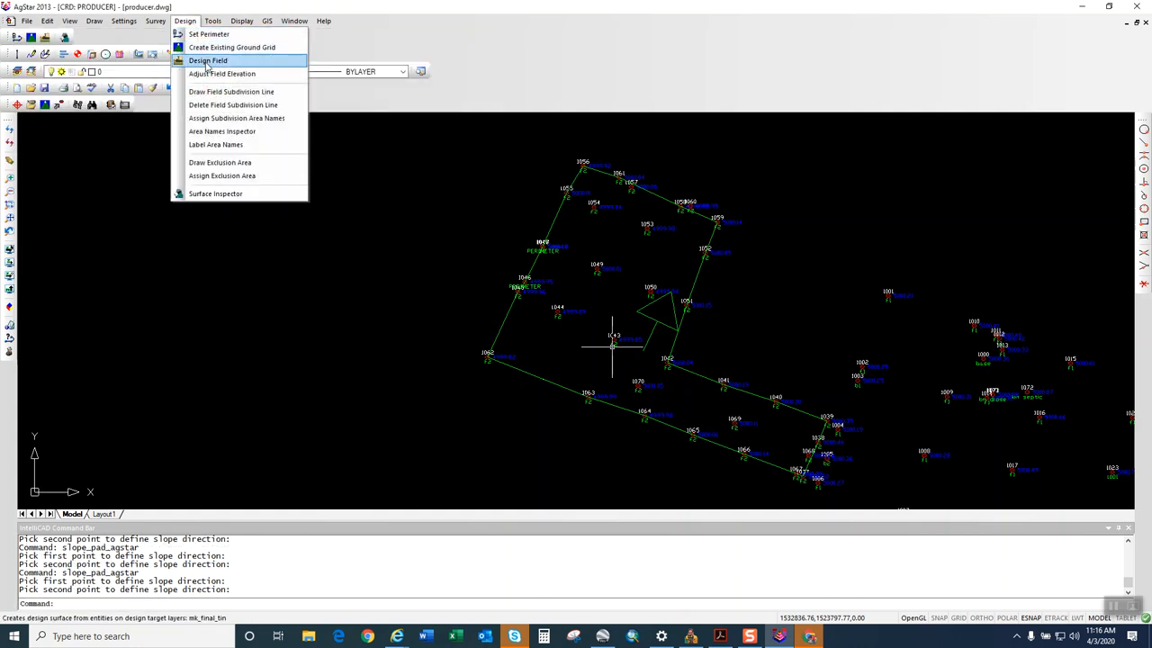
pyautogui.click(208, 60)
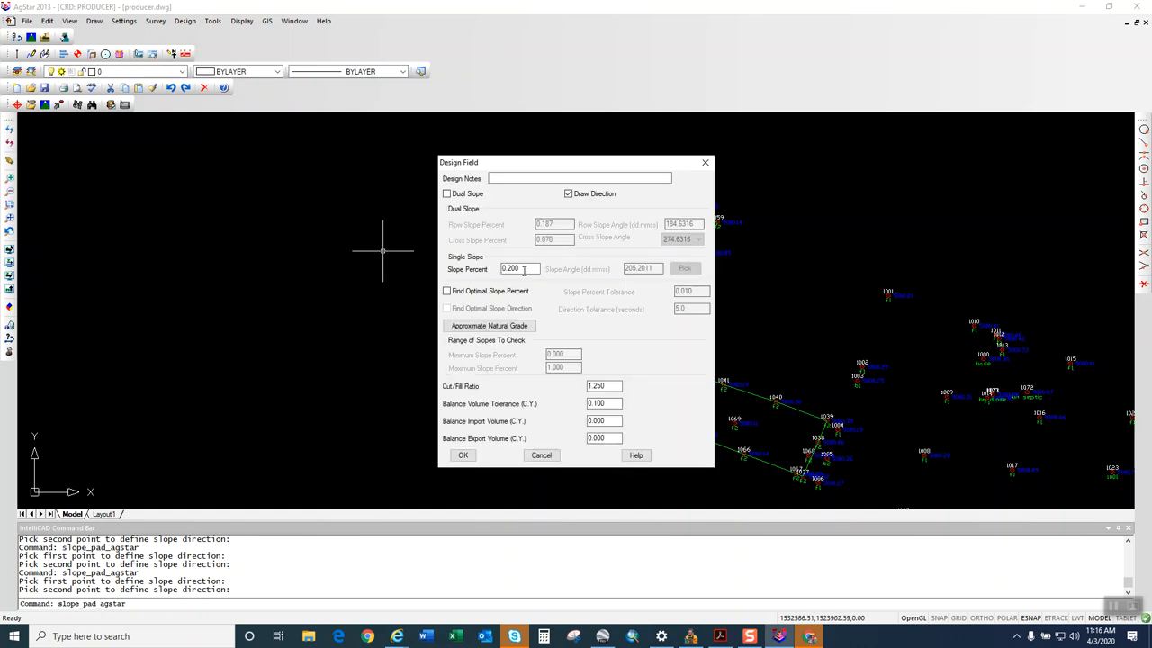
pyautogui.write('0.3')
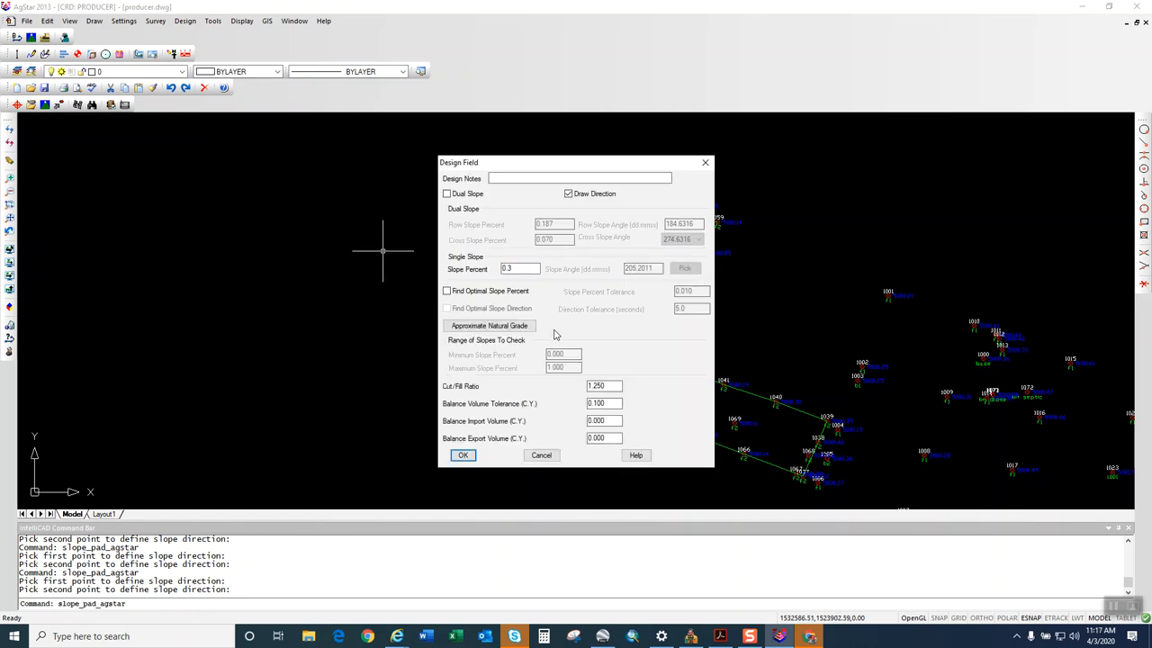
pyautogui.click(462, 454)
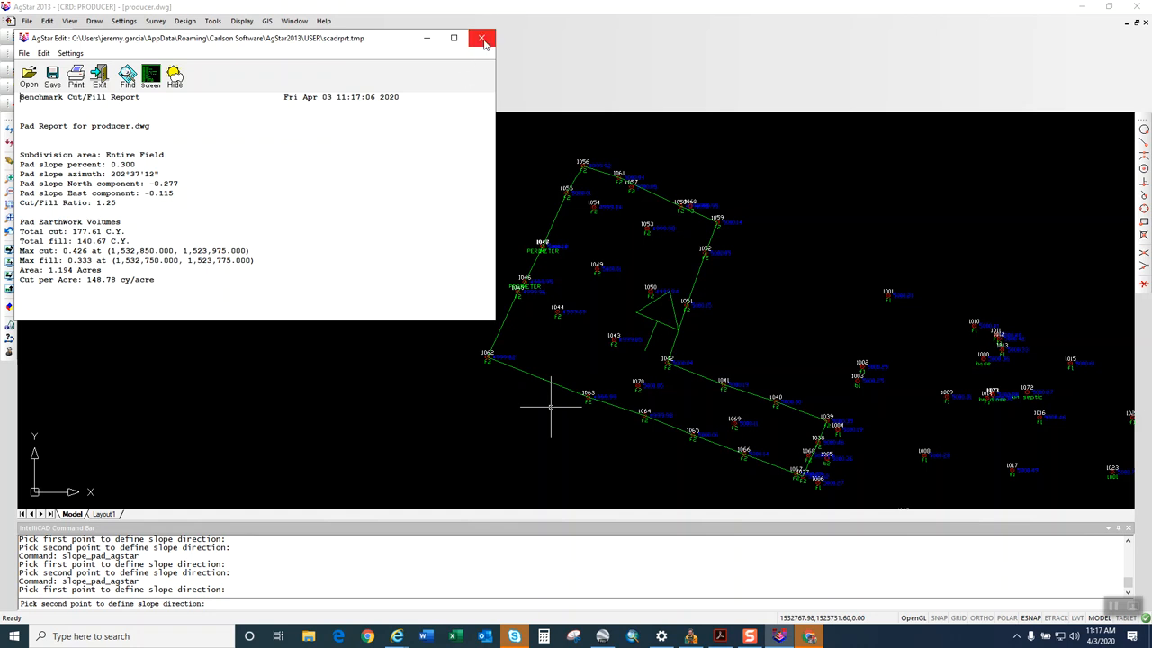
pyautogui.click(482, 38)
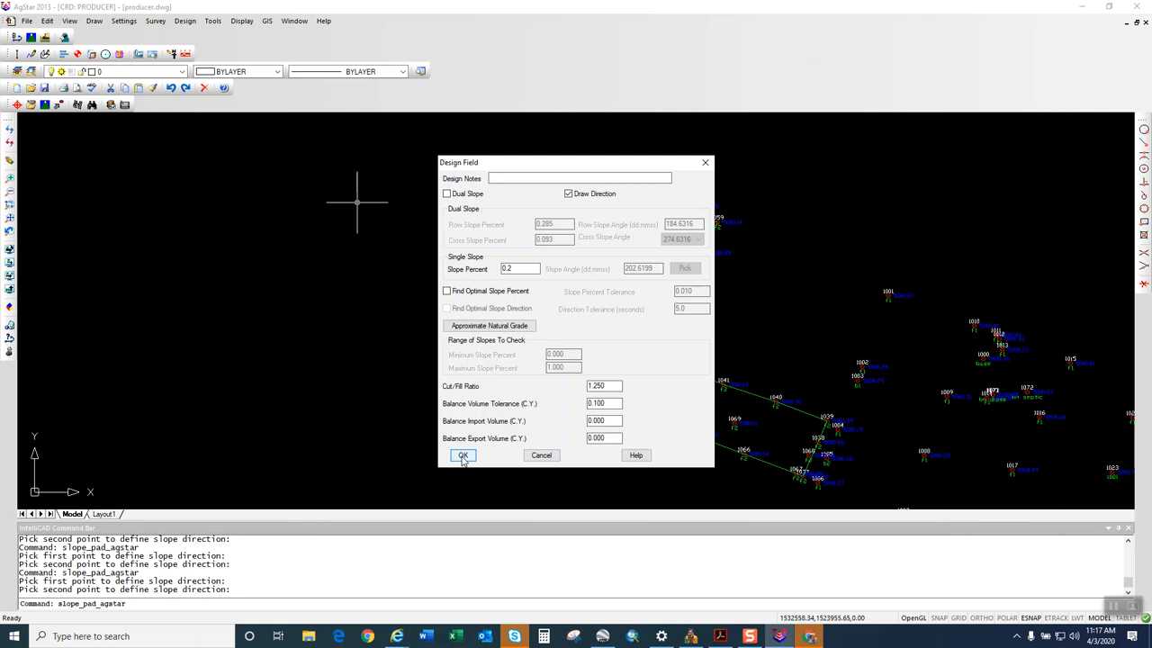
# Run the 0.2% design and place its 133.89 C.Y. cut, 106.40 C.Y. fill report as text.
pyautogui.click(463, 455)
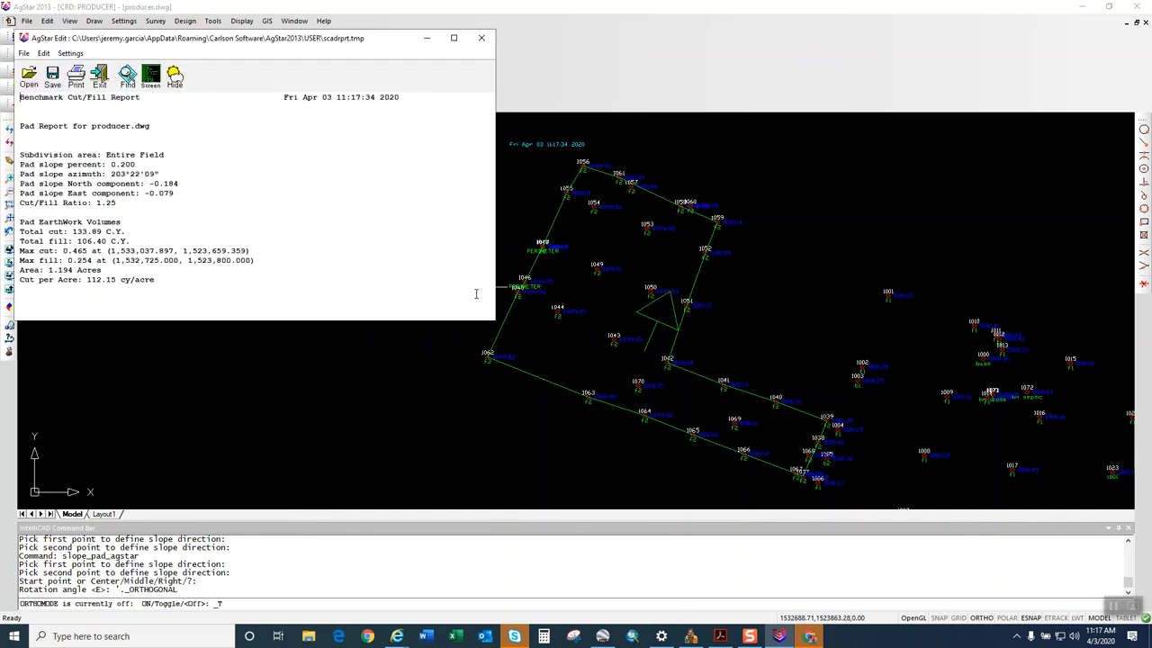
pyautogui.click(480, 38)
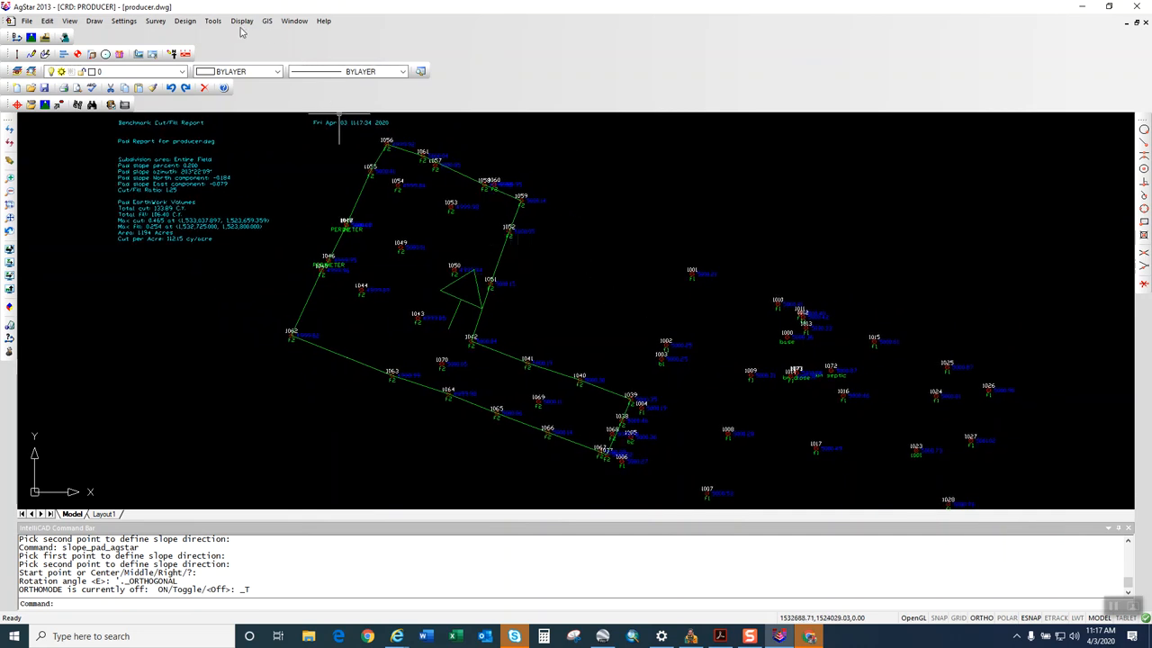
# Turn on Cut/Fill Labels to show depths and elevations at each grid node, then zoom in.
pyautogui.click(241, 21)
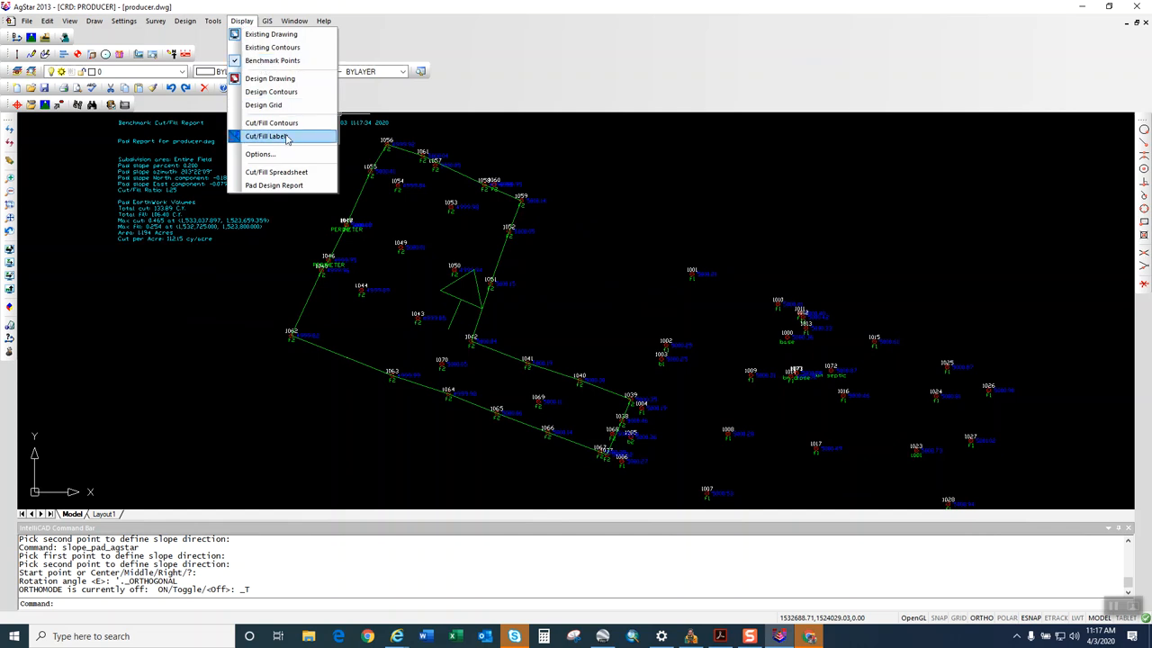
pyautogui.click(266, 136)
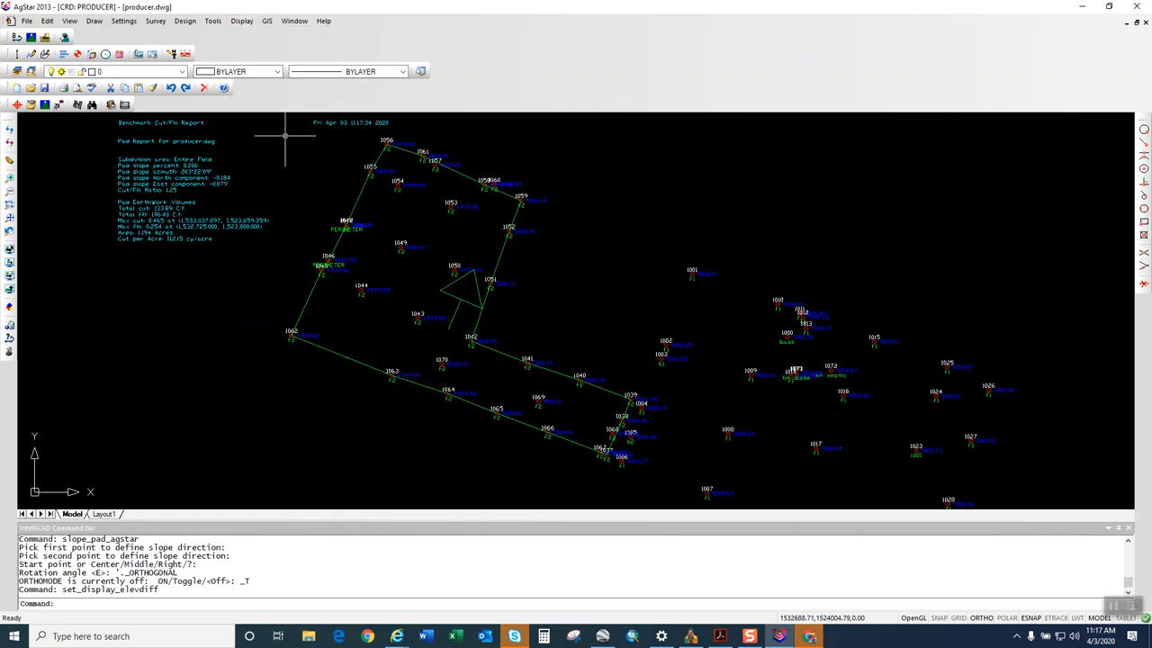
pyautogui.click(242, 20)
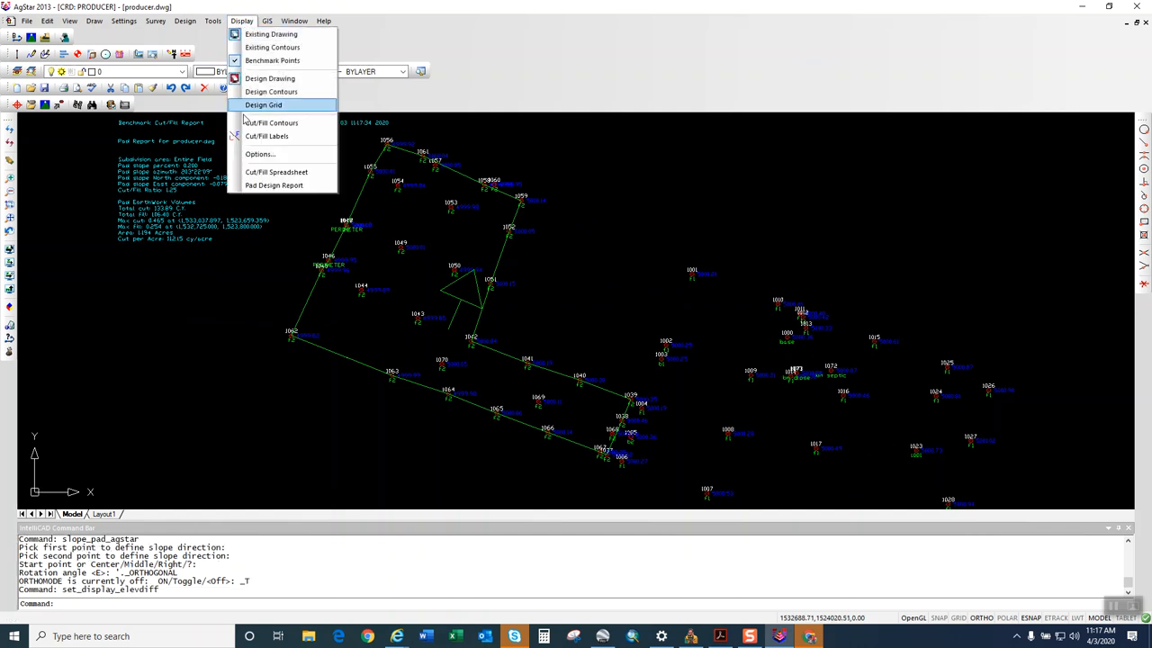
pyautogui.click(264, 105)
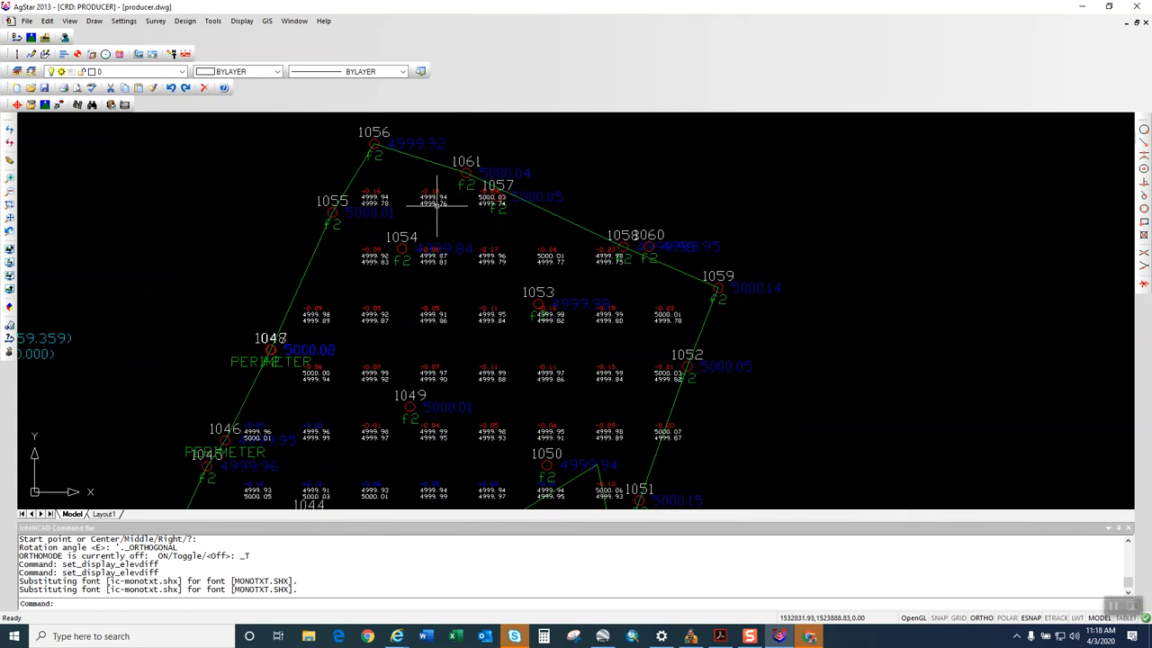
pyautogui.scroll(-3)
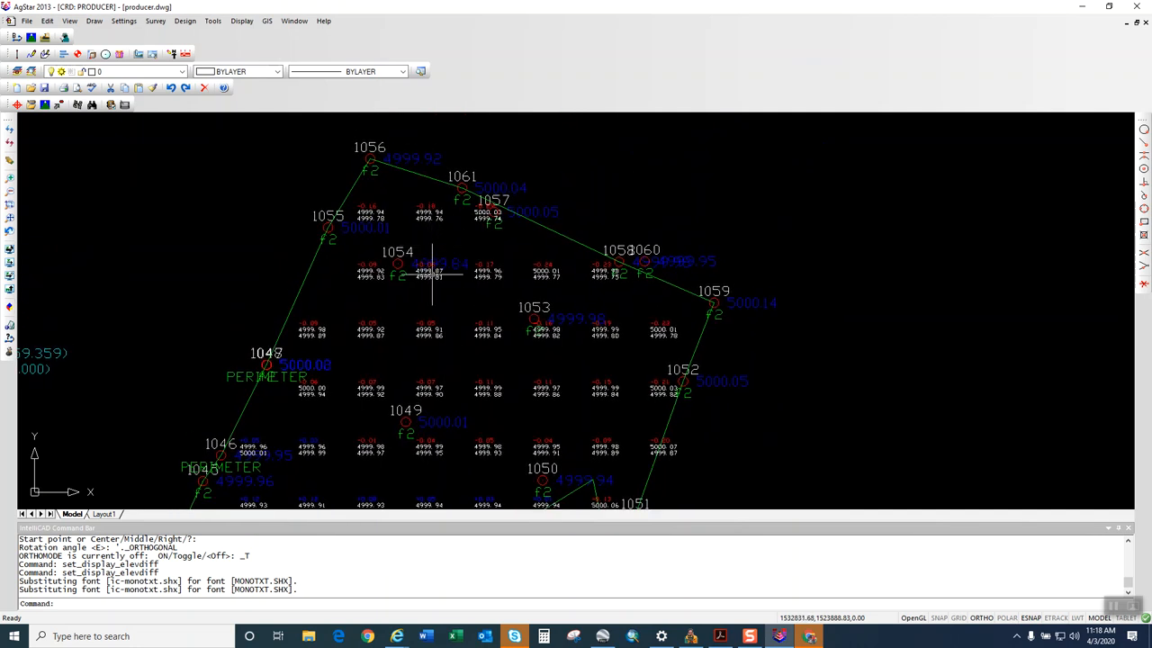
pyautogui.moveTo(432, 216)
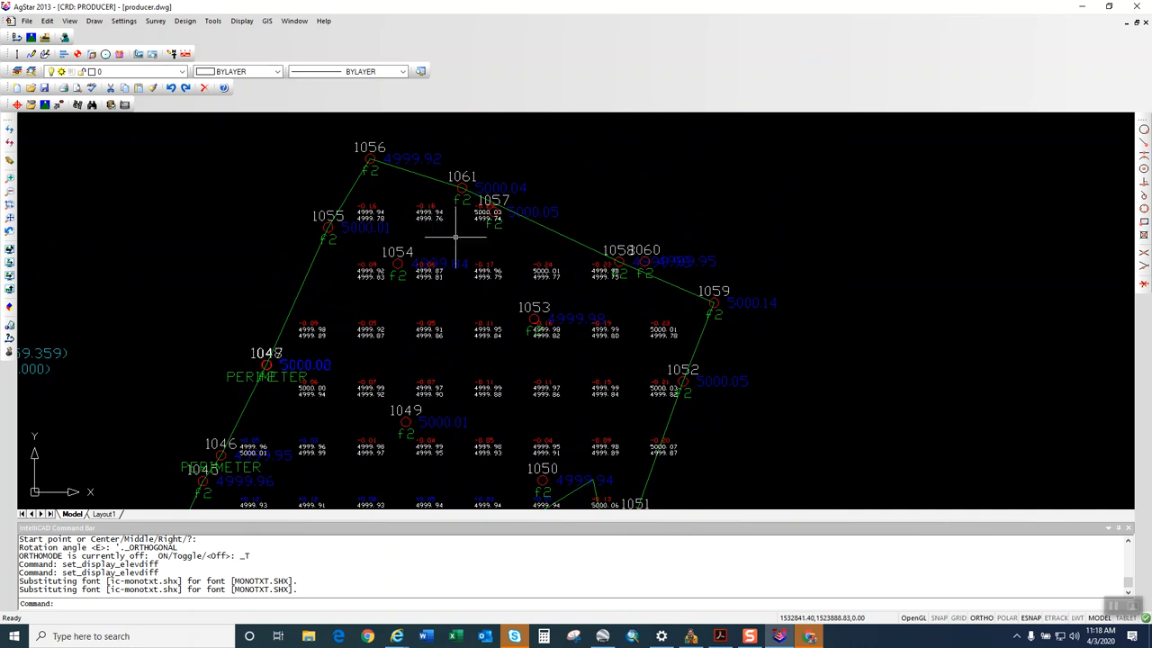
pyautogui.moveTo(666, 326)
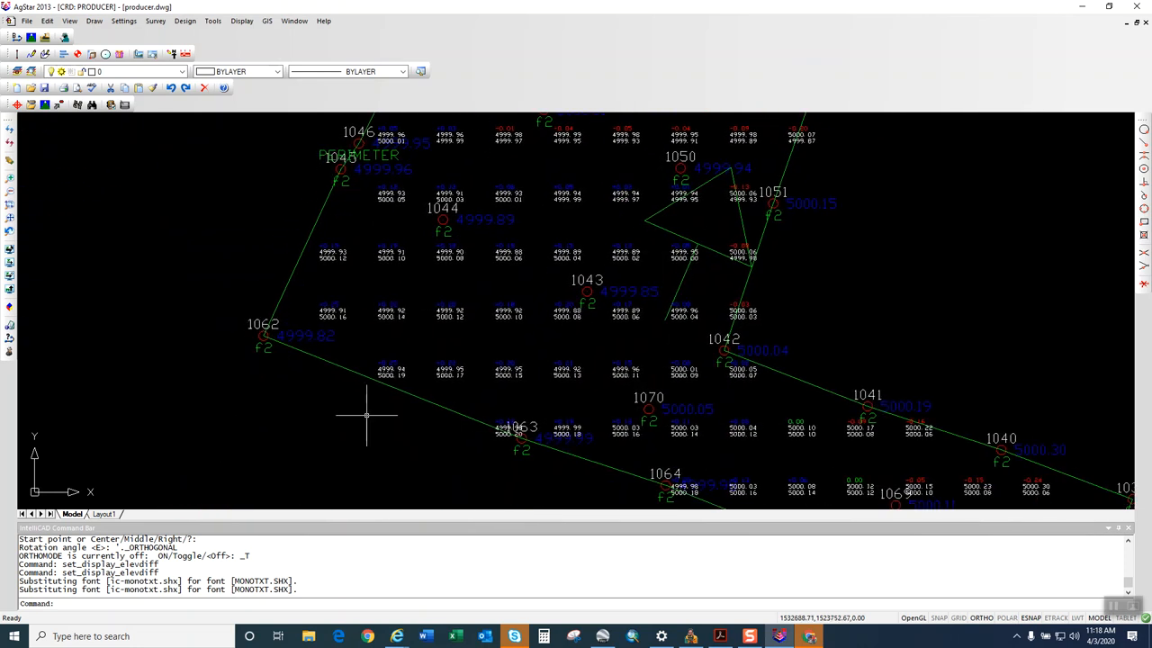
pyautogui.moveTo(498, 425)
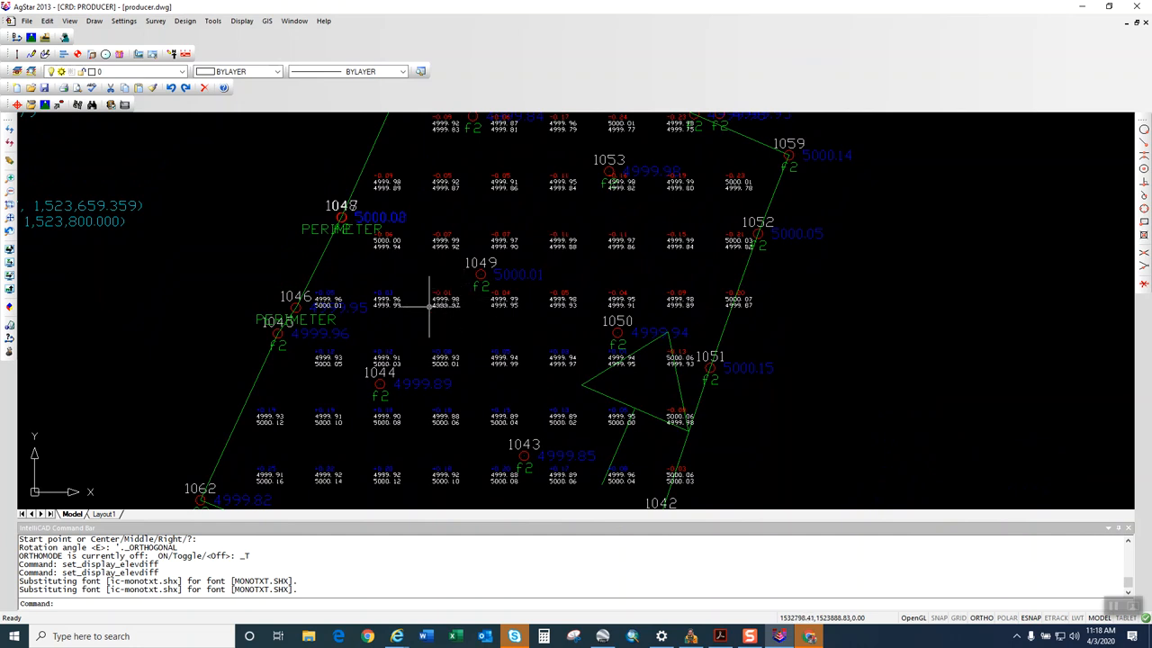
pyautogui.moveTo(459, 304)
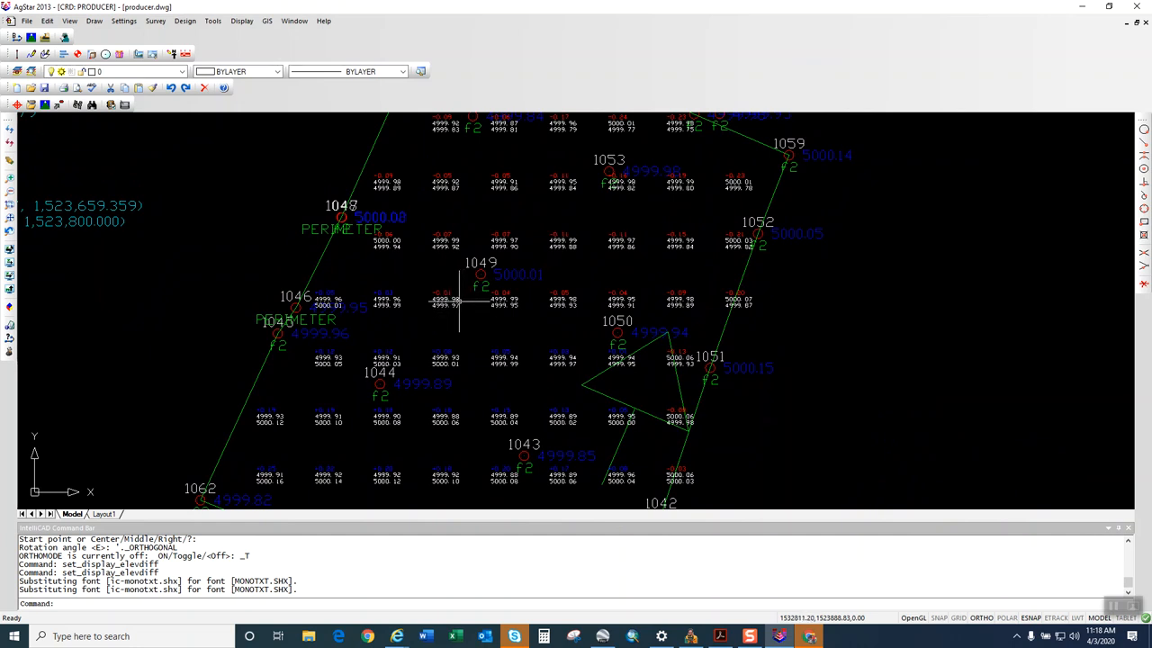
pyautogui.moveTo(450, 313)
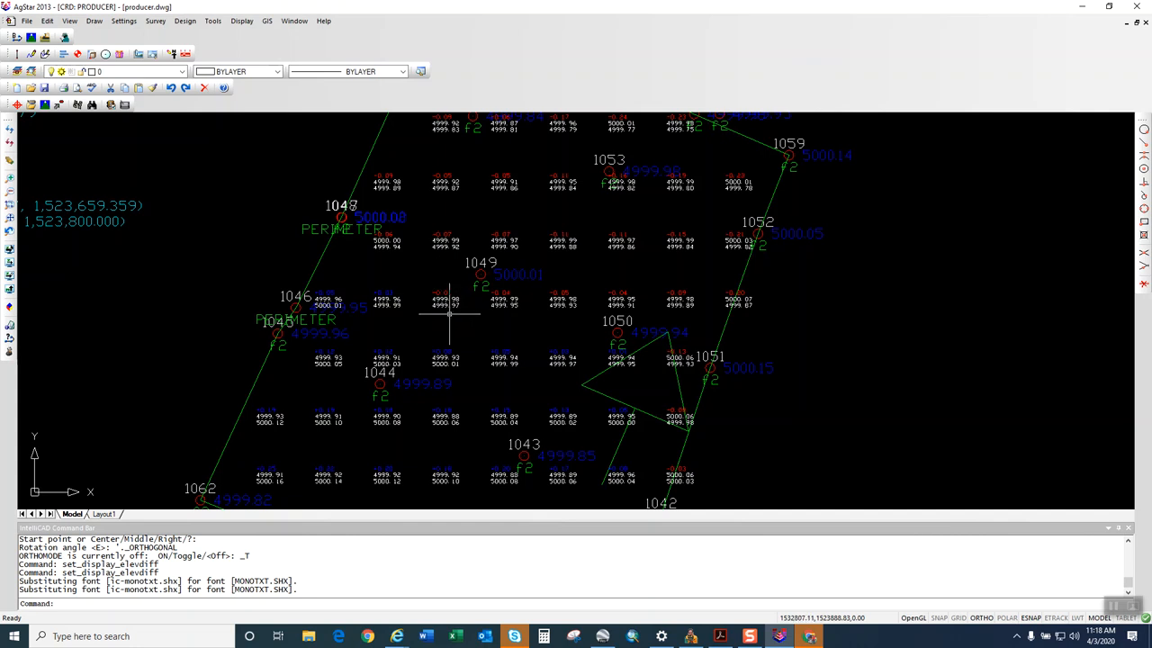
pyautogui.moveTo(445, 301)
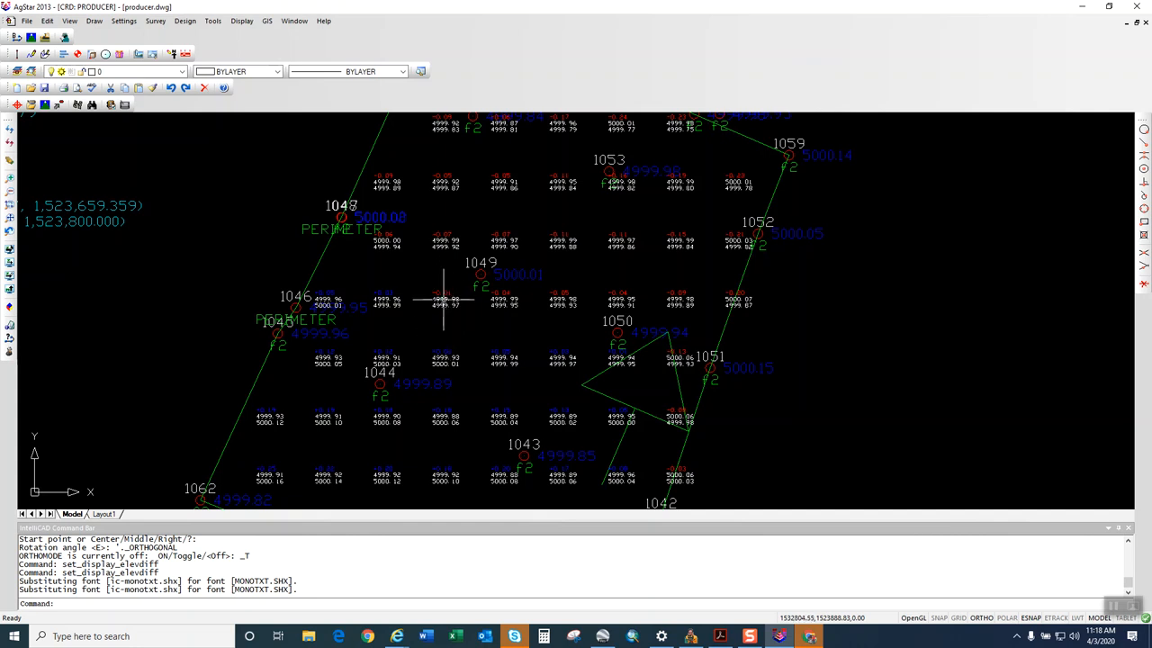
pyautogui.moveTo(447, 298)
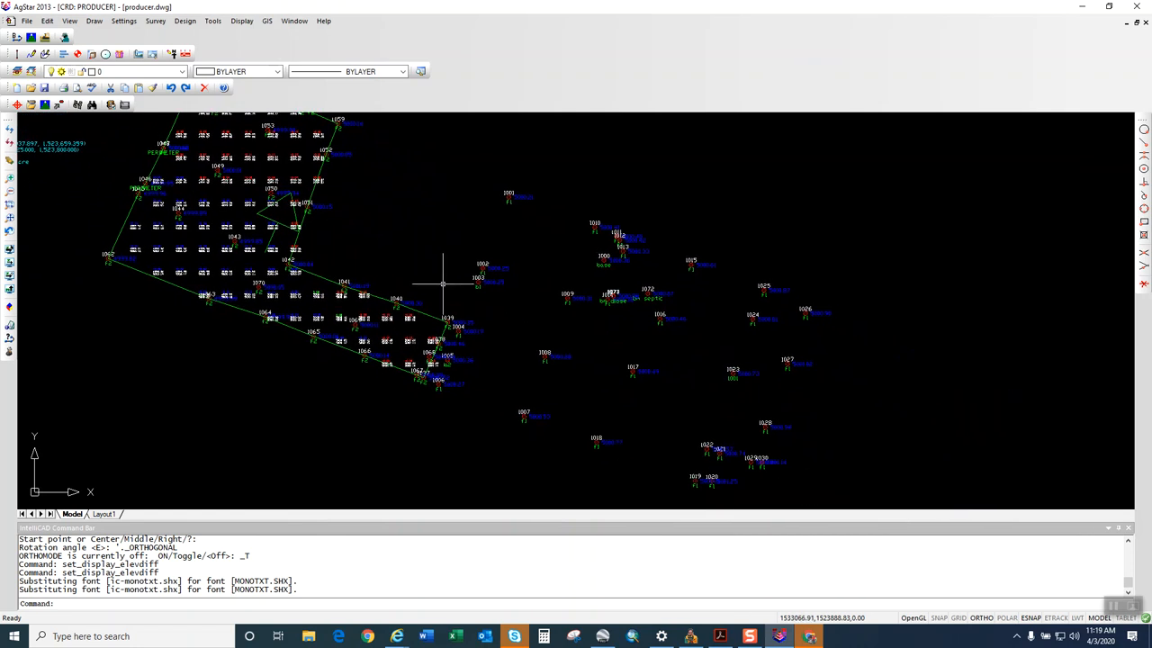
pyautogui.moveTo(495, 117)
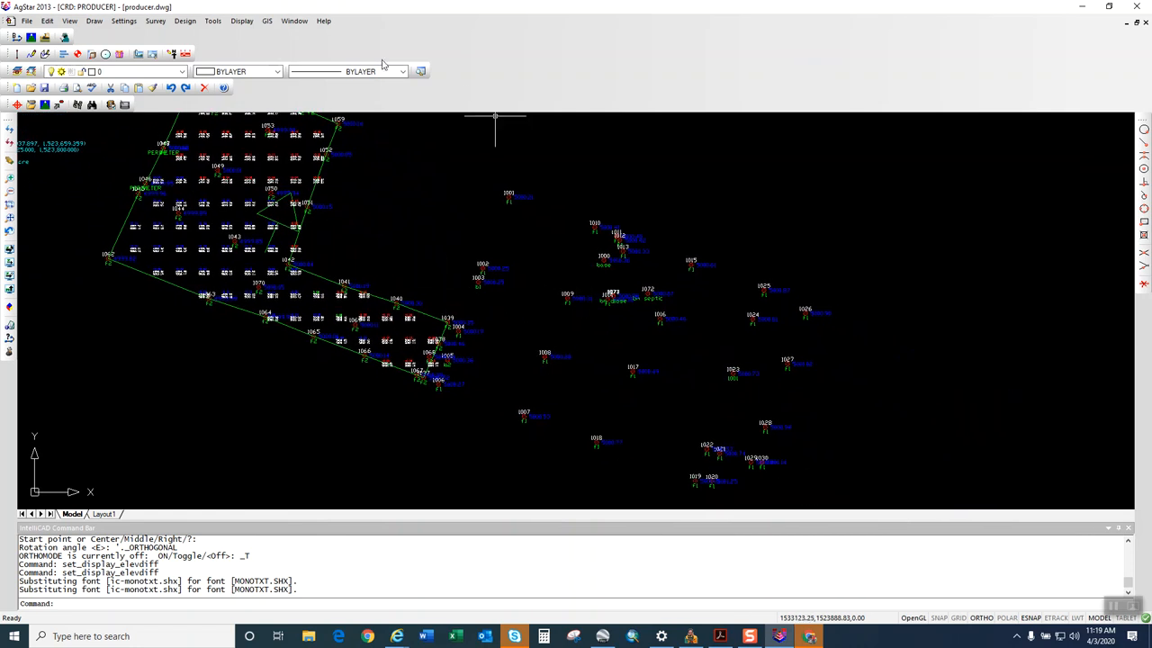
pyautogui.moveTo(212, 21)
pyautogui.write('pl')
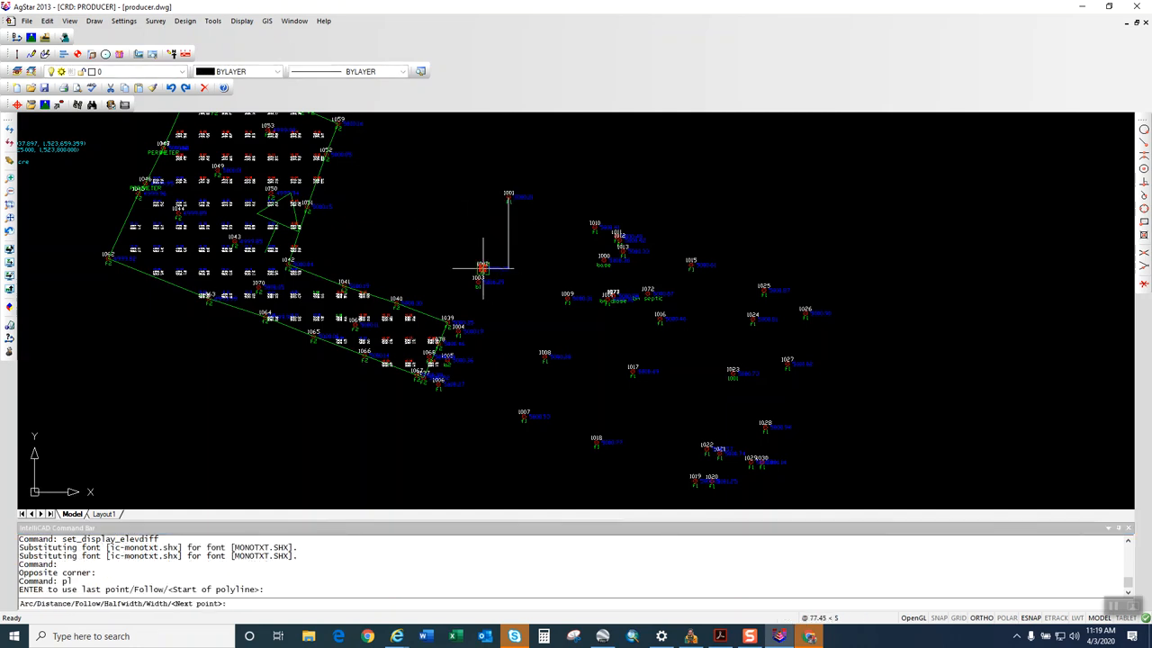
# Trace and finish the east field boundary polyline through its perimeter survey points.
pyautogui.click(459, 328)
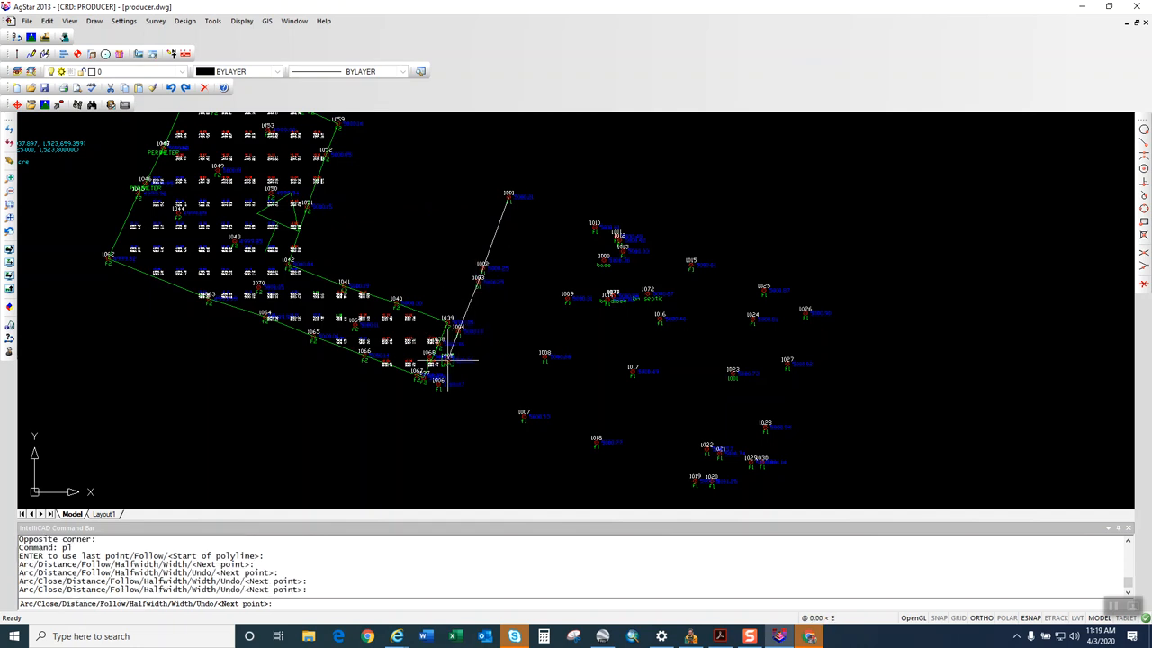
pyautogui.click(526, 415)
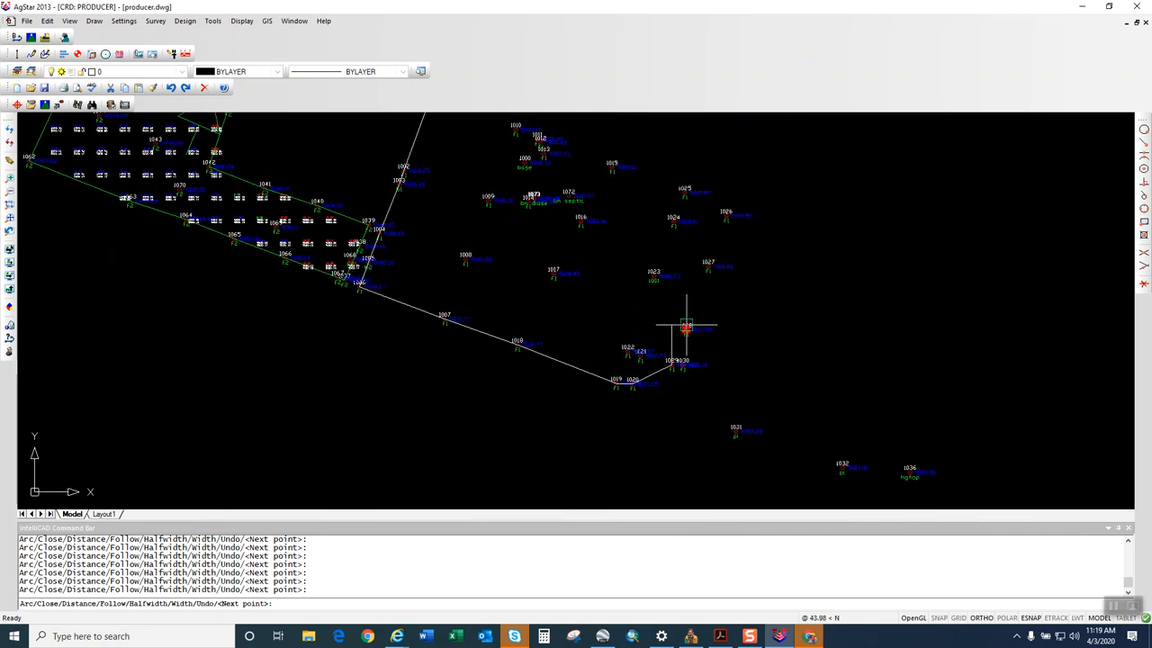
pyautogui.click(724, 217)
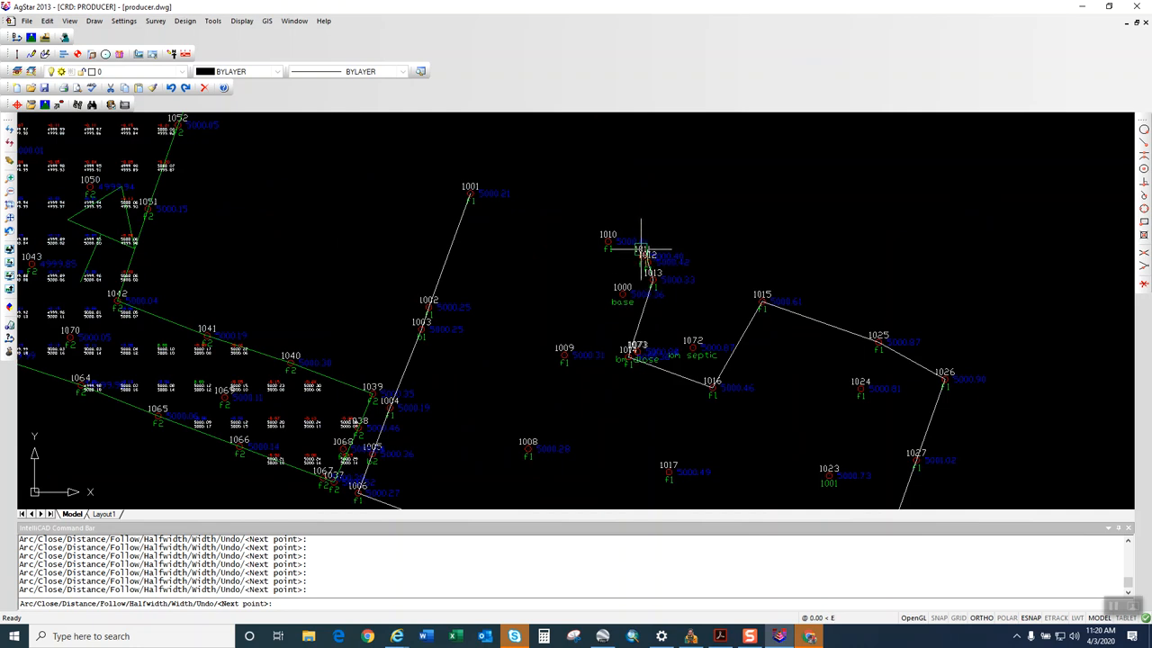
pyautogui.click(479, 194)
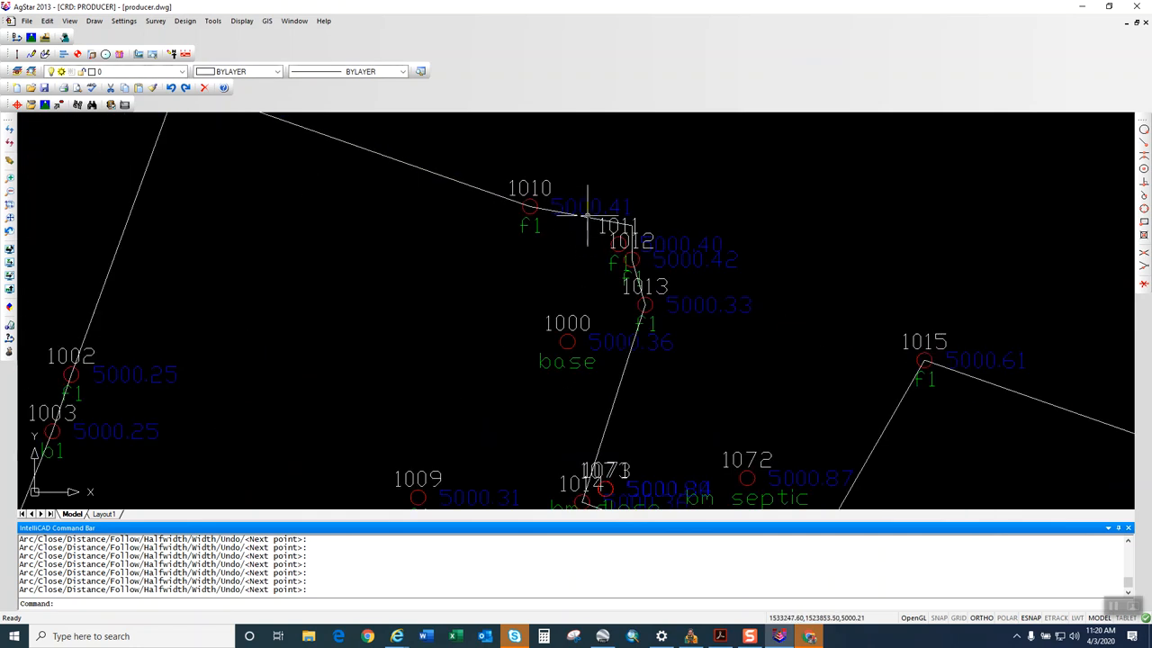
pyautogui.press('Enter')
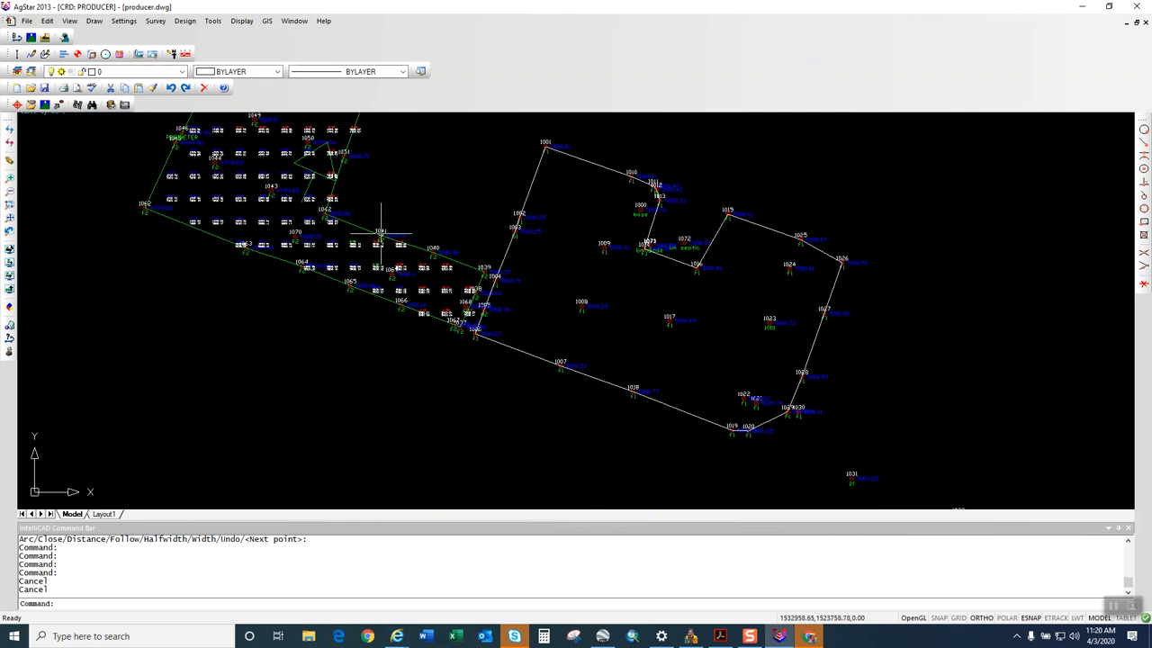
# Set the east field outline polyline as the design perimeter.
pyautogui.click(185, 21)
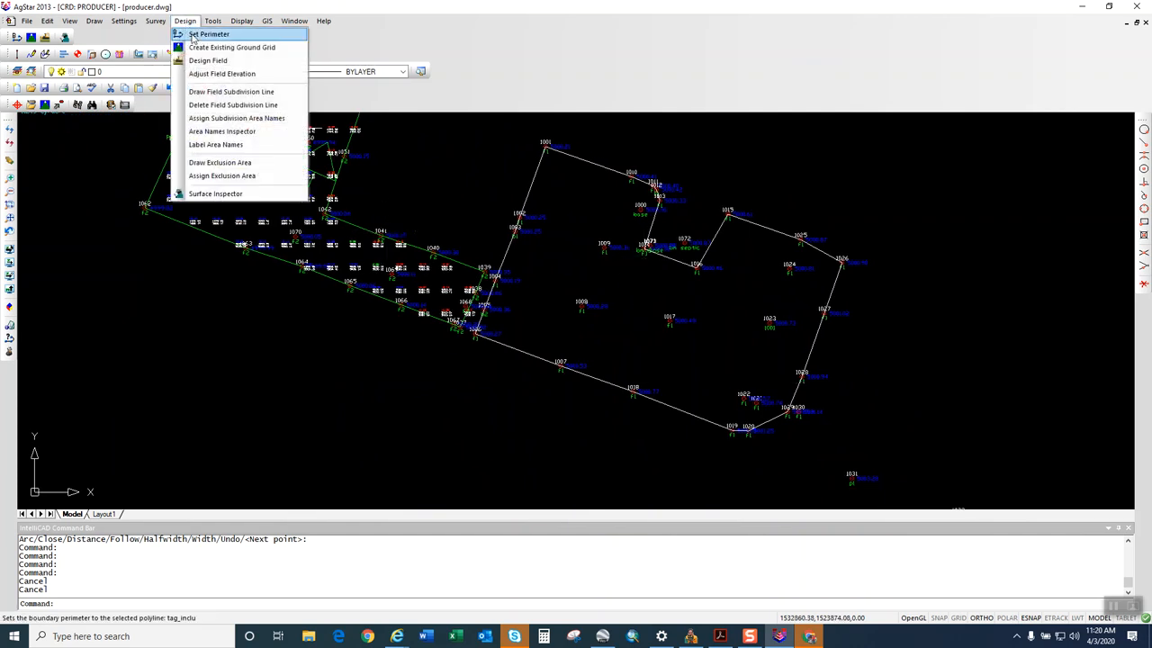
pyautogui.click(208, 33)
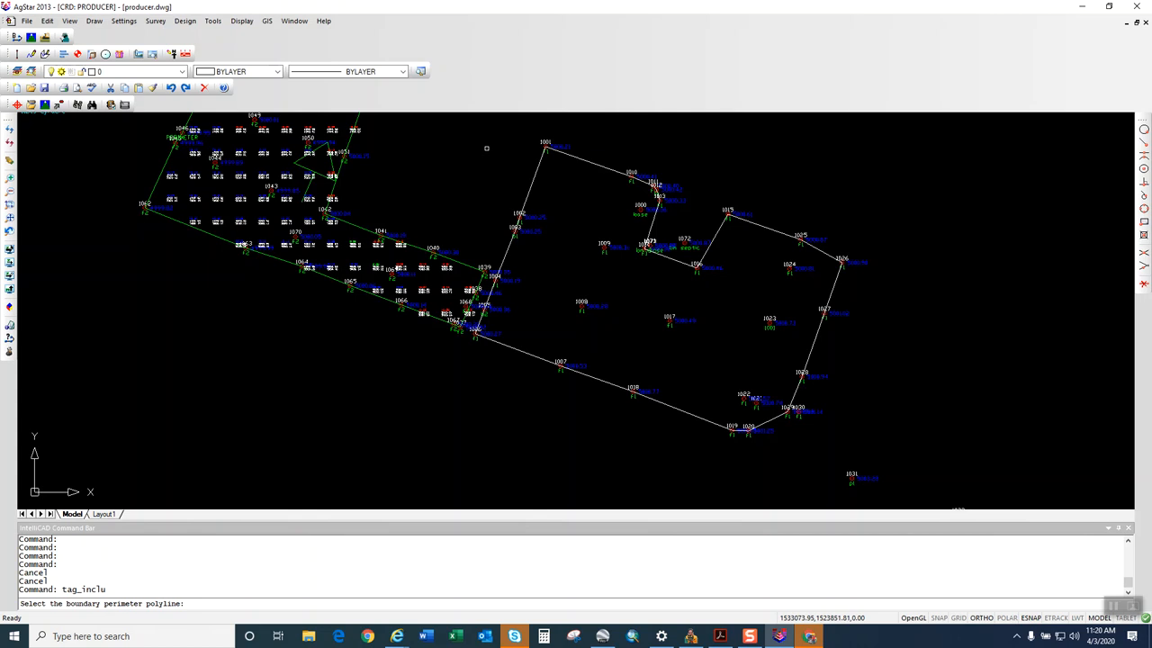
pyautogui.click(486, 148)
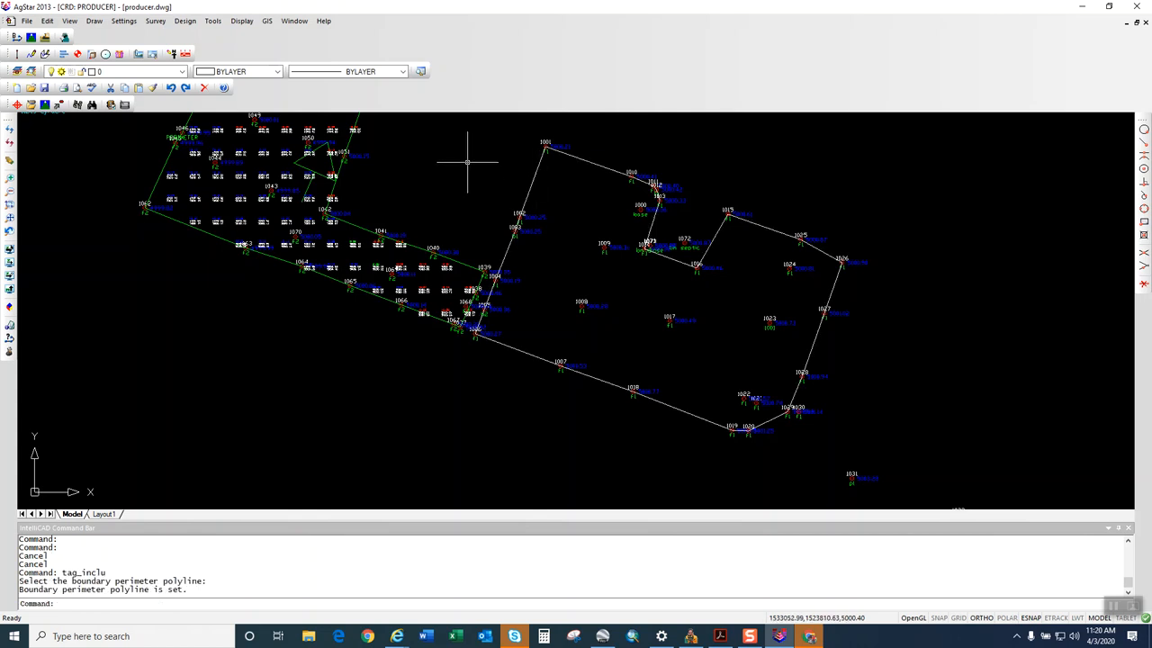
# Run Design Field keeping 0.200% slope and a 1.25 cut/fill ratio.
pyautogui.click(184, 21)
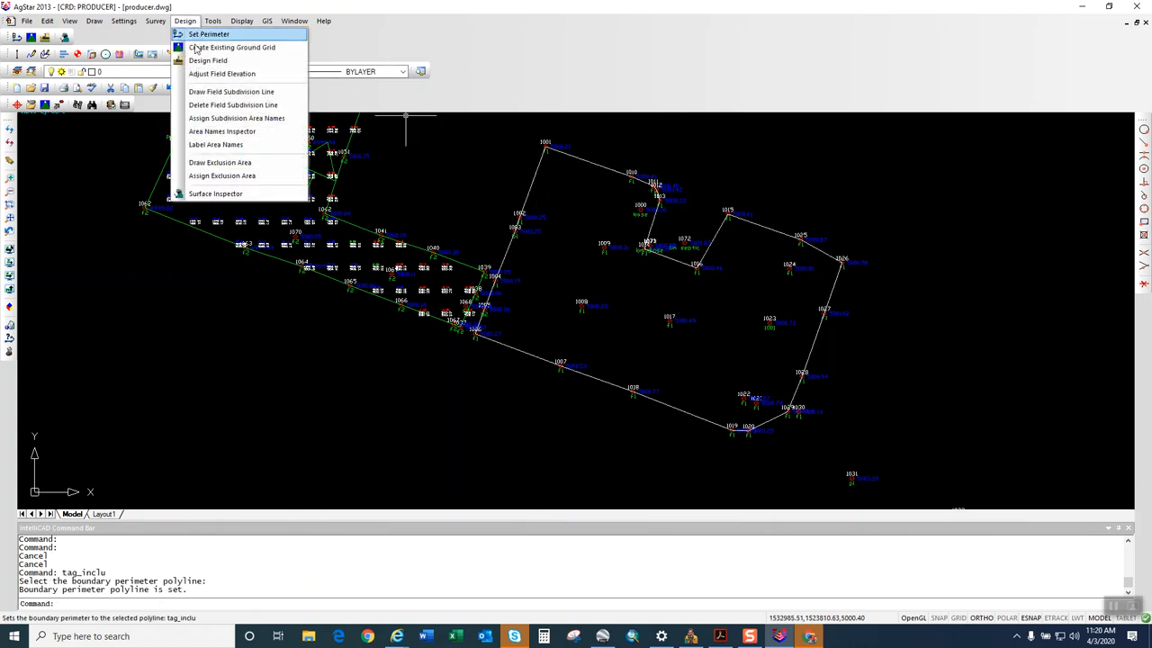
pyautogui.click(208, 61)
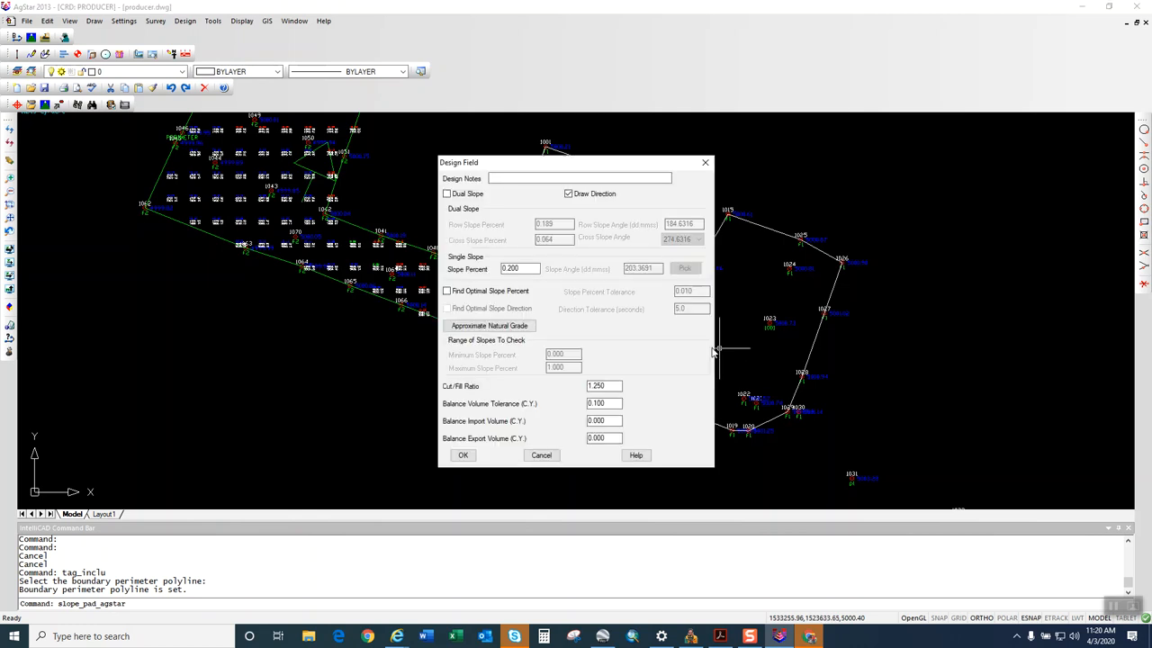
pyautogui.moveTo(630, 121)
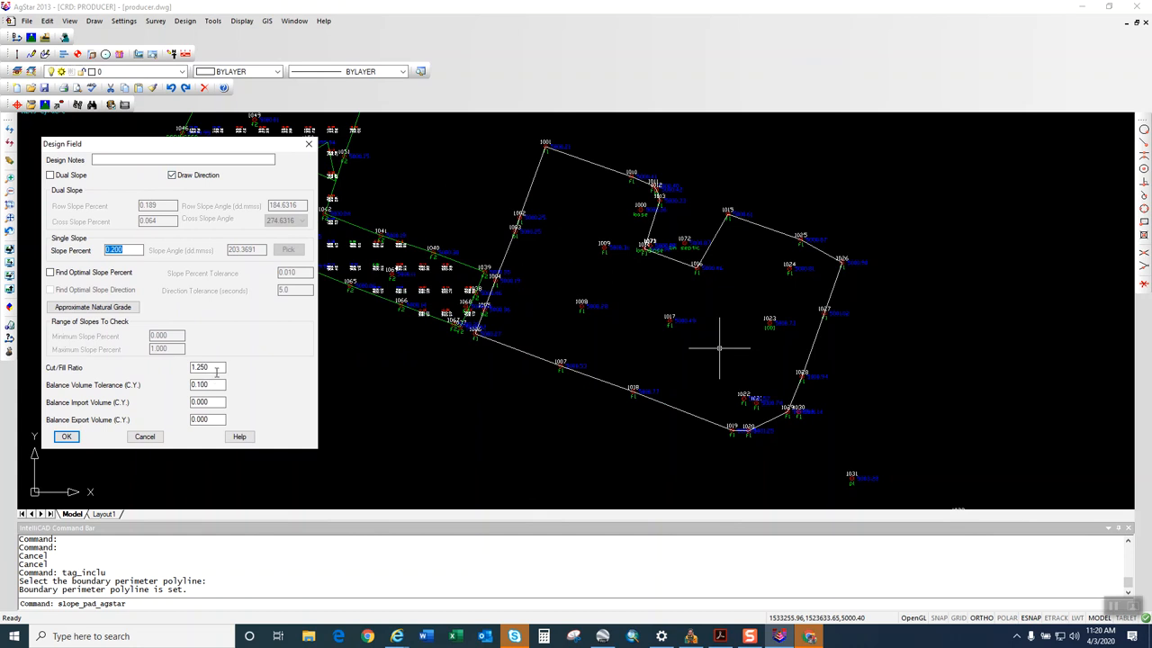
pyautogui.click(65, 436)
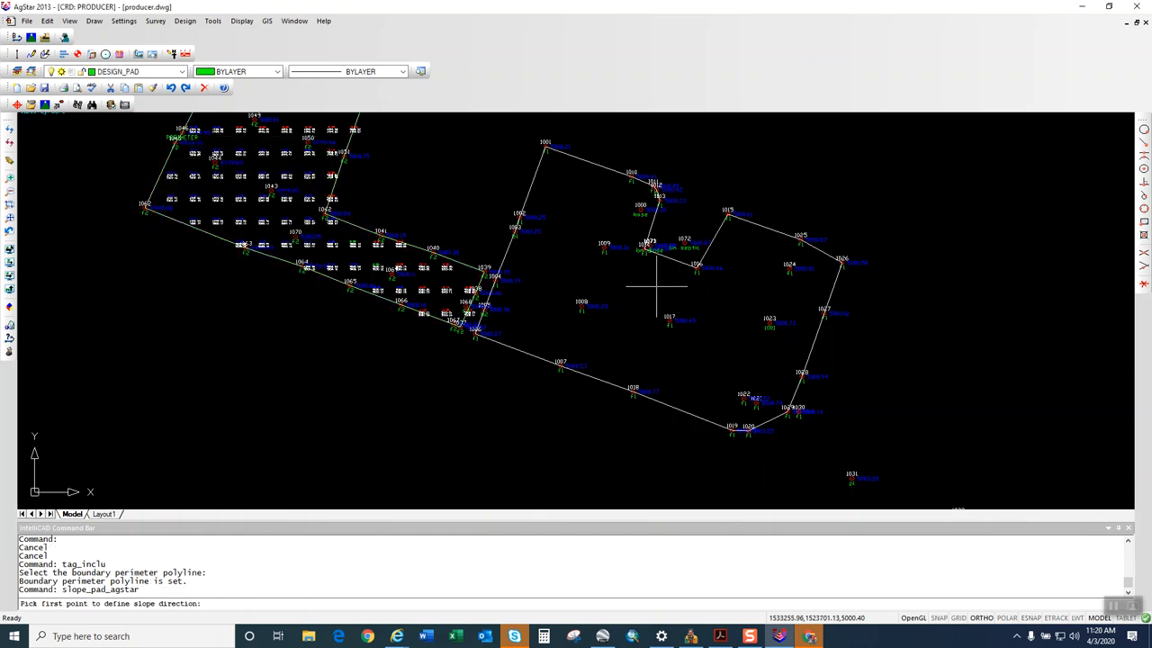
# Set the slope direction and place the 286.58 C.Y. cut, 227.82 C.Y. fill report right of the field.
pyautogui.click(656, 286)
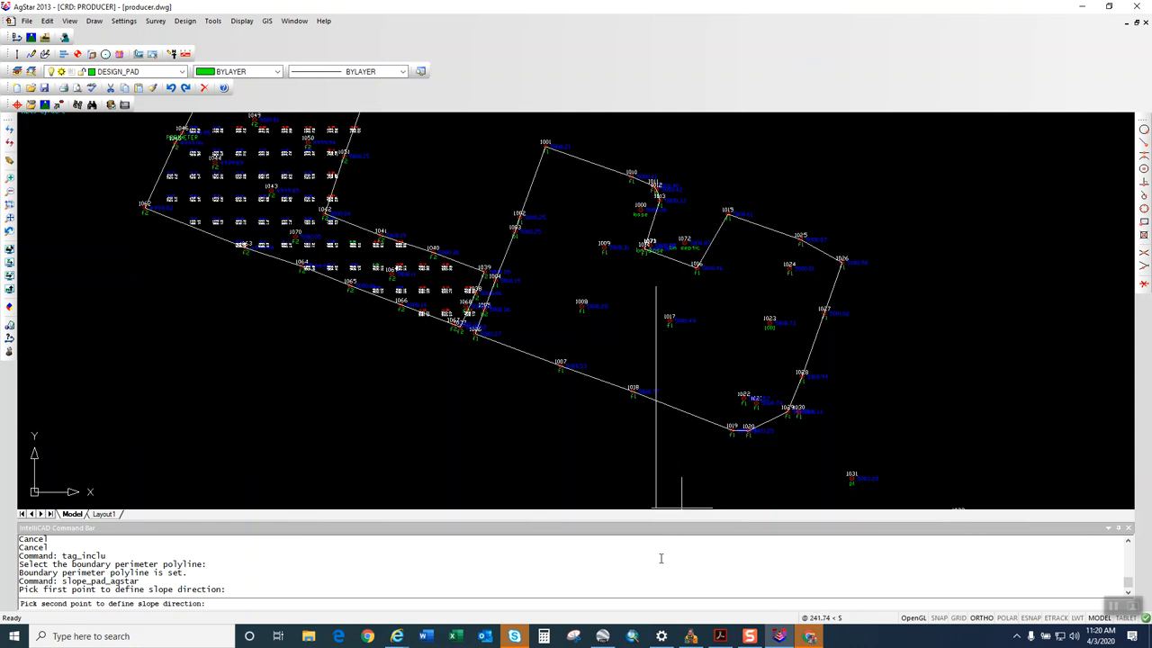
pyautogui.moveTo(1026, 604)
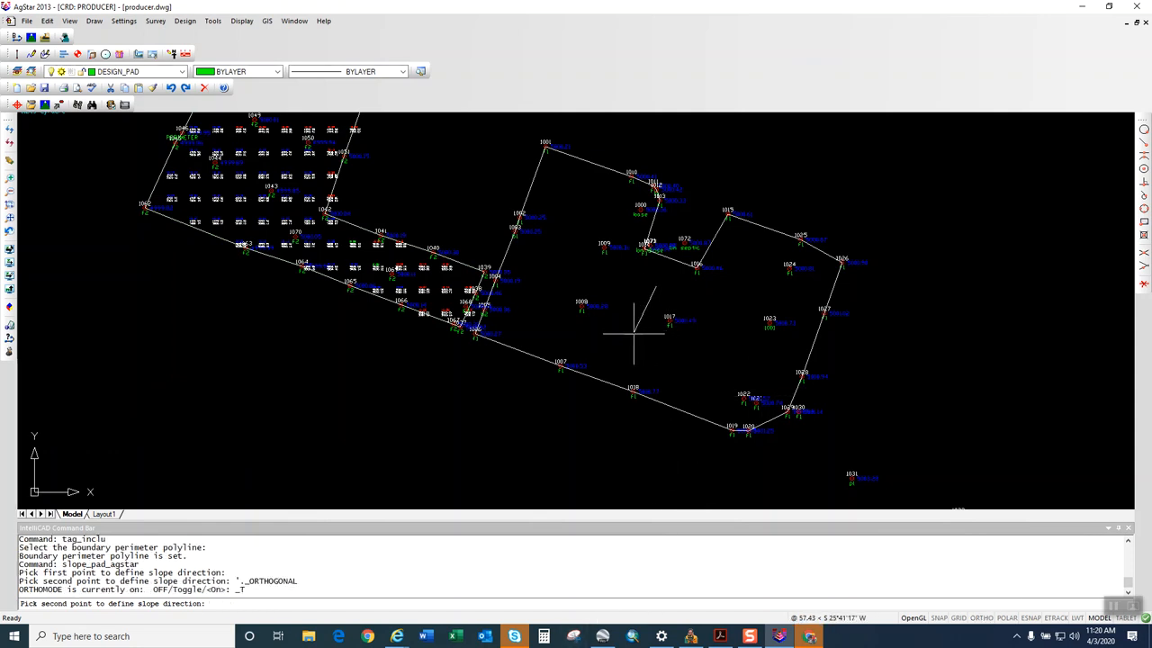
pyautogui.moveTo(635, 335)
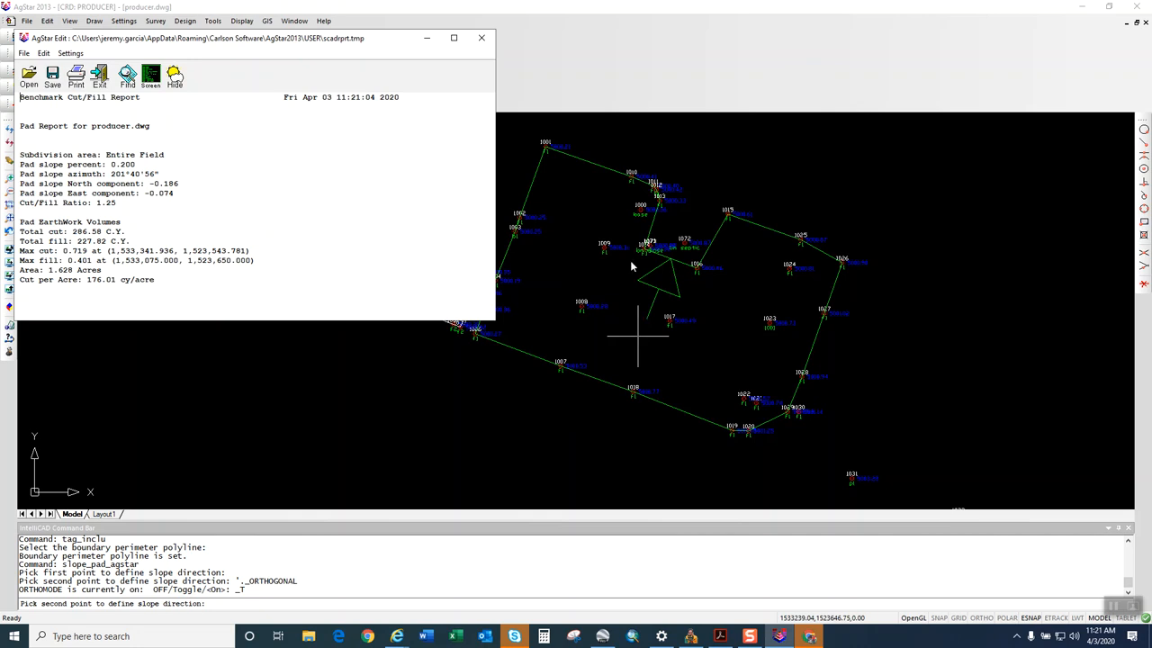
pyautogui.moveTo(206, 300)
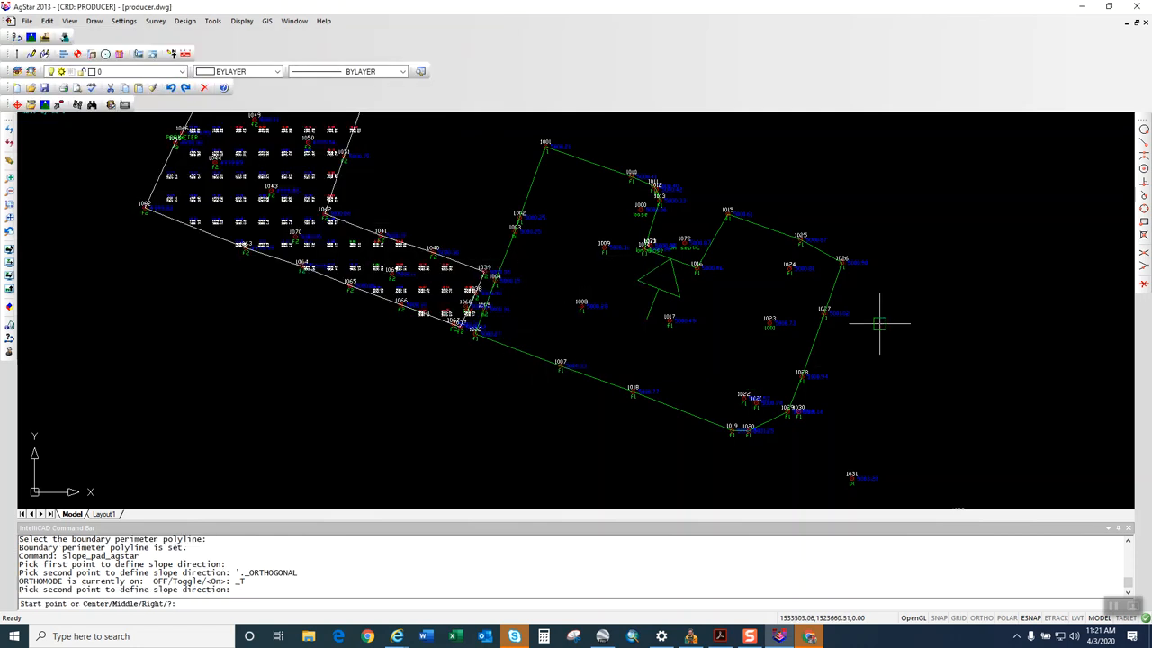
pyautogui.click(975, 503)
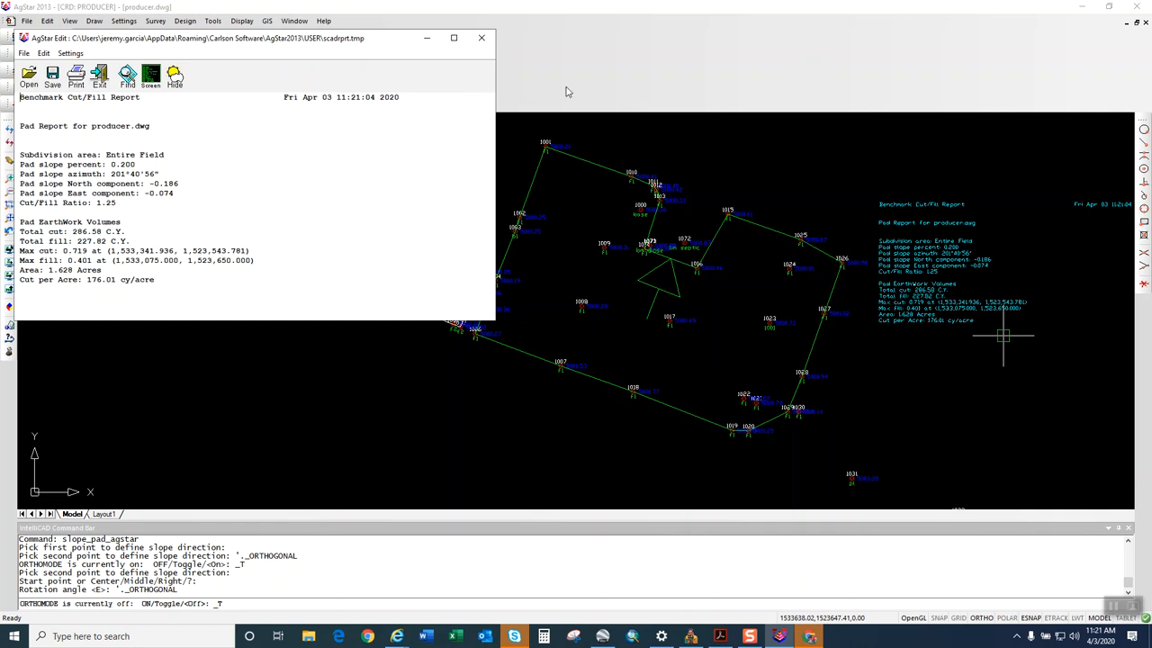
pyautogui.click(481, 37)
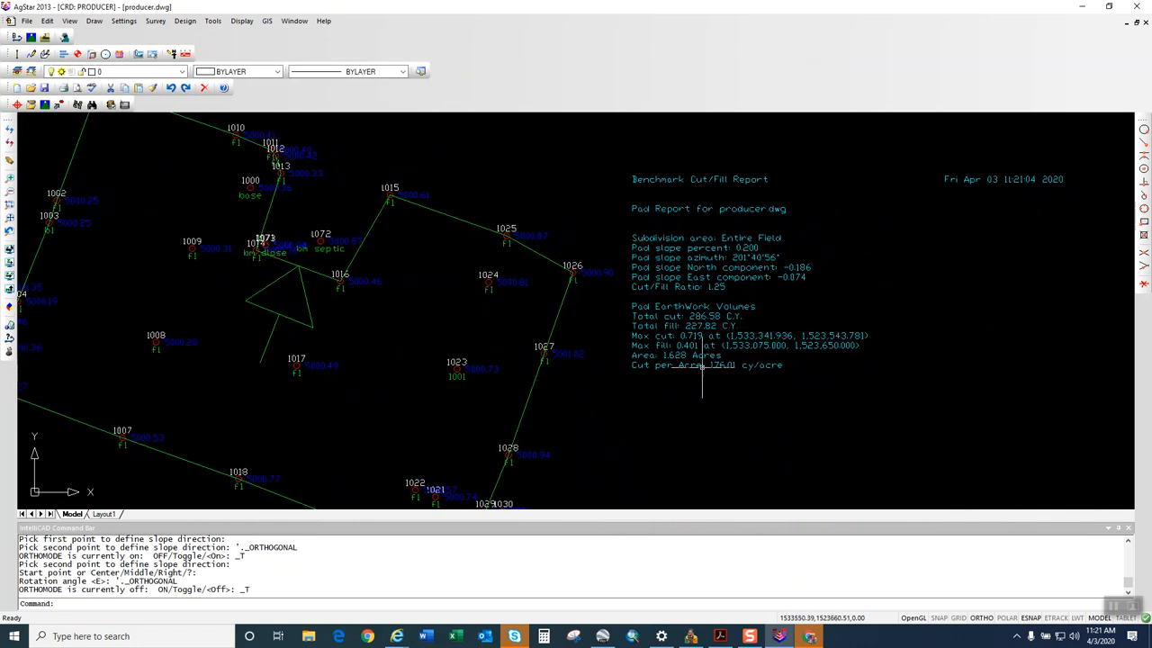
pyautogui.moveTo(808, 393)
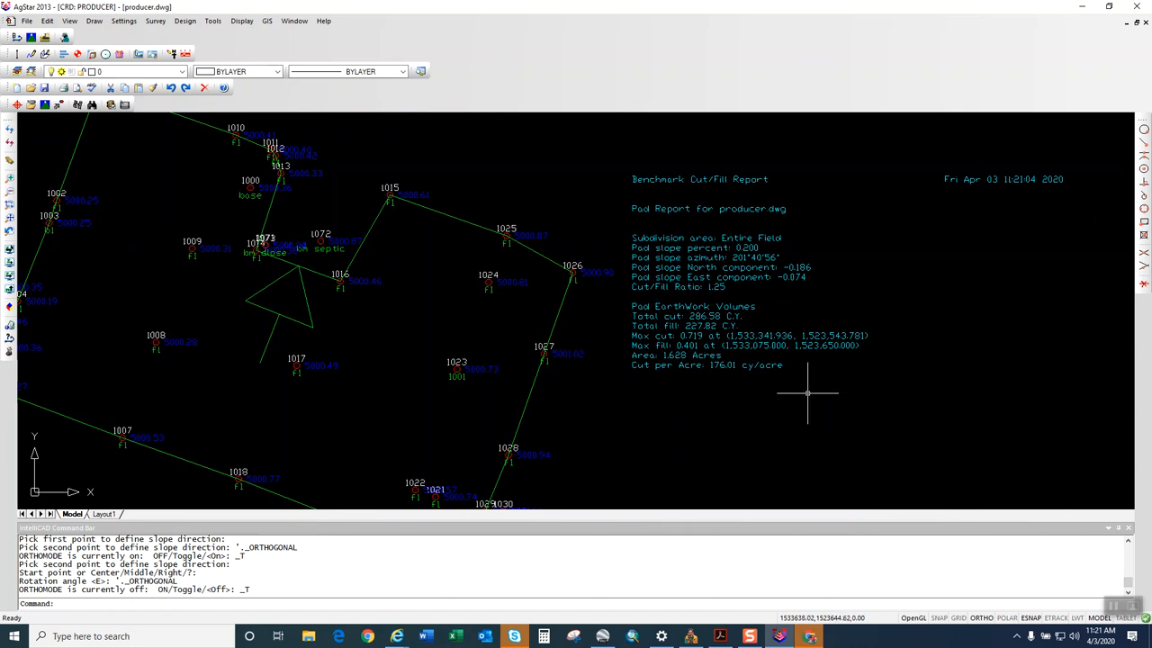
pyautogui.moveTo(823, 387)
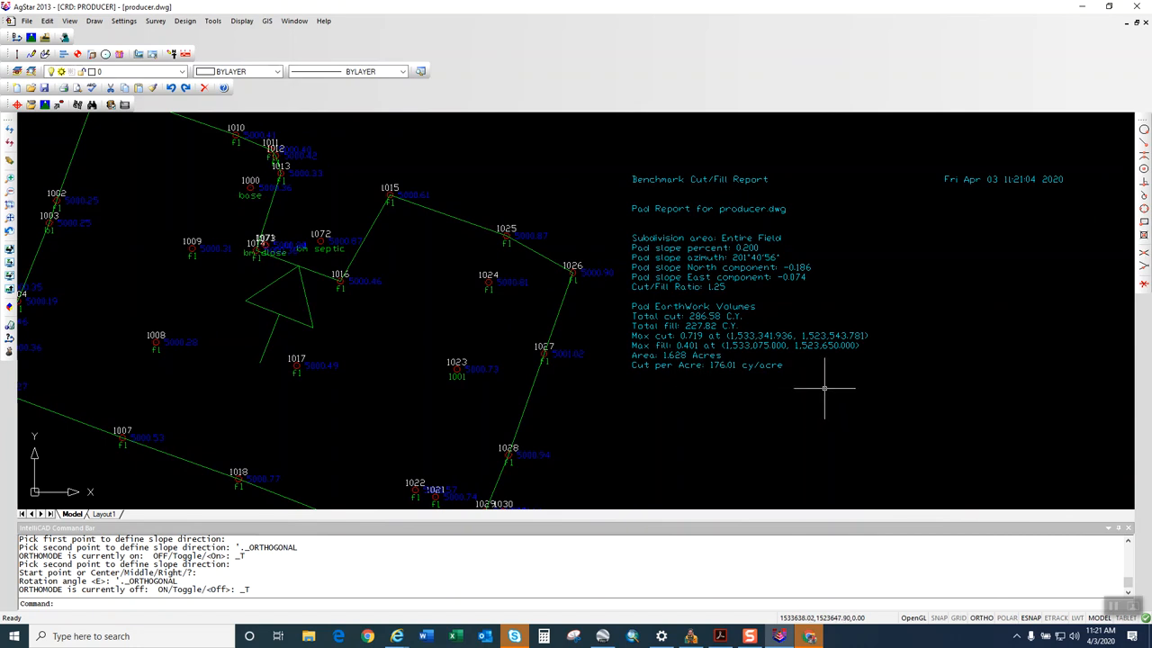
pyautogui.moveTo(742, 412)
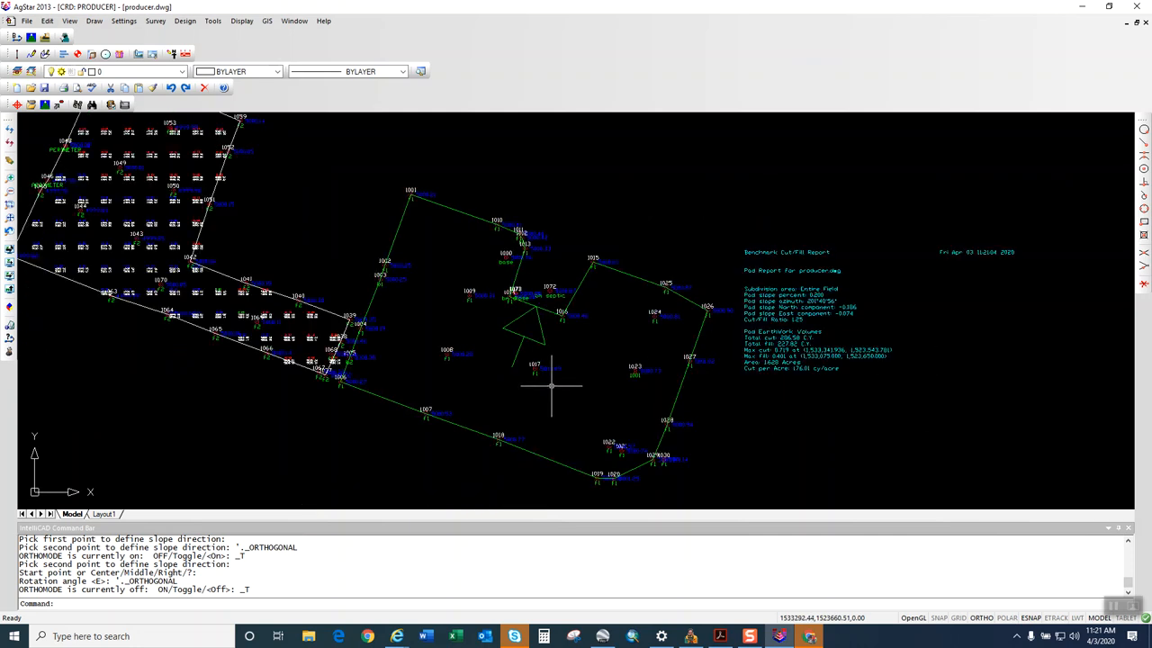
pyautogui.moveTo(492, 197)
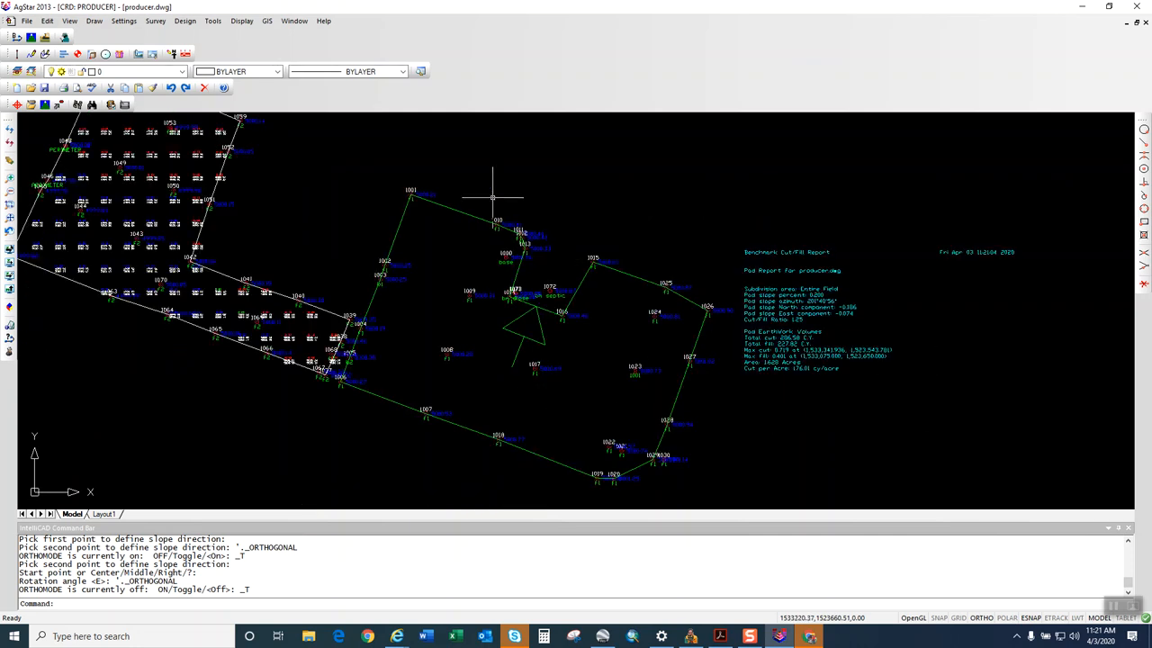
# Start labeling cut/fill elevation differences at the east field's grid points.
pyautogui.click(241, 21)
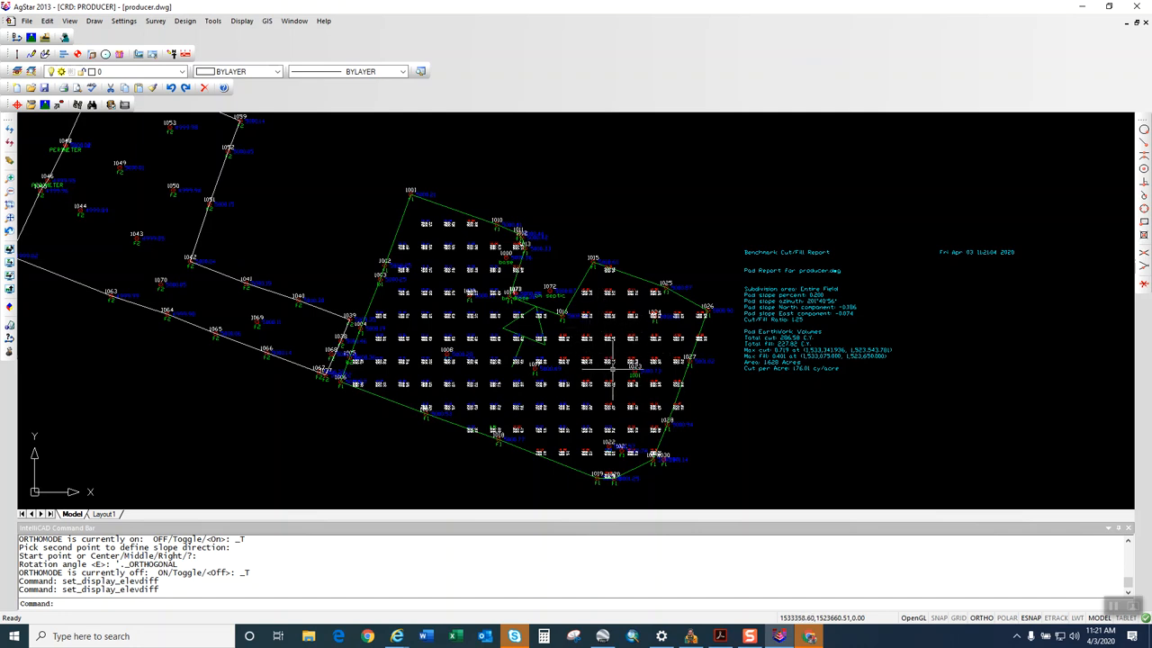
pyautogui.moveTo(463, 295)
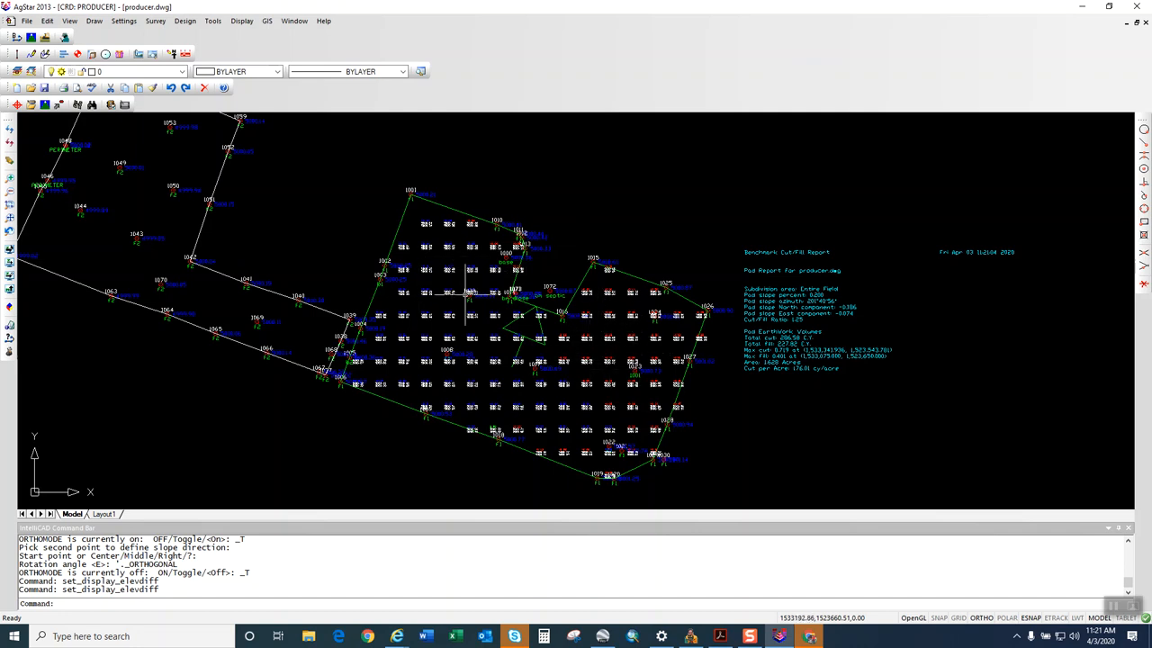
pyautogui.moveTo(565, 350)
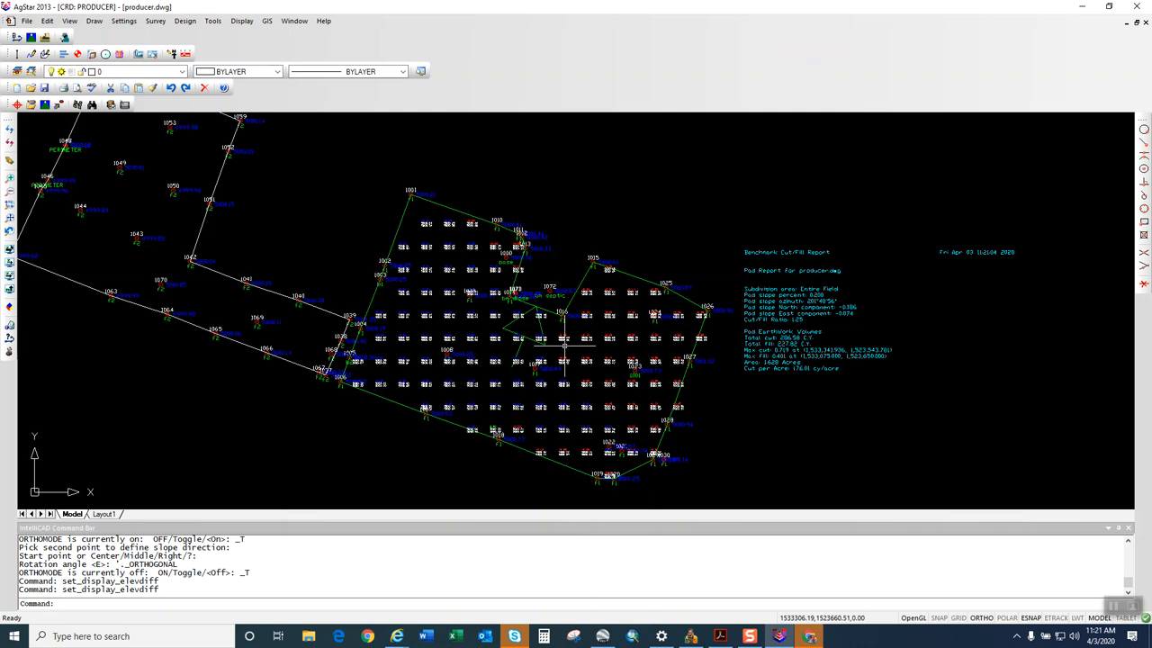
pyautogui.moveTo(561, 347)
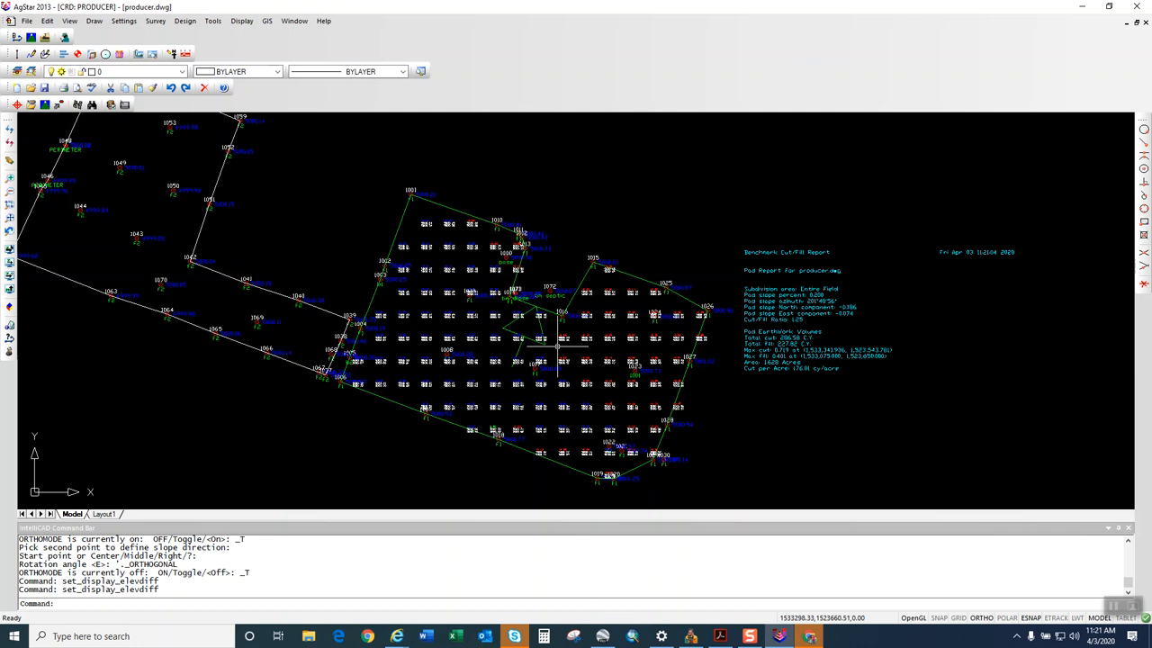
pyautogui.moveTo(558, 351)
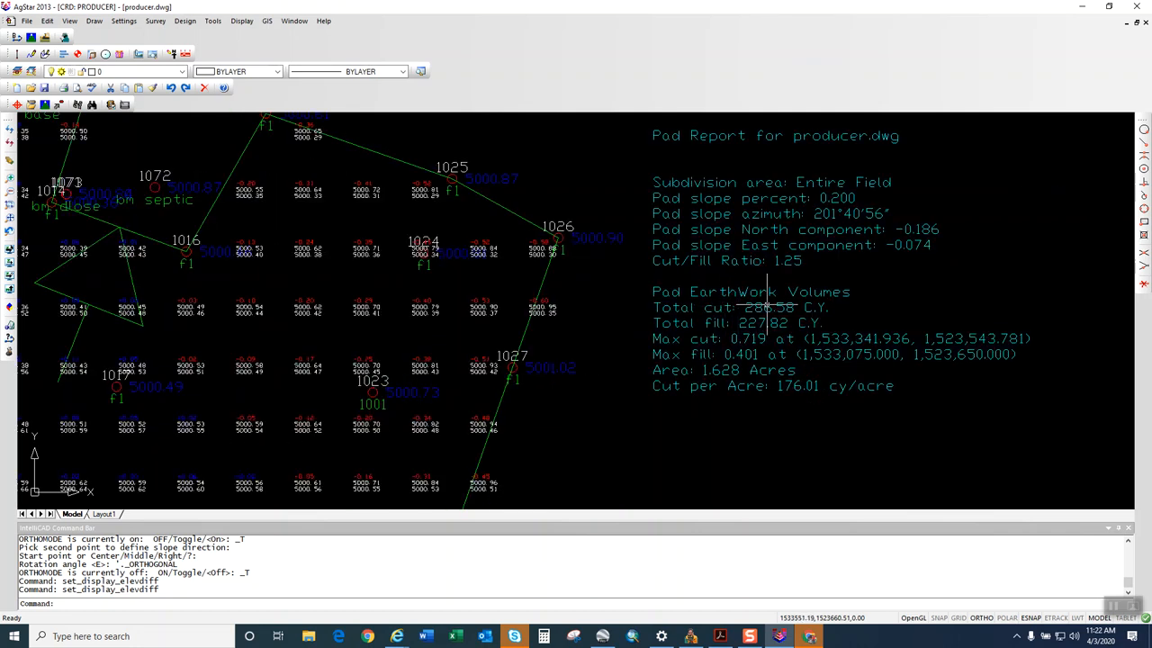
pyautogui.moveTo(763, 324)
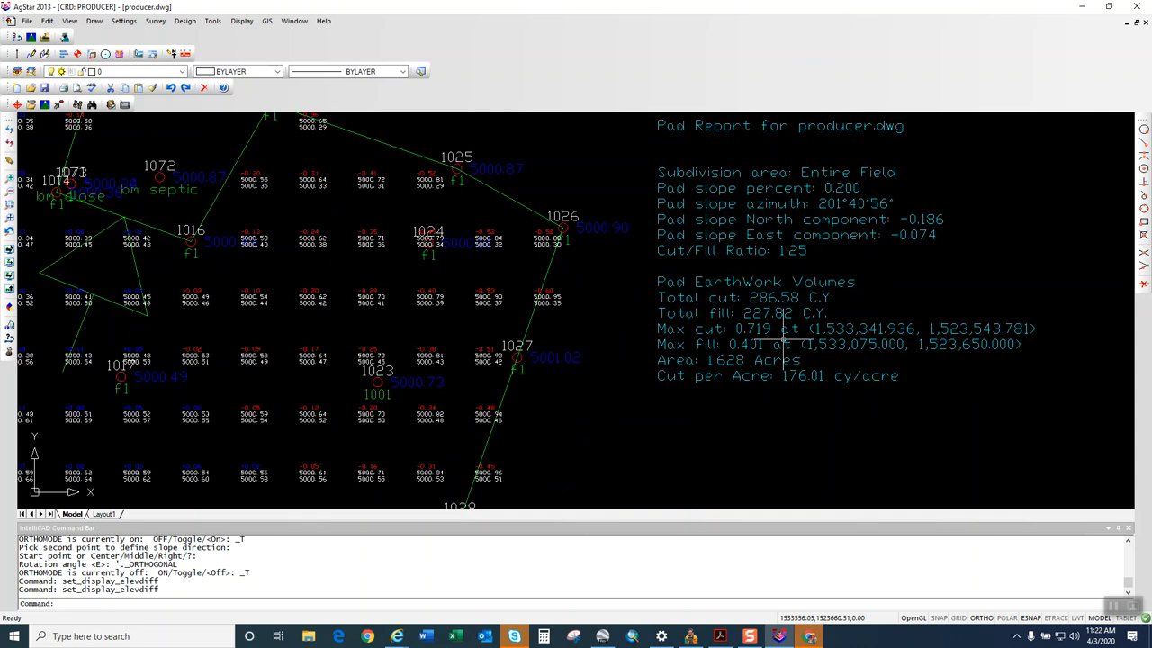
pyautogui.moveTo(783, 340)
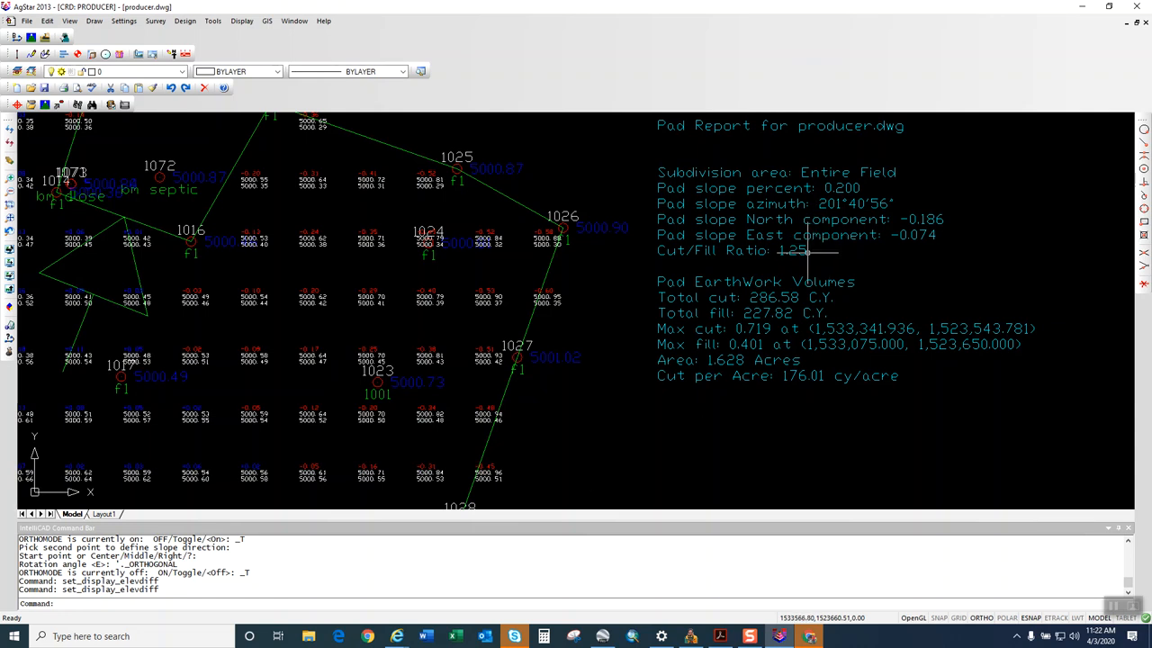
pyautogui.moveTo(823, 330)
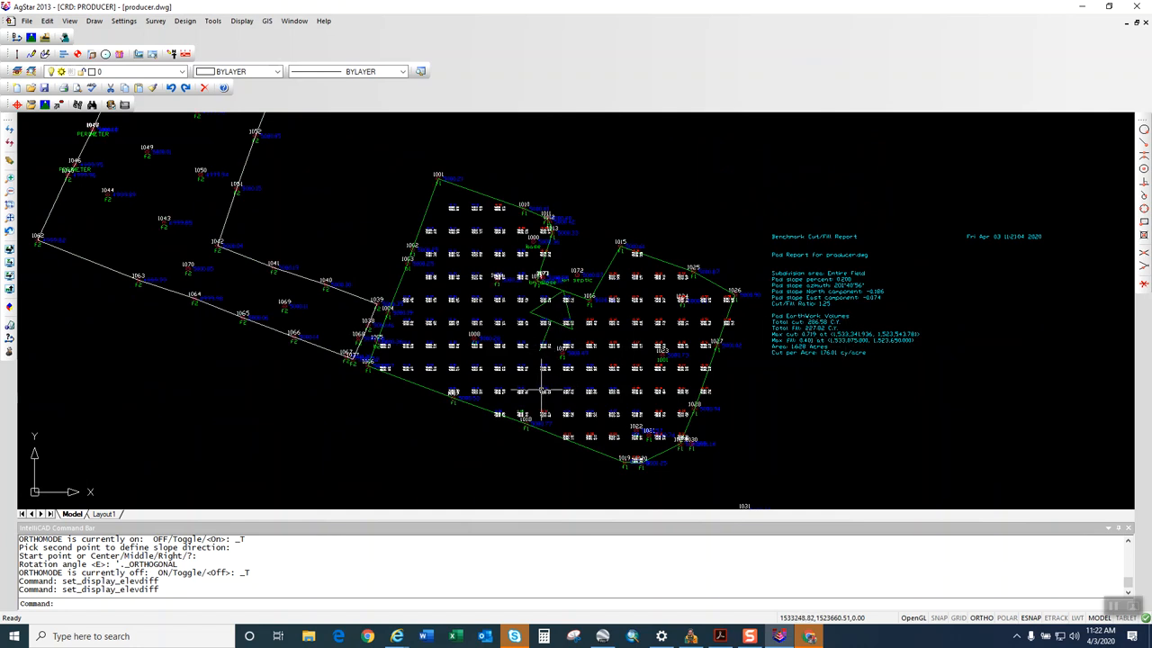
pyautogui.moveTo(726, 415)
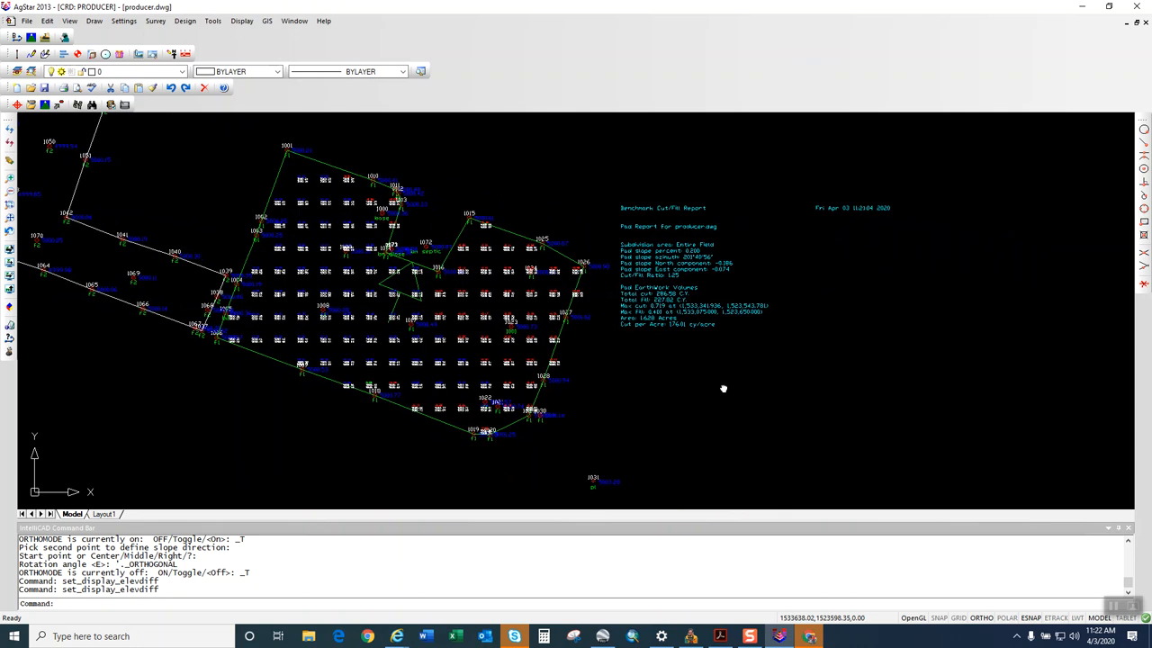
pyautogui.moveTo(702, 378)
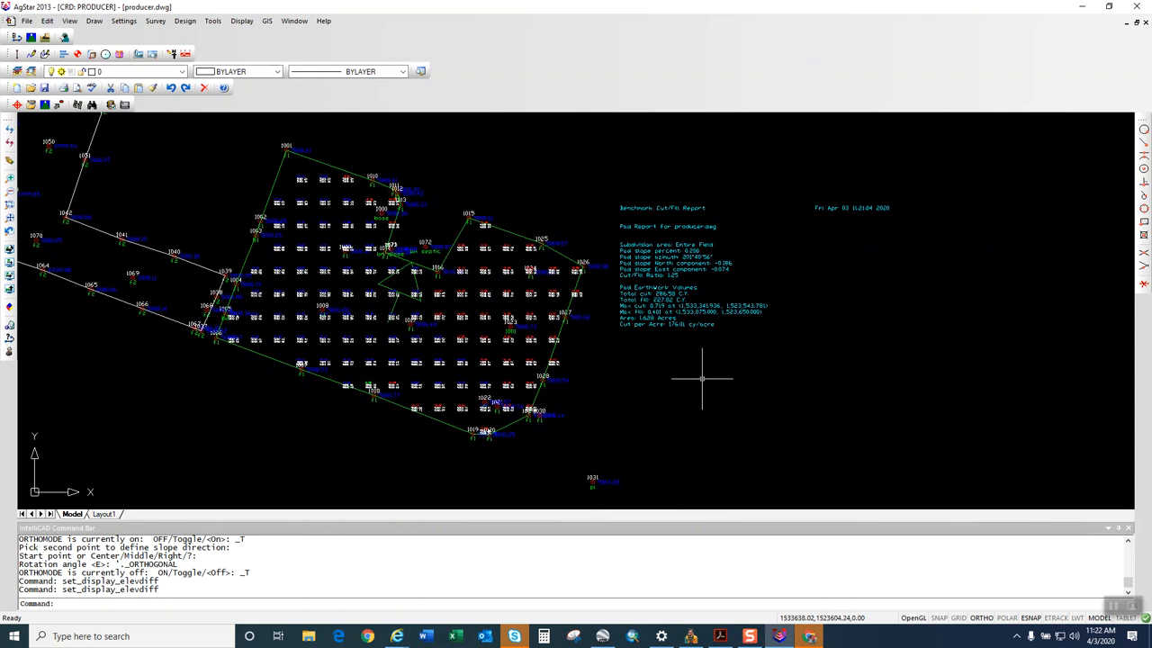
pyautogui.moveTo(677, 413)
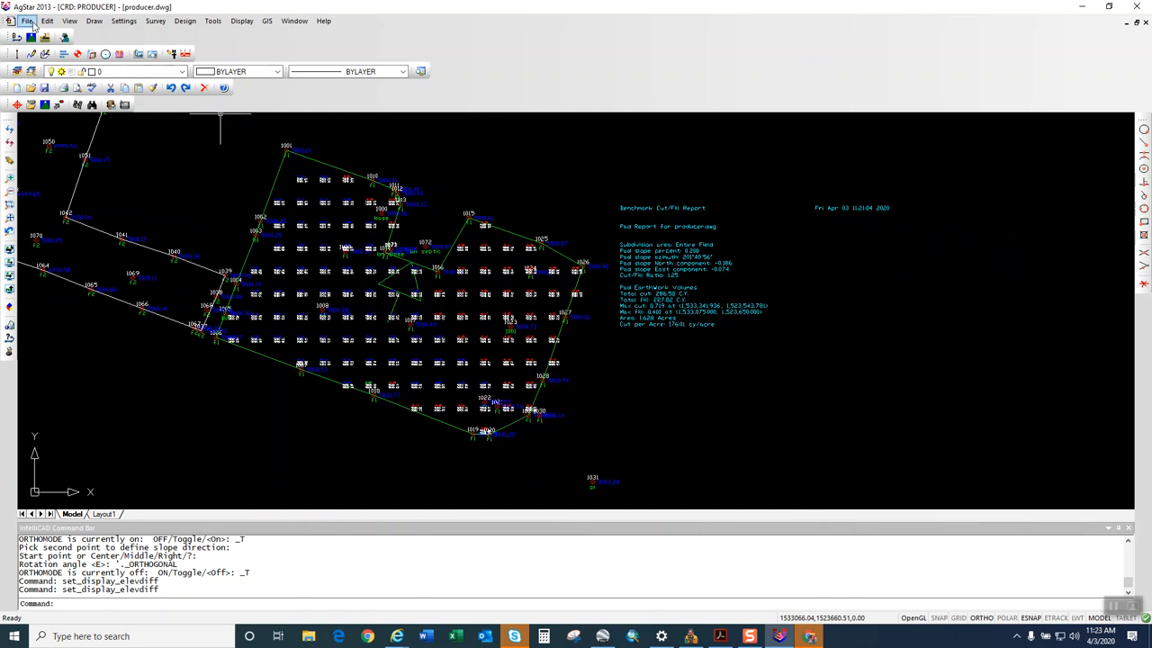
# Start printing the drawing from the File menu and dismiss the missing configuration warning.
pyautogui.click(27, 21)
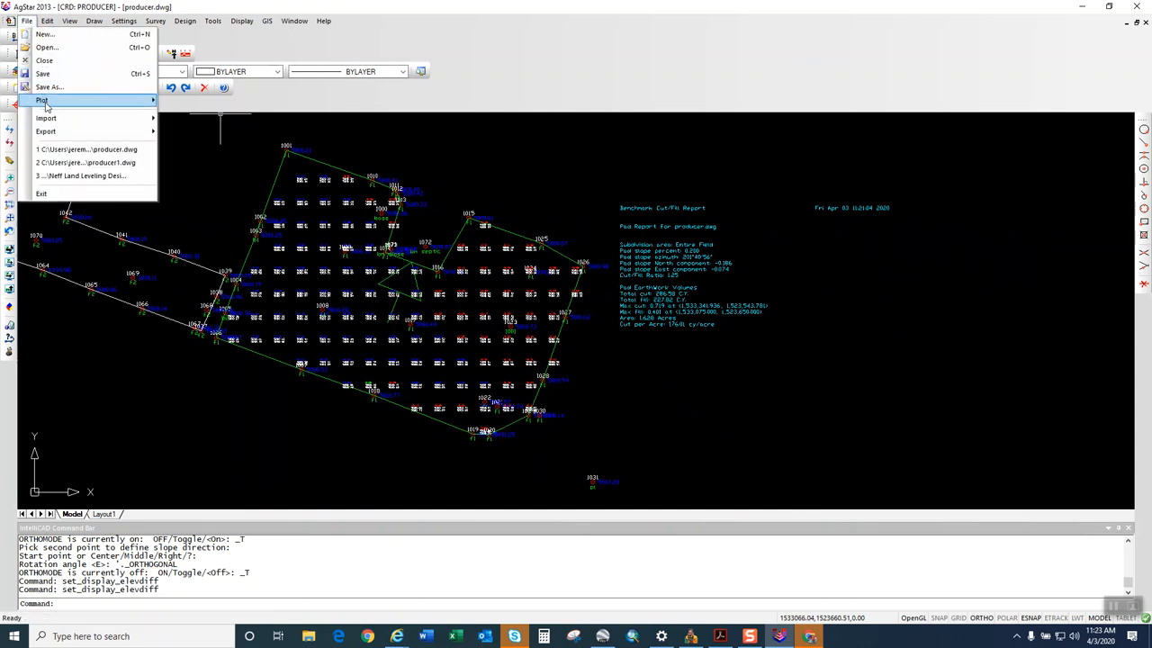
pyautogui.click(41, 100)
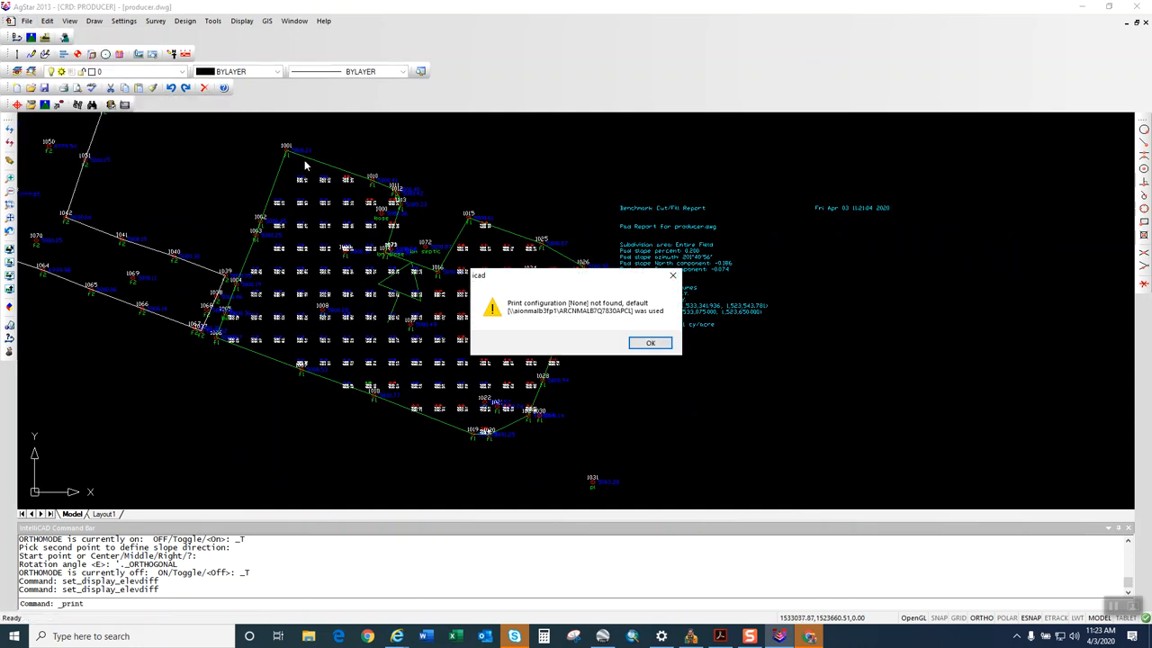
pyautogui.click(649, 343)
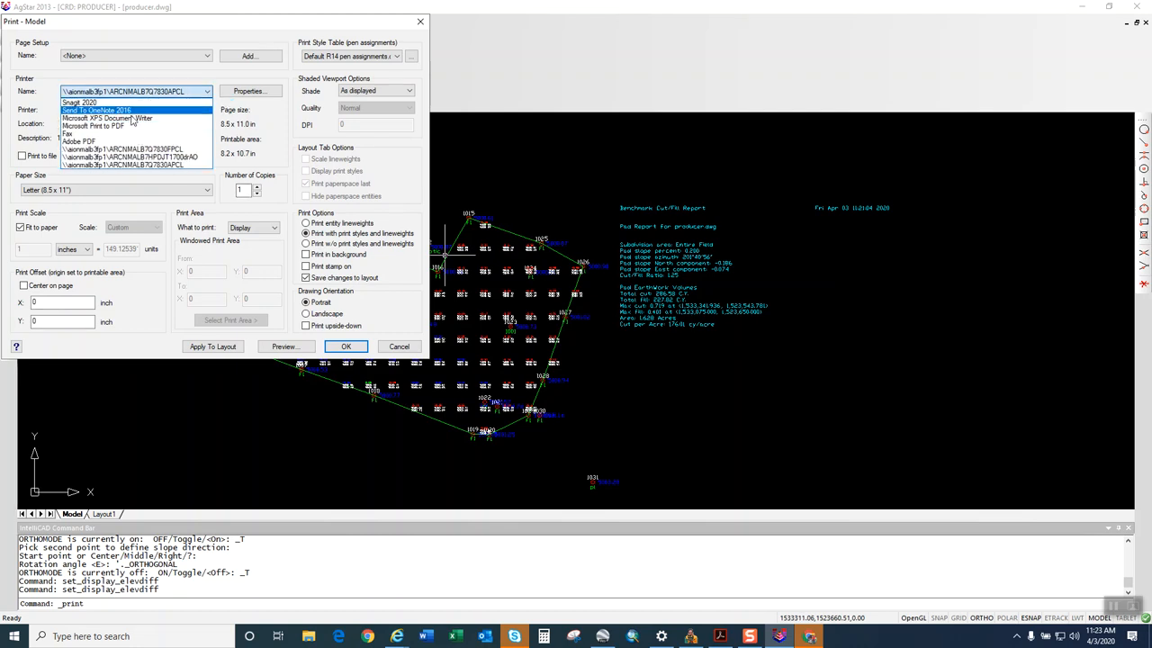
# Print to Adobe PDF on 11x17 paper, centered, using a selected Window print area.
pyautogui.click(76, 141)
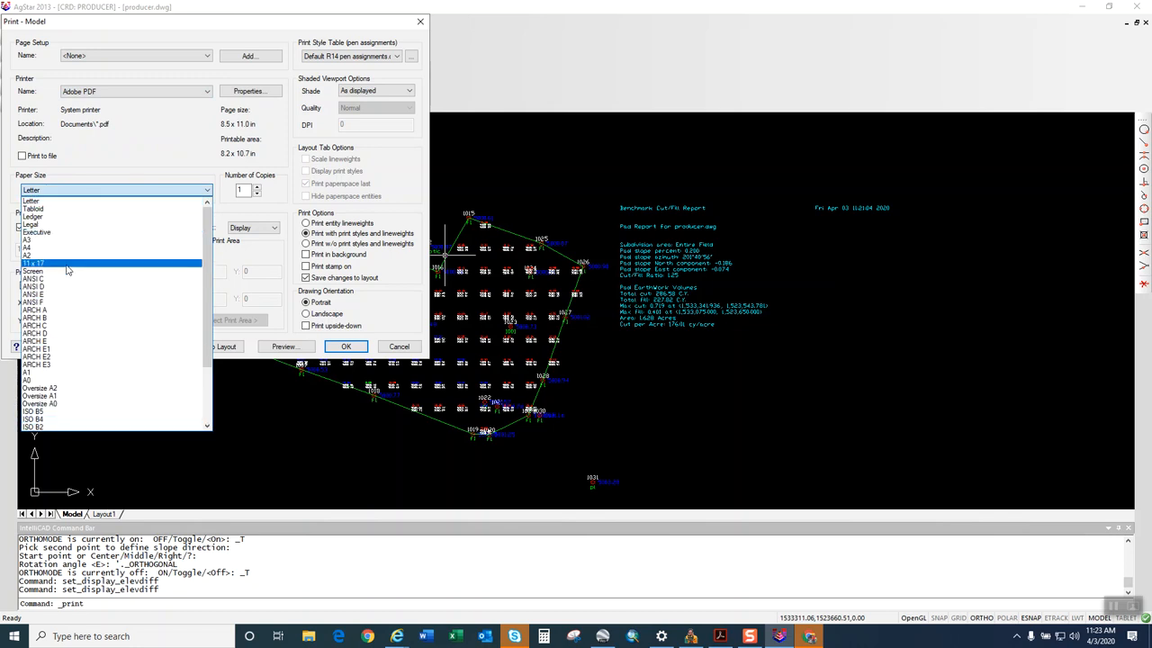
pyautogui.click(36, 263)
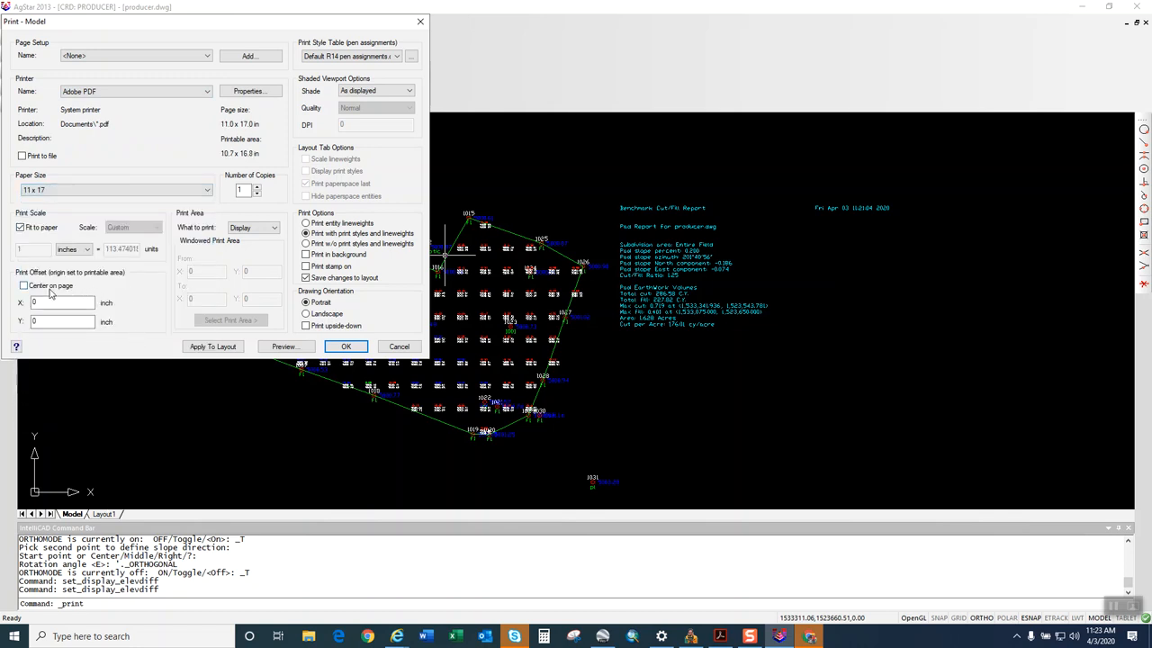
pyautogui.click(24, 286)
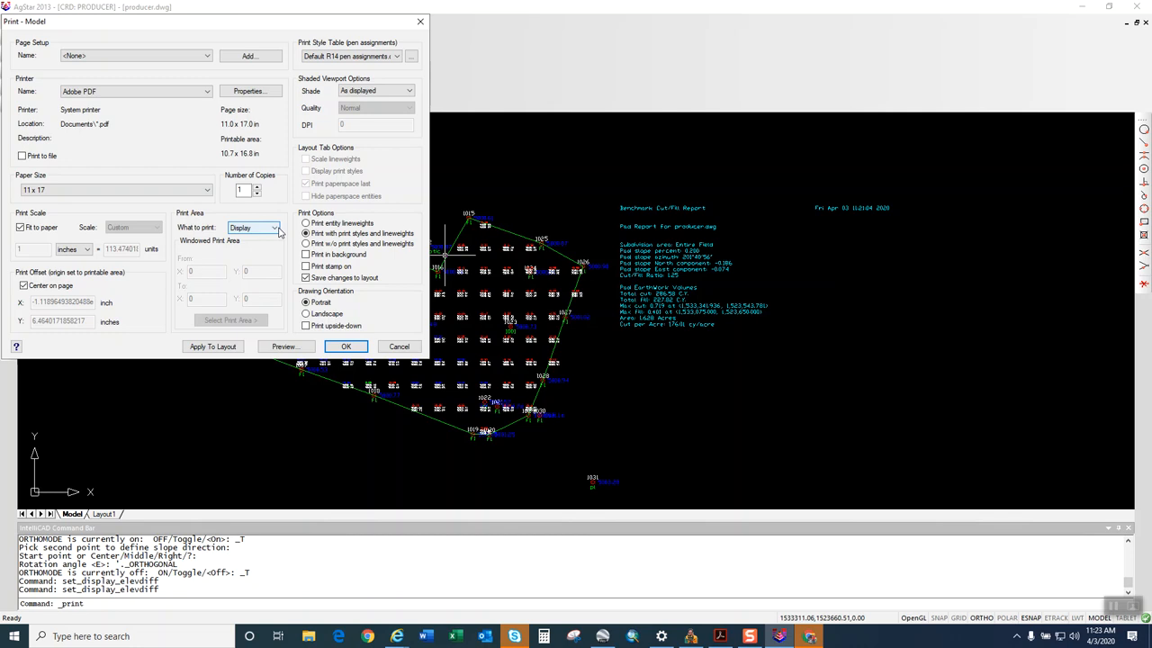
pyautogui.click(254, 227)
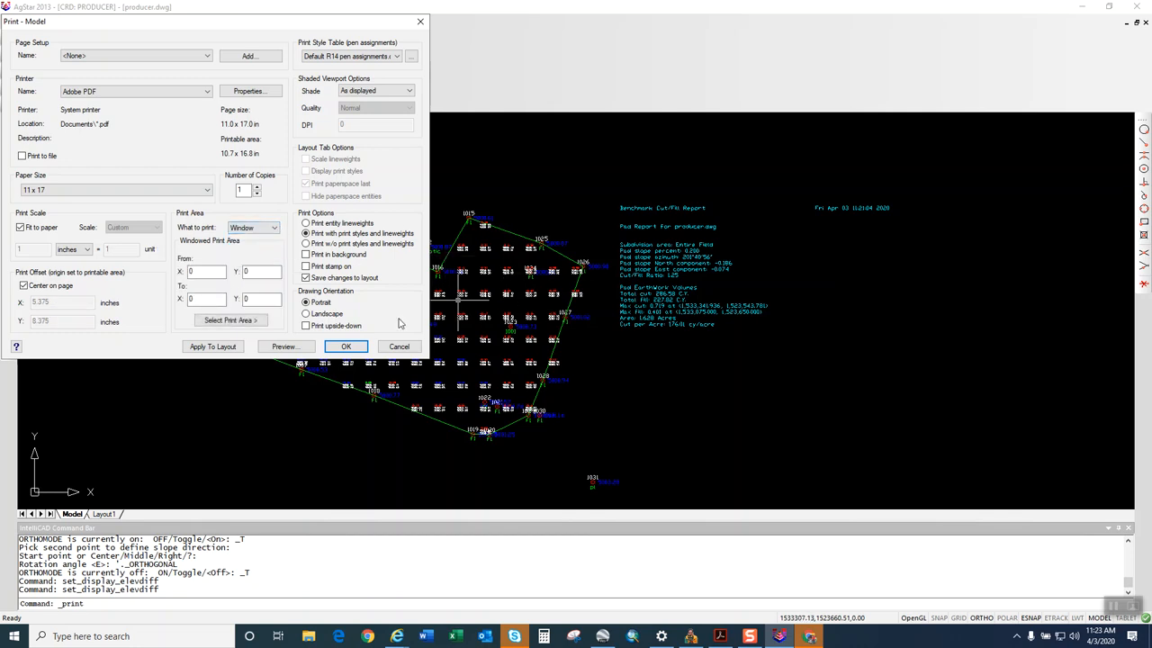
pyautogui.click(398, 347)
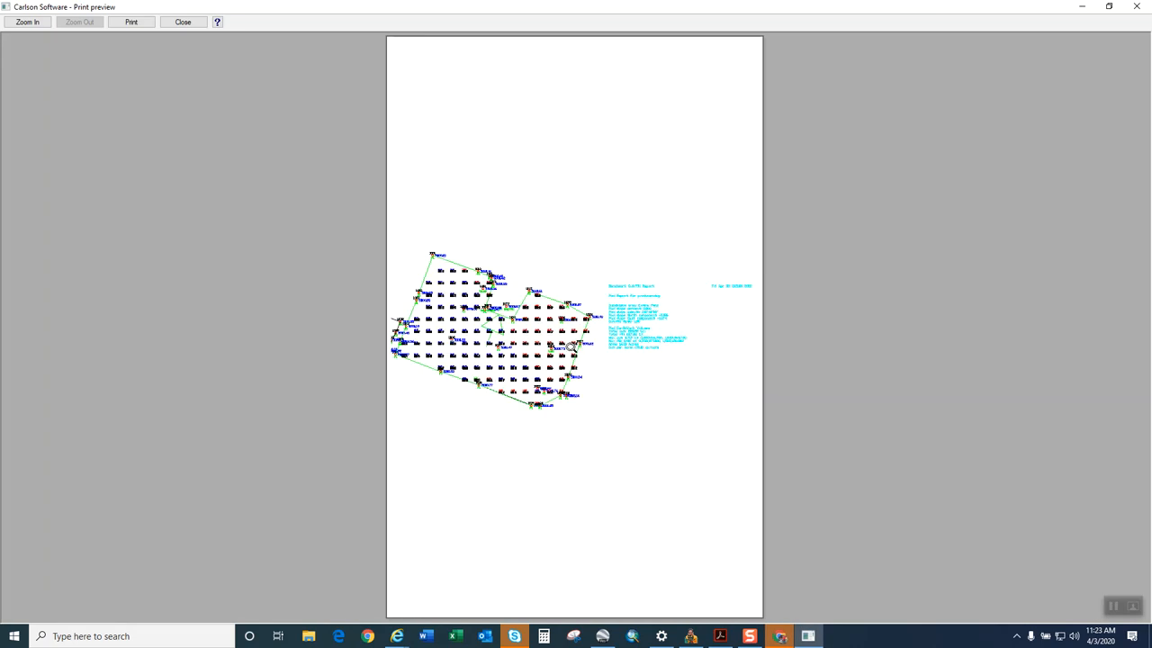
pyautogui.moveTo(611, 348)
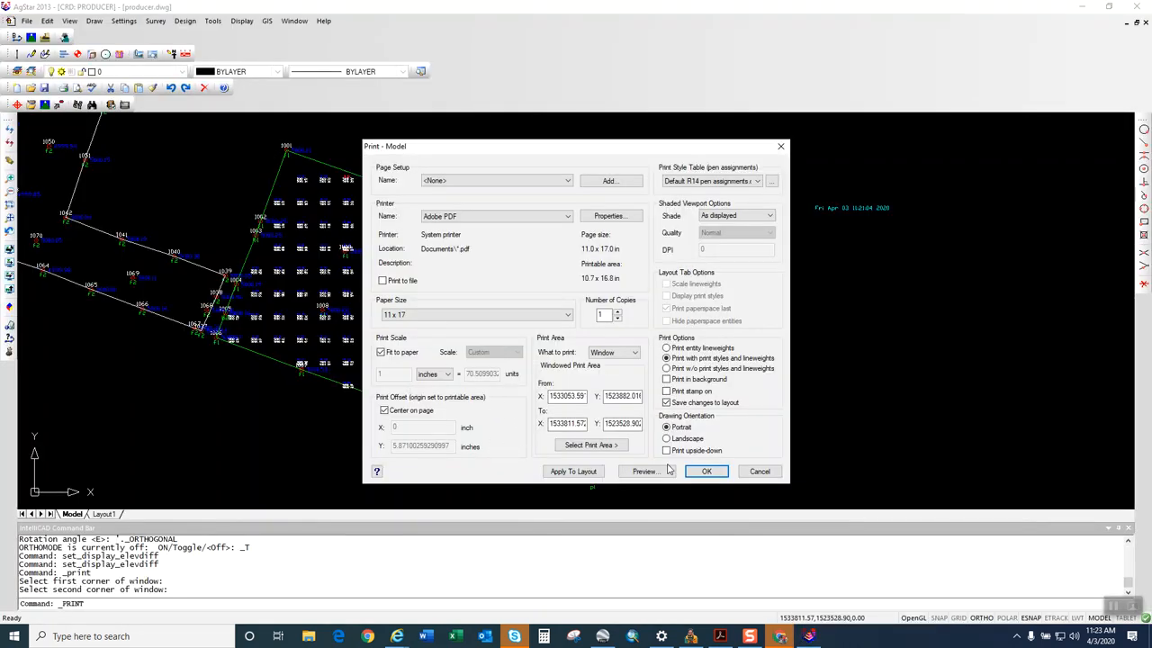
# Switch the plot to landscape, preview the layout, and print from the preview.
pyautogui.click(667, 438)
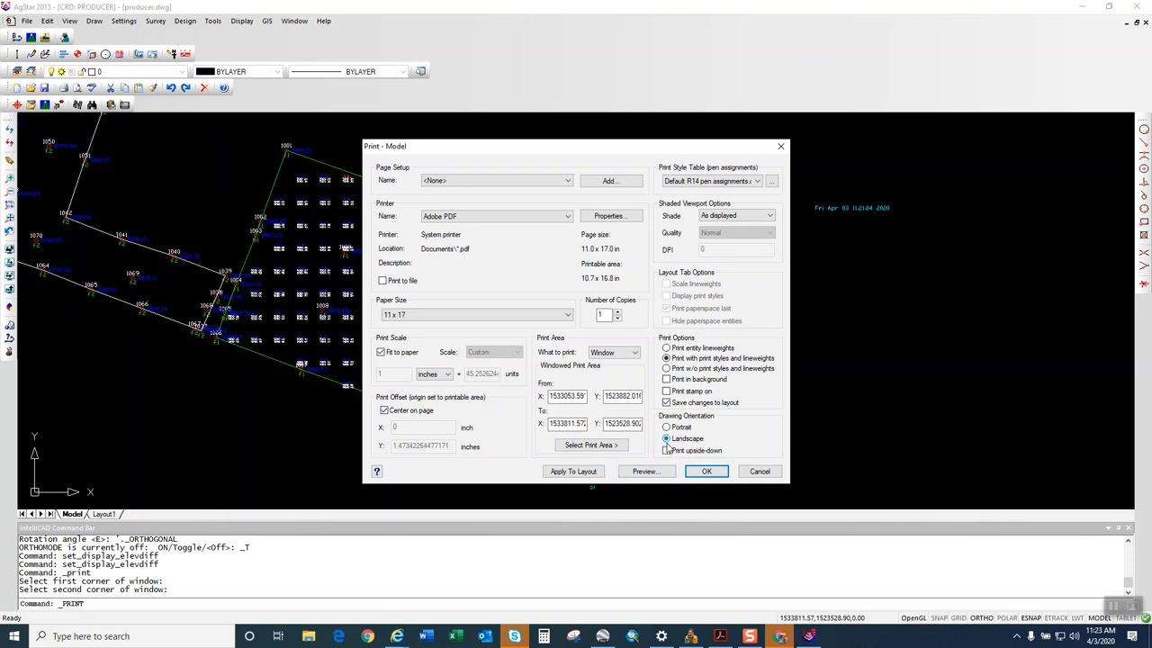
pyautogui.click(646, 471)
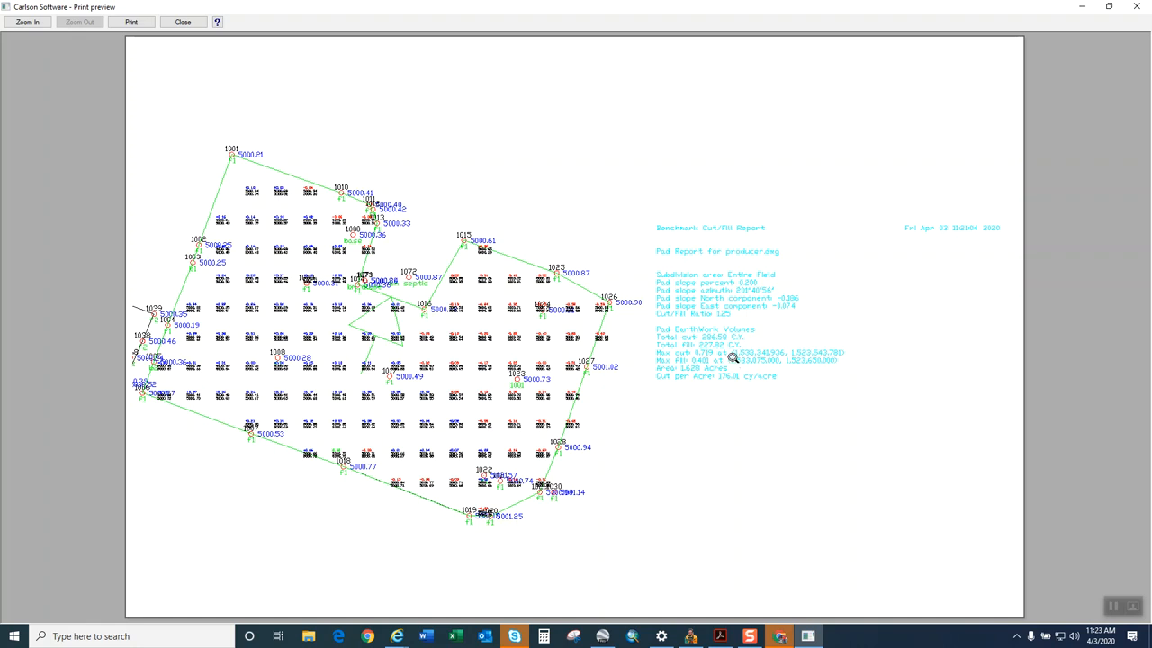
pyautogui.moveTo(612, 296)
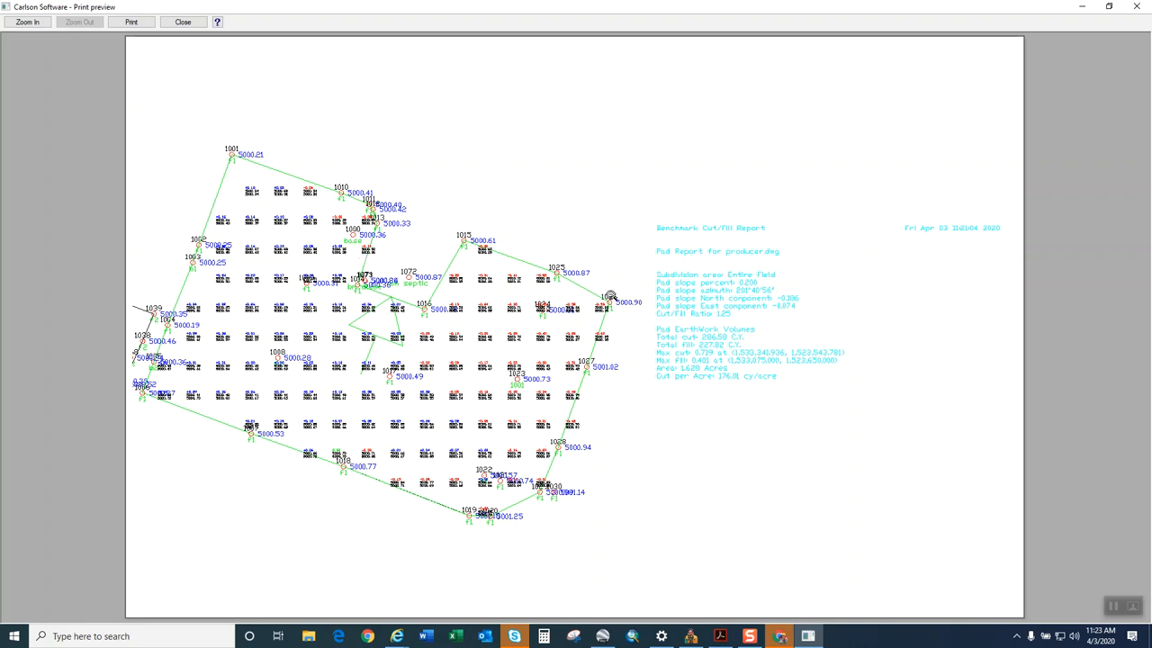
pyautogui.moveTo(575, 240)
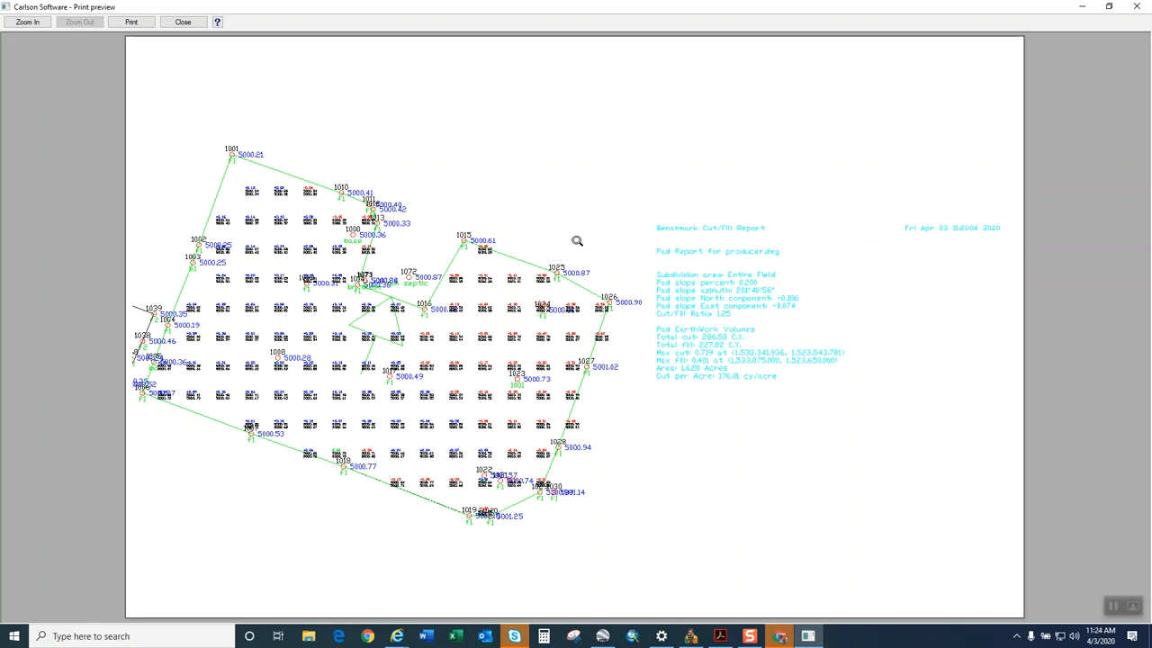
pyautogui.click(183, 22)
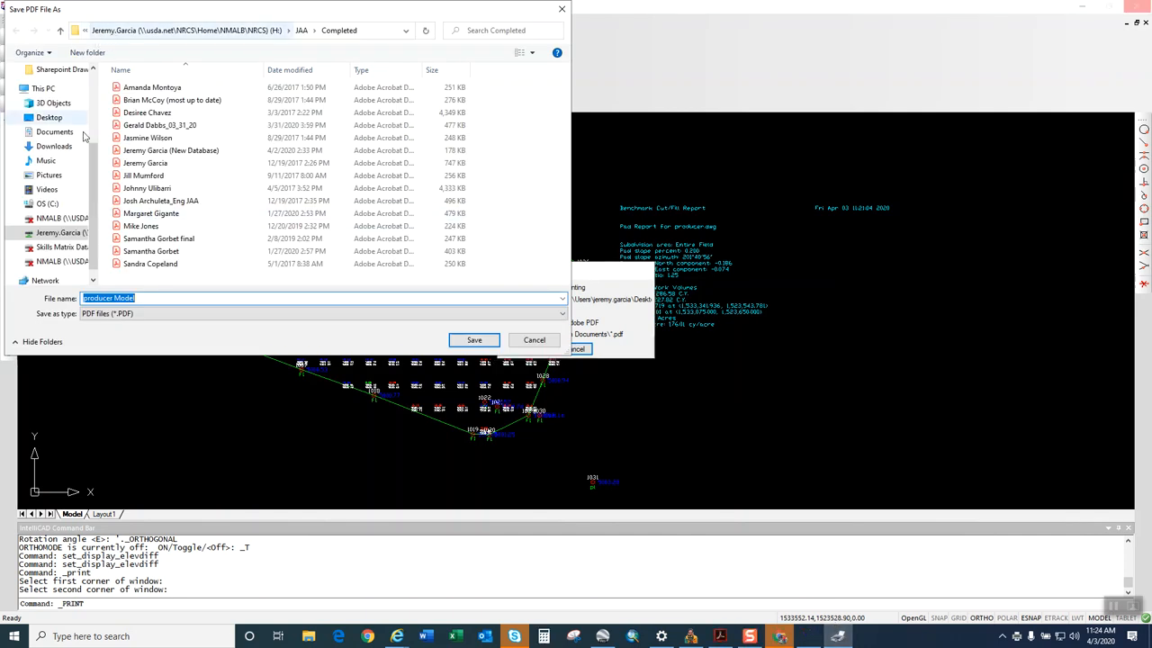
# Save the PDF to the Desktop as 'producer east field design'.
pyautogui.click(49, 117)
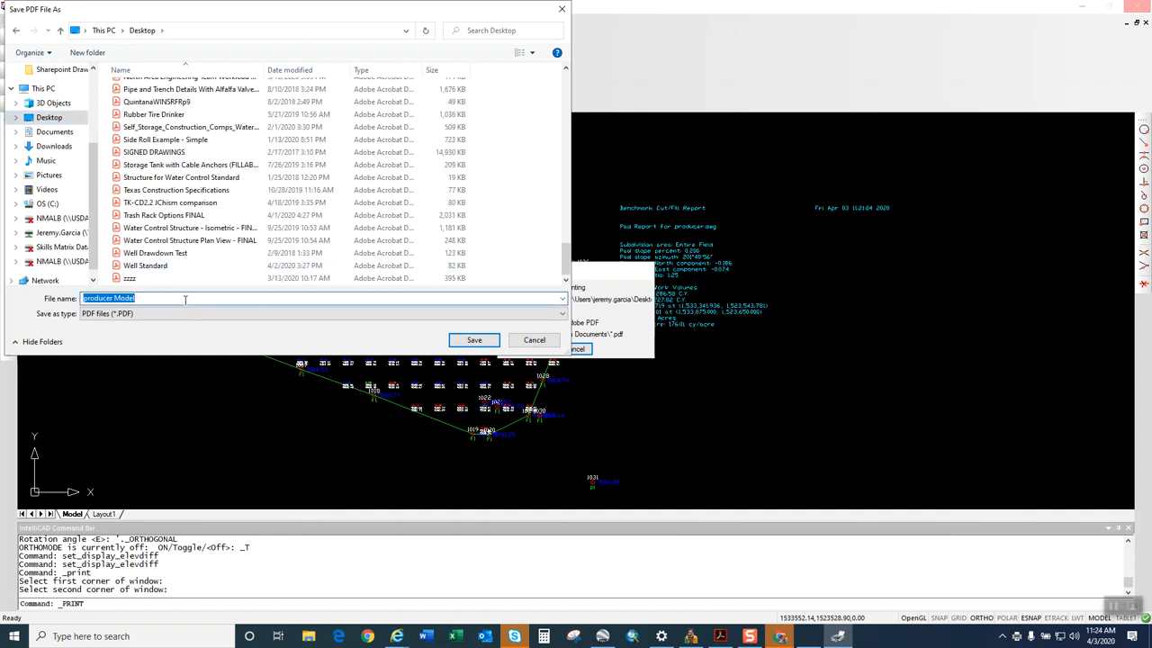
pyautogui.write('producer')
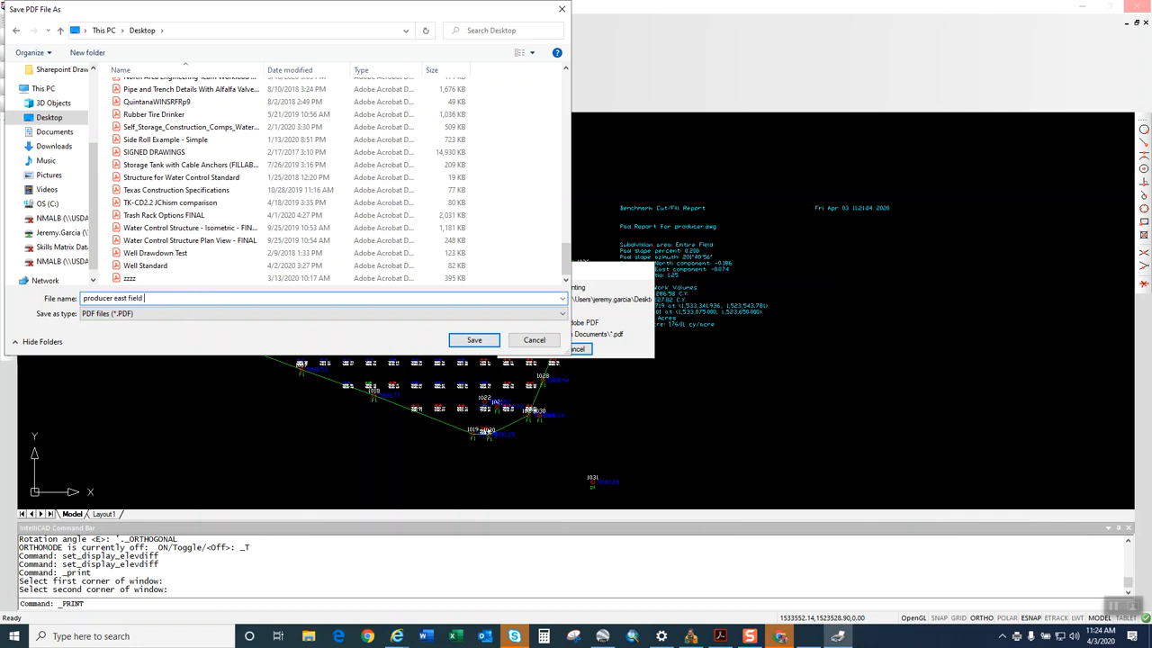
pyautogui.click(474, 340)
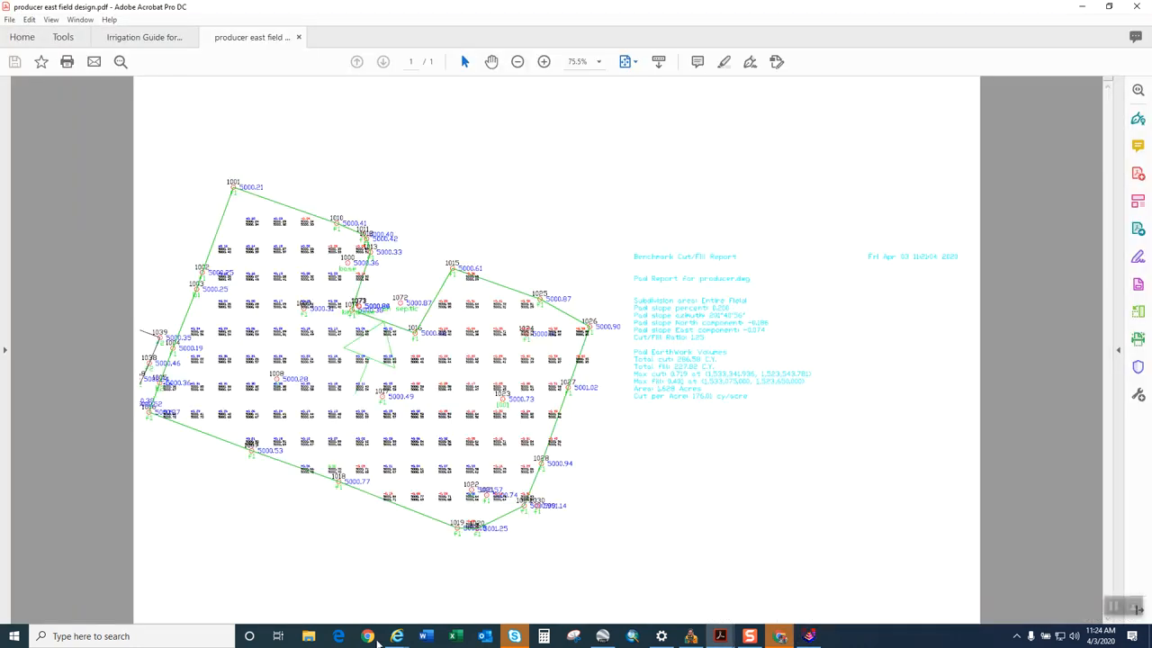
pyautogui.moveTo(368, 636)
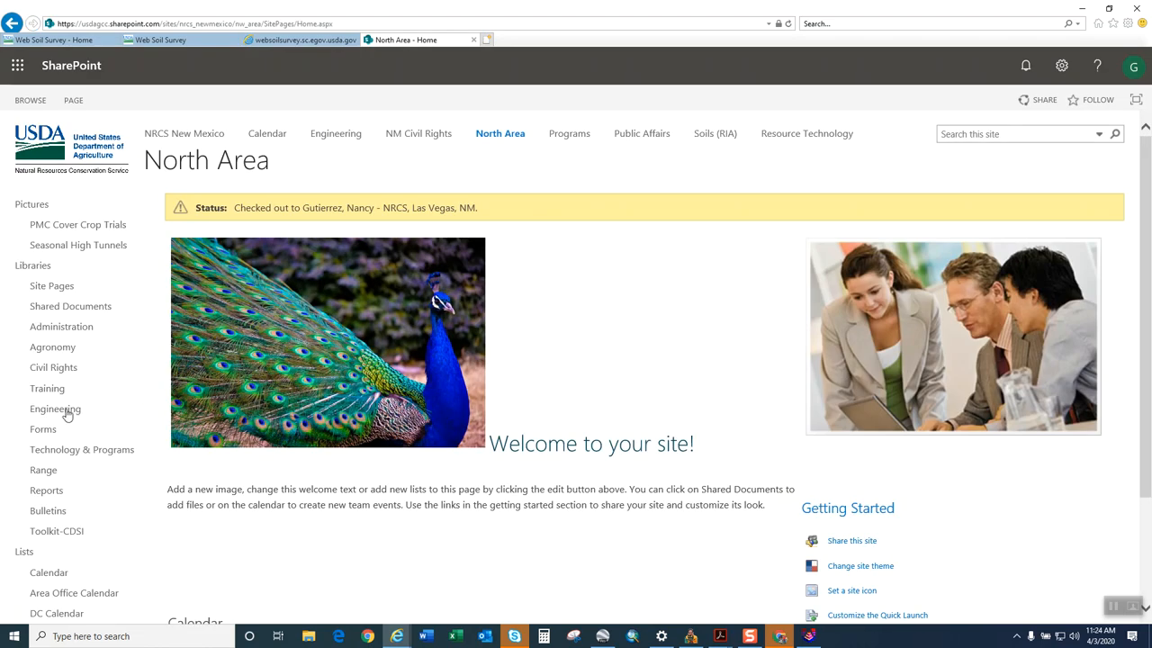
# Download Blank Layout Drawing (Horizontal) from Engineering Fillable Drawings, saving it as 'Land Leveling Design'.
pyautogui.click(55, 408)
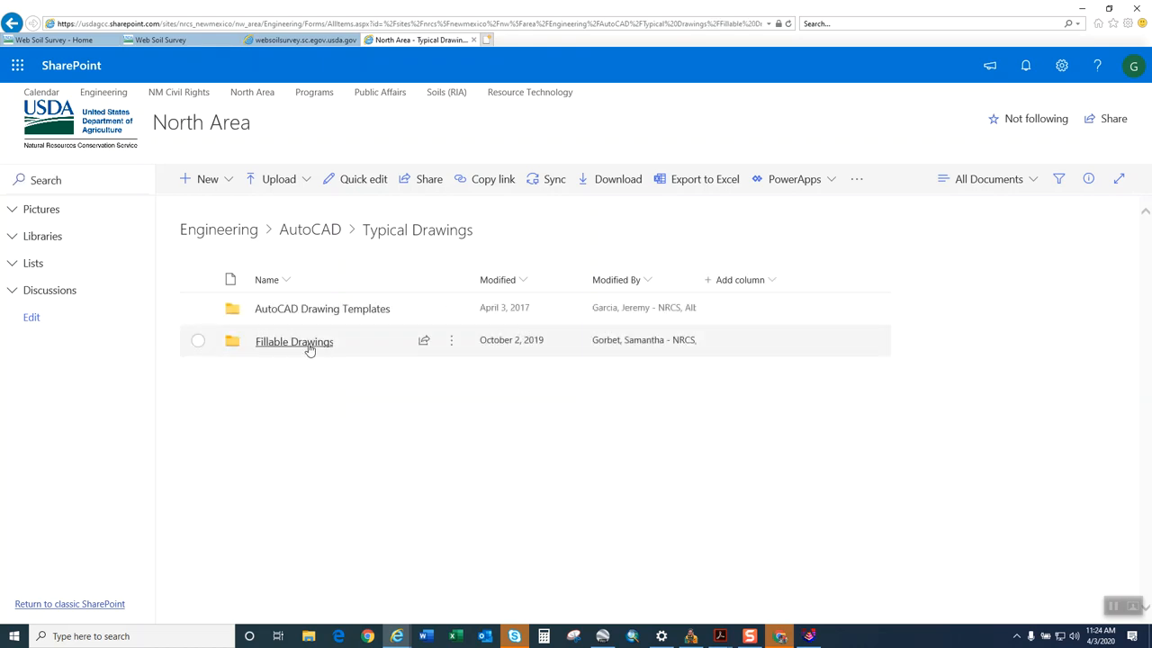
pyautogui.click(294, 341)
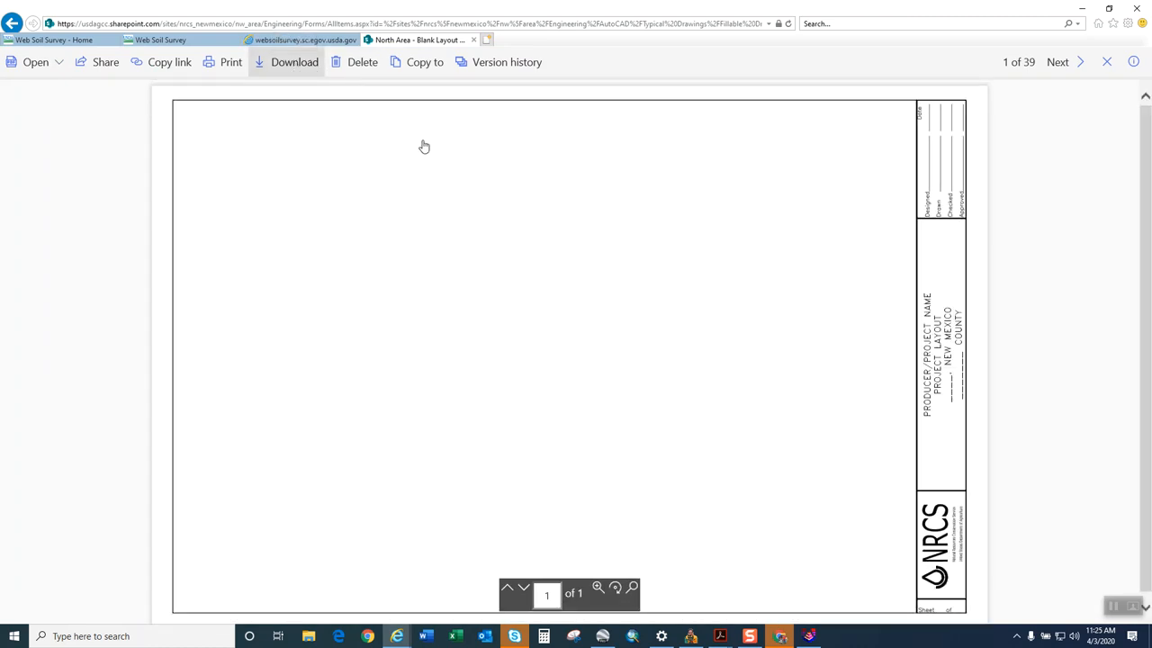
pyautogui.click(295, 61)
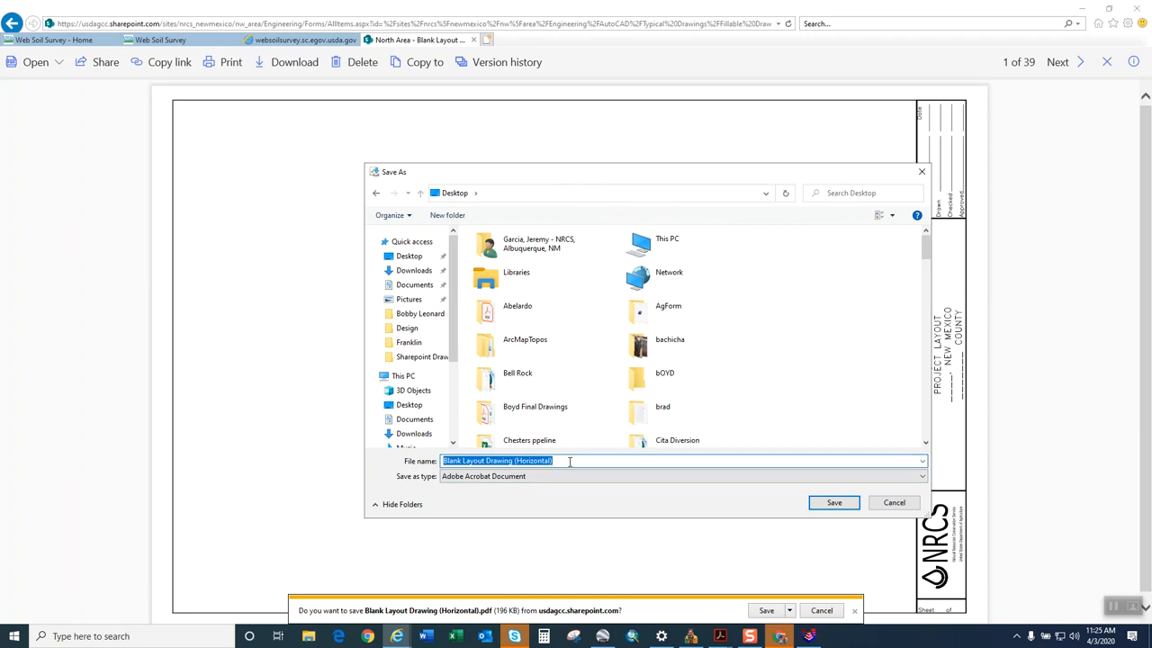
pyautogui.write('Lan')
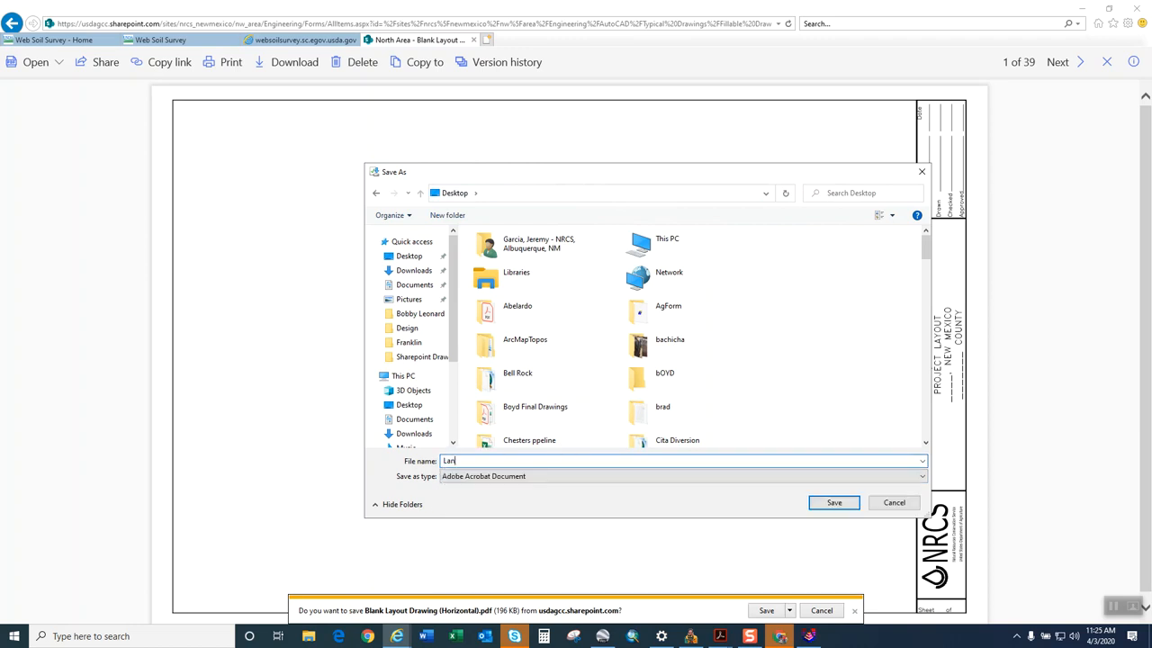
pyautogui.write('Land Leveling De')
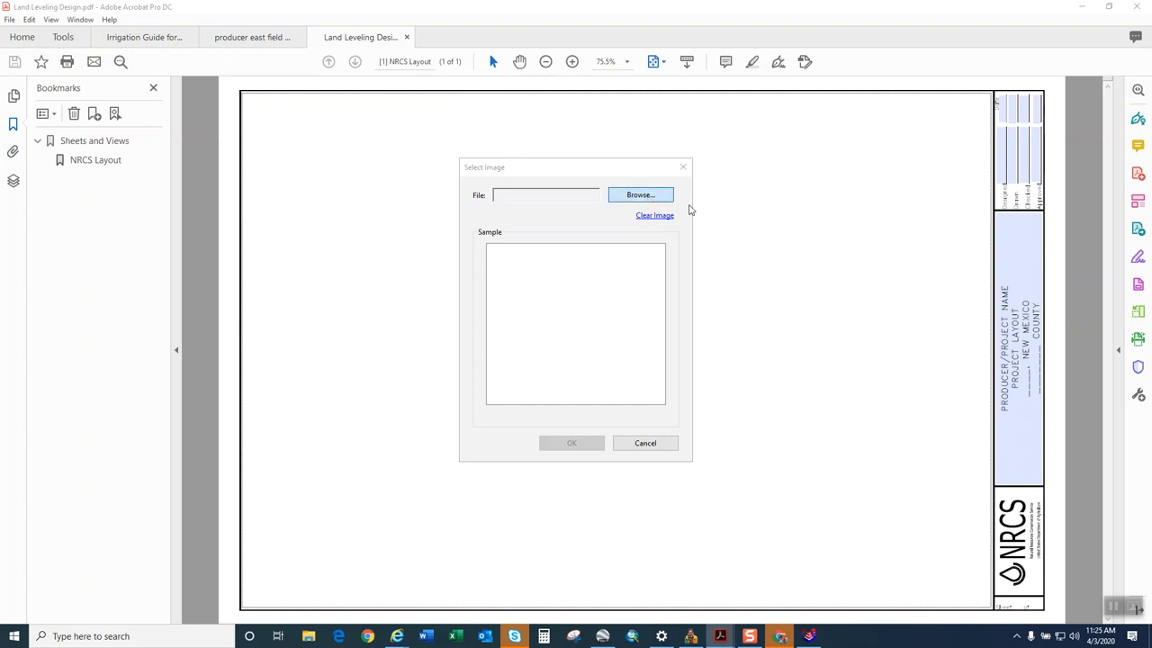
# Load the producer east field design PDF as the image for the layout.
pyautogui.click(640, 195)
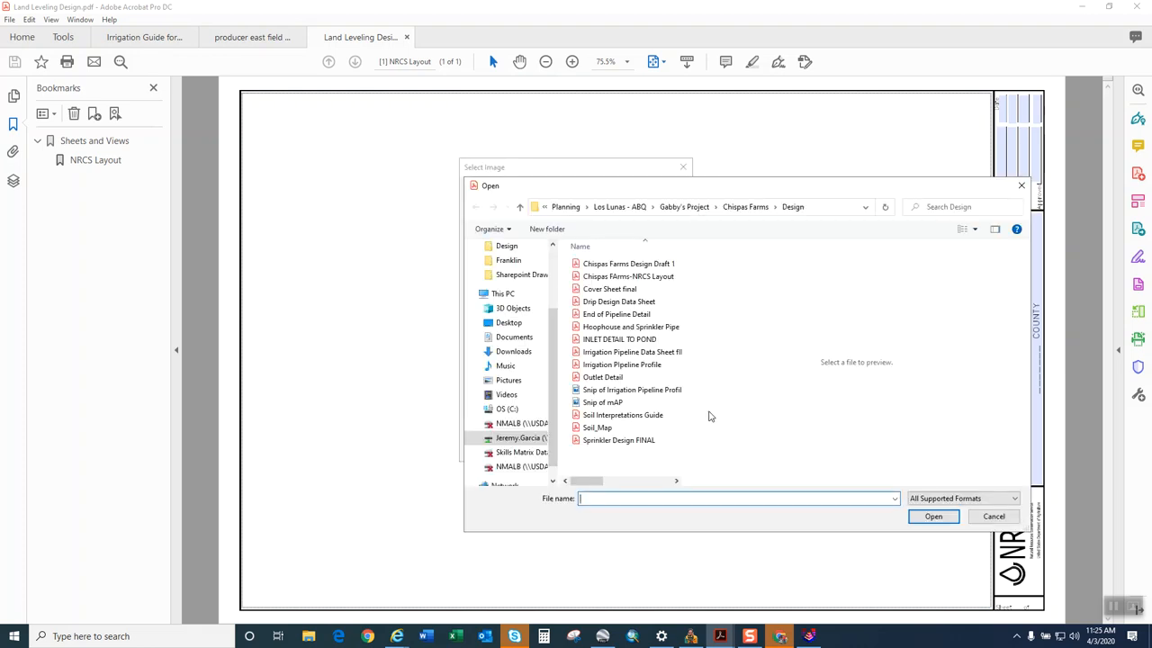
pyautogui.moveTo(690, 416)
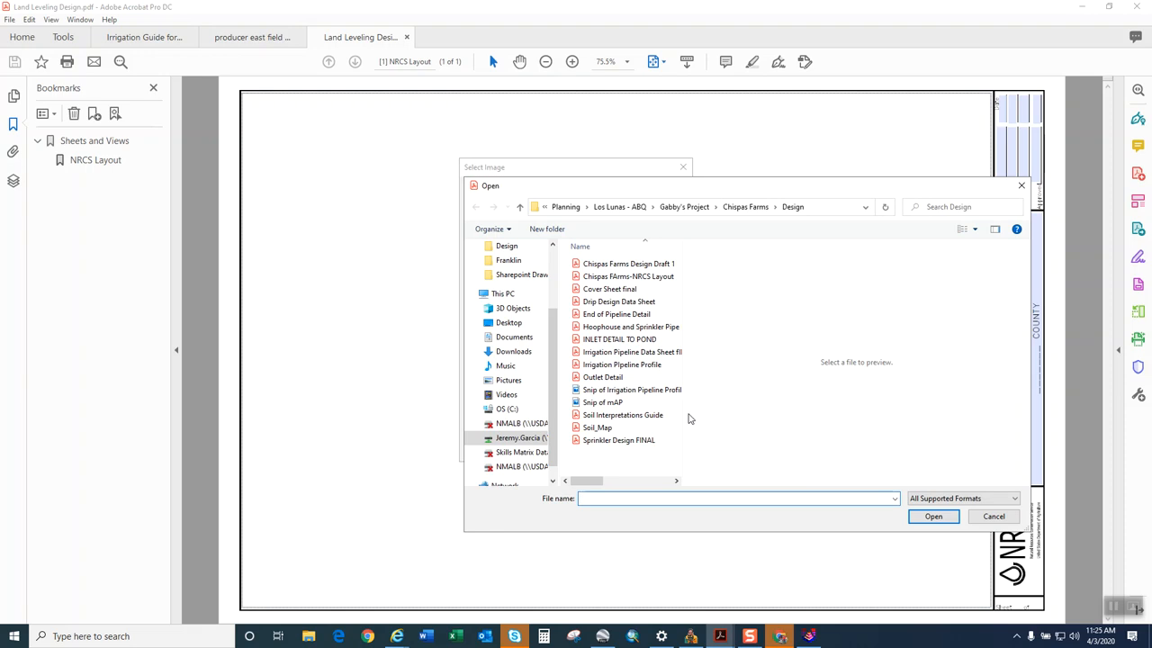
pyautogui.moveTo(725, 415)
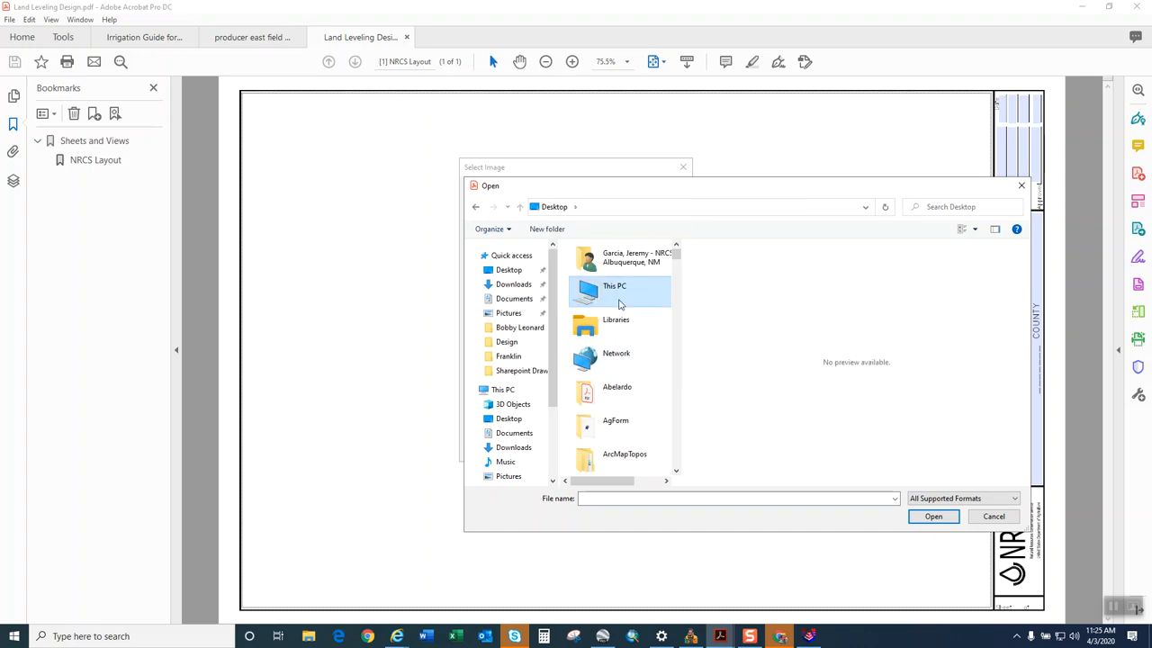
pyautogui.scroll(-3)
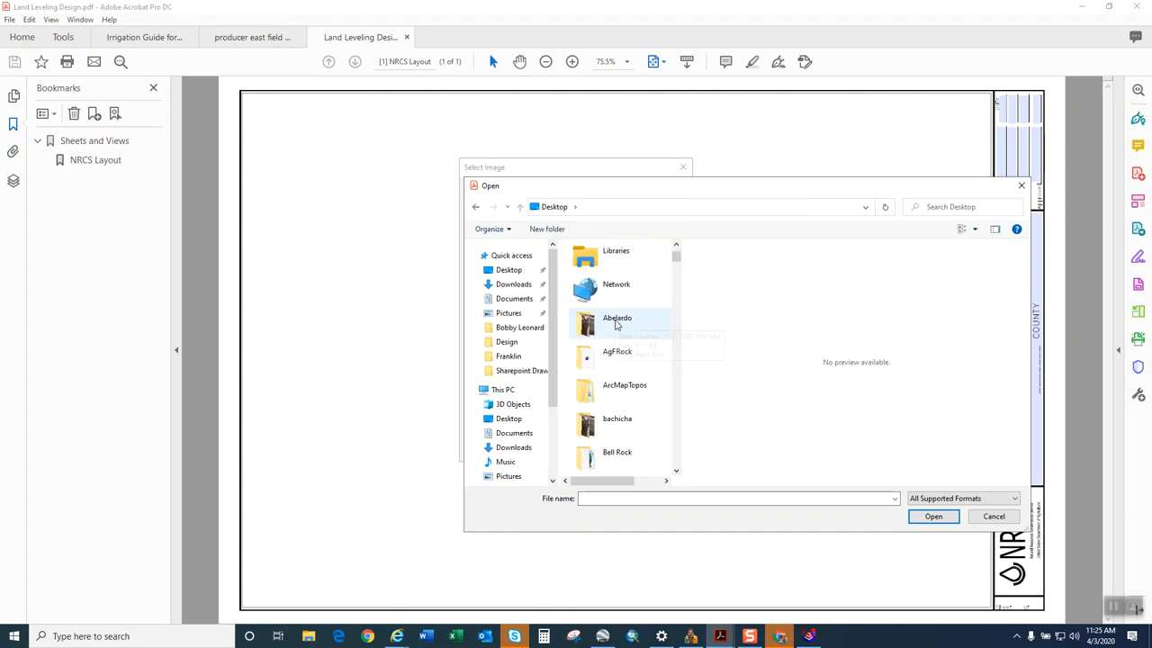
pyautogui.scroll(-3)
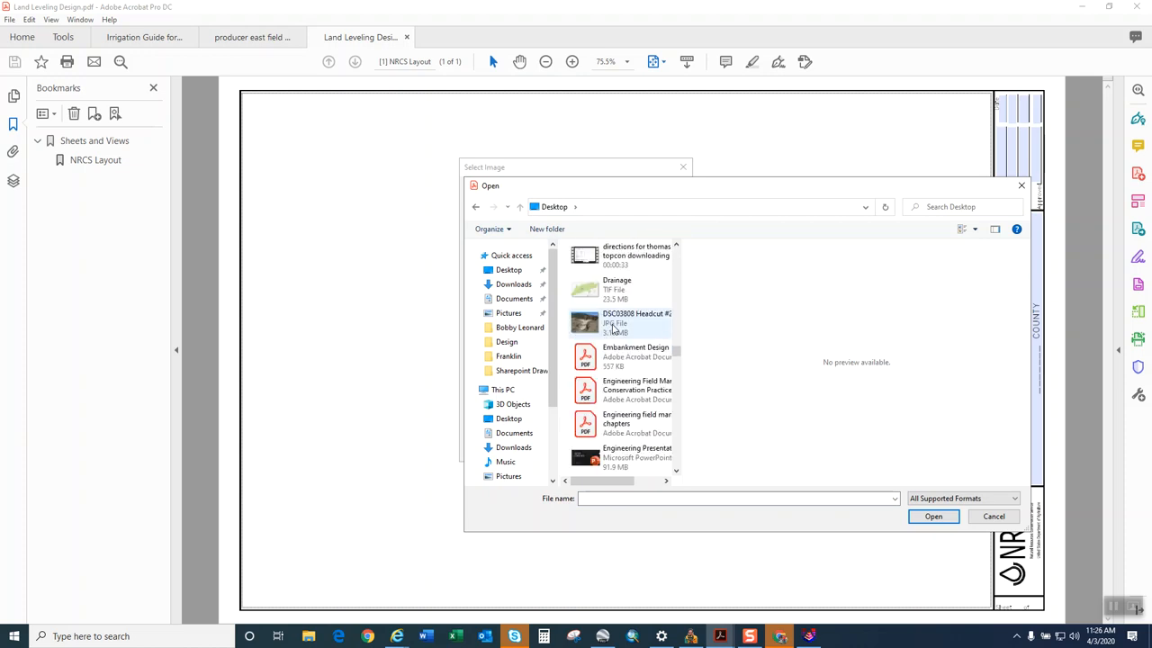
pyautogui.scroll(-3)
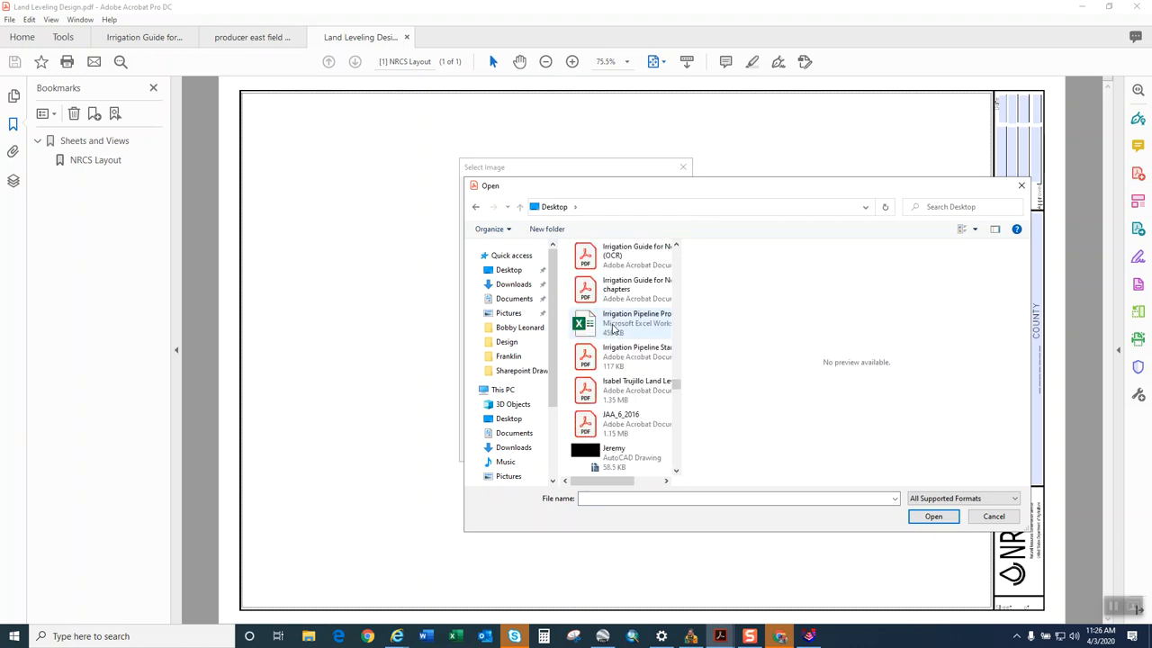
pyautogui.scroll(-3)
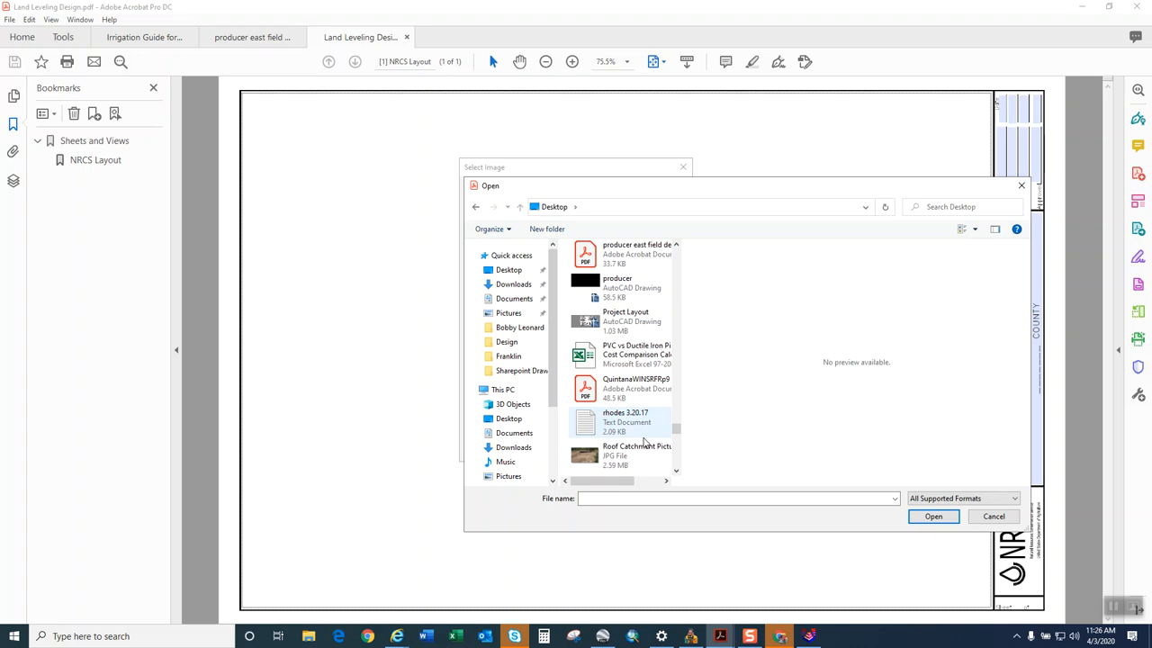
pyautogui.click(630, 254)
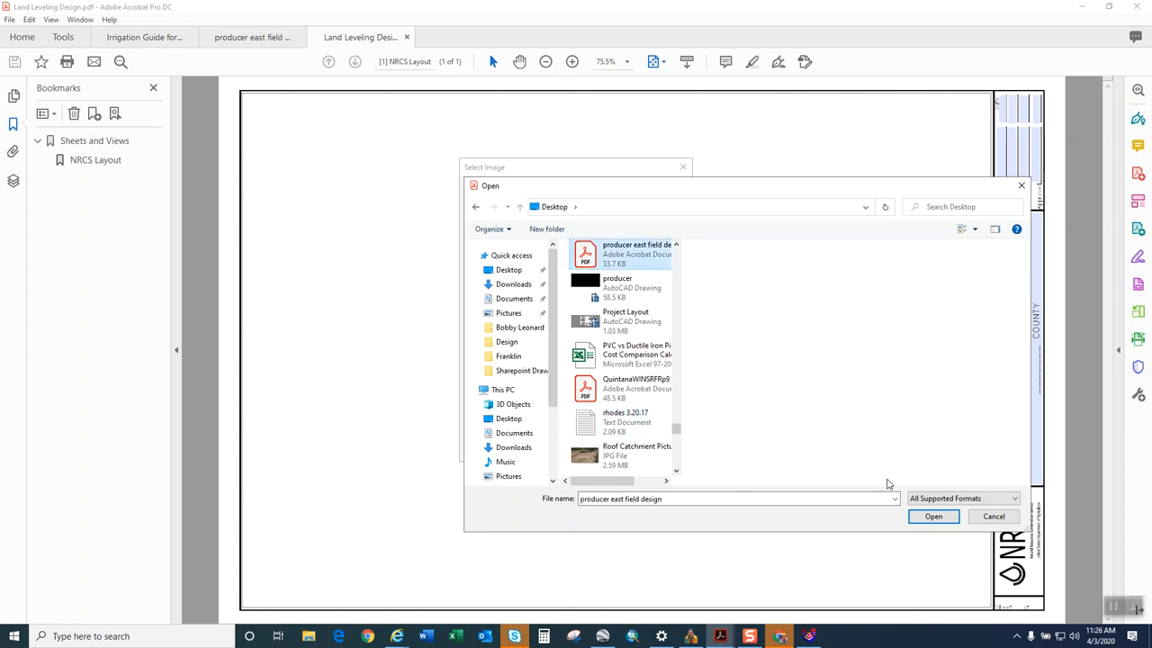
pyautogui.click(992, 516)
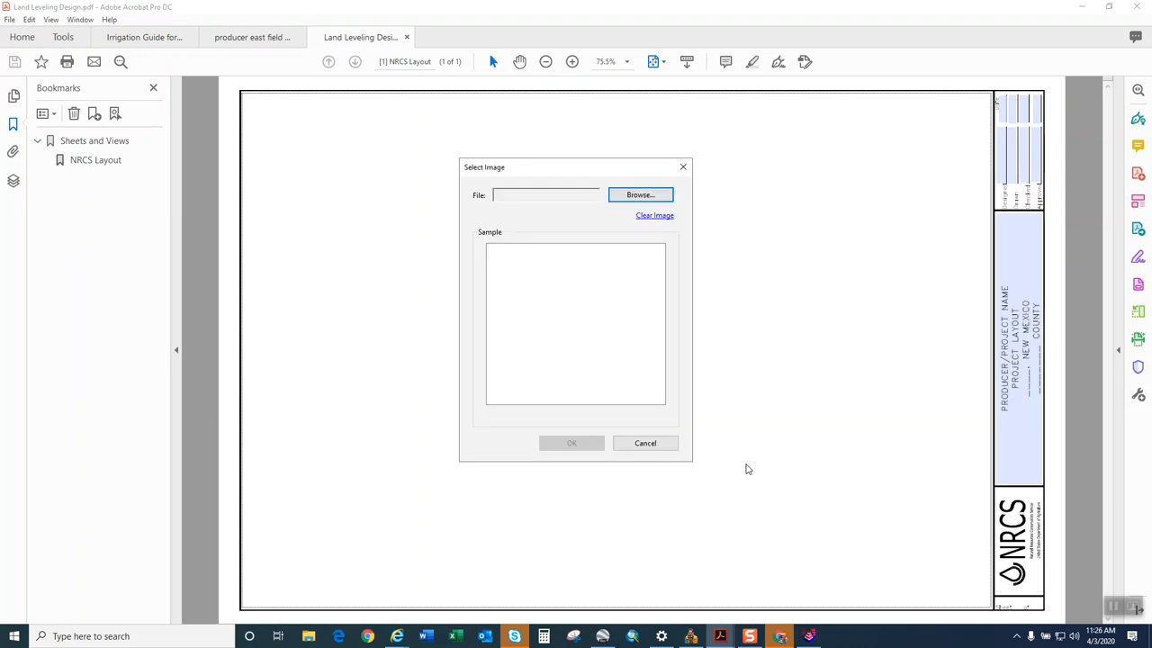
# Place the grid image on the sheet and zoom in to check cut/fill values.
pyautogui.click(640, 194)
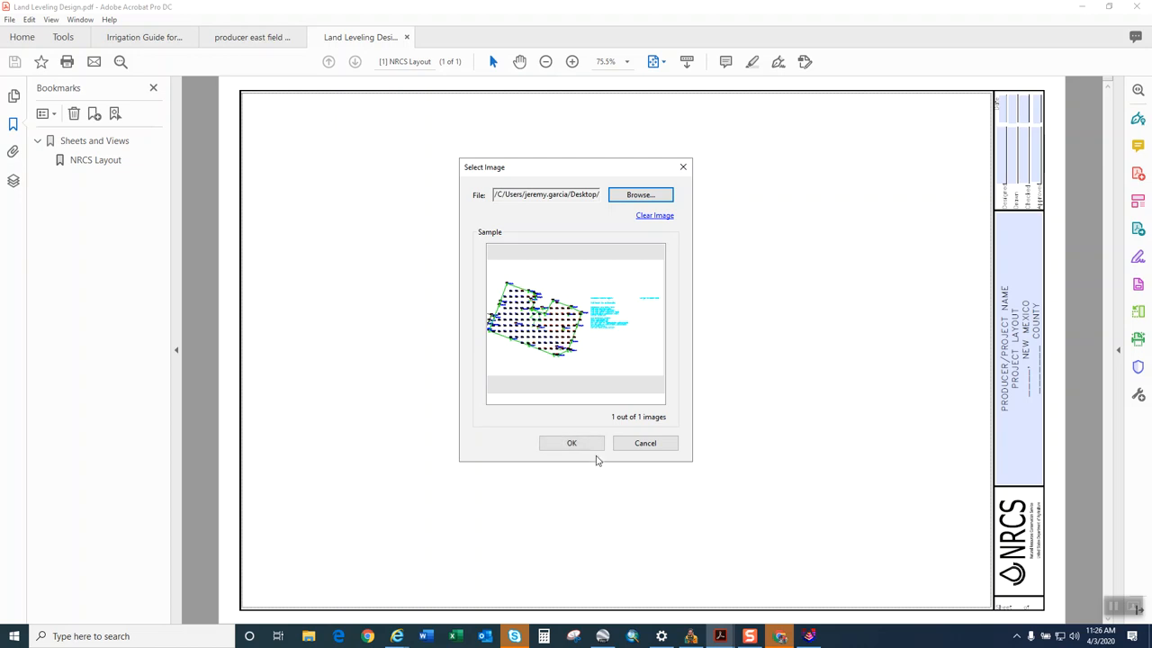
pyautogui.click(572, 443)
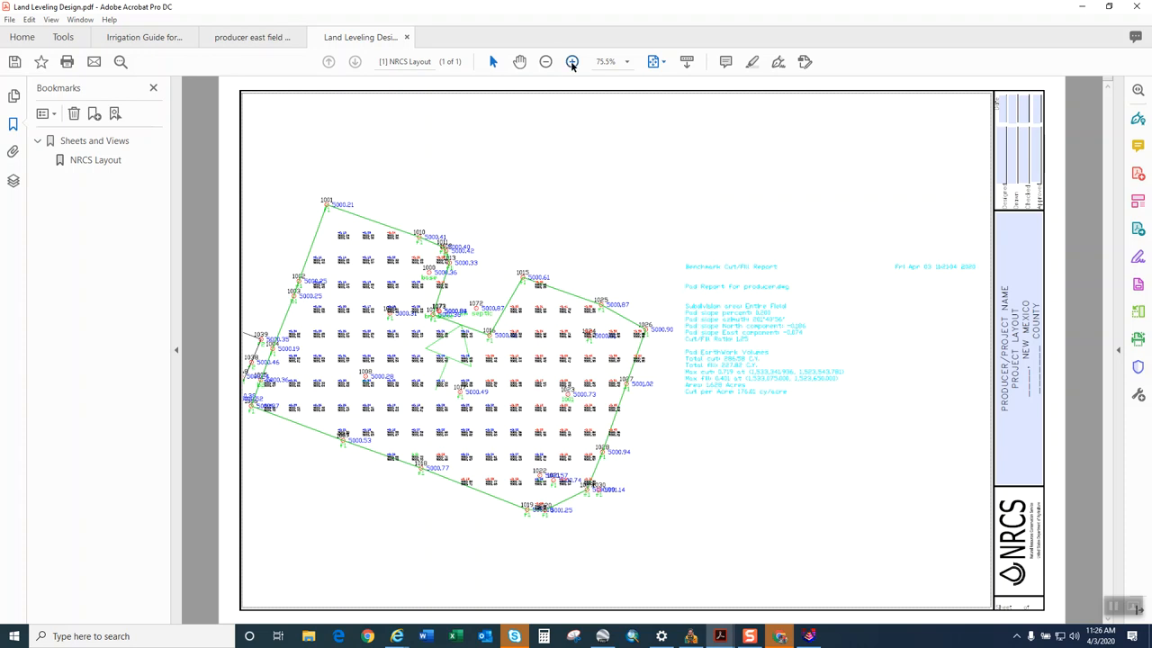
pyautogui.click(572, 62)
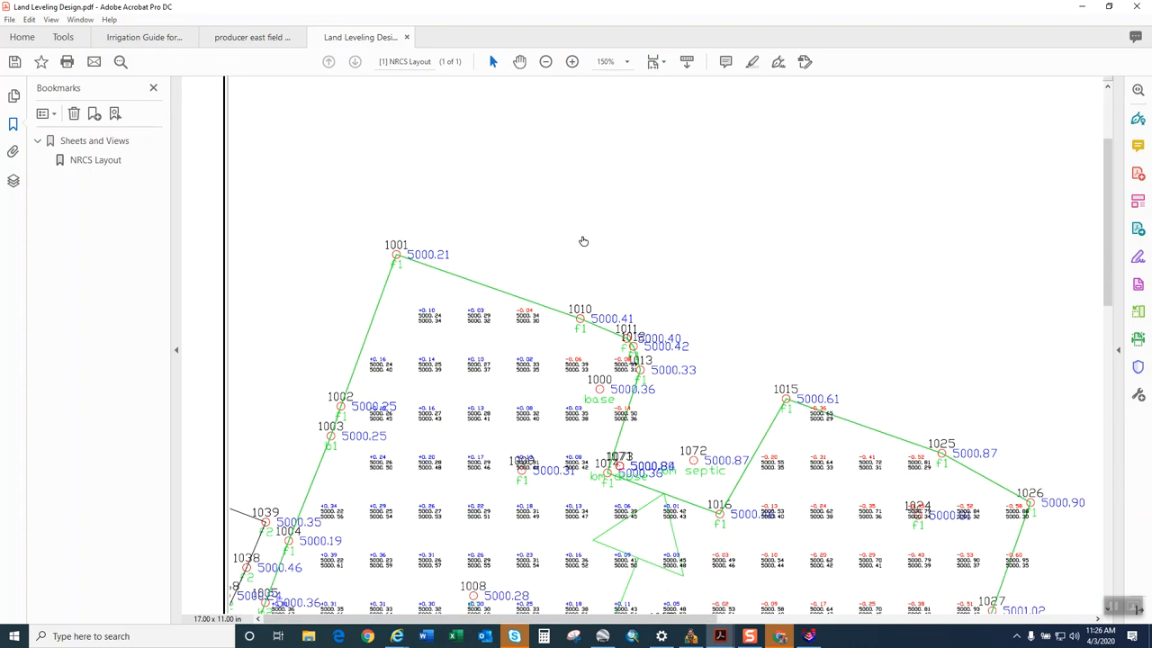
pyautogui.scroll(-3)
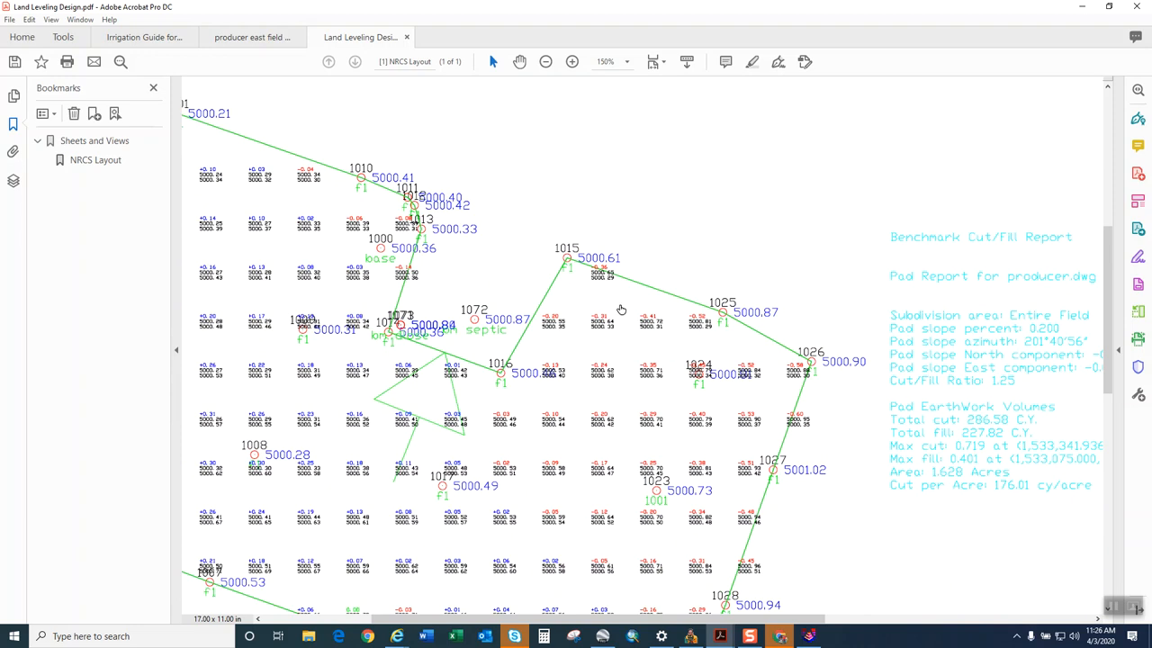
pyautogui.scroll(-3)
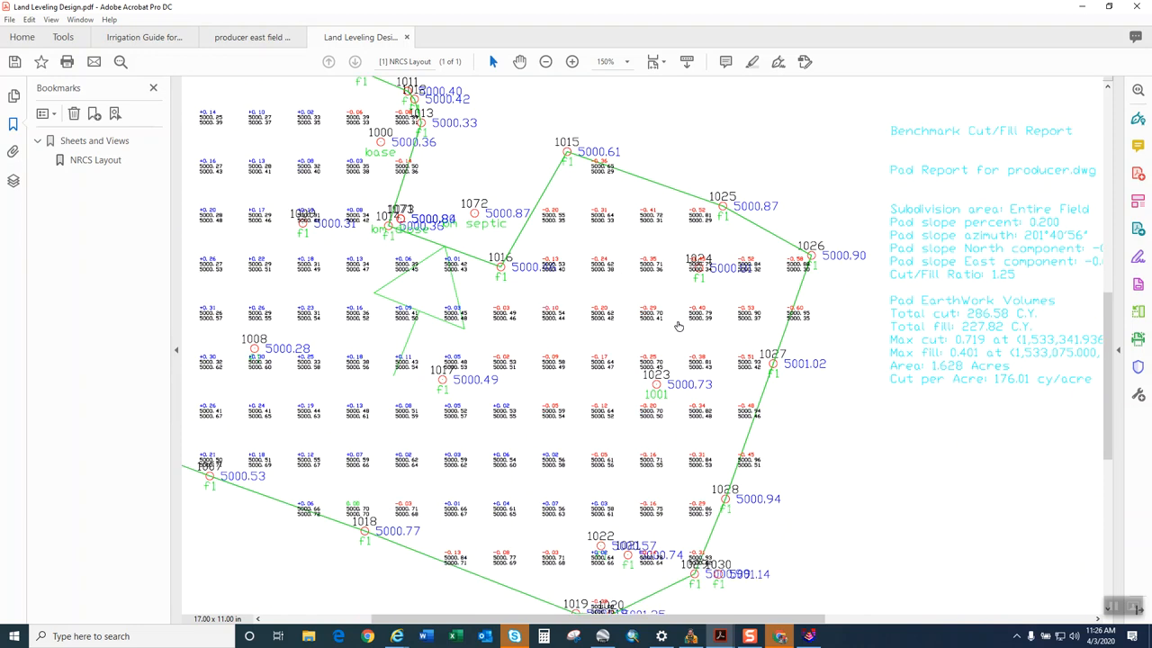
pyautogui.moveTo(536, 310)
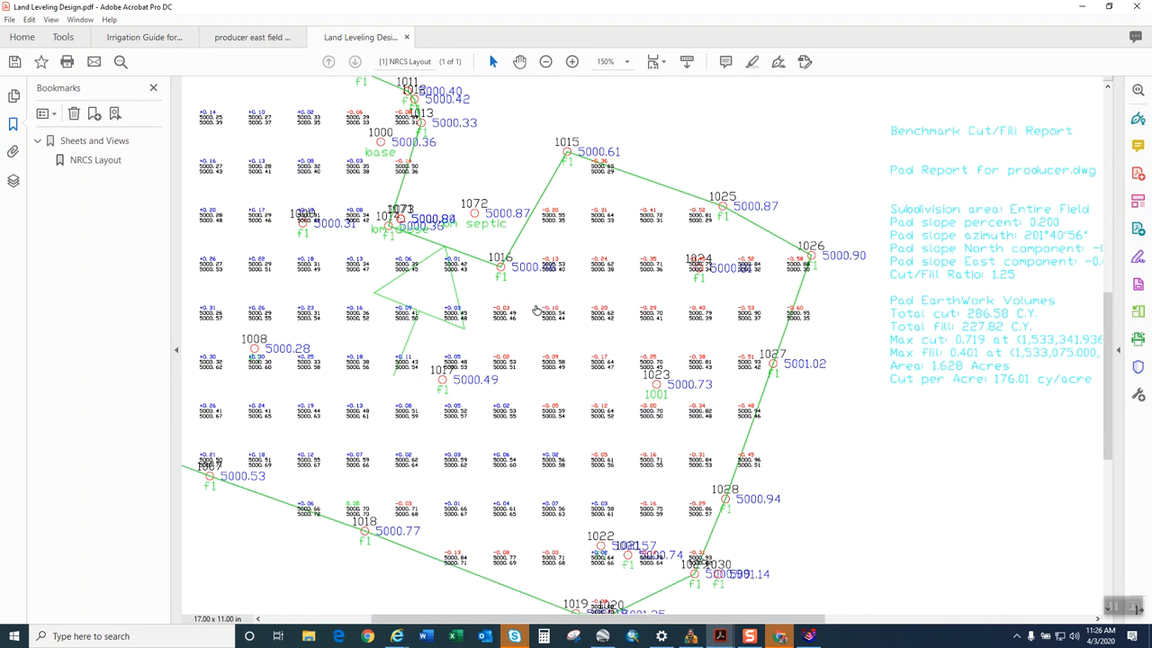
pyautogui.scroll(-3)
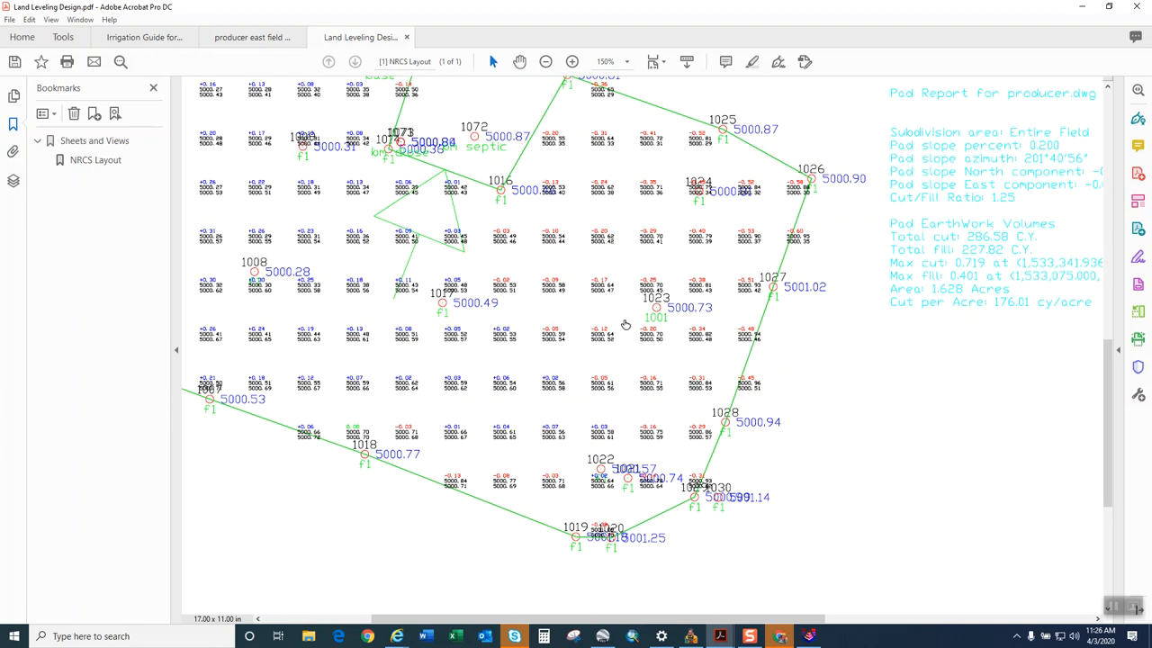
pyautogui.moveTo(675, 439)
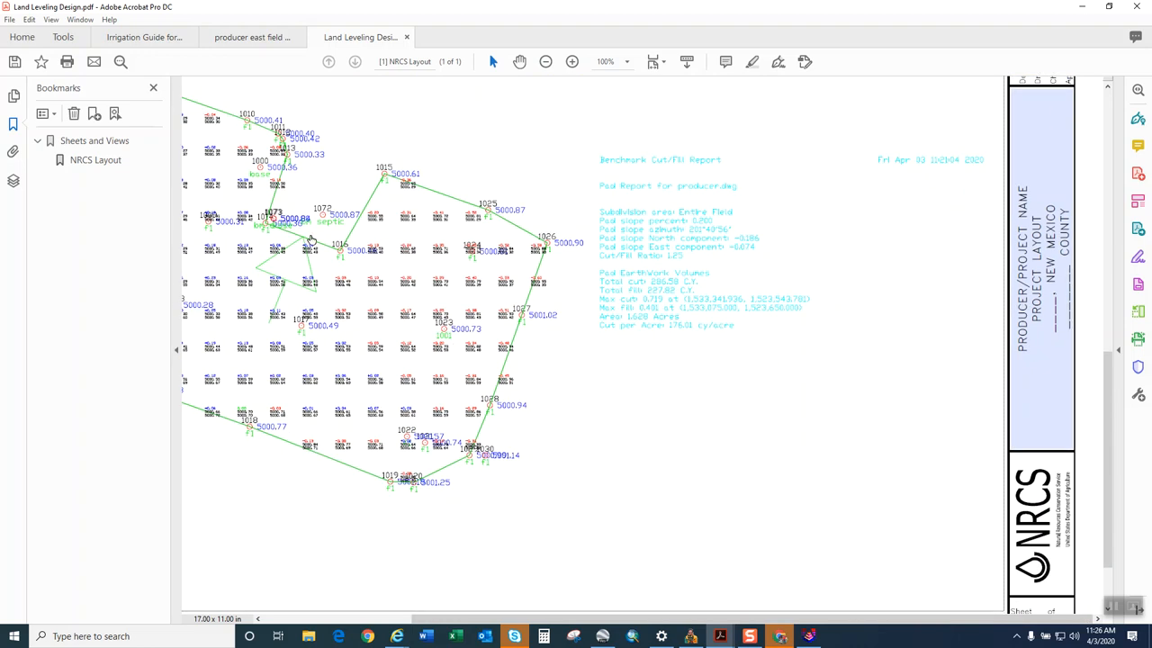
pyautogui.moveTo(304, 270)
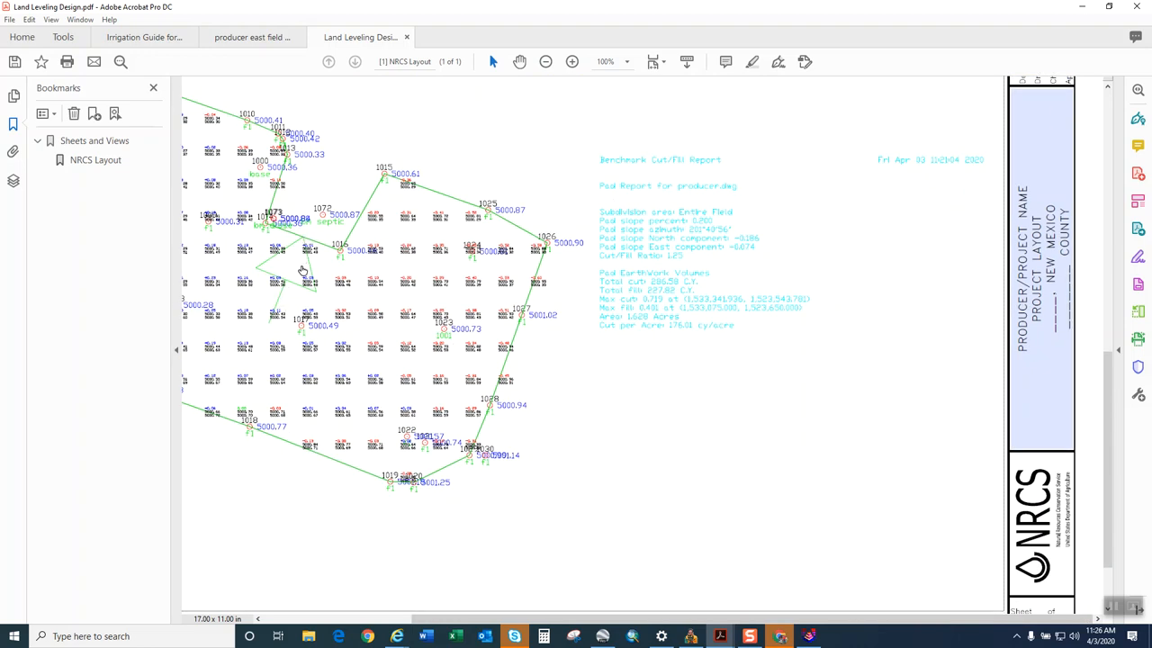
pyautogui.scroll(-3)
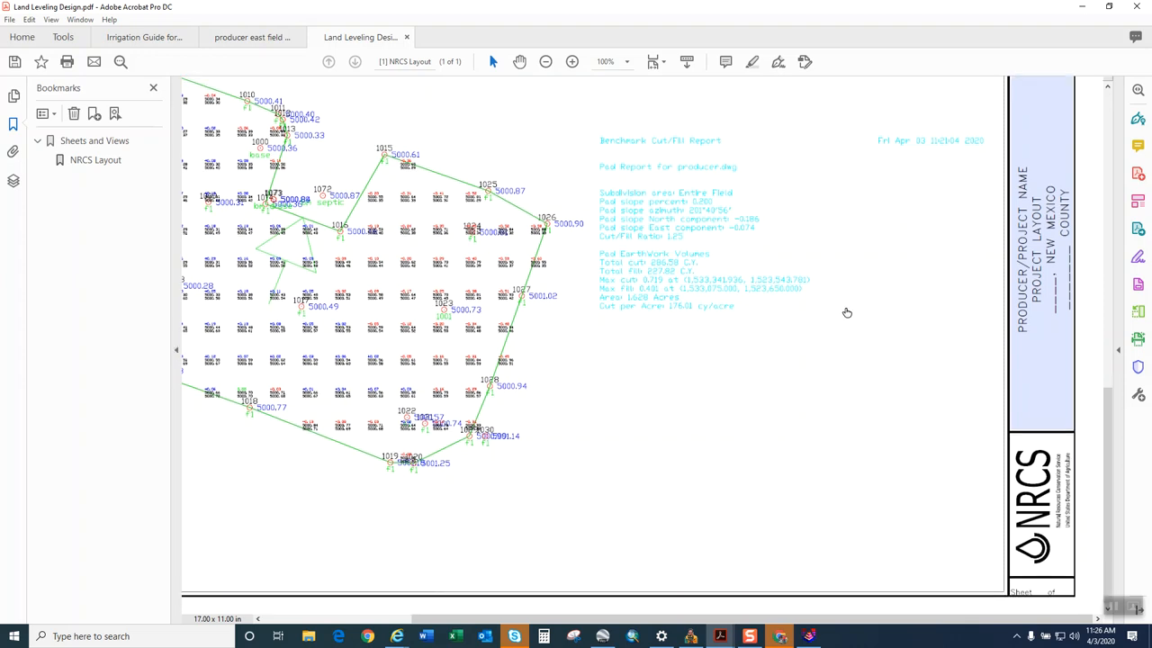
pyautogui.moveTo(777, 367)
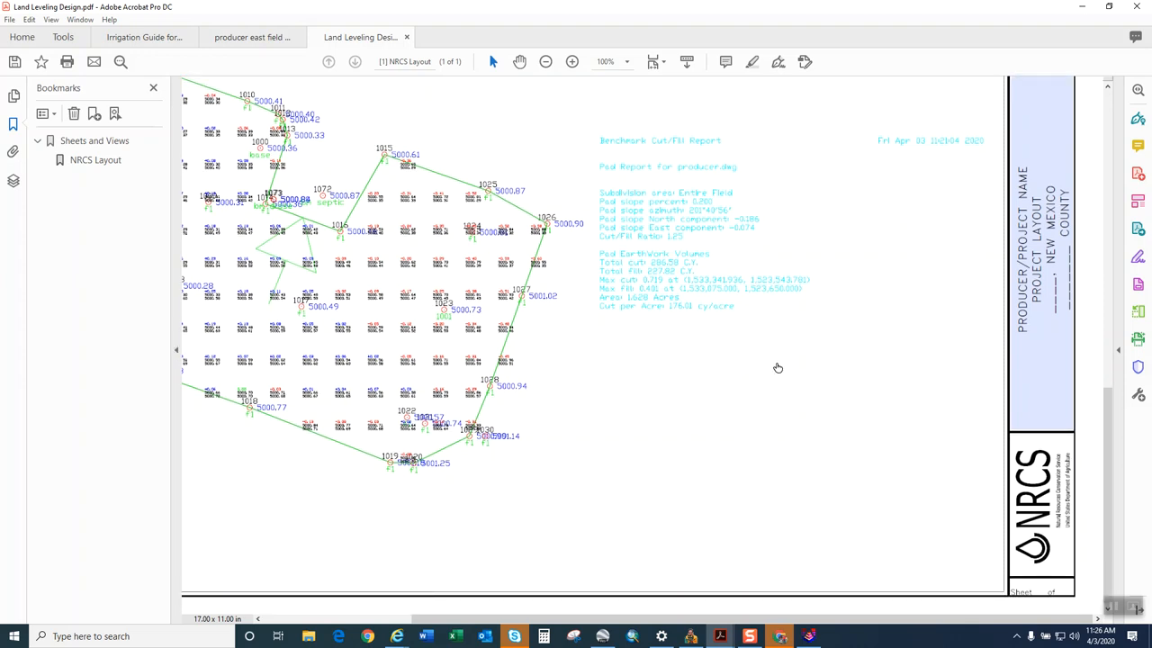
pyautogui.doubleClick(1023, 176)
pyautogui.write('EAST FIELD LAND LEVELING DESIGN')
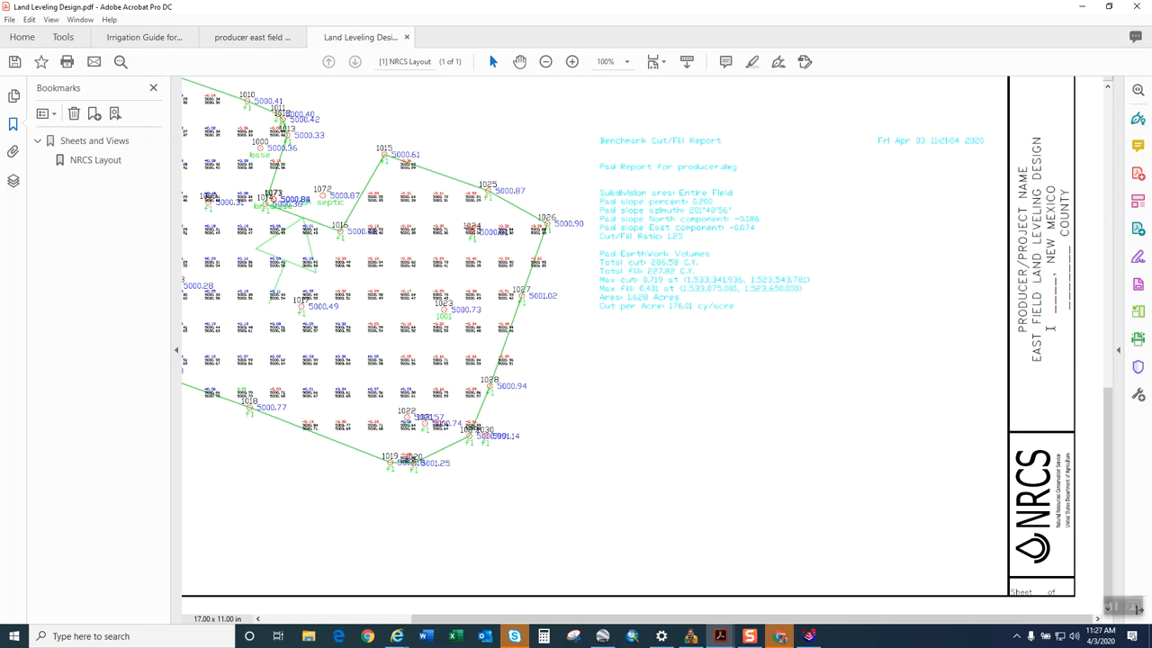
pyautogui.moveTo(795, 172)
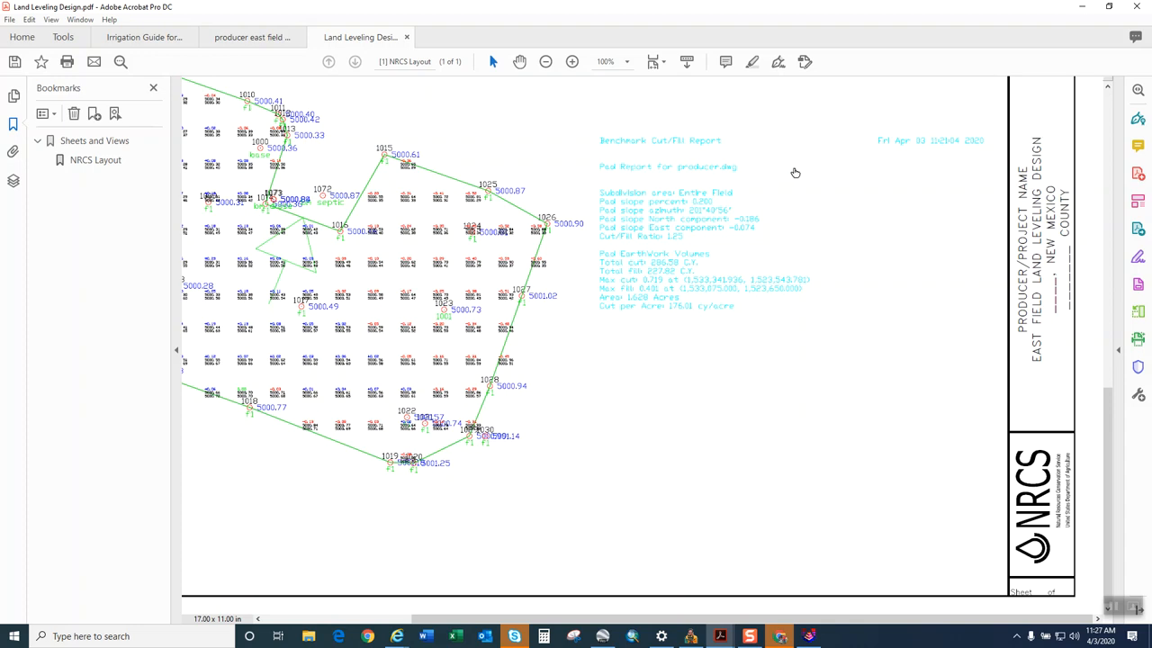
pyautogui.moveTo(671, 340)
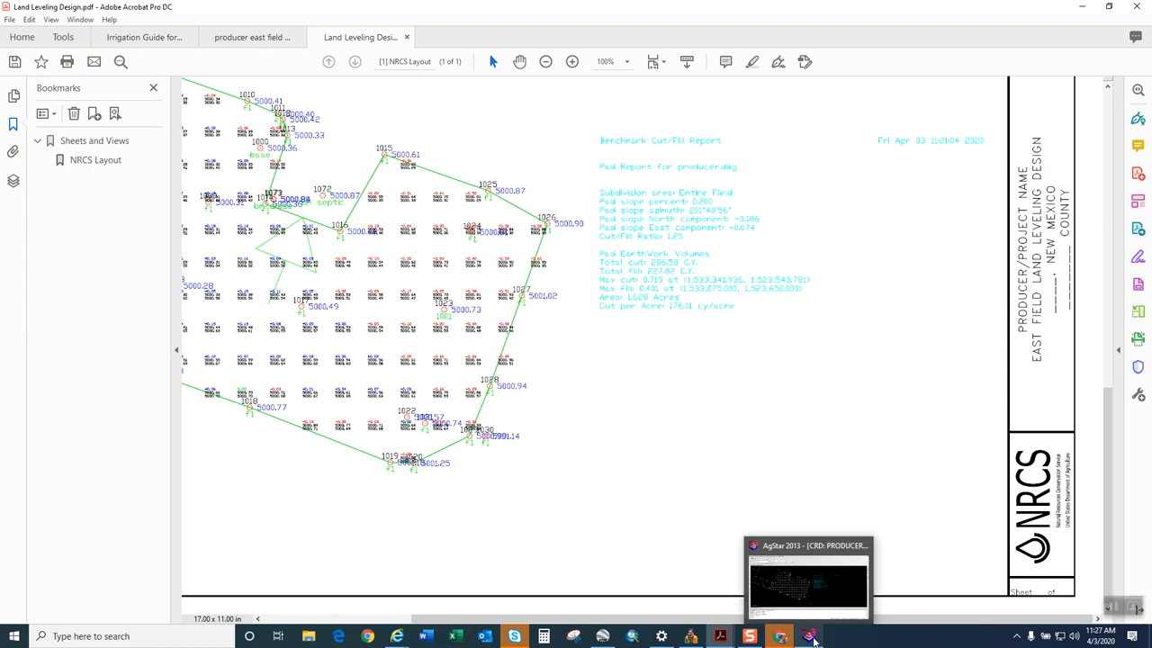
# Switch back to the producer.dwg drawing in AgStar.
pyautogui.click(807, 637)
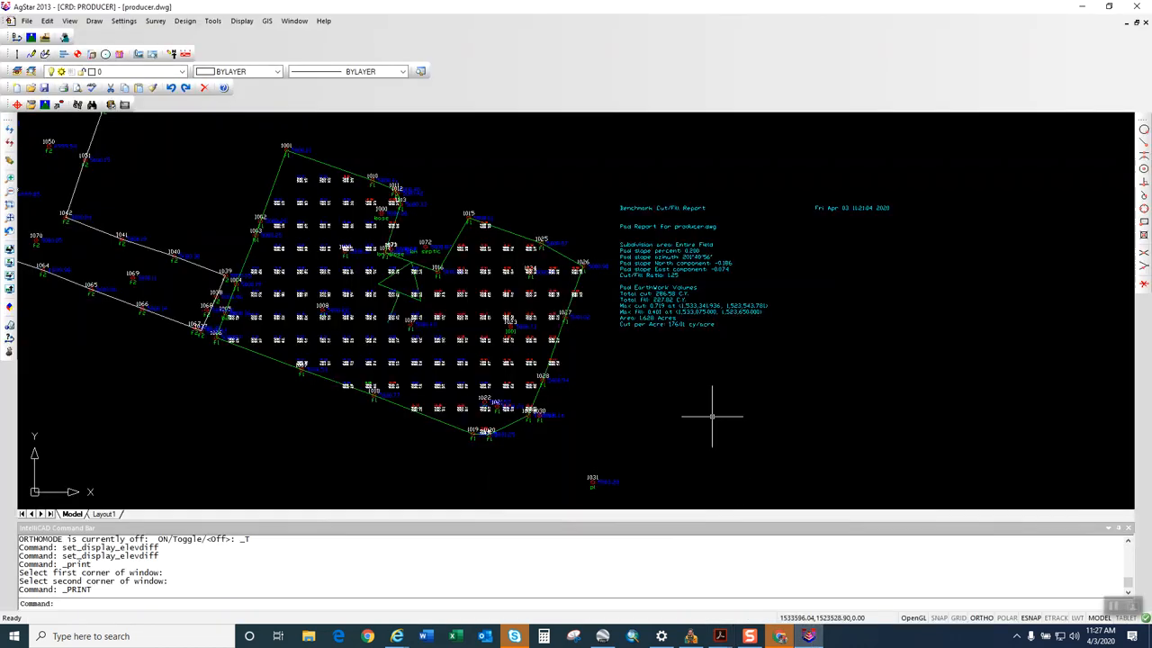
pyautogui.moveTo(765, 352)
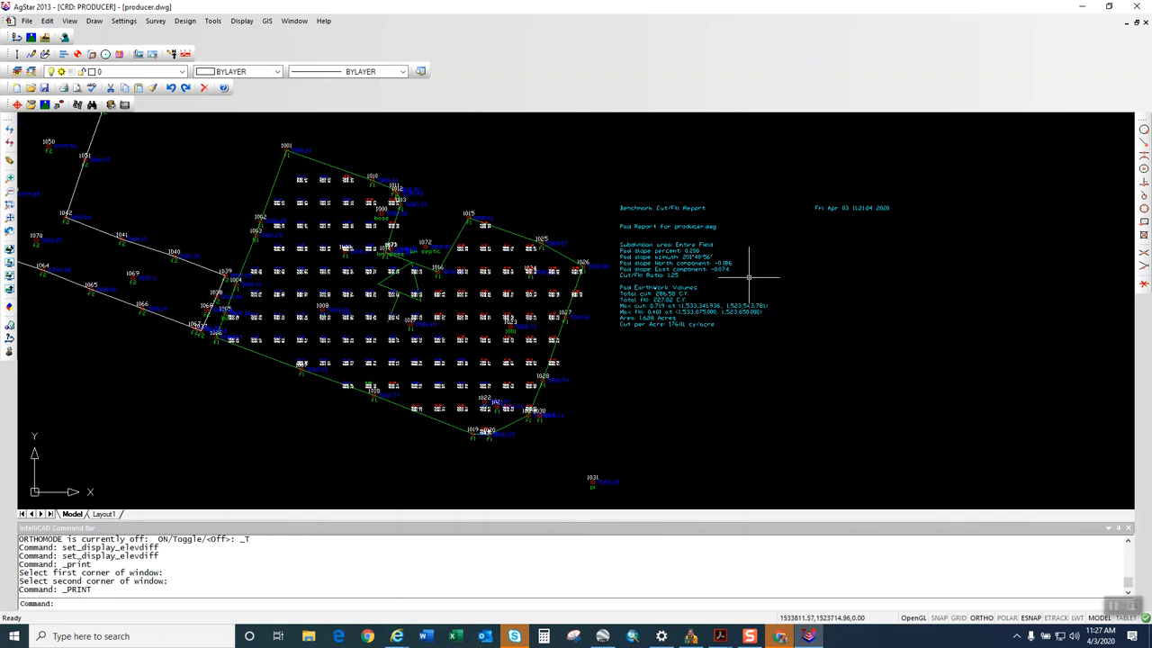
pyautogui.moveTo(688, 349)
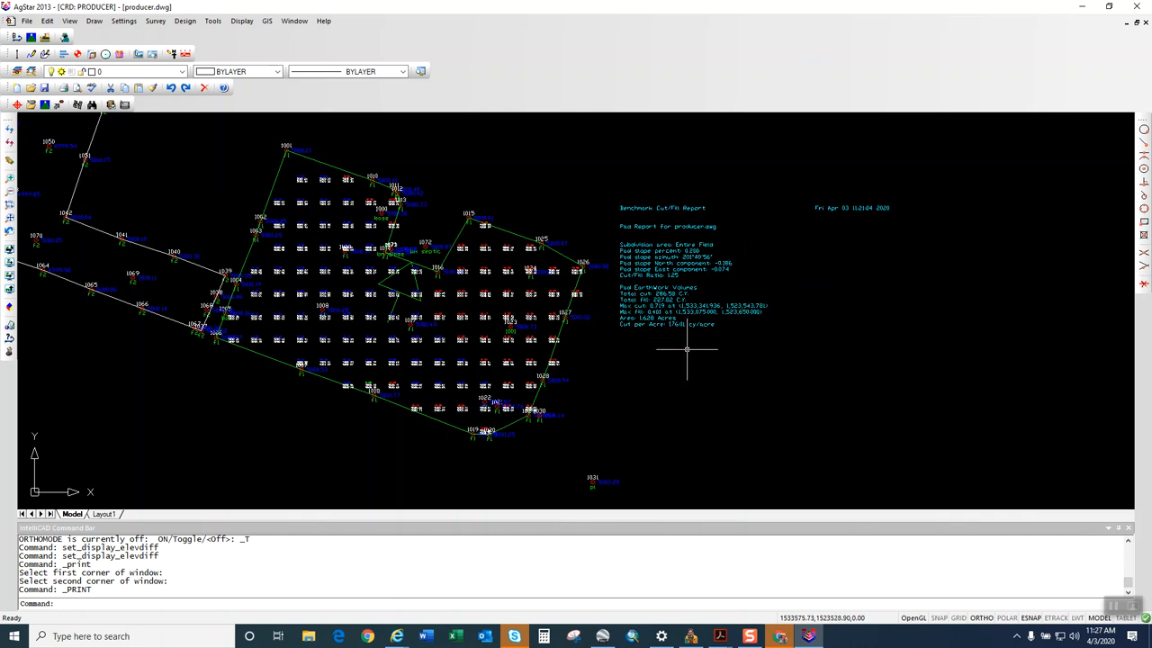
pyautogui.moveTo(695, 364)
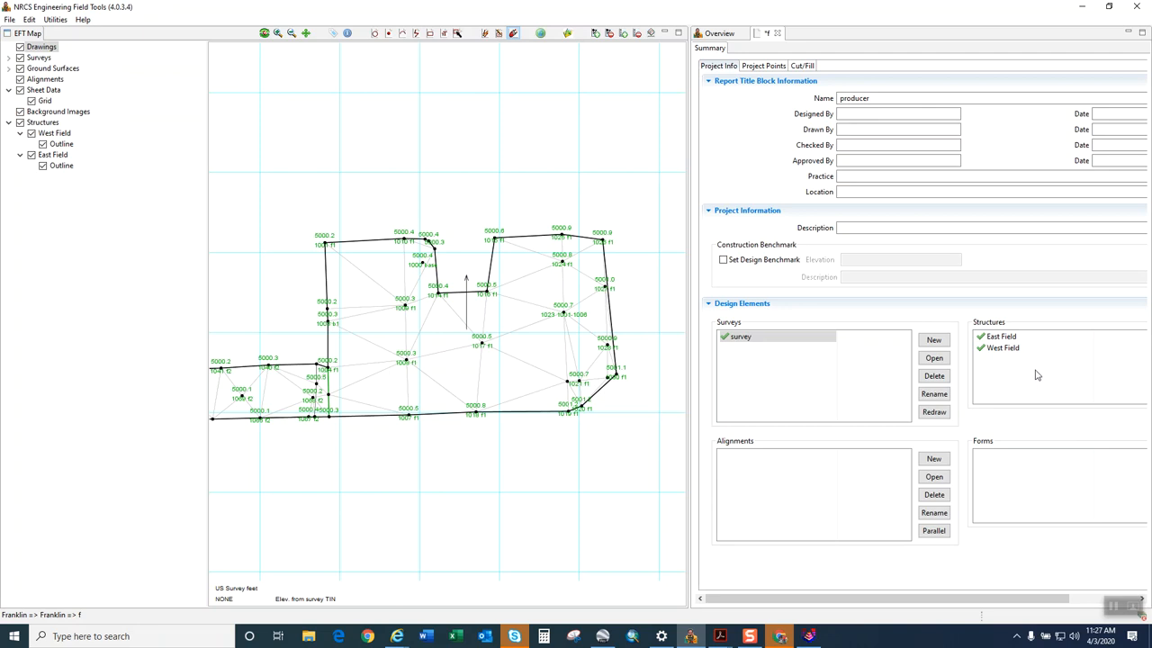
pyautogui.moveTo(1002, 335)
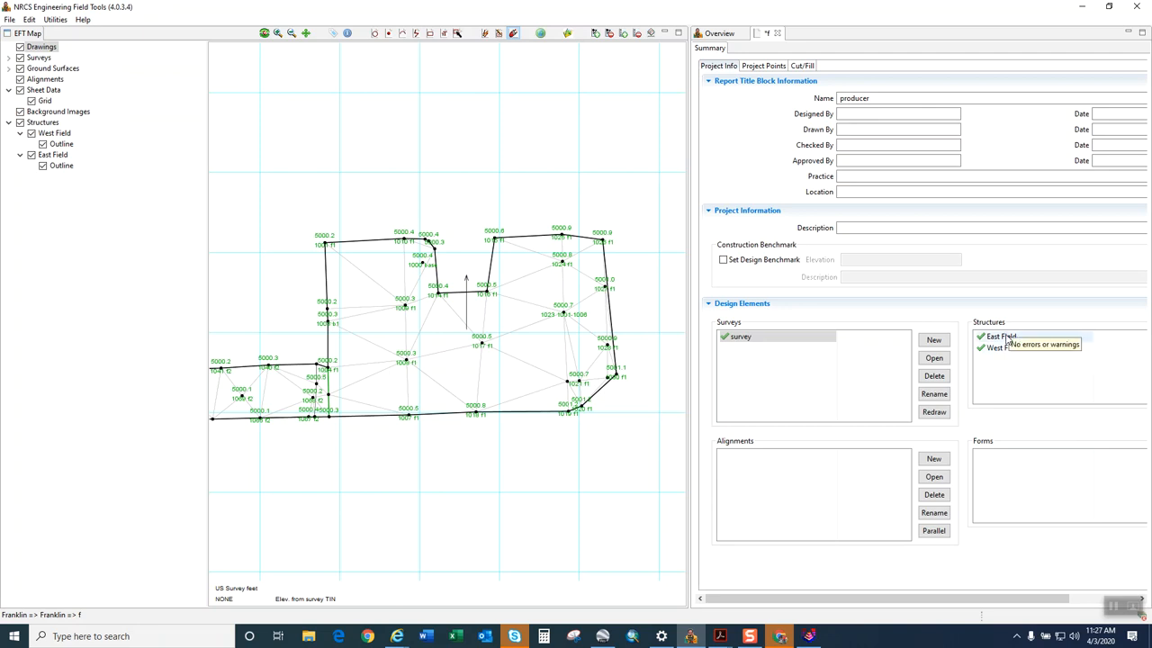
# Recalculate the East Field design to 288.0 cy cut and 230.5 cy fill, then return to AgStar.
pyautogui.doubleClick(999, 335)
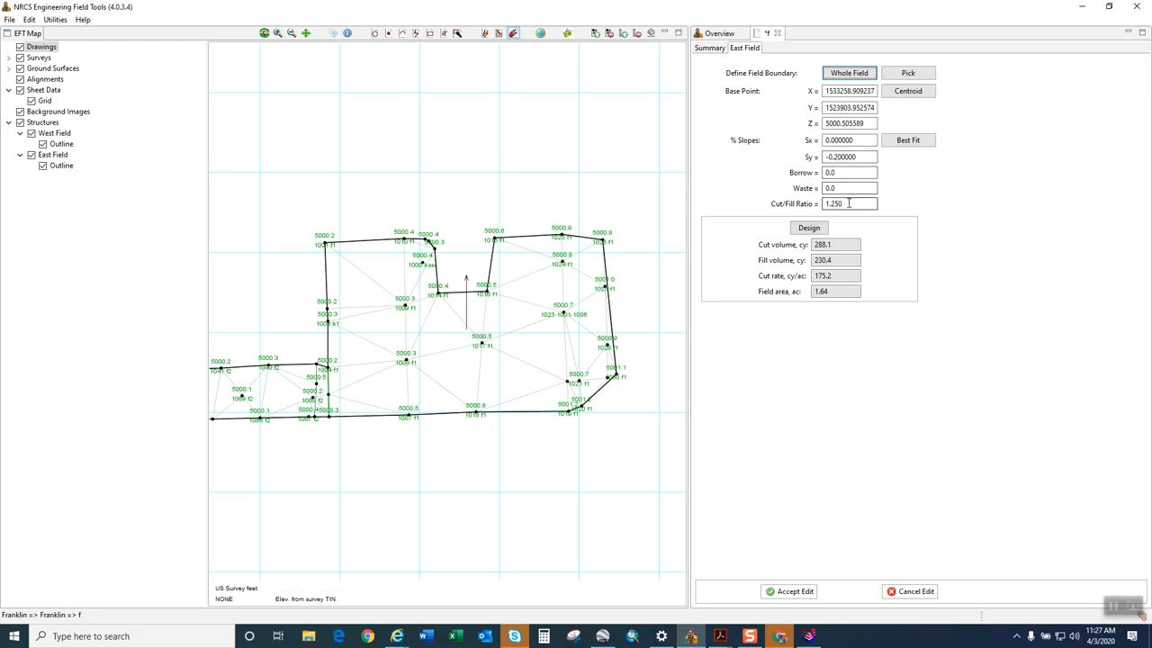
pyautogui.click(808, 228)
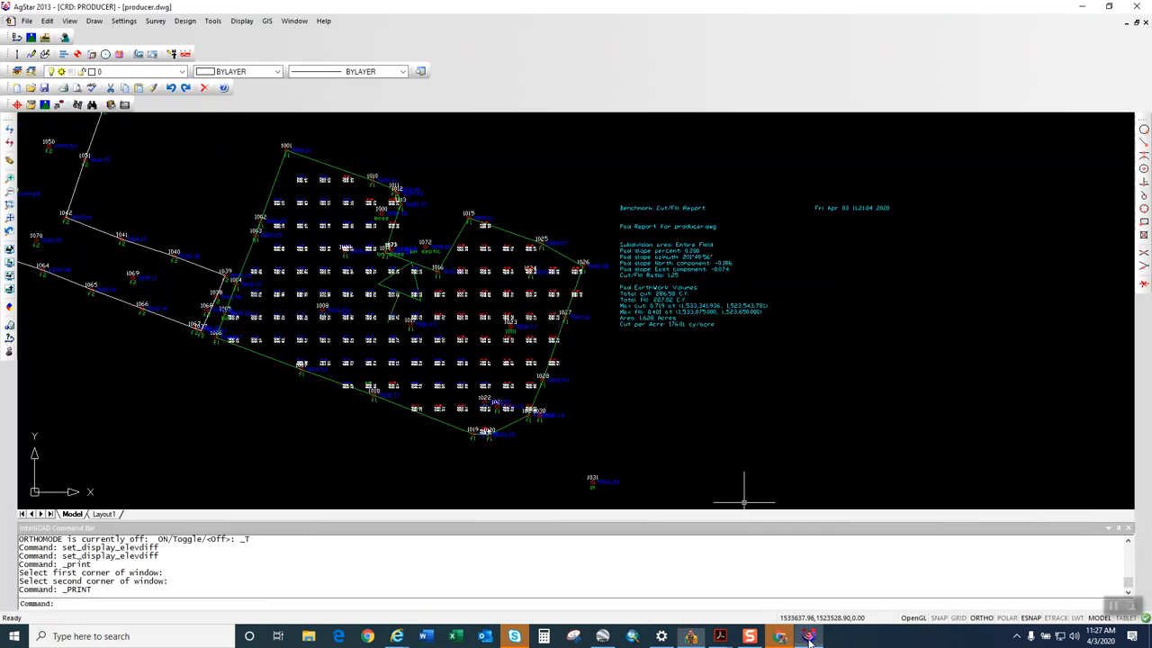
pyautogui.moveTo(1038, 127)
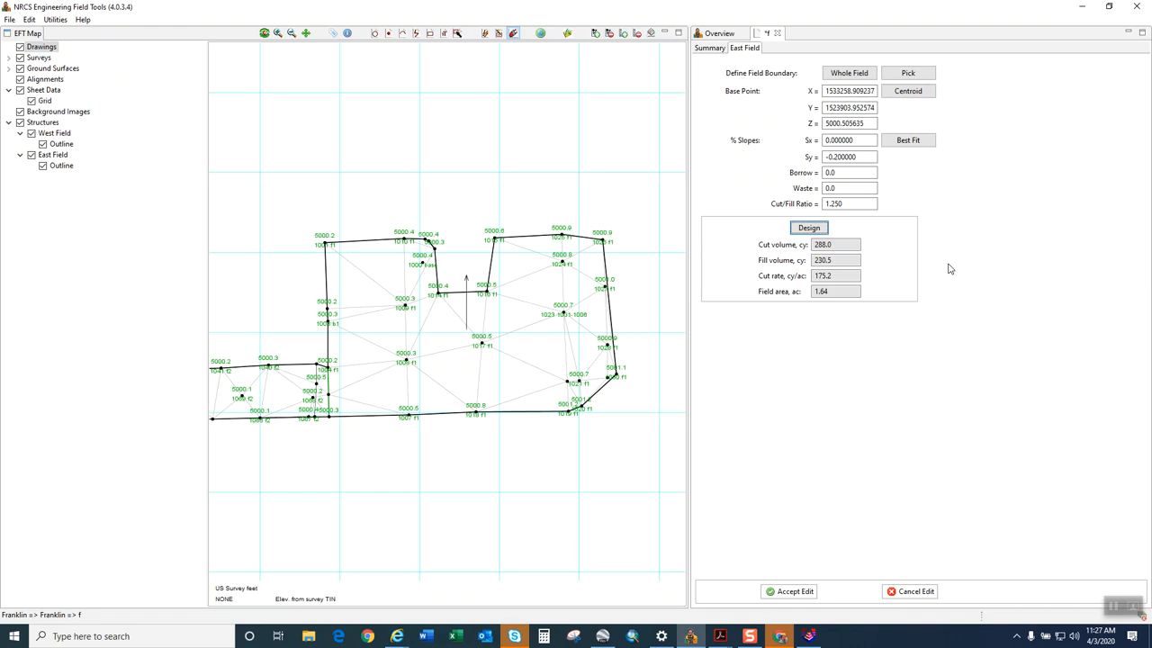
pyautogui.moveTo(922, 319)
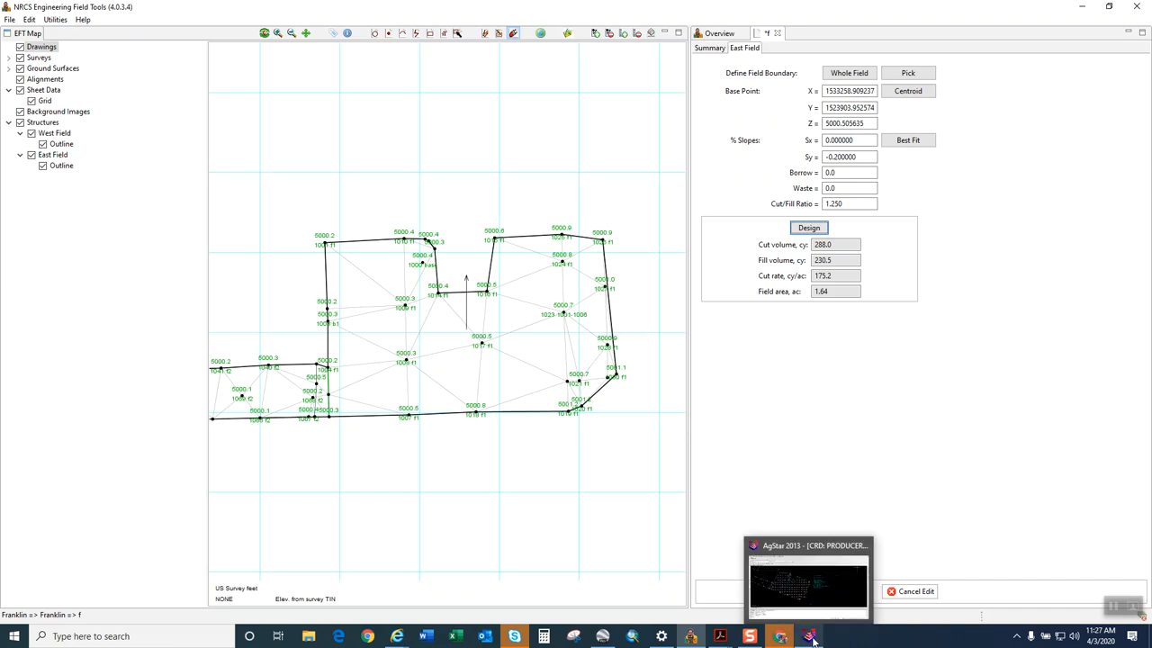
pyautogui.click(809, 581)
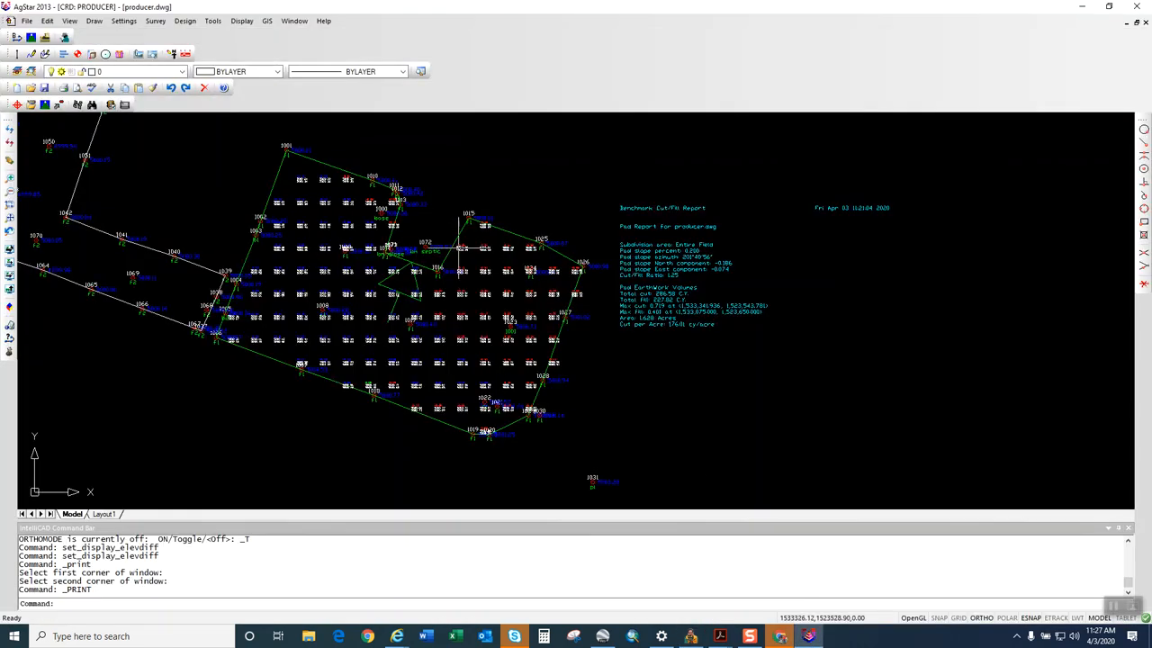
pyautogui.moveTo(452, 224)
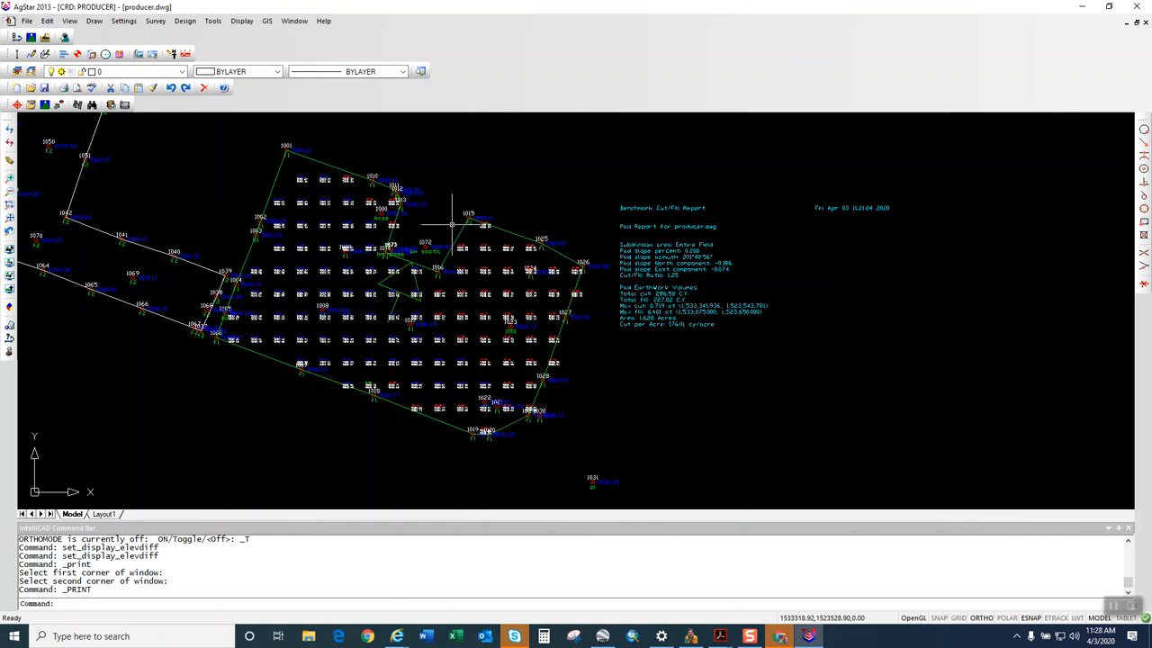
pyautogui.moveTo(442, 223)
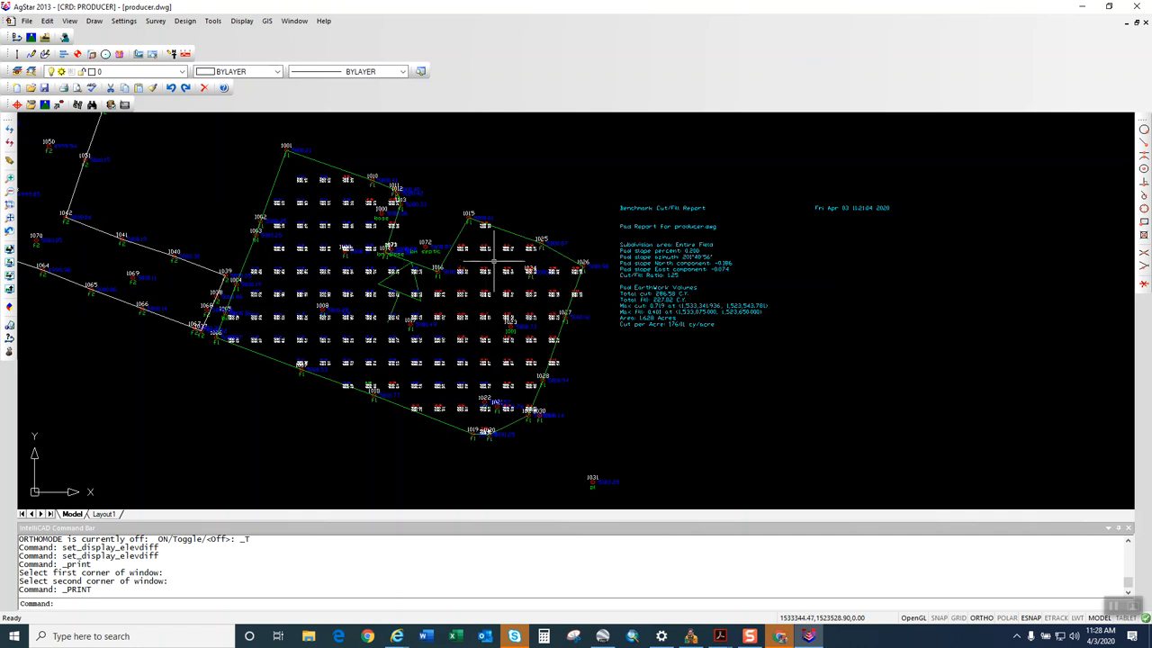
pyautogui.moveTo(321, 212)
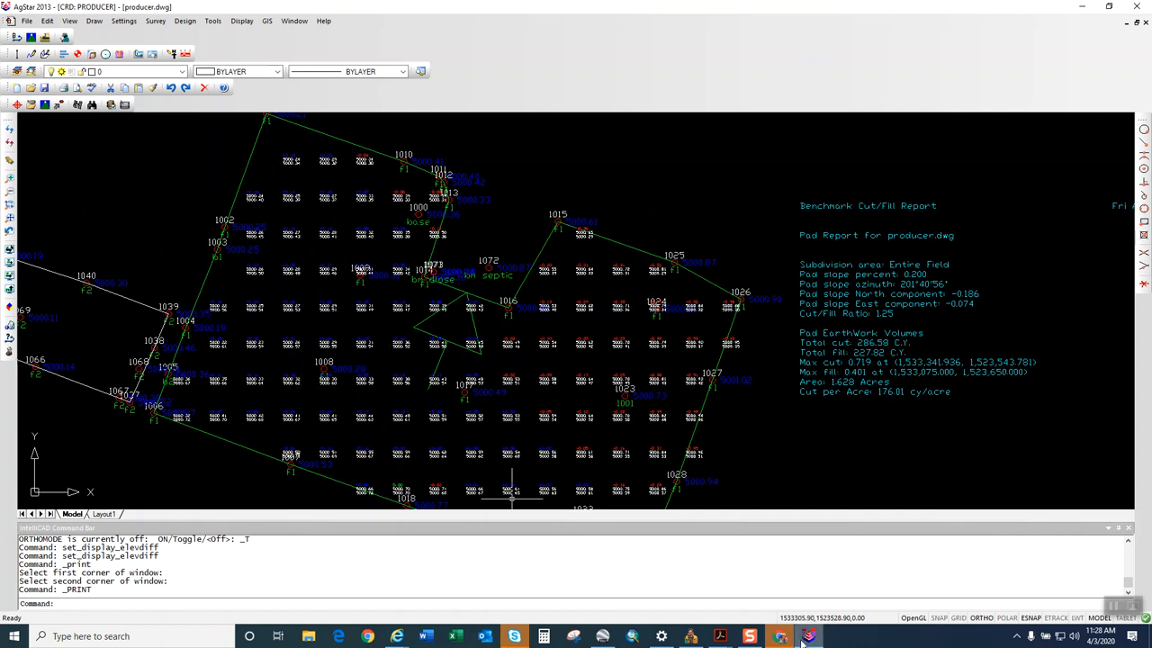
pyautogui.moveTo(807, 636)
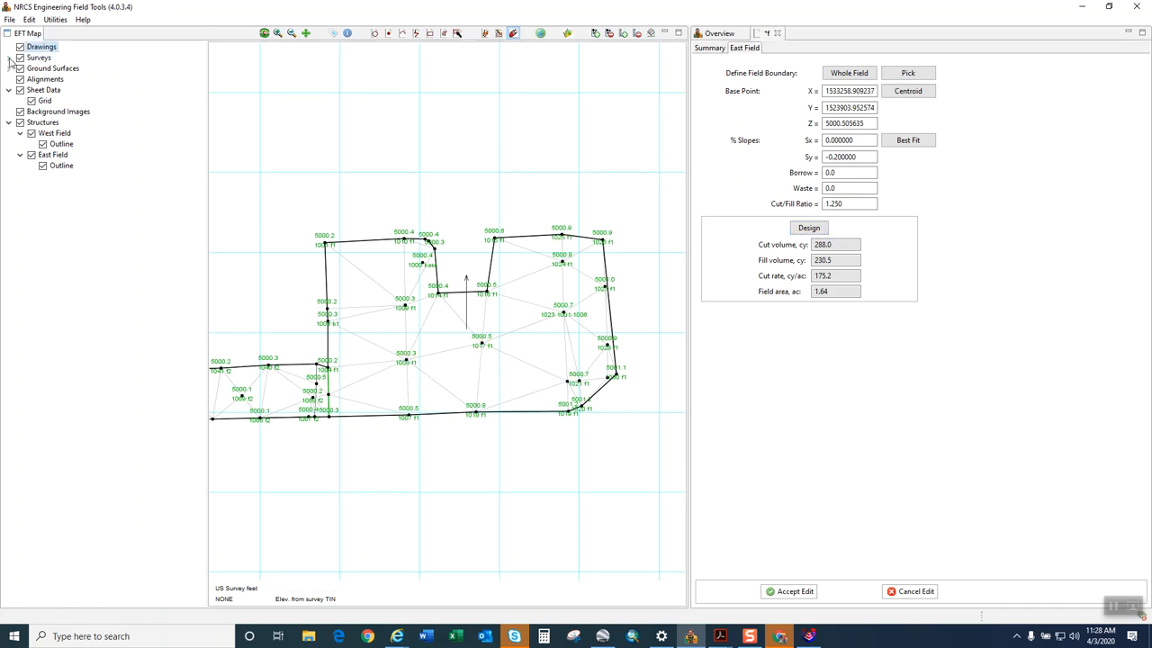
pyautogui.click(9, 58)
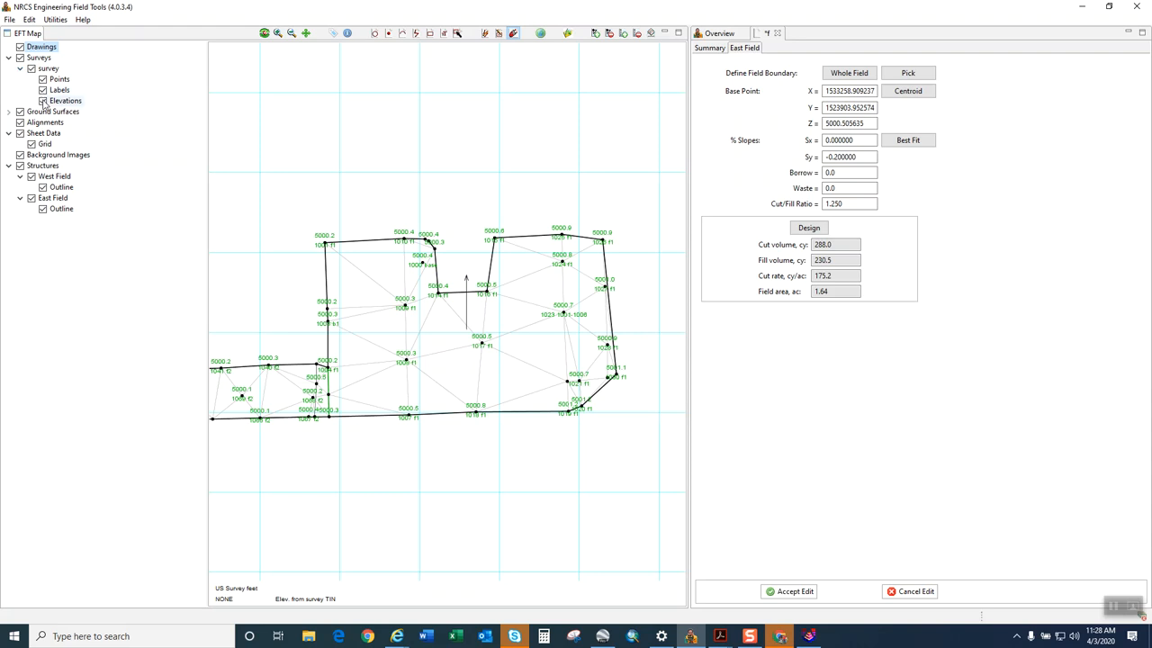
pyautogui.click(9, 111)
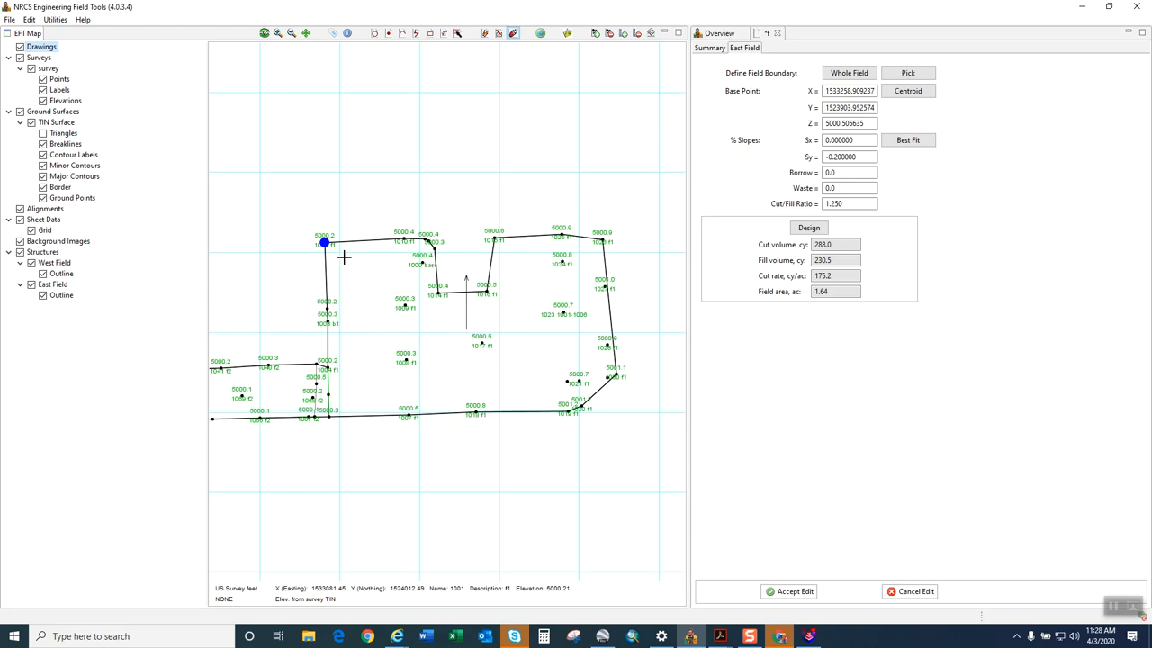
pyautogui.moveTo(331, 250)
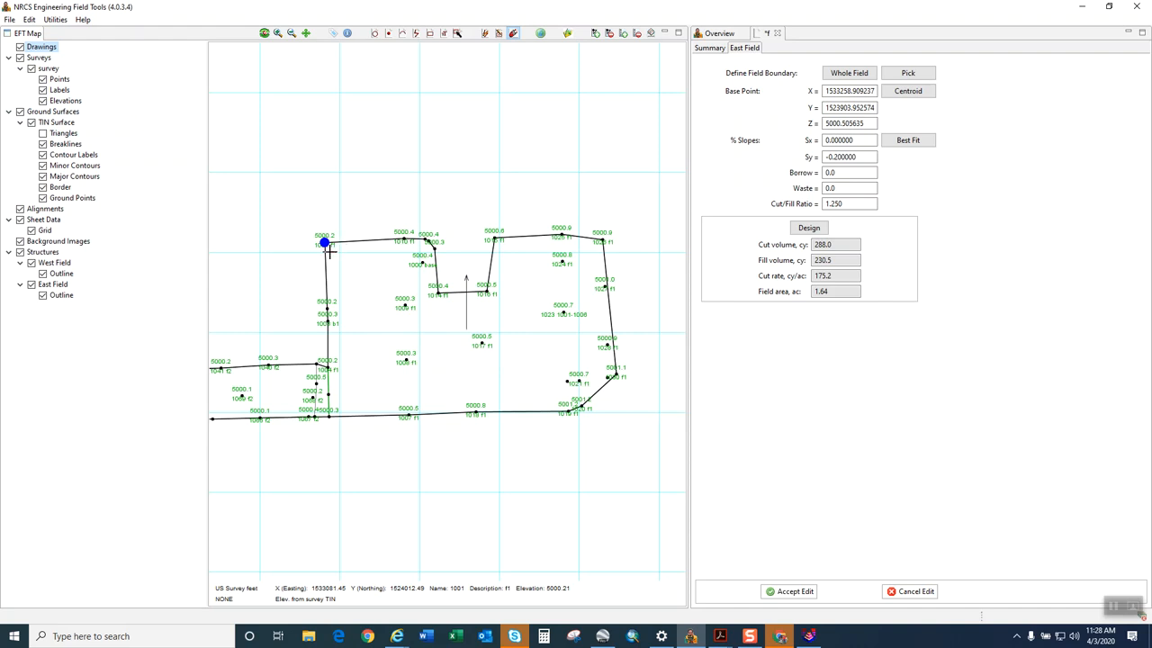
pyautogui.moveTo(353, 252)
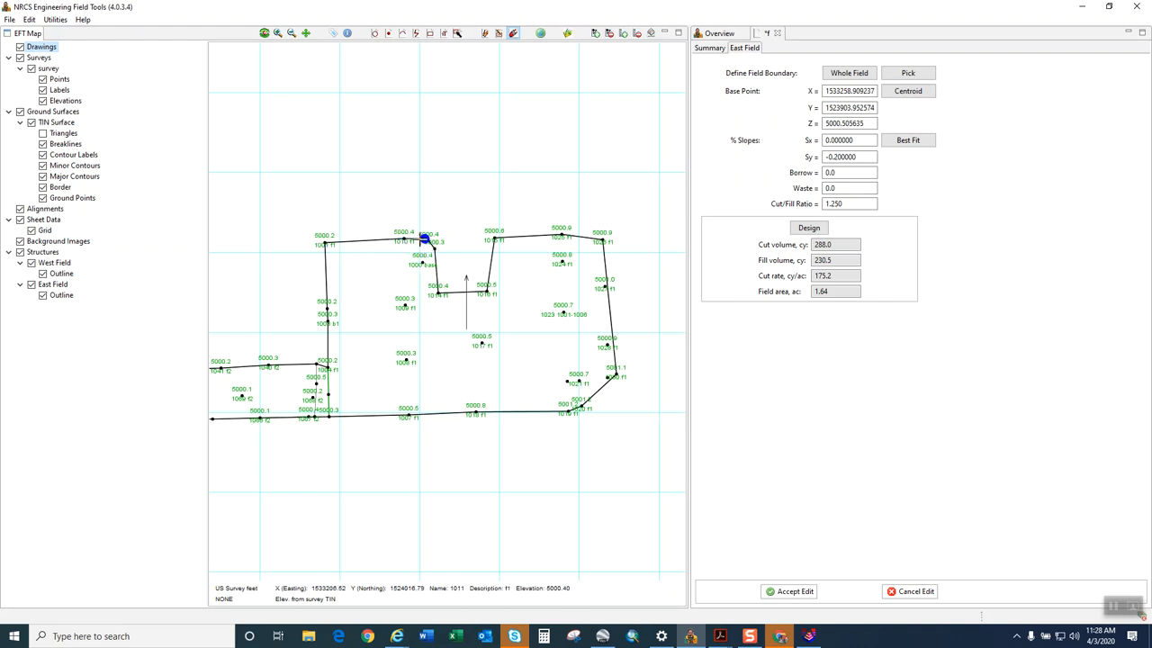
pyautogui.click(327, 322)
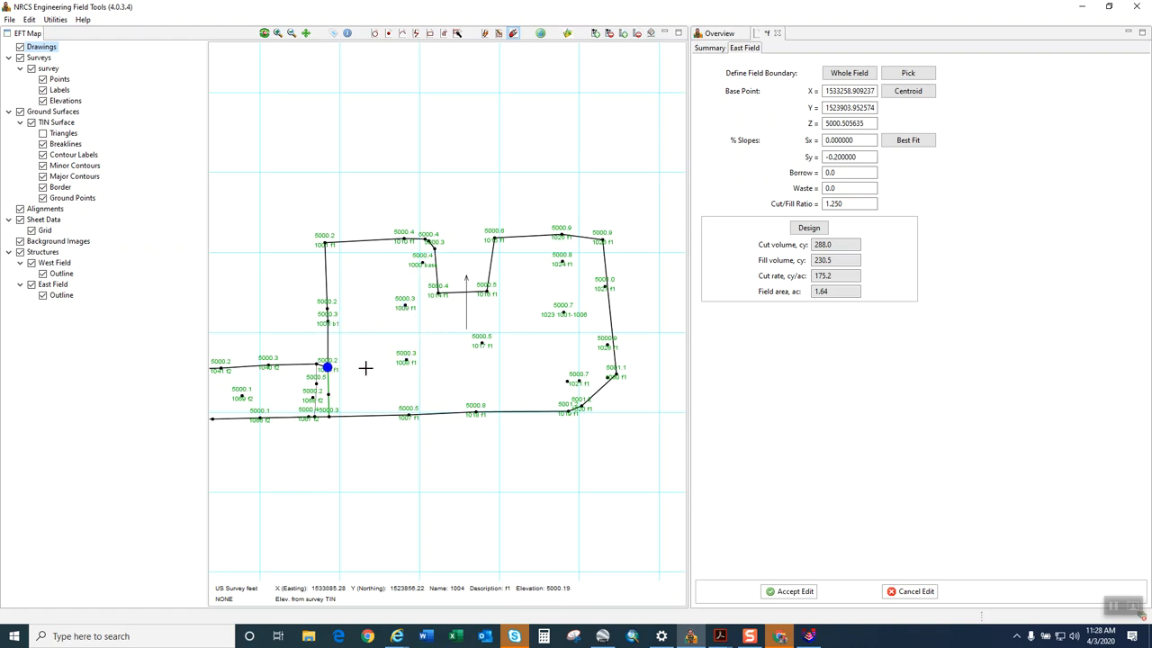
pyautogui.click(408, 415)
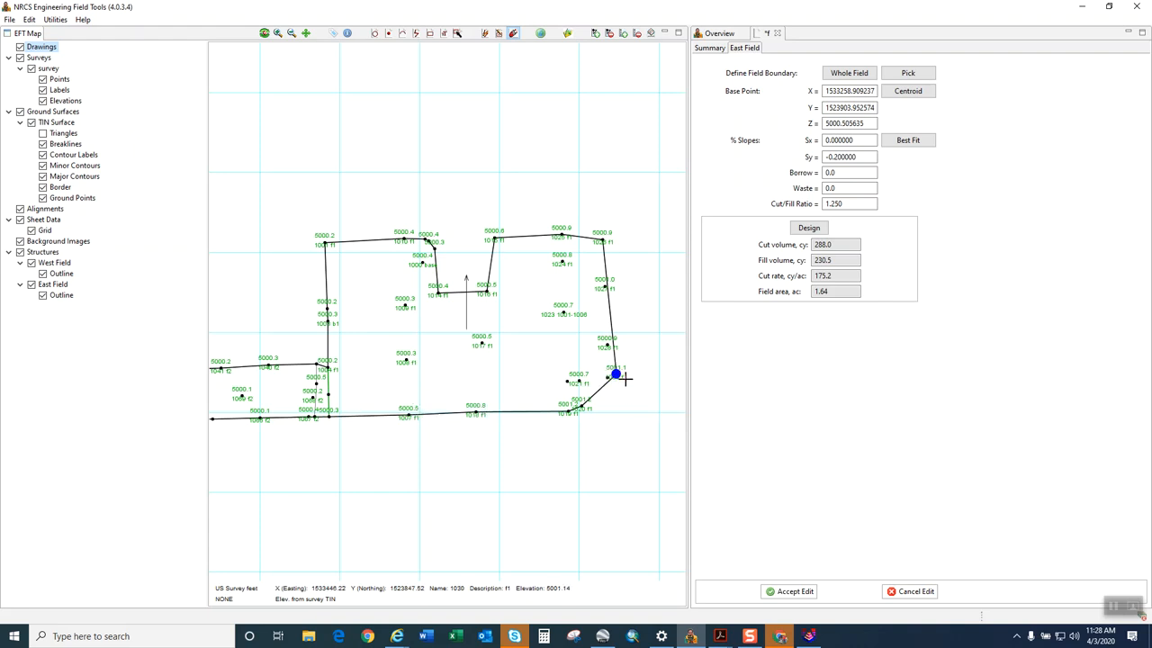
pyautogui.click(9, 19)
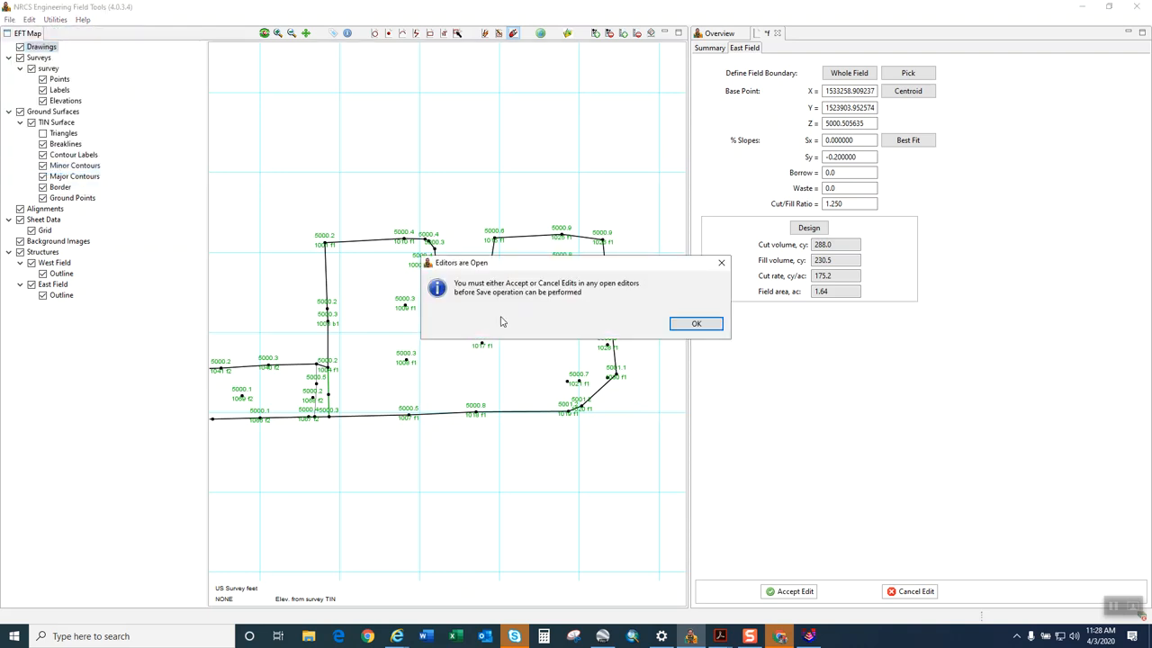
pyautogui.click(695, 323)
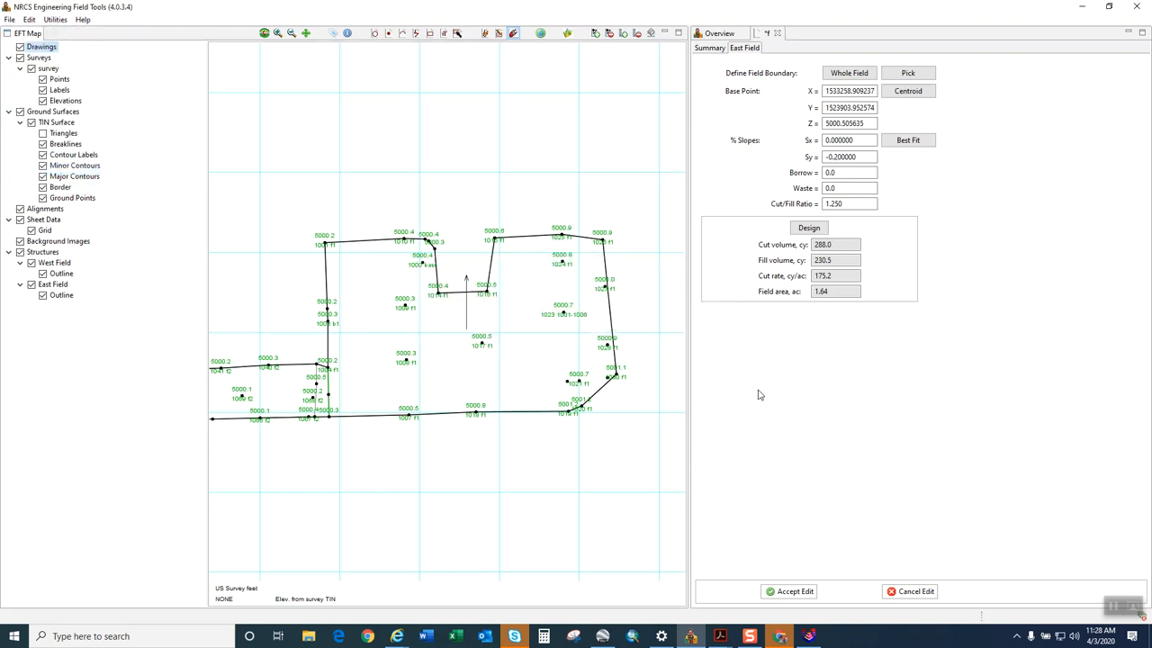
pyautogui.moveTo(793, 421)
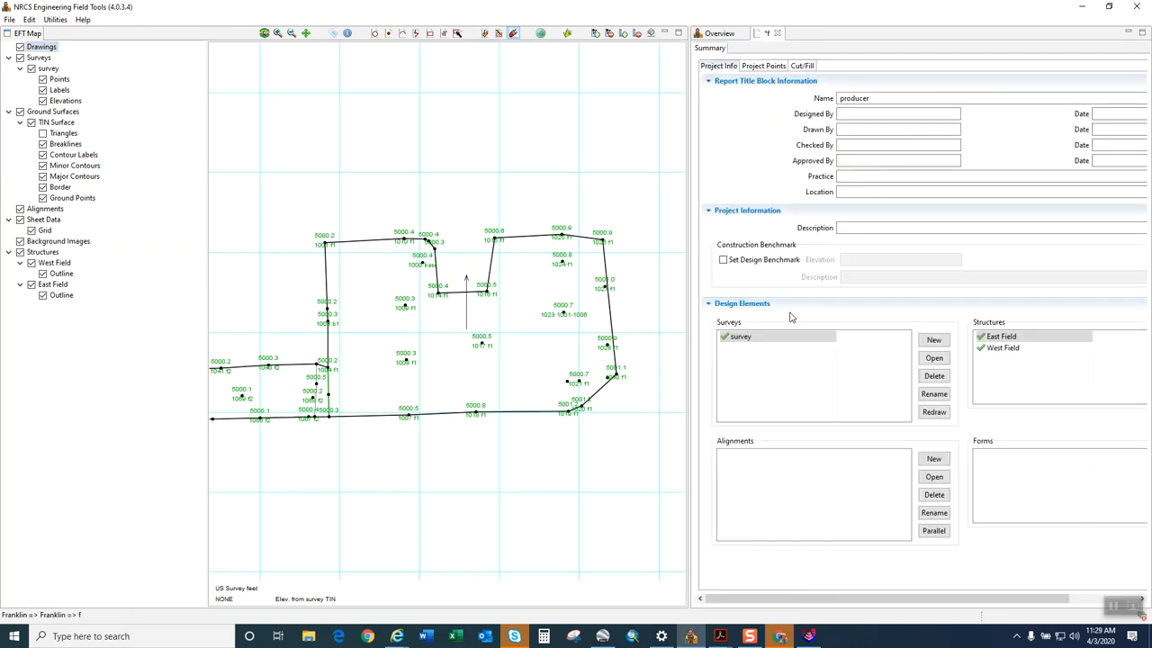
# Close the East Field design editor.
pyautogui.click(10, 19)
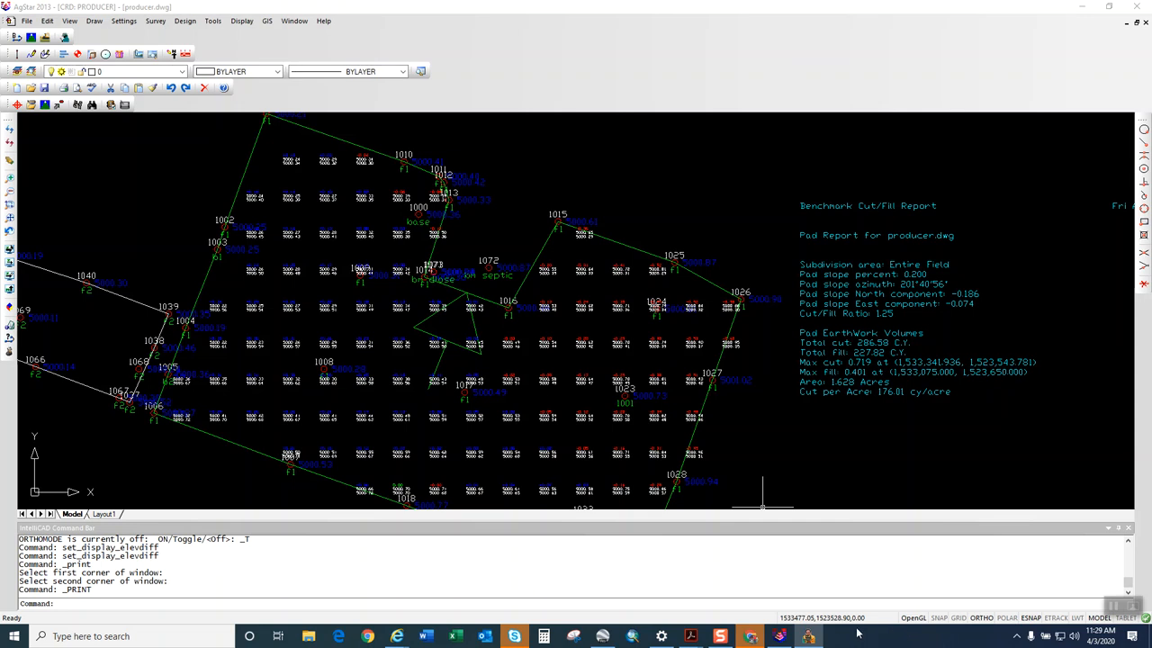
pyautogui.moveTo(808, 637)
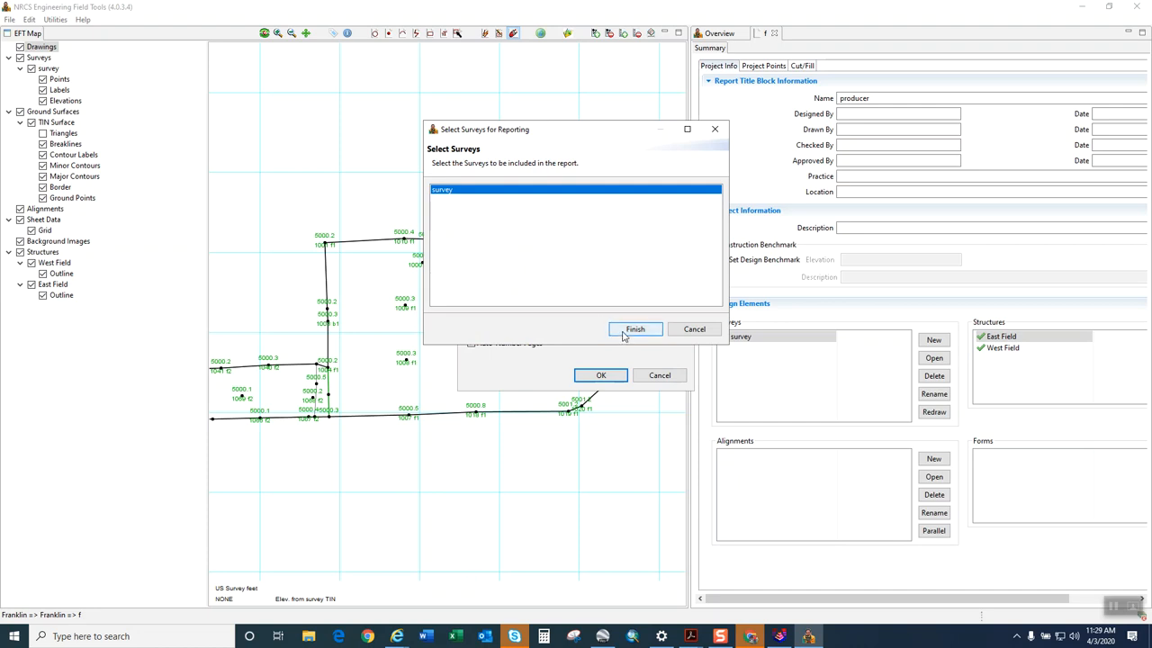
# Configure an East Field-only land-leveling report with stake-out and D-size isopach reports.
pyautogui.click(634, 329)
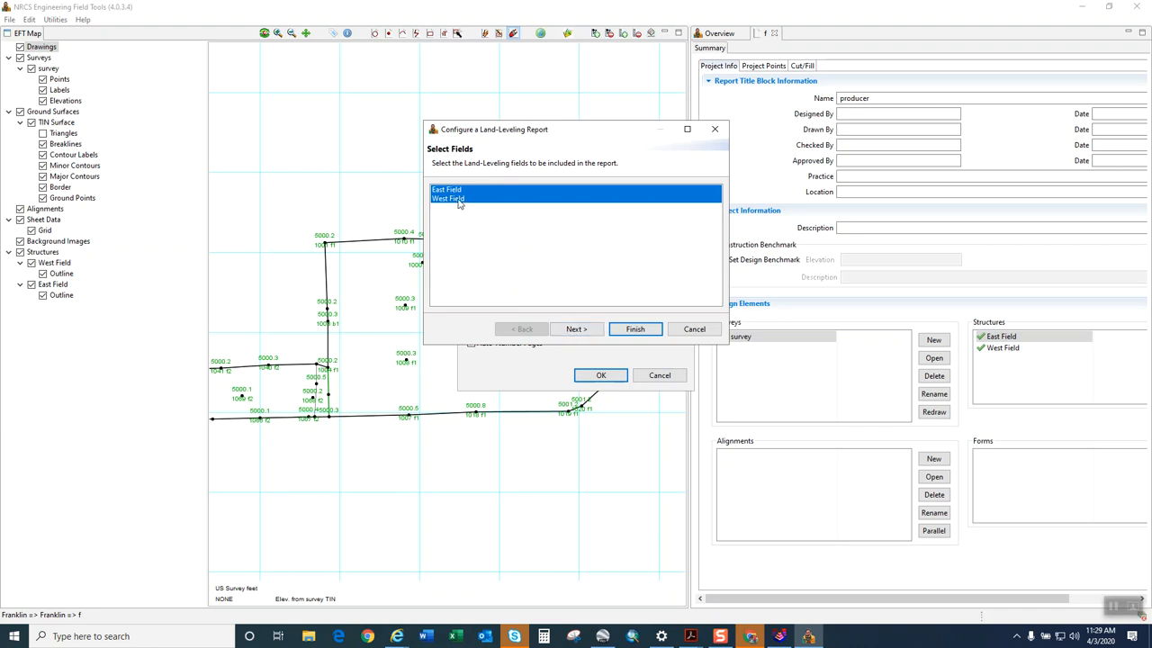
pyautogui.click(447, 189)
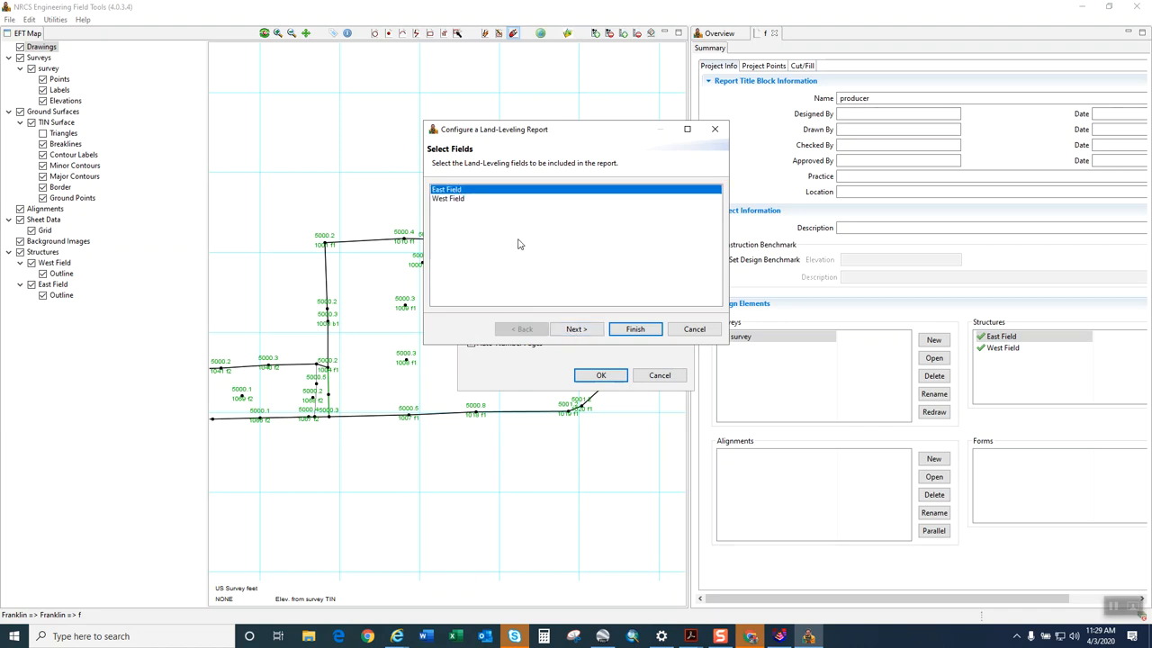
pyautogui.click(576, 329)
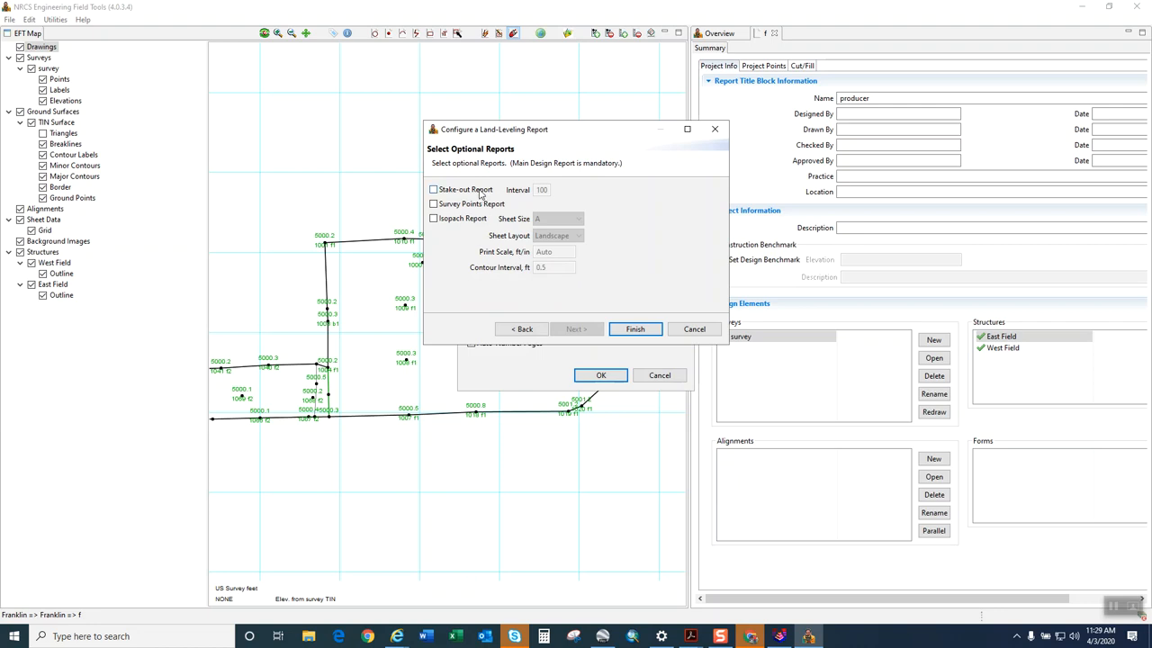
pyautogui.click(434, 189)
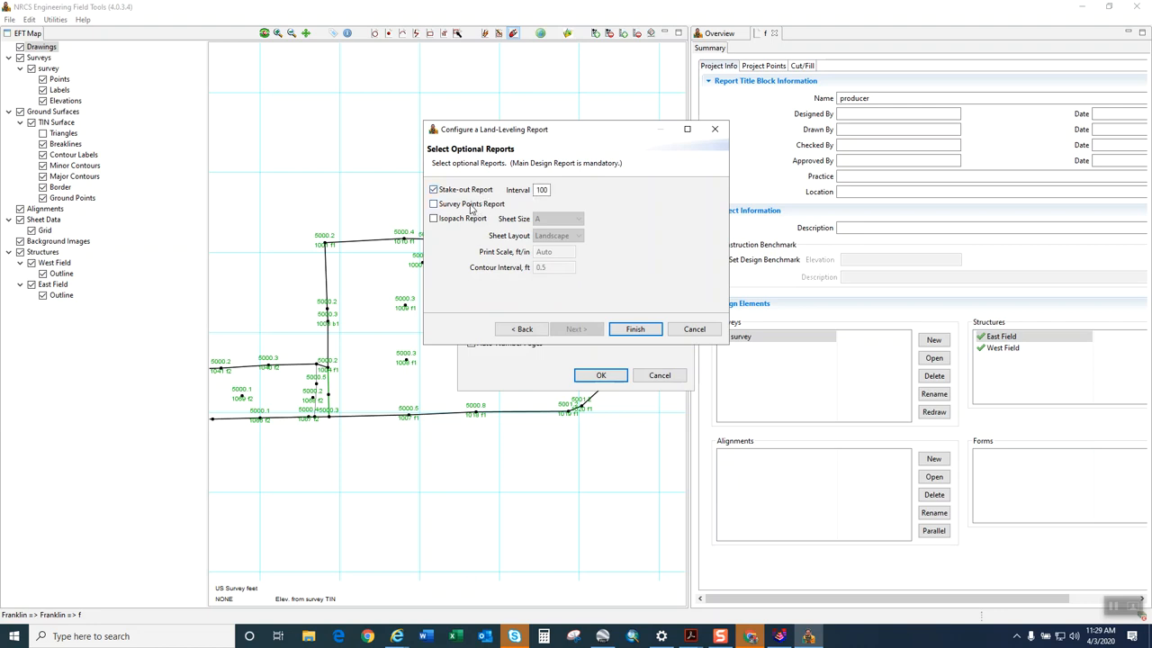
pyautogui.click(433, 218)
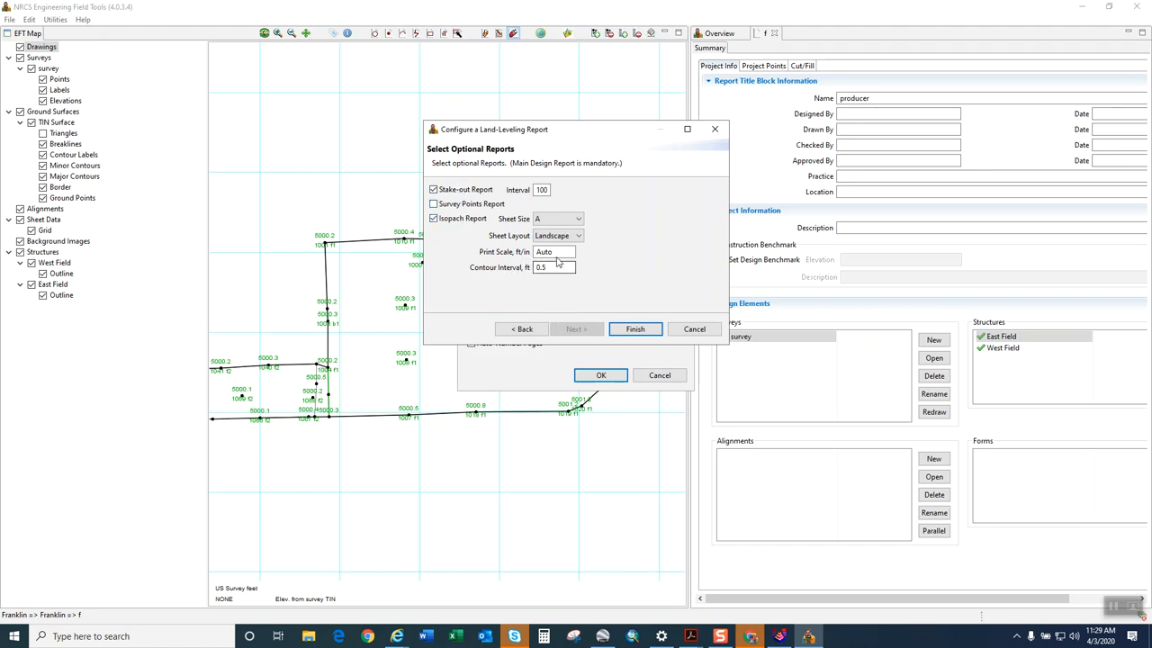
pyautogui.click(579, 235)
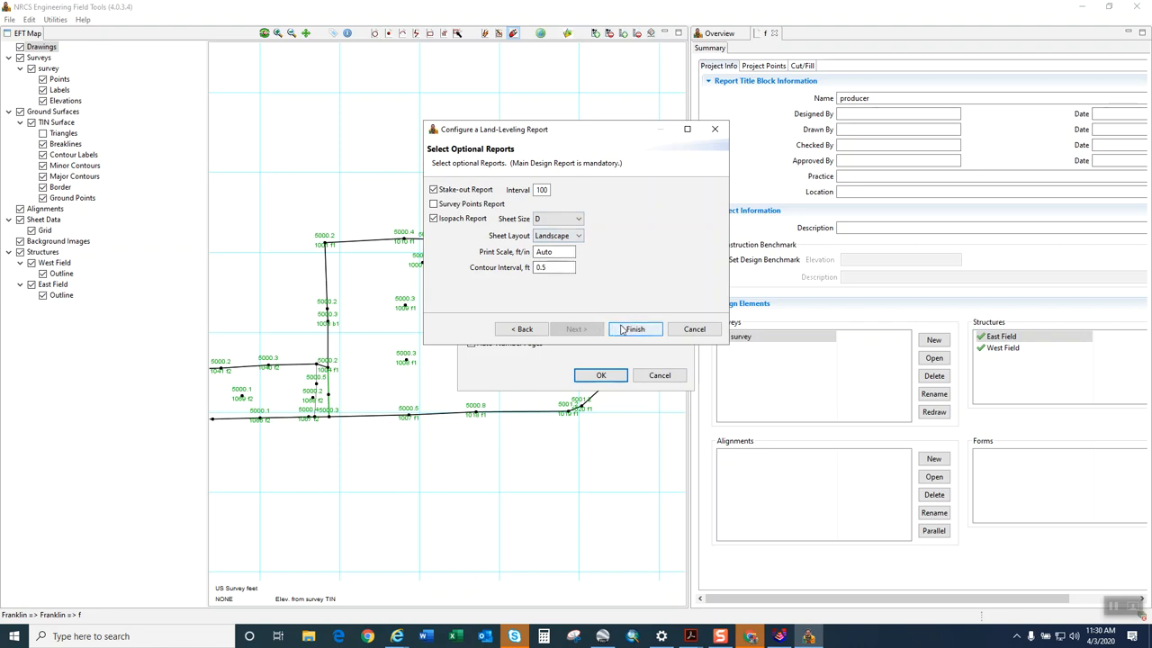
pyautogui.click(635, 329)
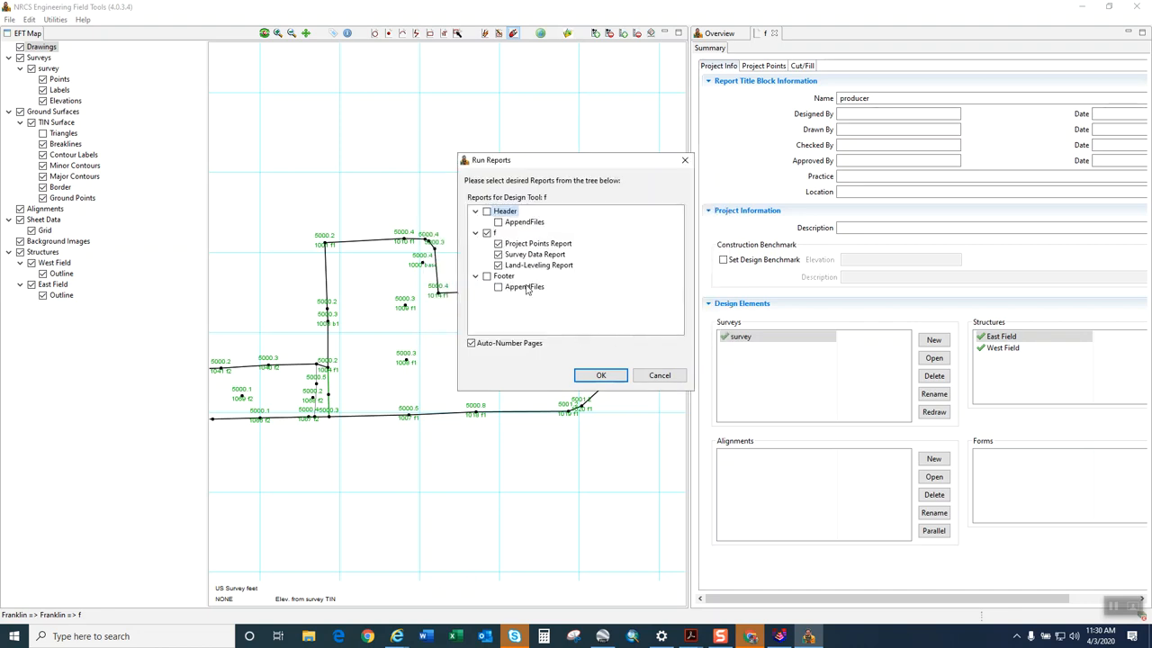
# Run only the Land-Leveling Report, excluding Project Points and Survey Data reports.
pyautogui.click(497, 253)
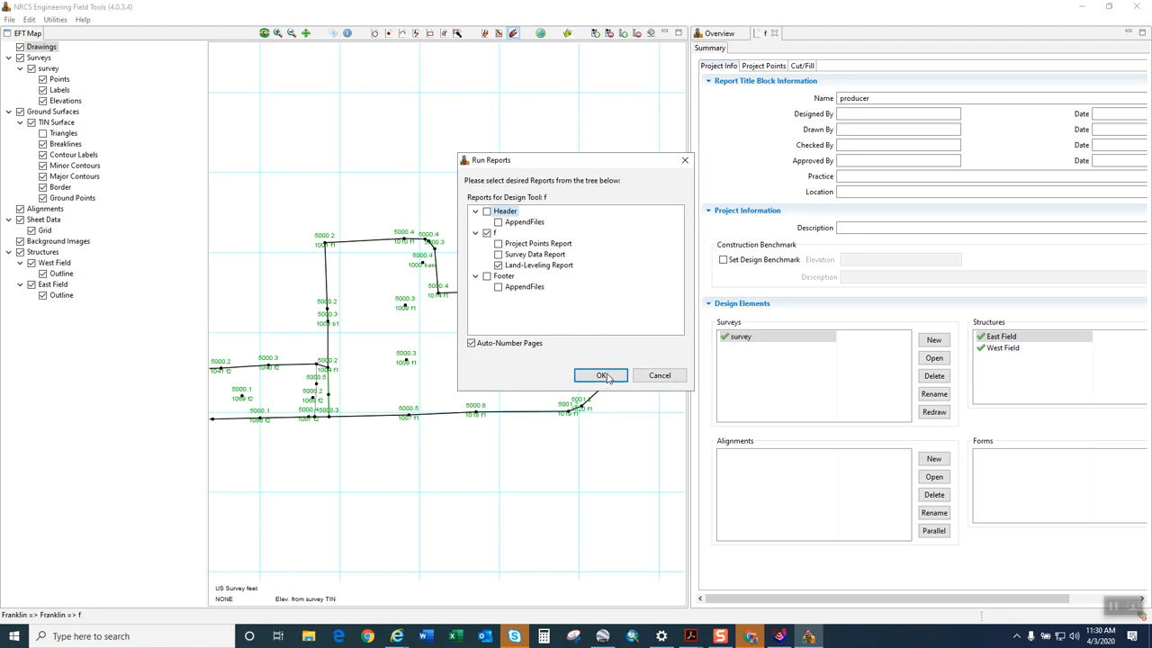
pyautogui.click(601, 376)
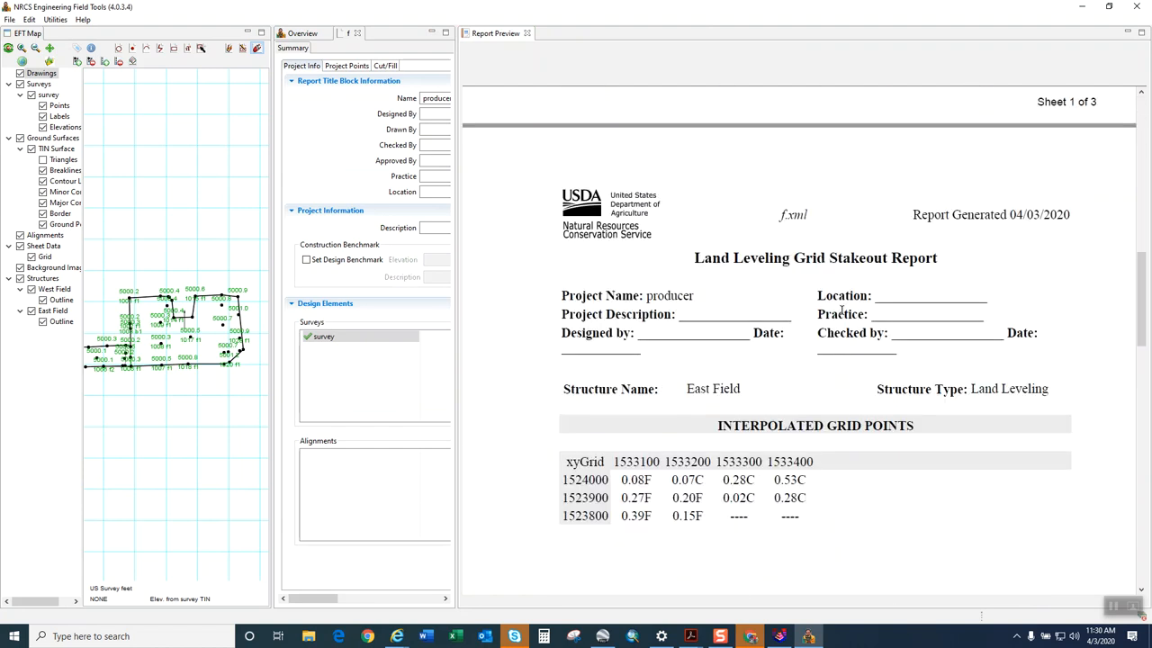
# Select the East Field interpolated grid cut/fill values, then return to the previous report view of the isopach pages.
pyautogui.scroll(-3)
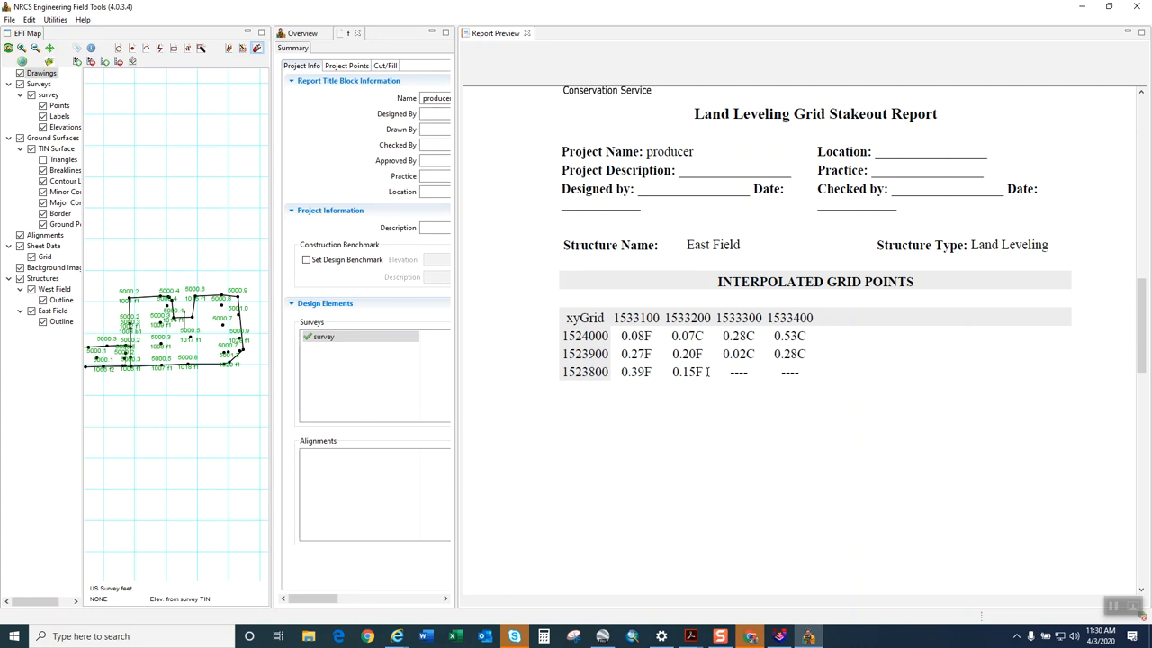
pyautogui.moveTo(567, 335); pyautogui.dragTo(697, 372)
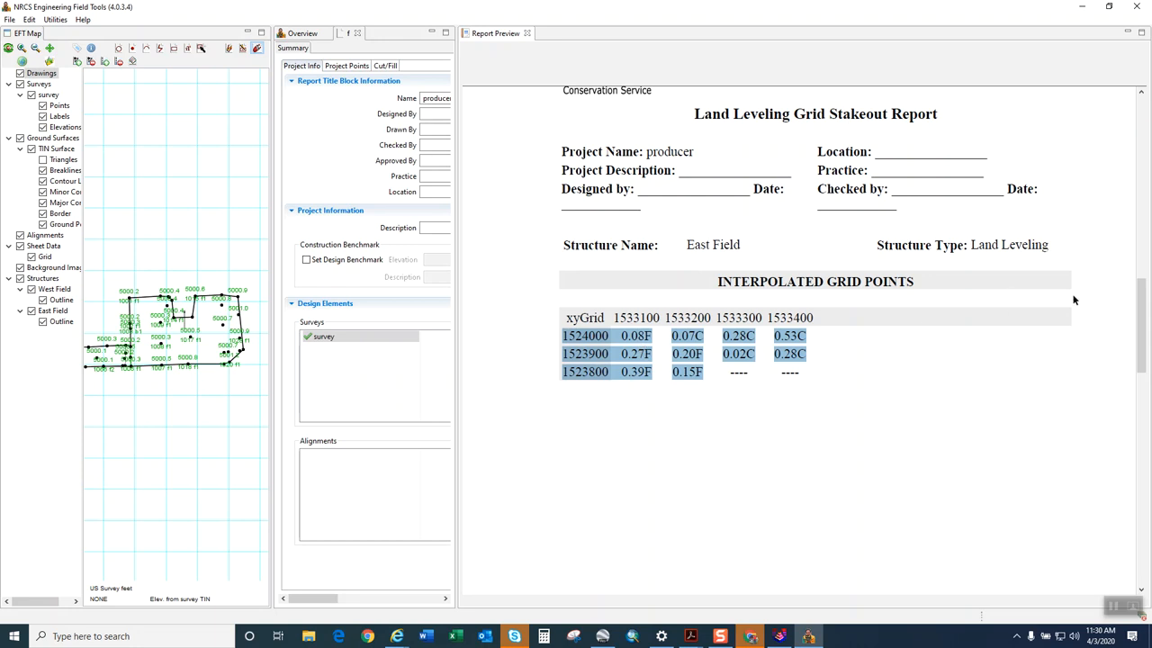
pyautogui.scroll(-3)
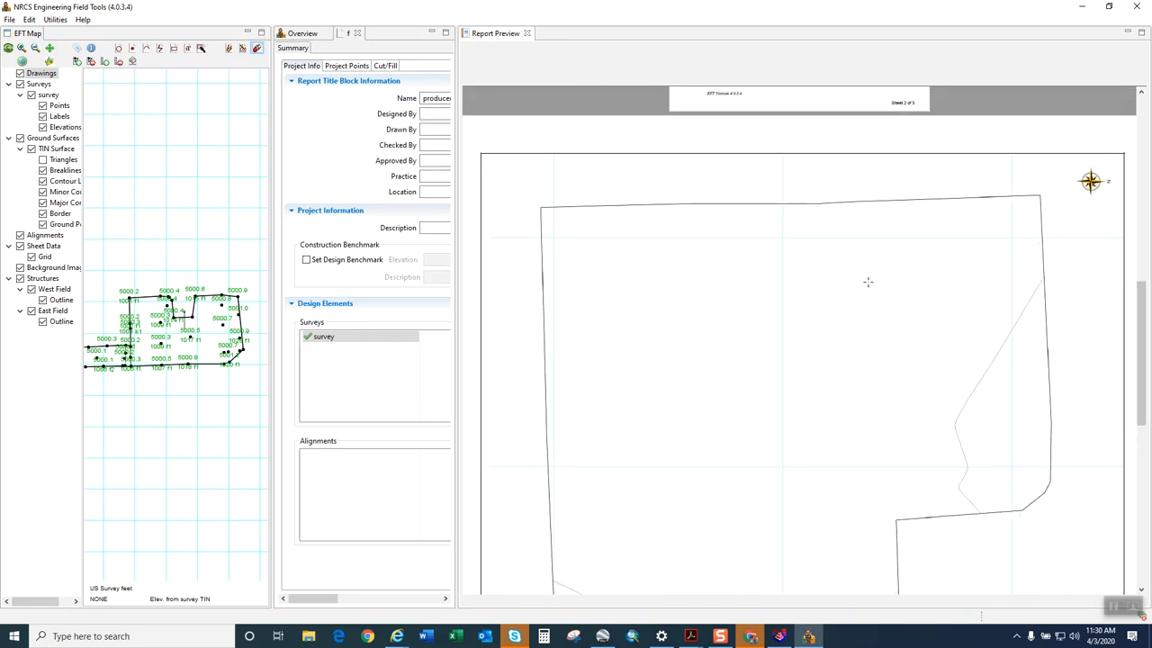
pyautogui.rightClick(869, 282)
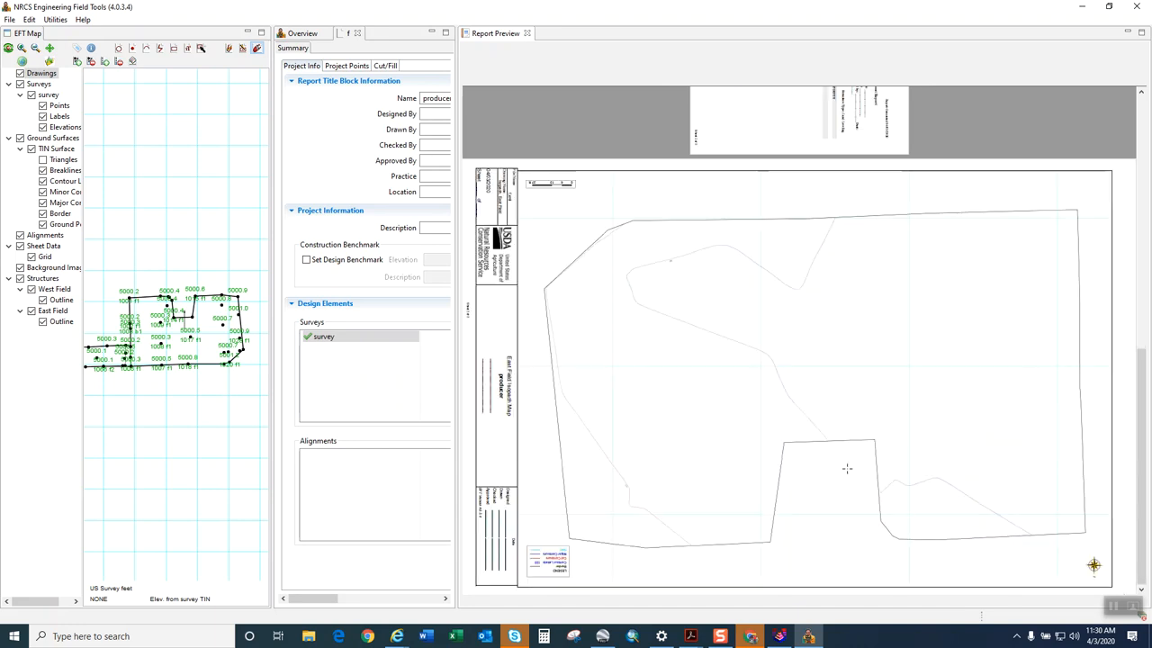
pyautogui.rightClick(846, 468)
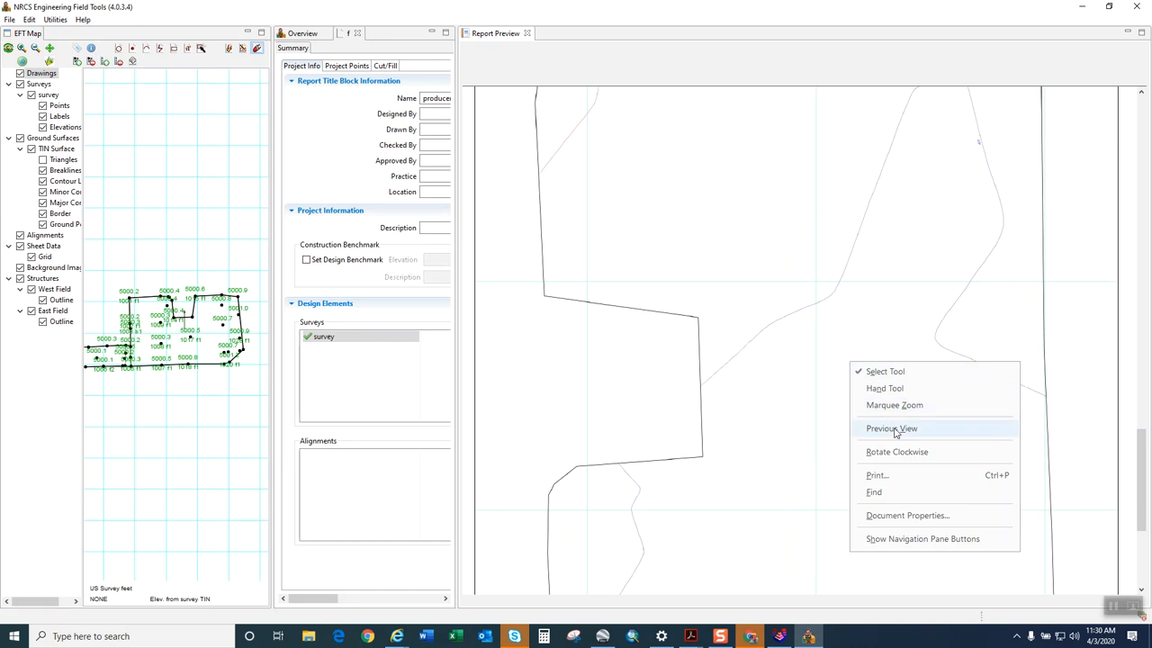
pyautogui.click(891, 428)
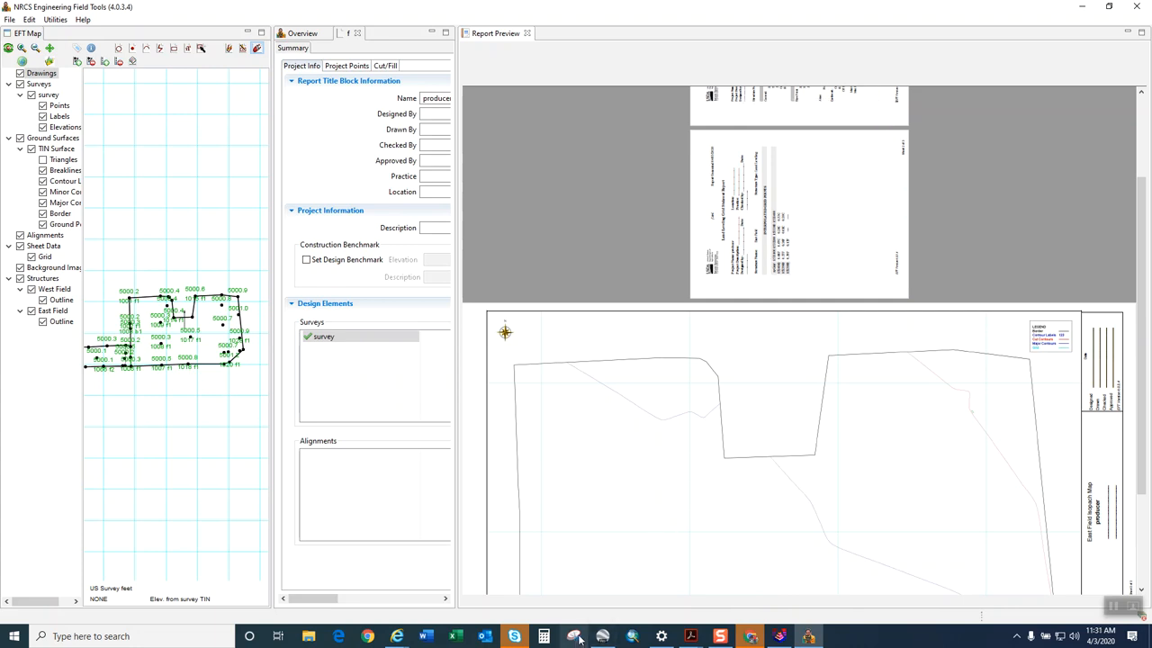
pyautogui.moveTo(741, 340)
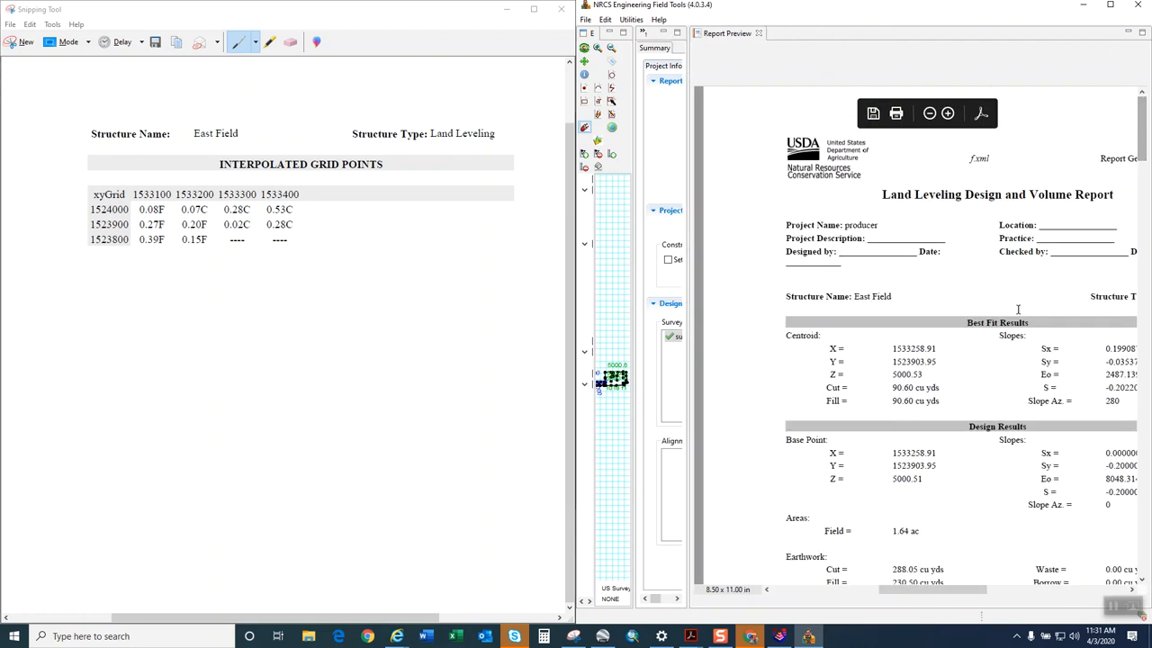
# Highlight the 0.46 ft maximum fill depth in the grid table and scroll through the report.
pyautogui.scroll(-3)
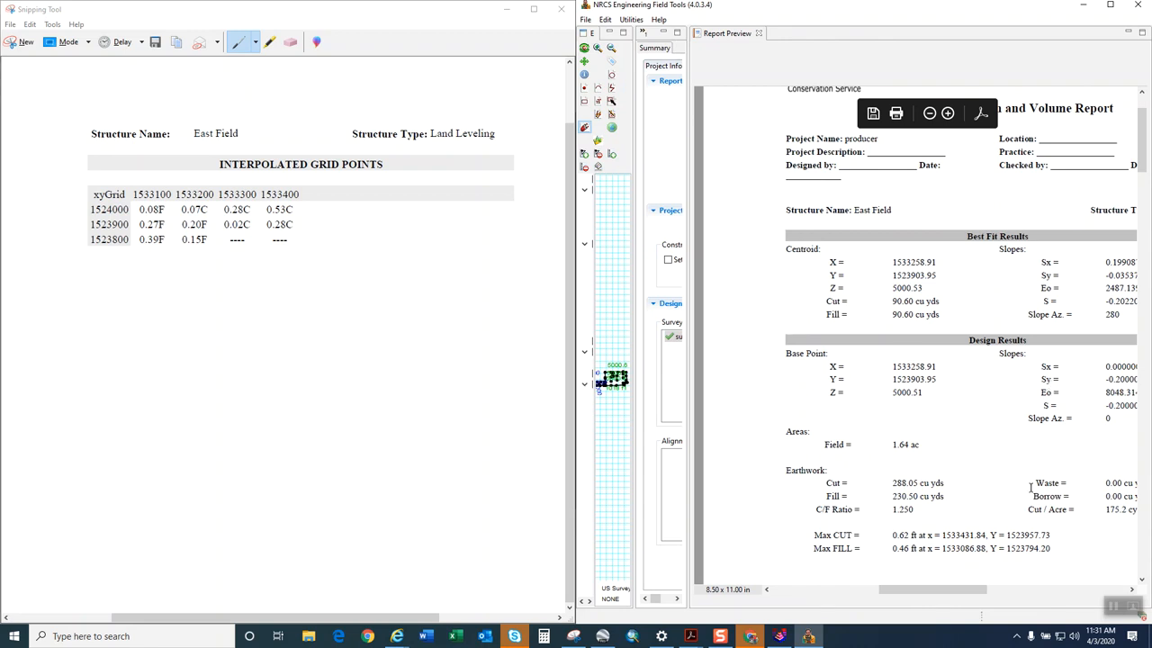
pyautogui.doubleClick(902, 509)
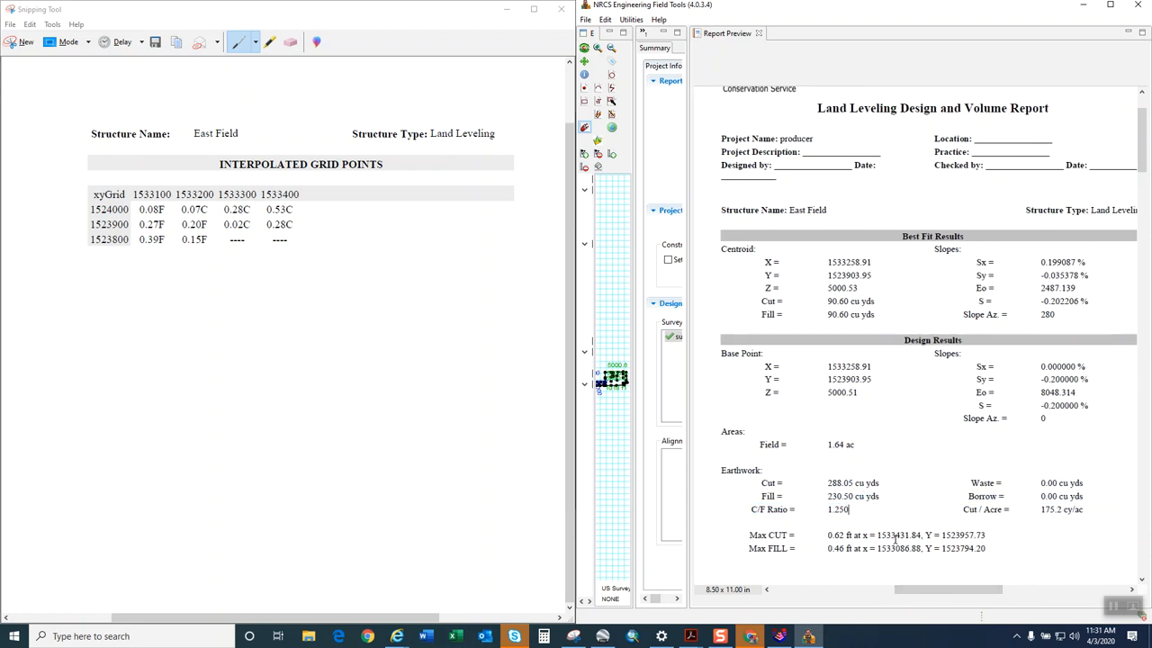
pyautogui.doubleClick(835, 548)
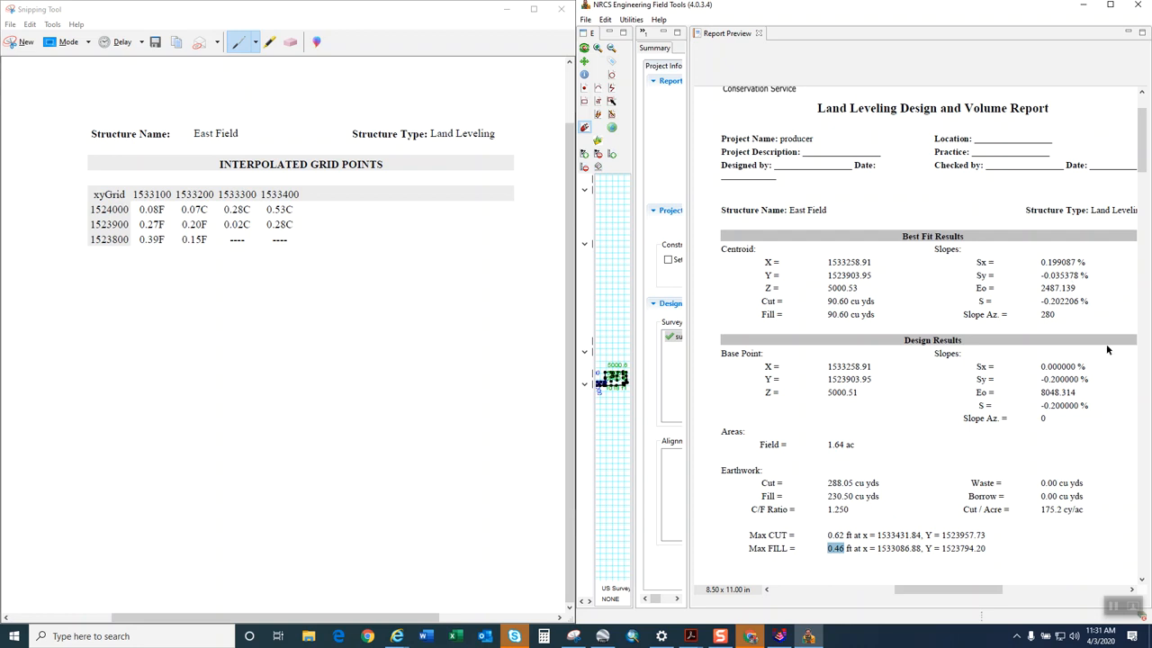
pyautogui.scroll(-3)
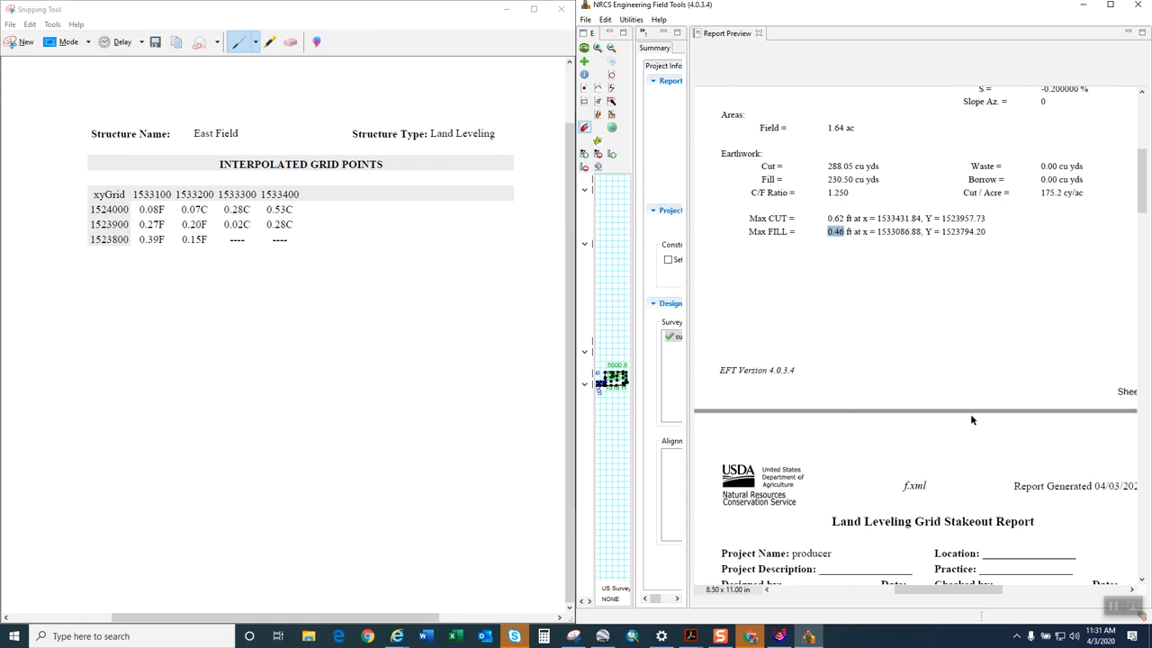
pyautogui.scroll(-3)
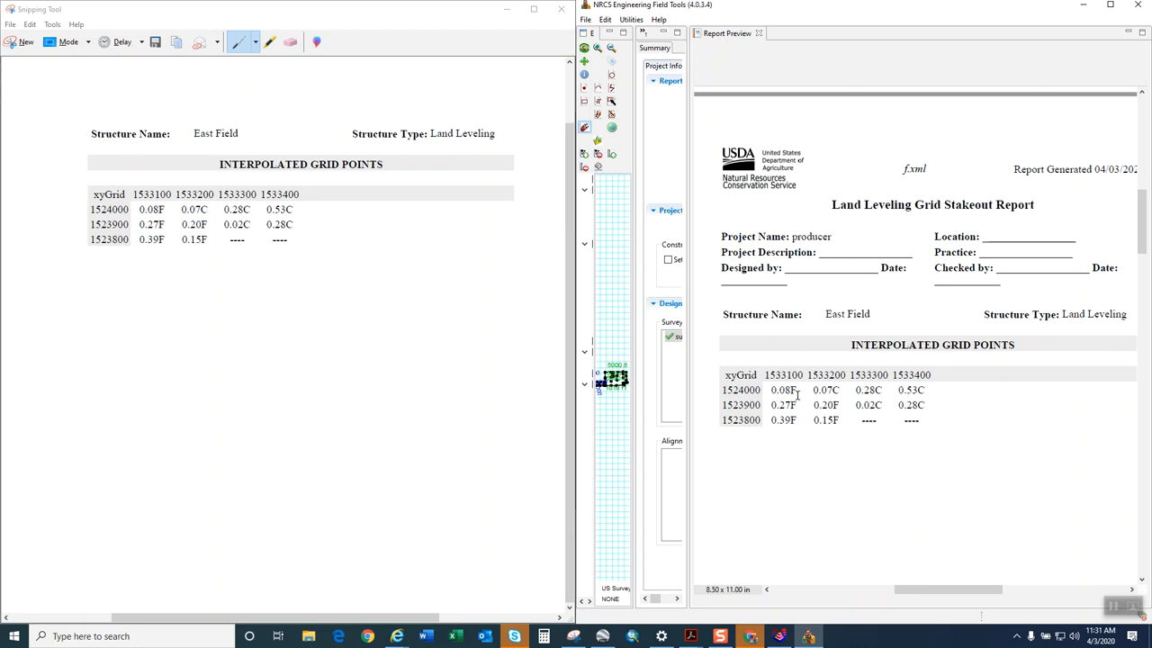
pyautogui.scroll(-3)
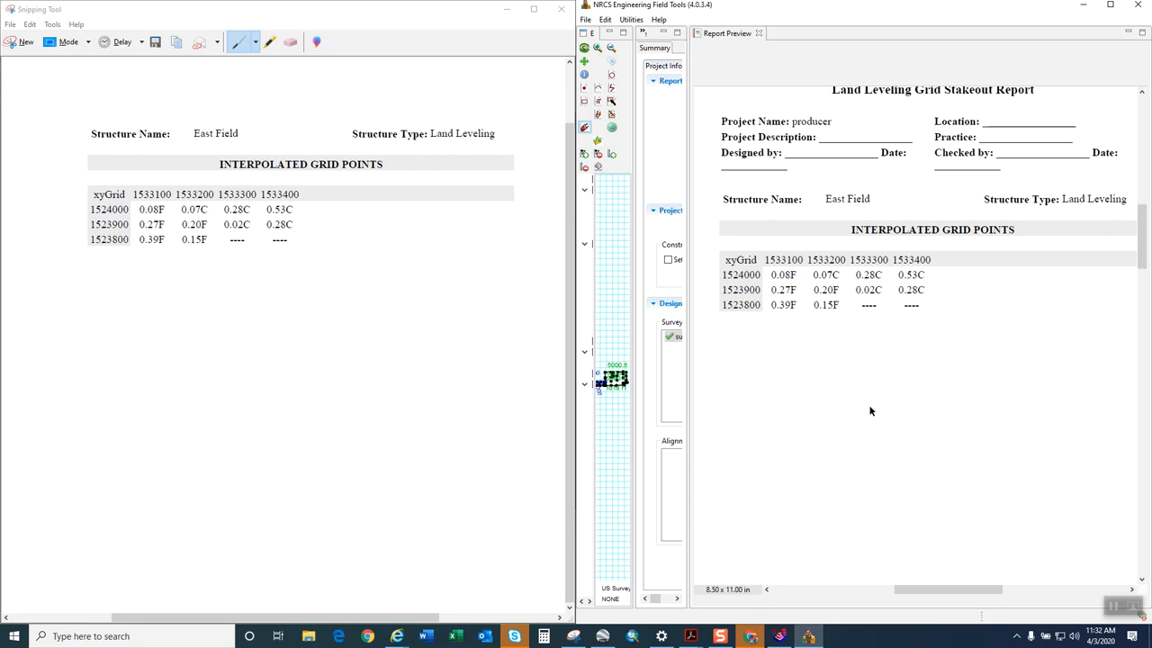
# Rotate the report pages clockwise, zoom out to whole pages, and scroll to the isopach map sheet.
pyautogui.rightClick(871, 411)
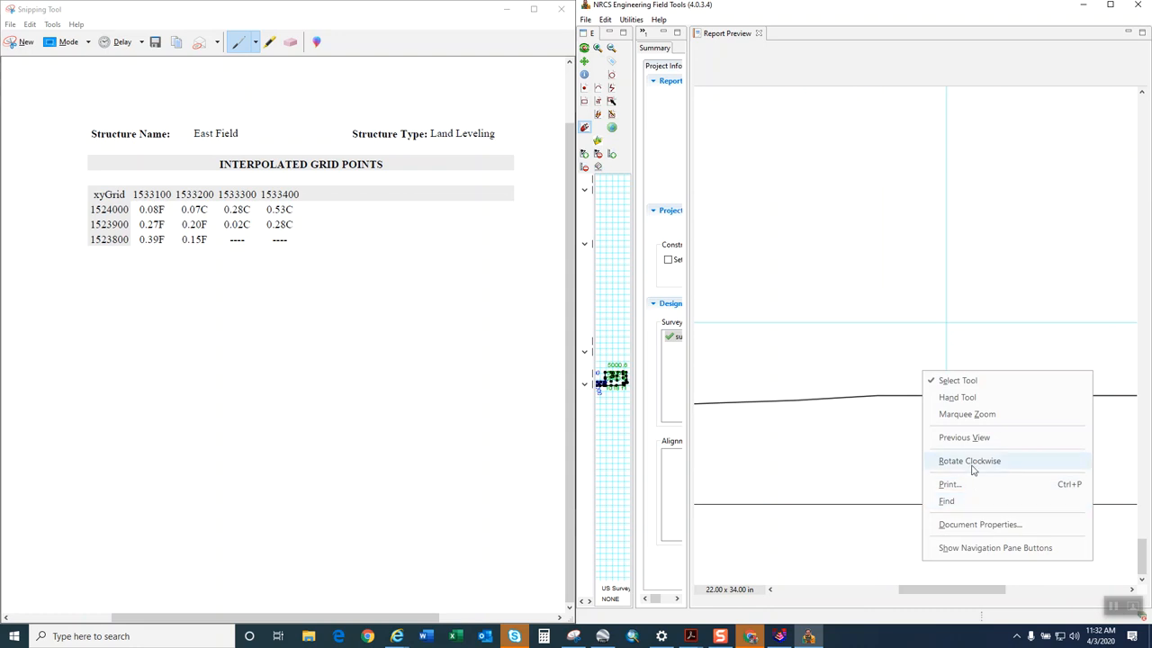
pyautogui.click(969, 460)
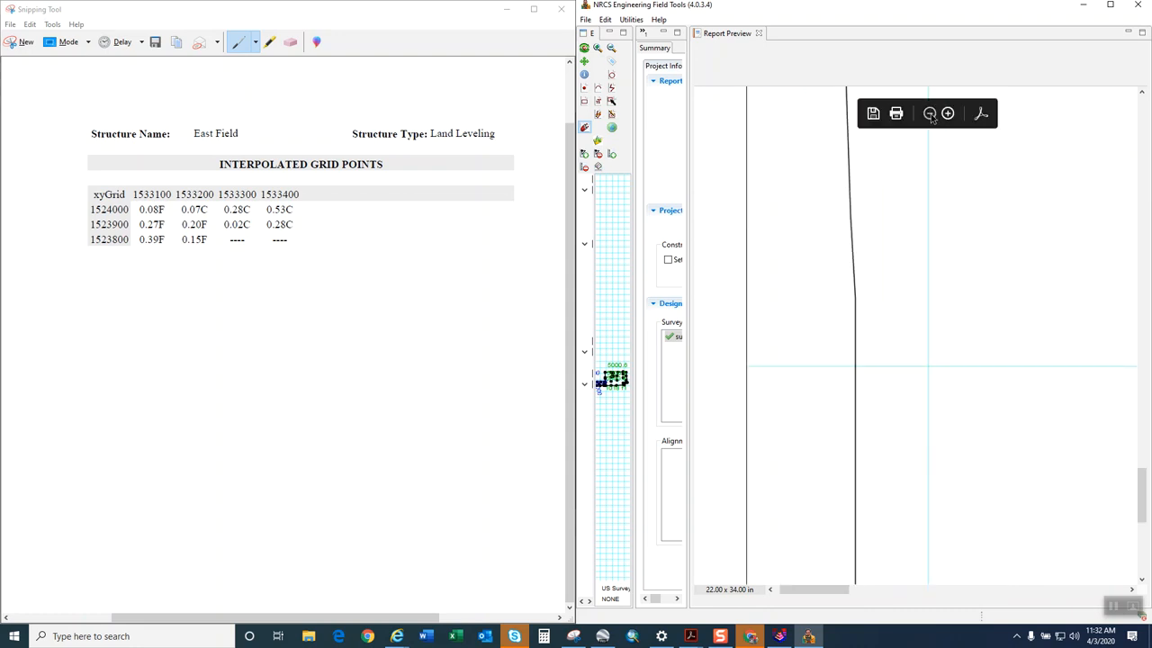
pyautogui.click(928, 112)
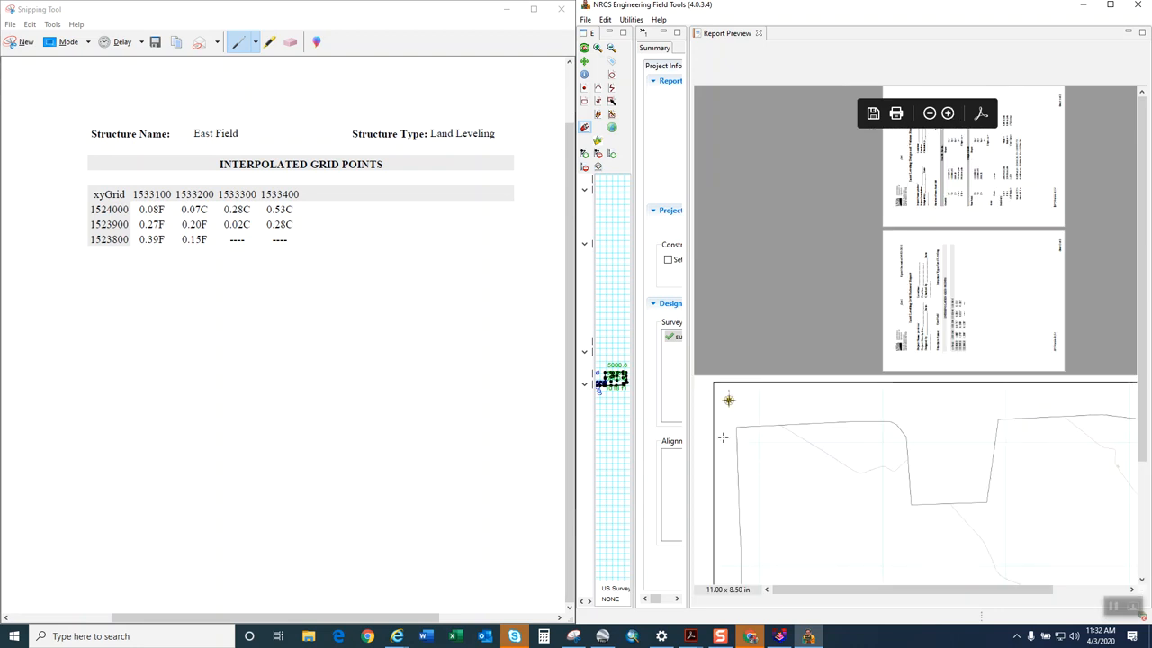
pyautogui.scroll(-3)
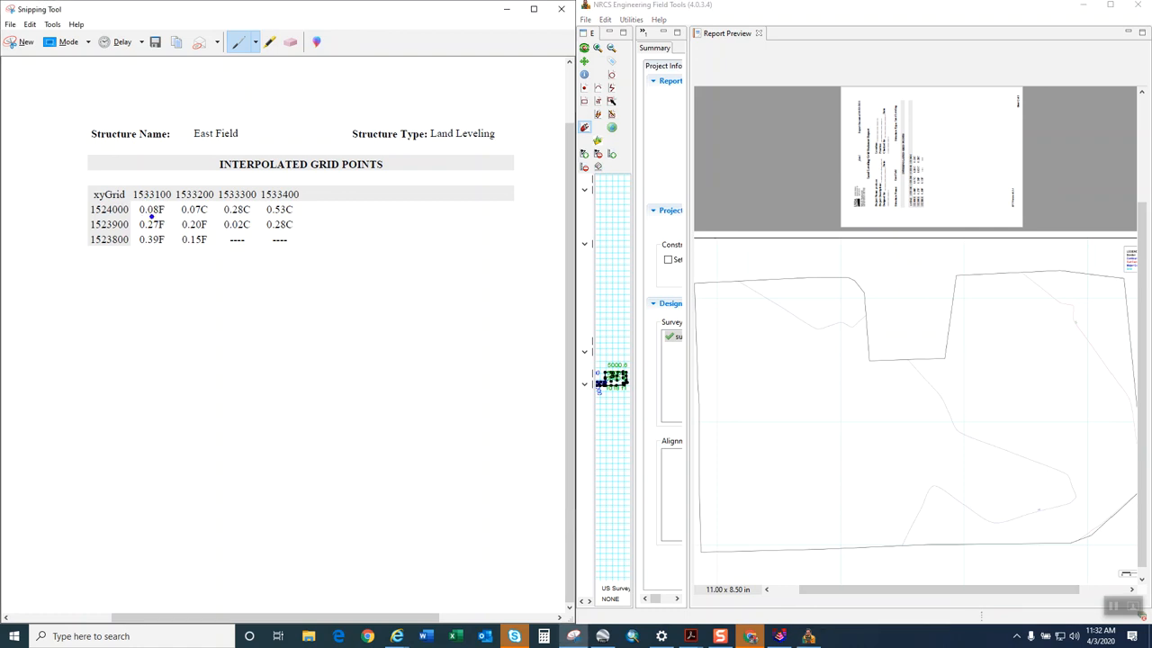
pyautogui.moveTo(135, 216); pyautogui.dragTo(166, 211)
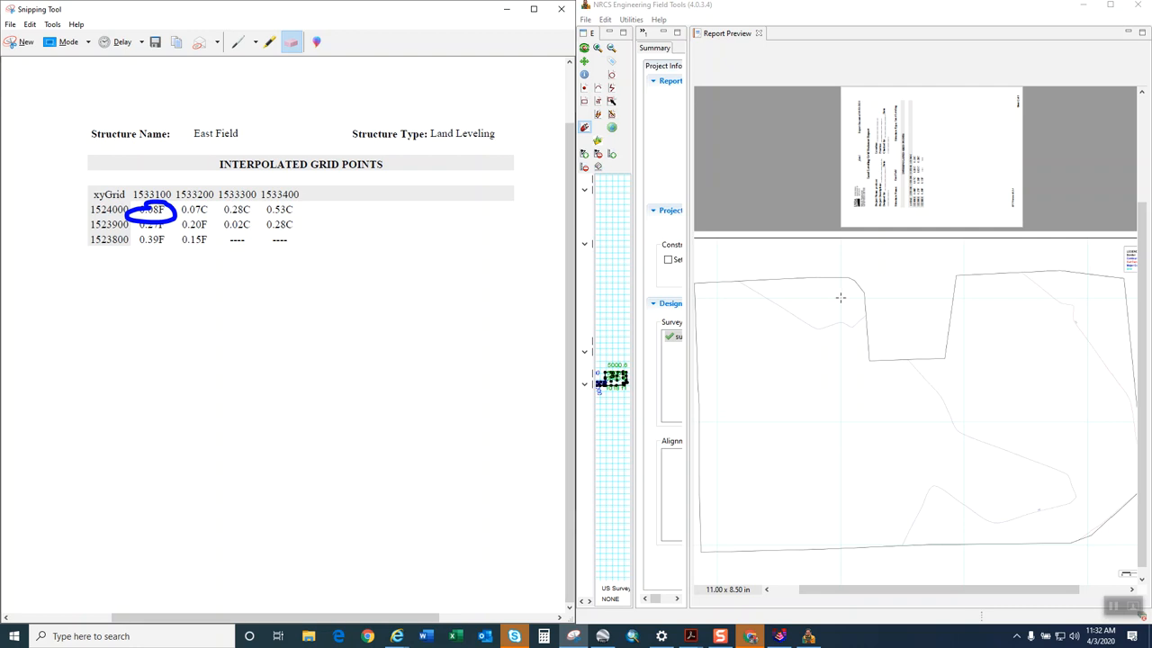
pyautogui.moveTo(839, 303)
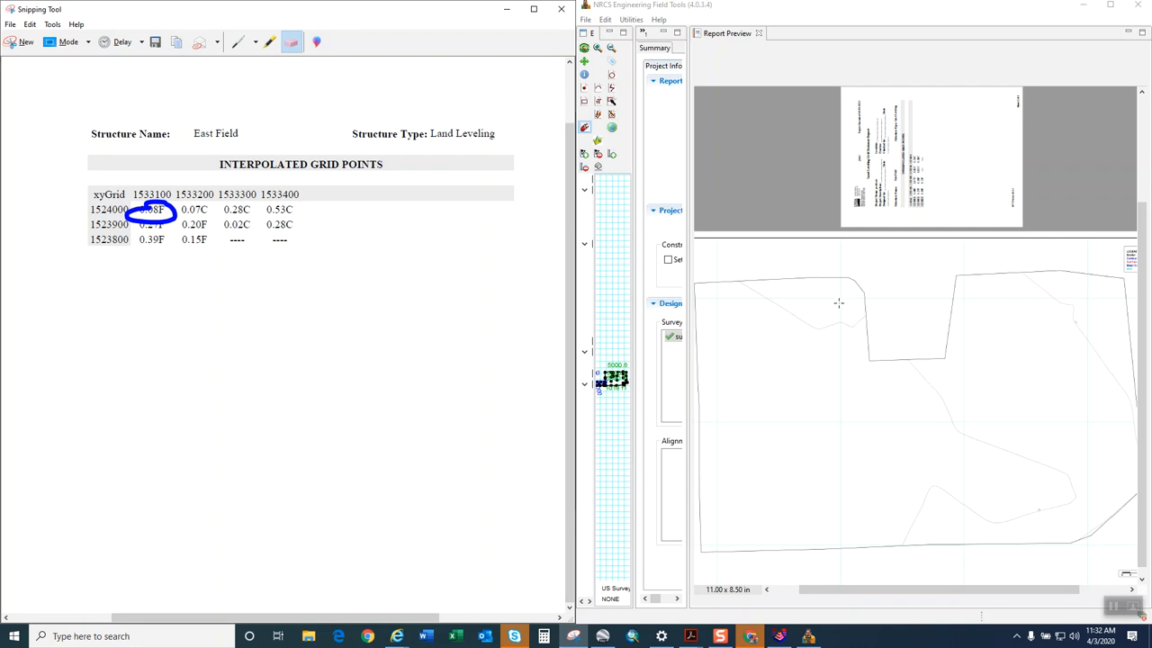
pyautogui.moveTo(888, 309)
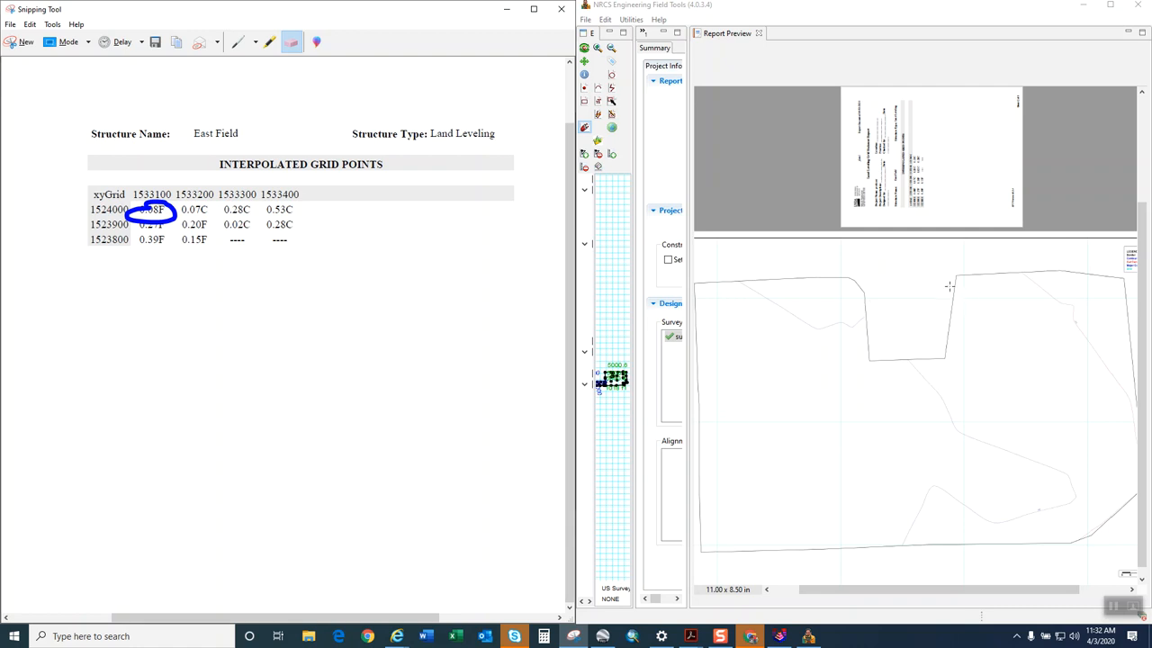
pyautogui.moveTo(961, 314)
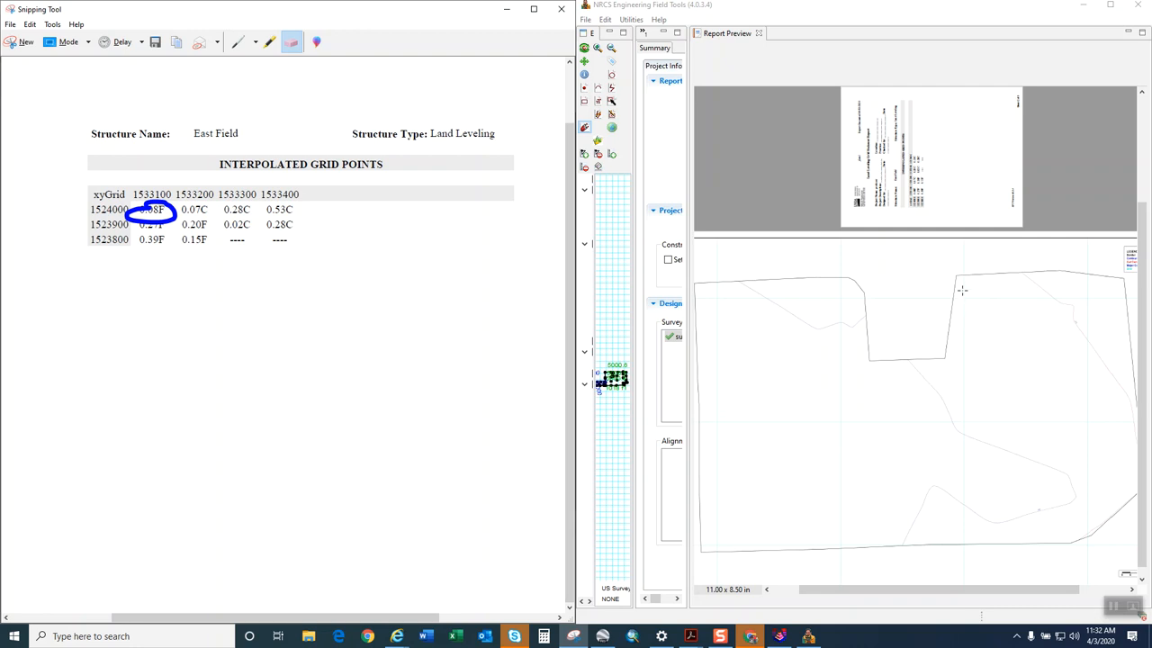
pyautogui.moveTo(966, 297)
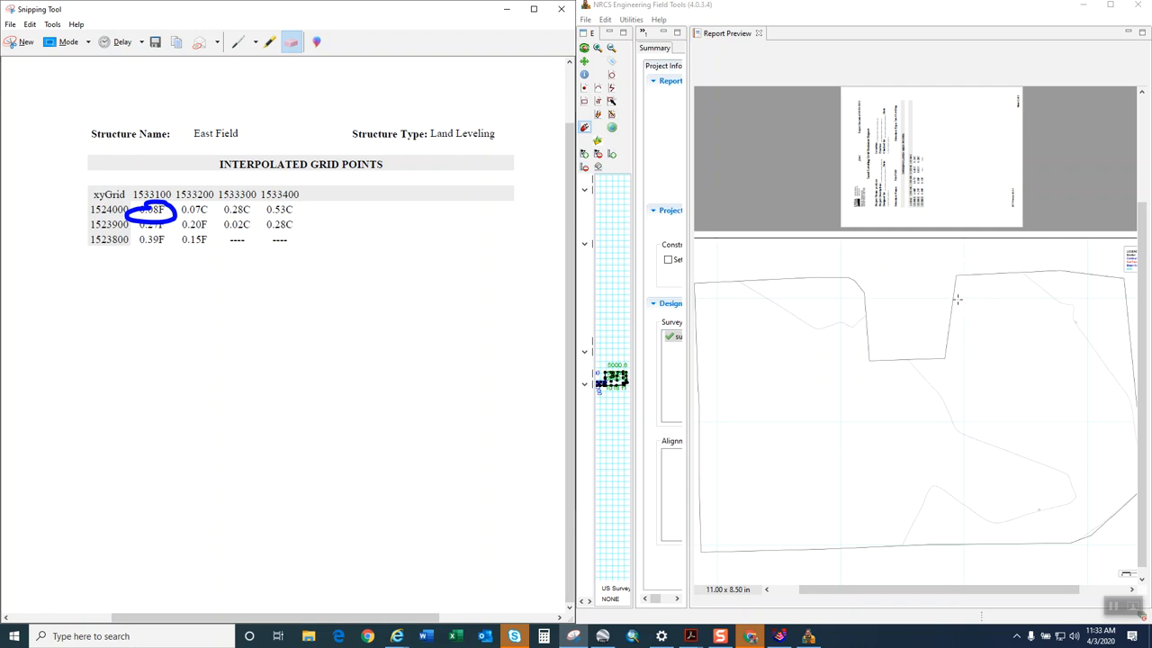
pyautogui.moveTo(966, 307)
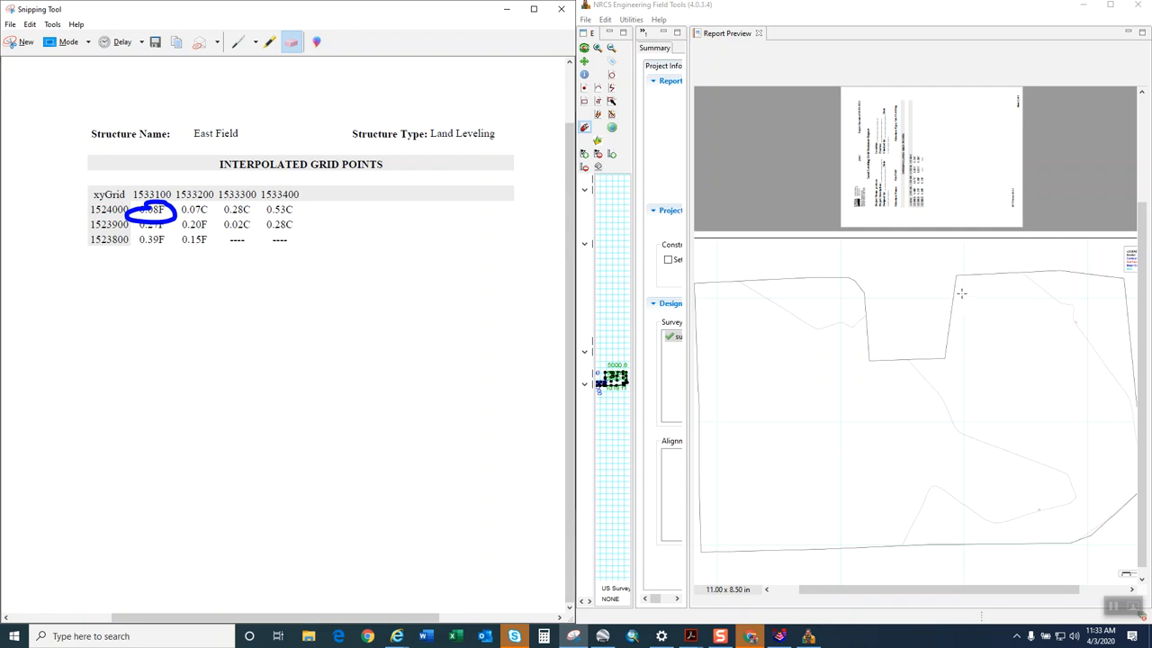
pyautogui.moveTo(897, 306)
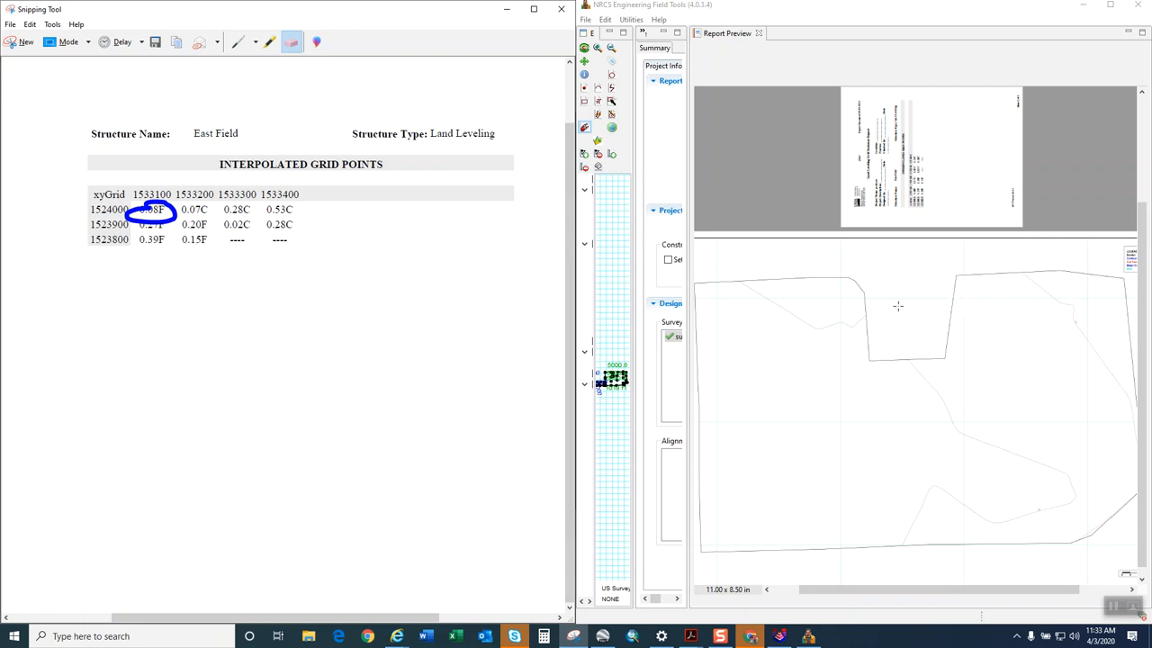
pyautogui.moveTo(394, 234)
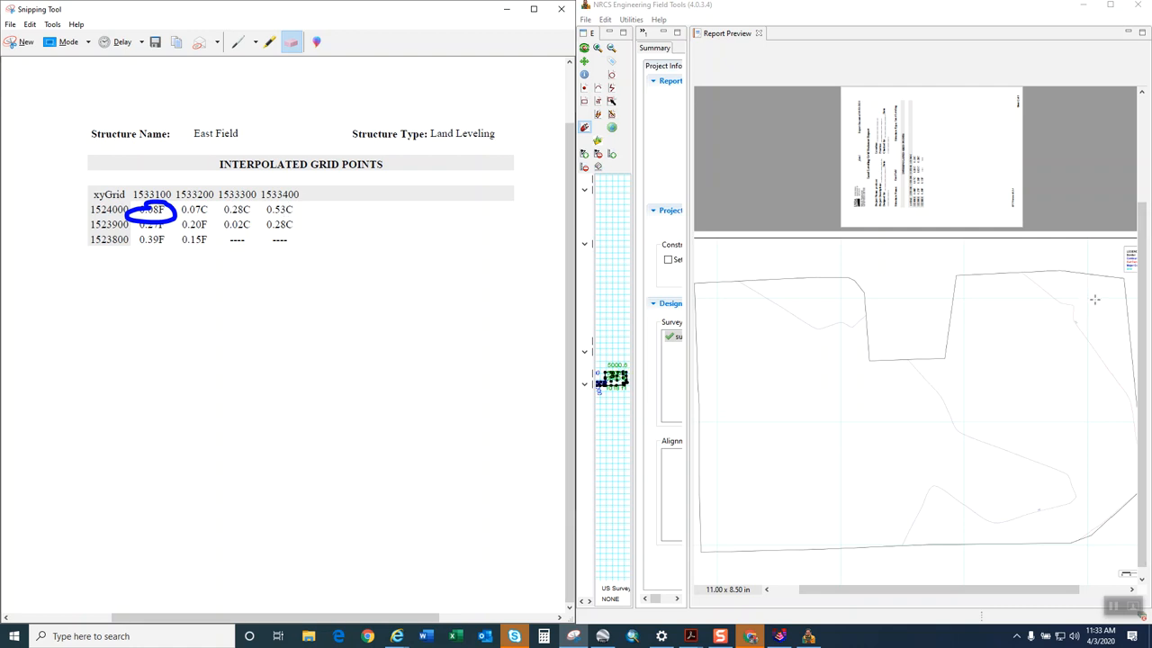
pyautogui.moveTo(298, 276)
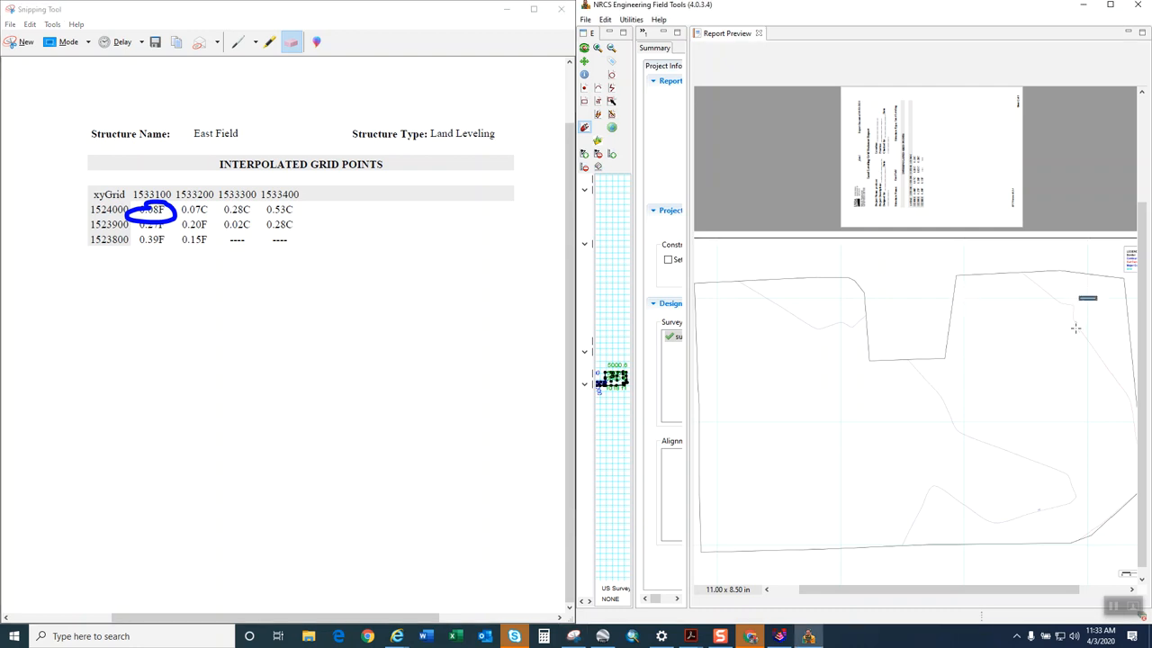
pyautogui.moveTo(942, 368)
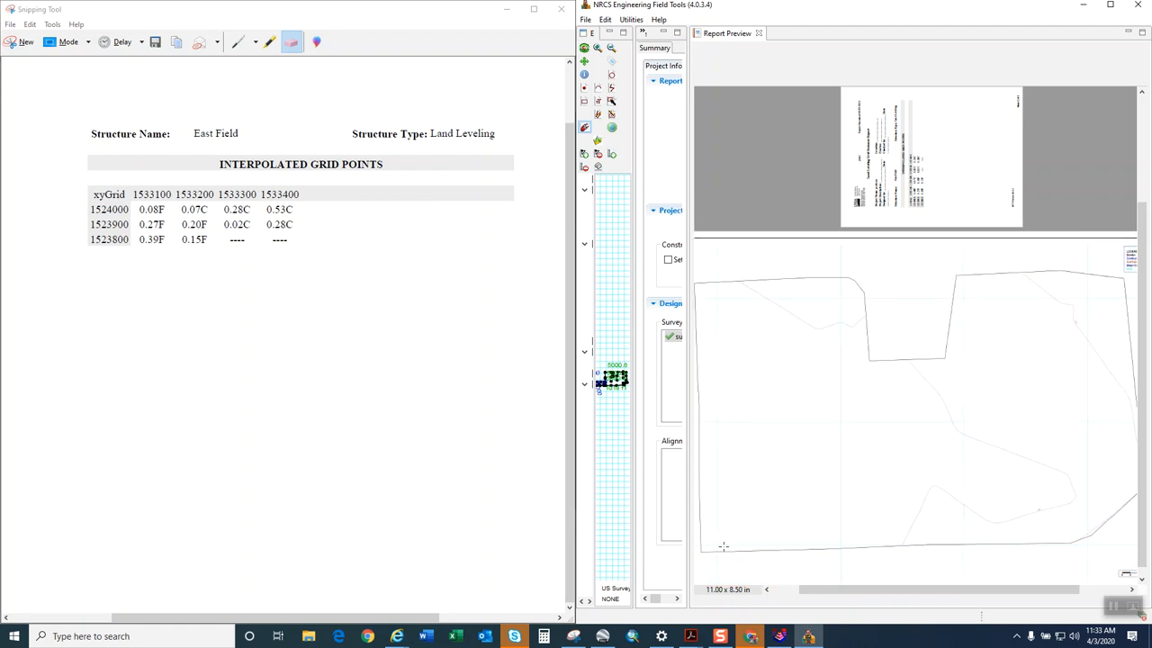
pyautogui.moveTo(929, 554)
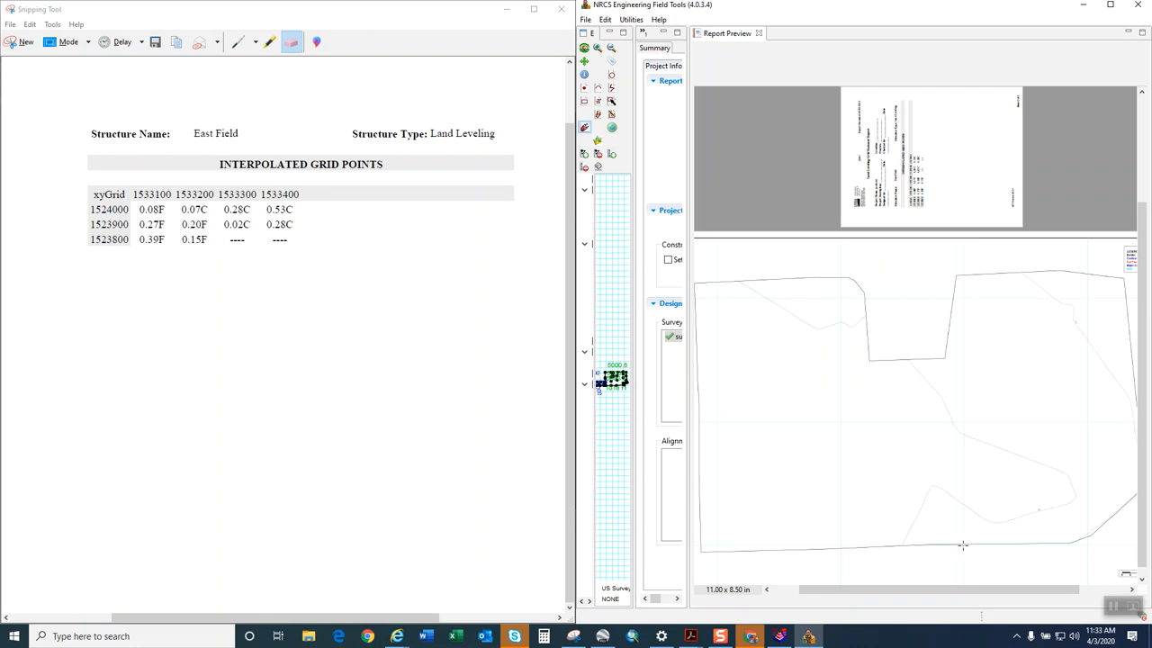
pyautogui.moveTo(967, 558)
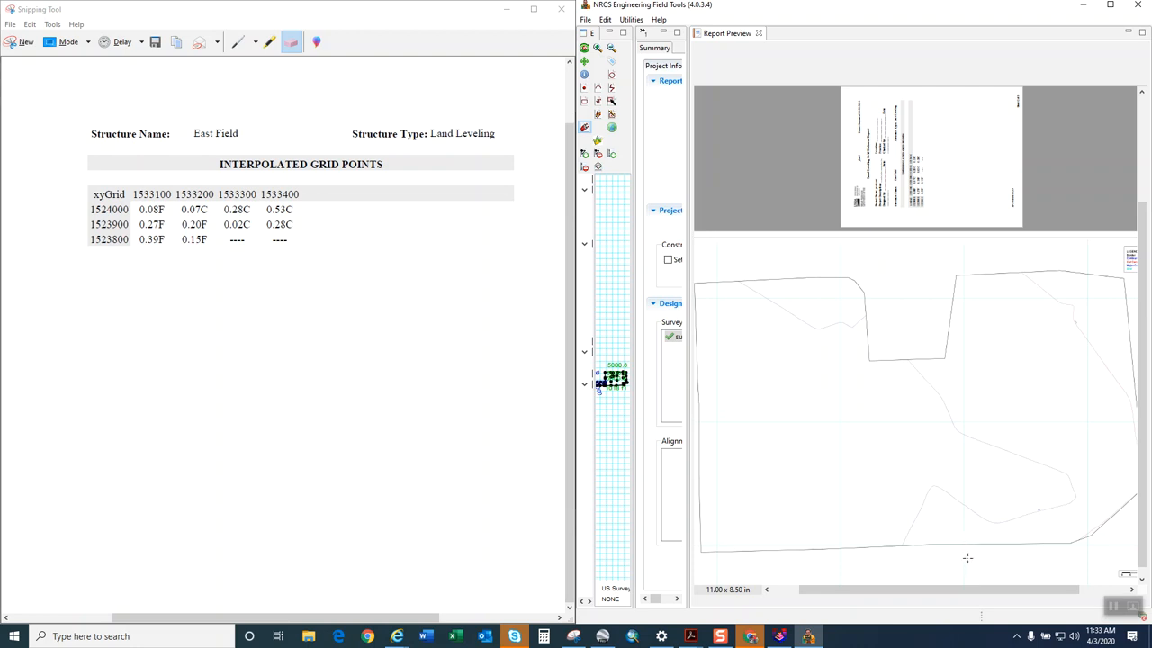
pyautogui.moveTo(799, 529)
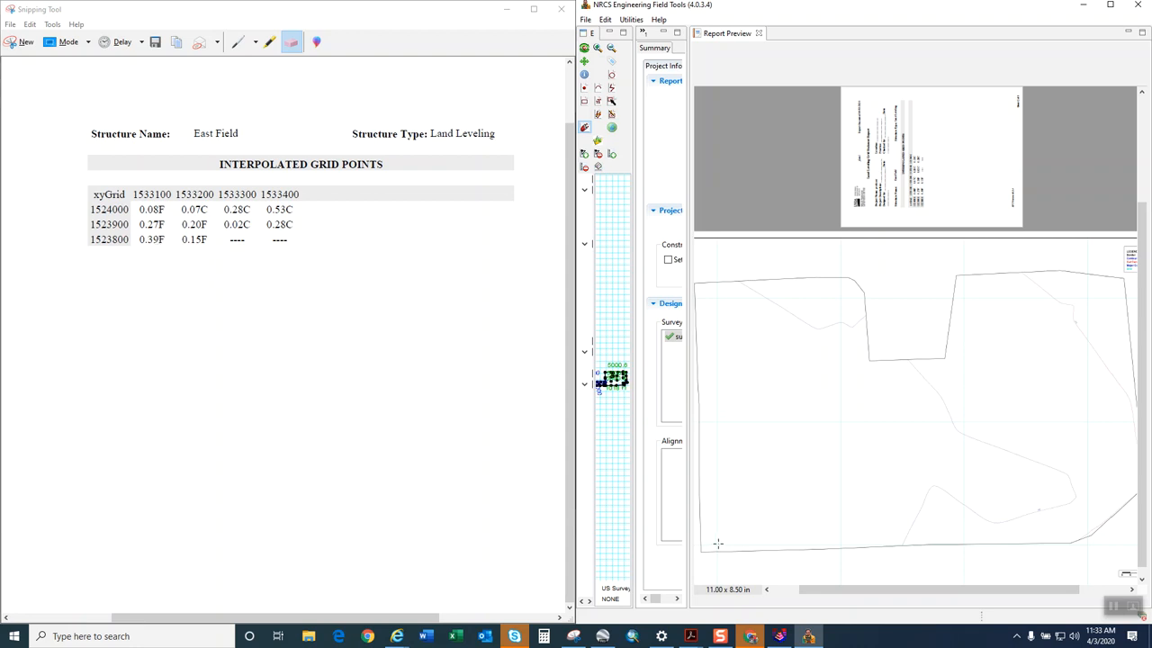
pyautogui.moveTo(844, 533)
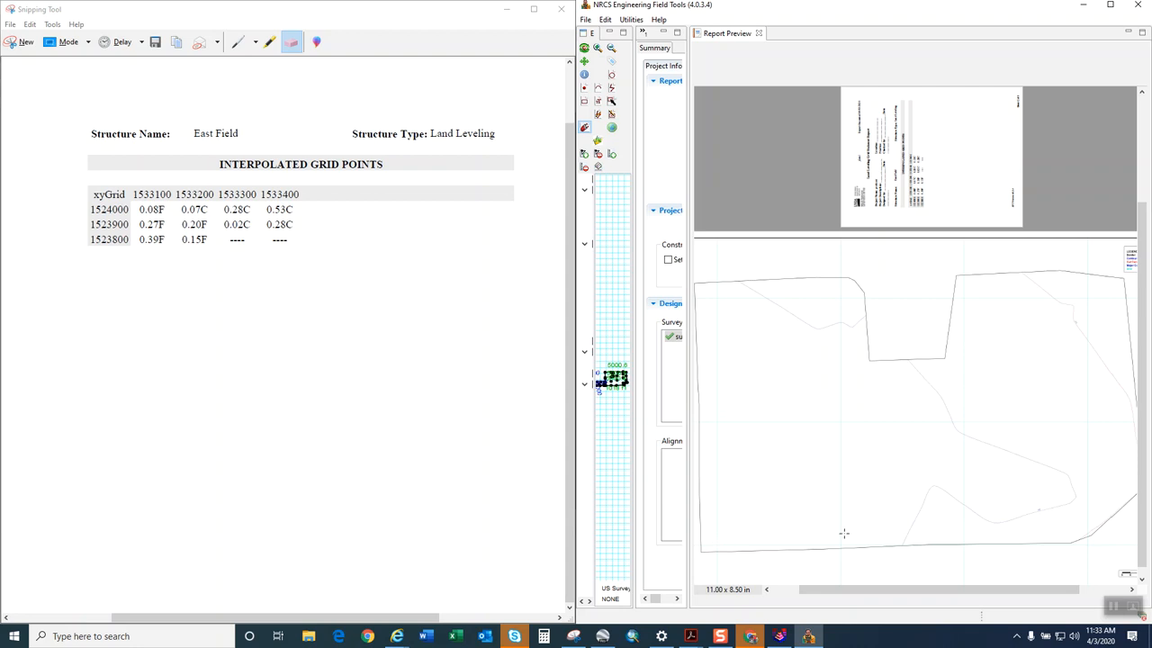
pyautogui.moveTo(839, 547)
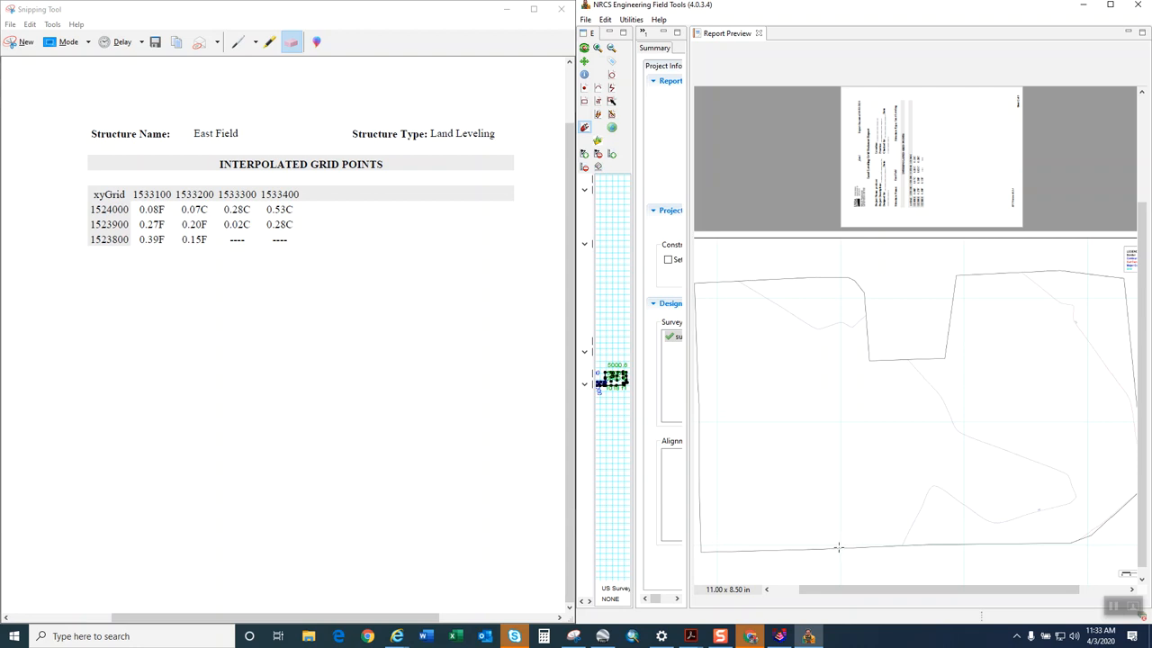
pyautogui.moveTo(839, 450)
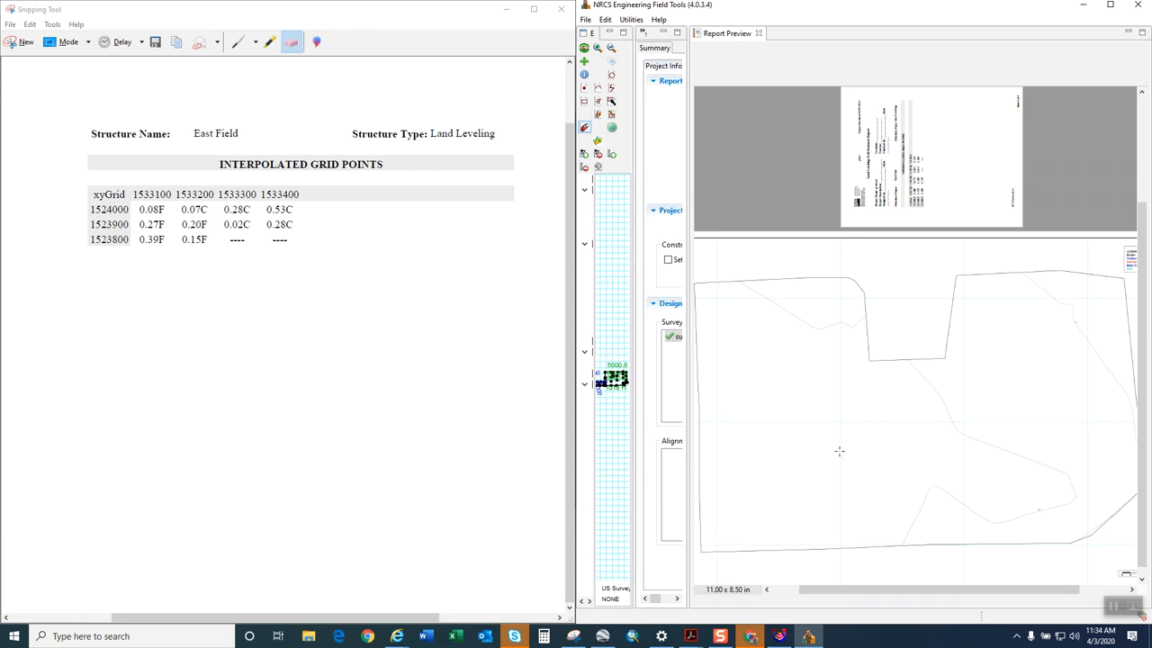
pyautogui.moveTo(834, 450)
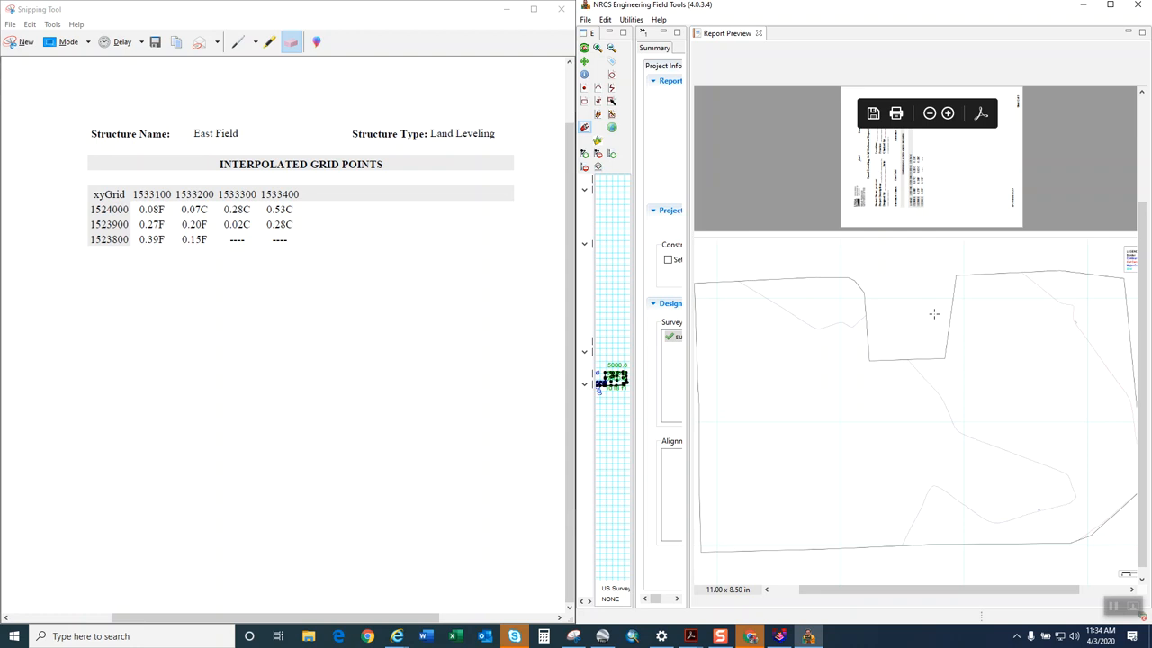
pyautogui.moveTo(764, 344)
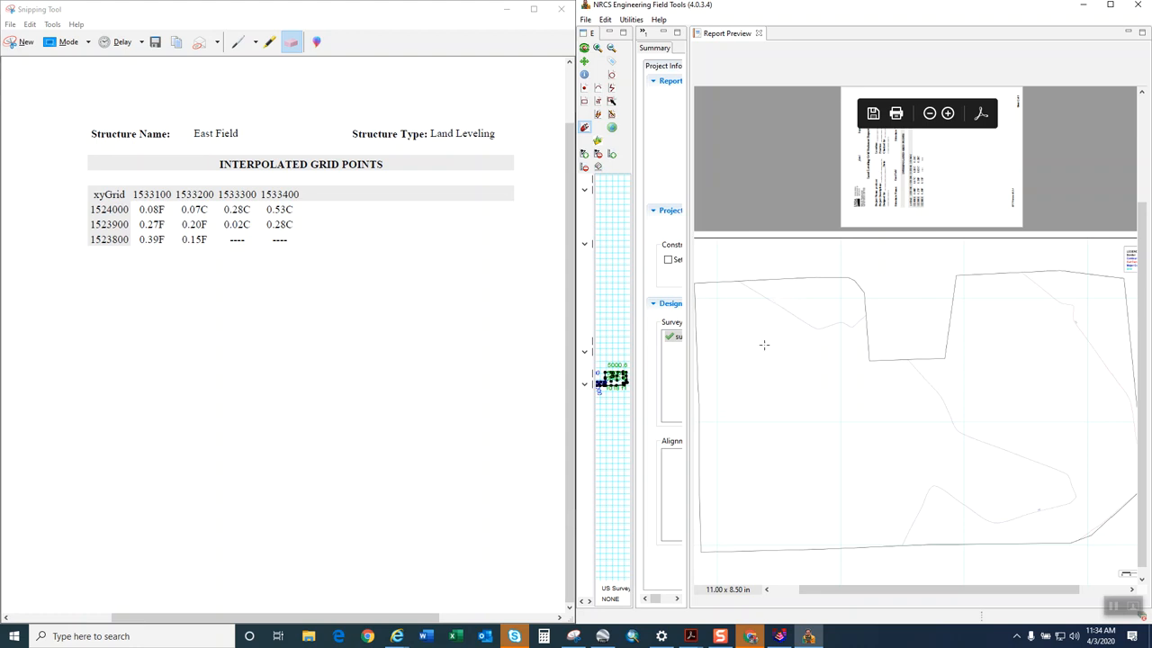
pyautogui.moveTo(907, 383)
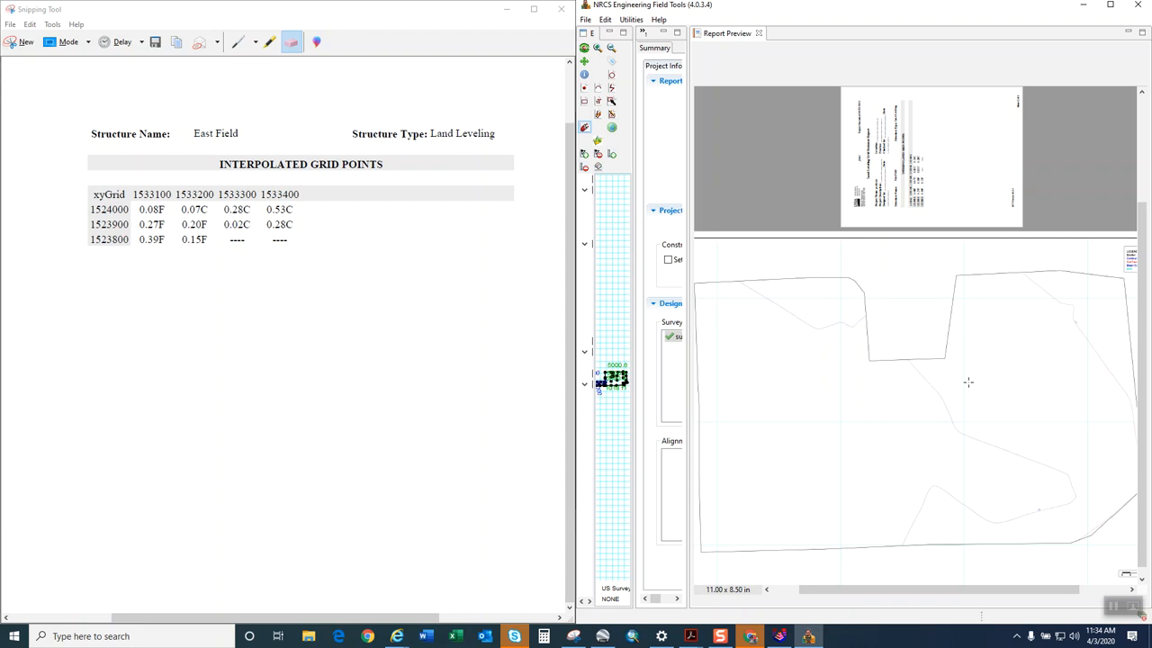
pyautogui.moveTo(864, 290)
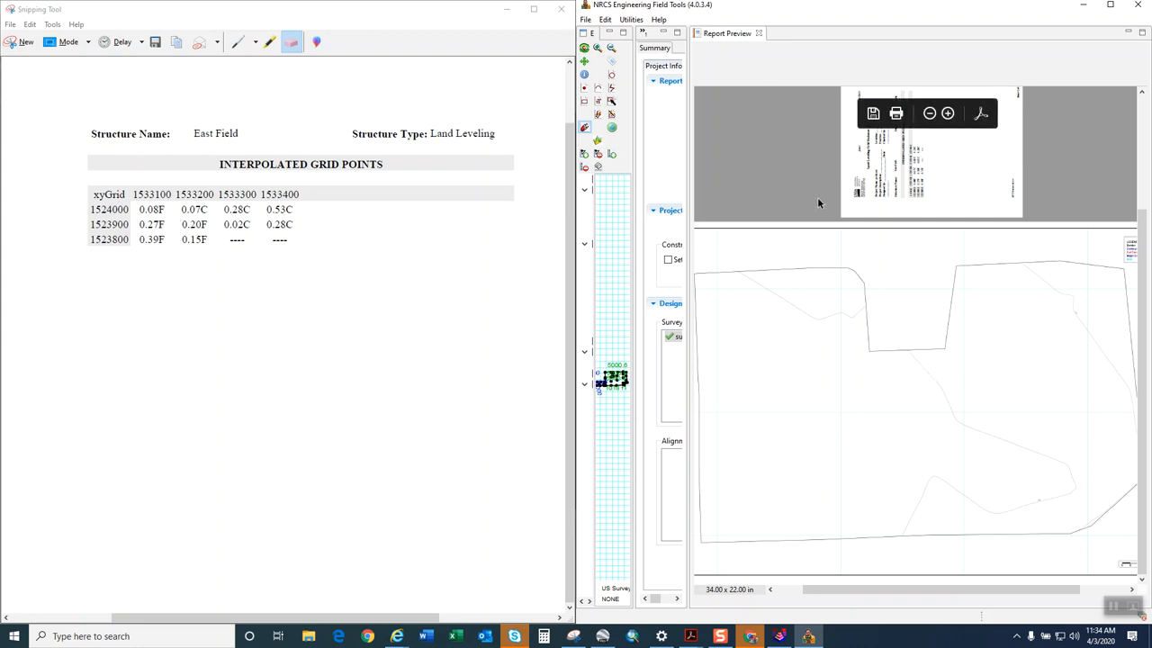
pyautogui.moveTo(824, 222)
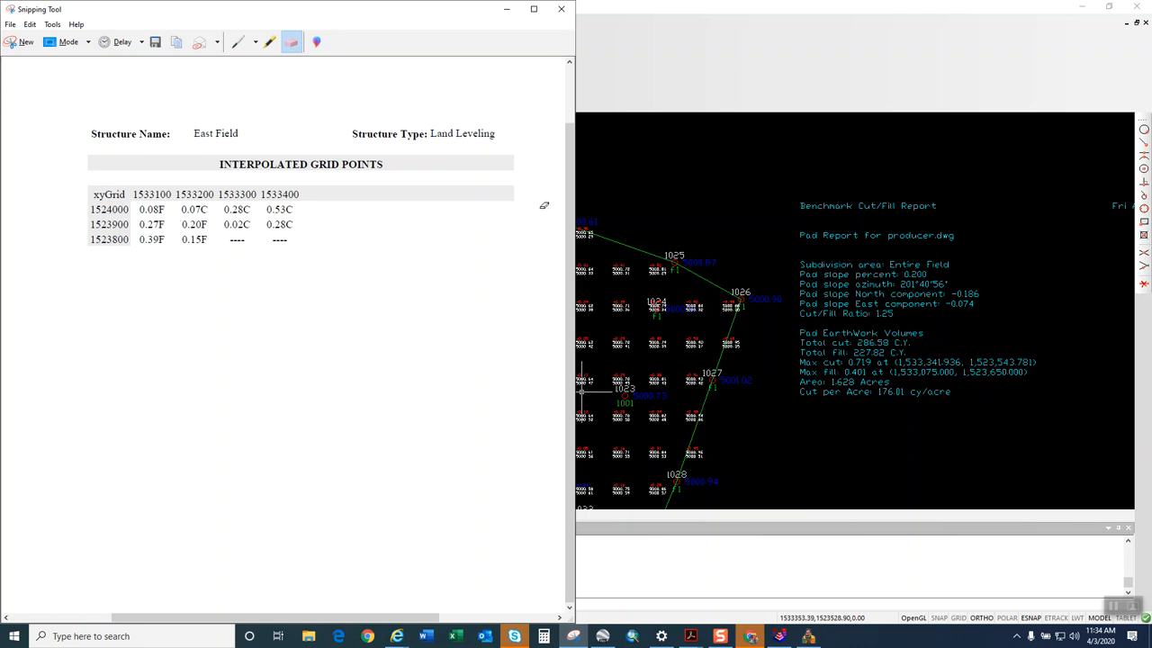
# Close the grid points snip without saving it.
pyautogui.click(562, 9)
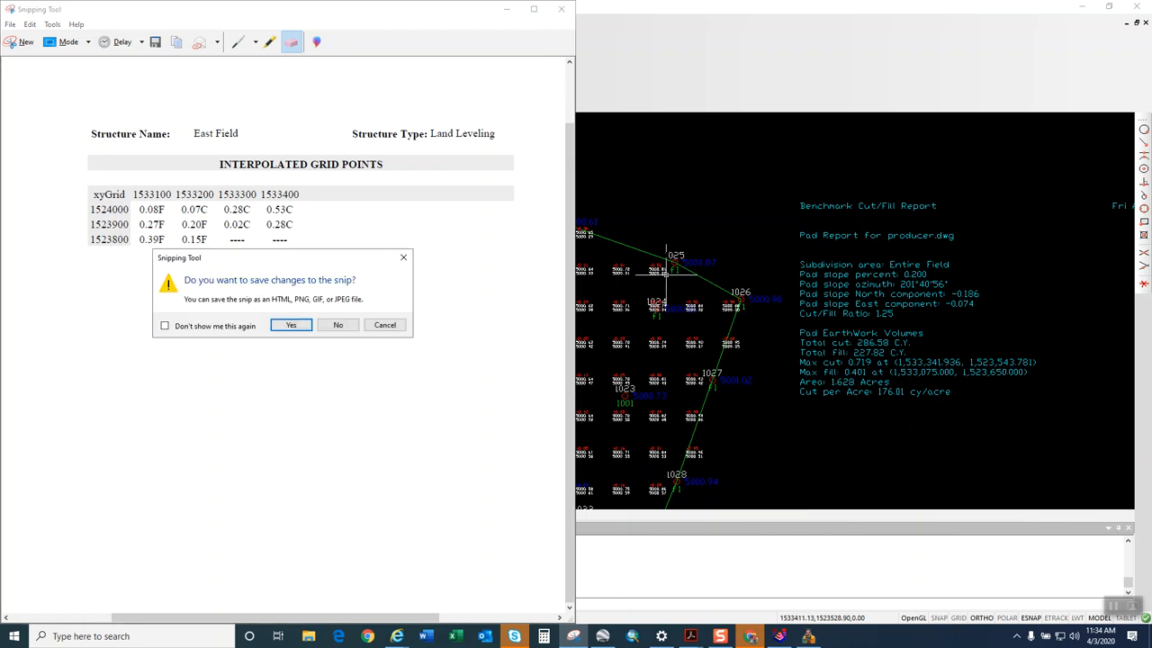
pyautogui.click(338, 325)
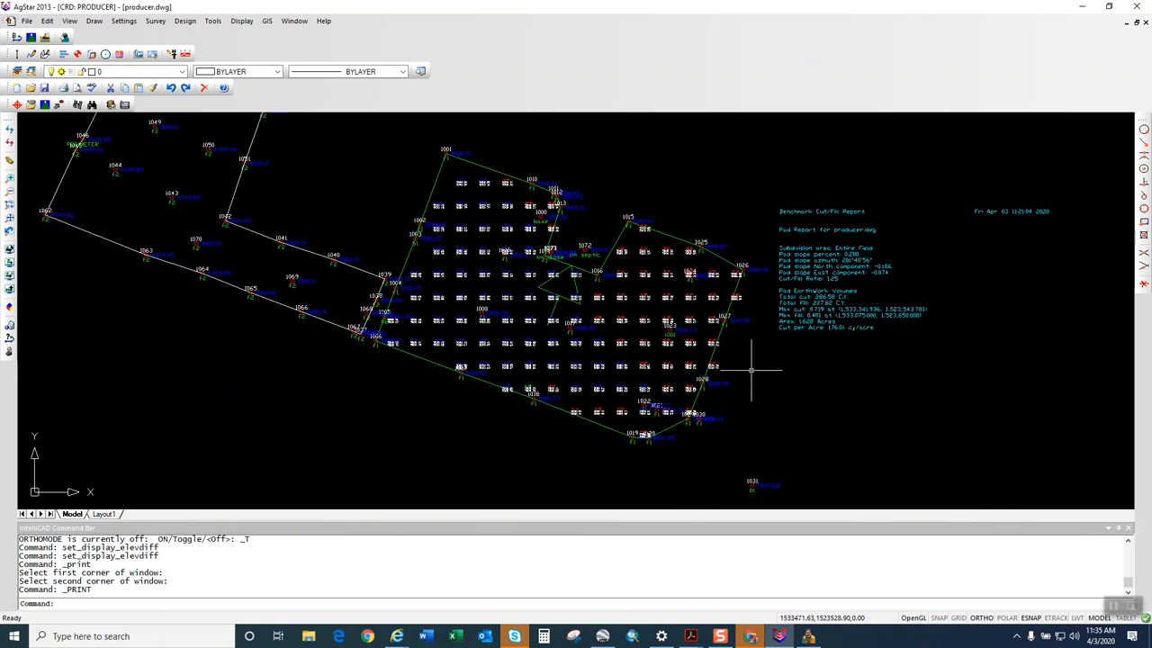
pyautogui.moveTo(777, 500)
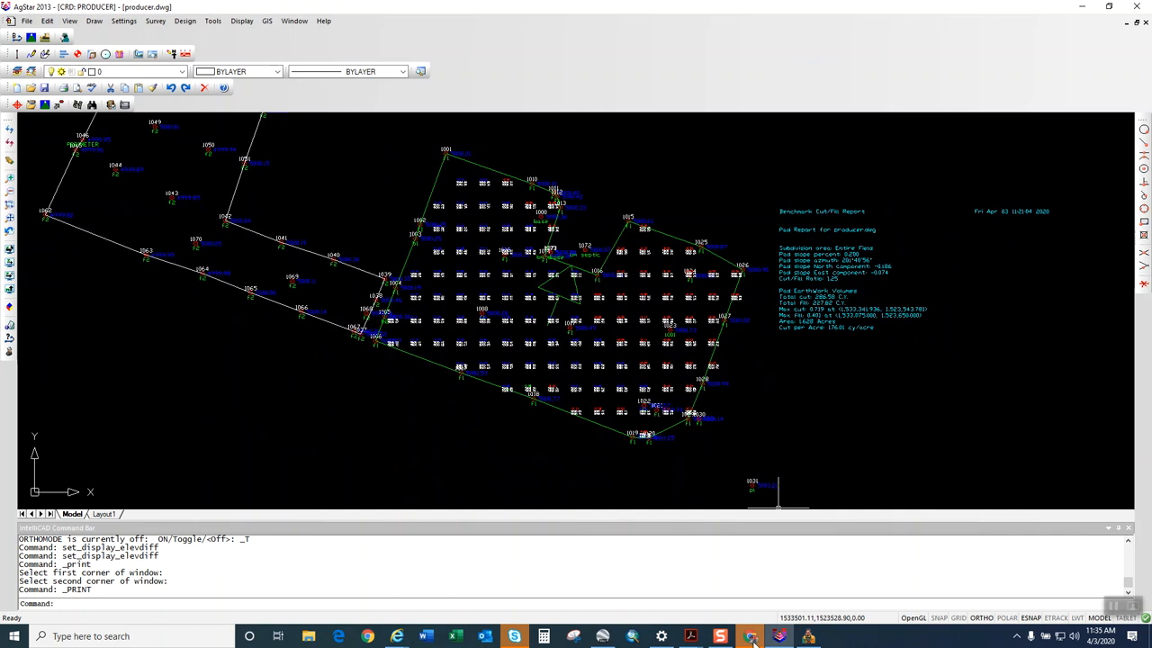